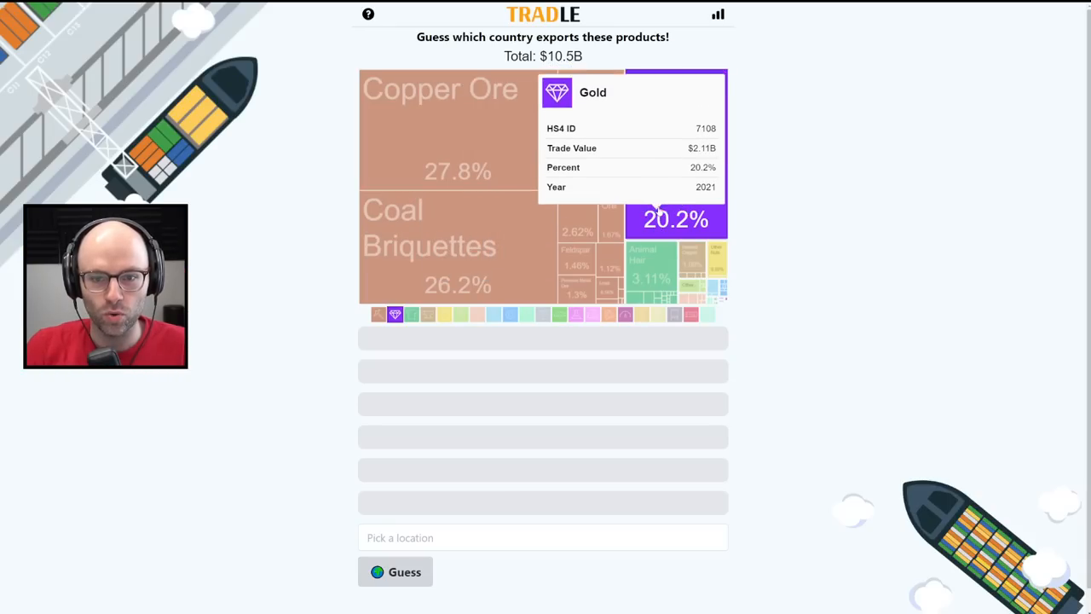
mouse_move(495, 128)
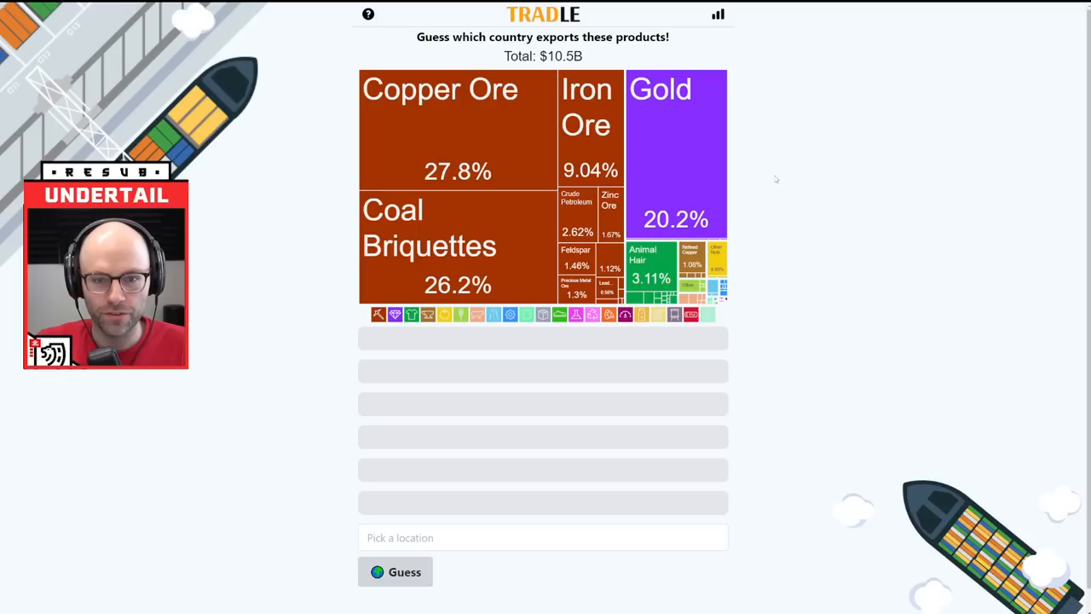
mouse_move(761, 172)
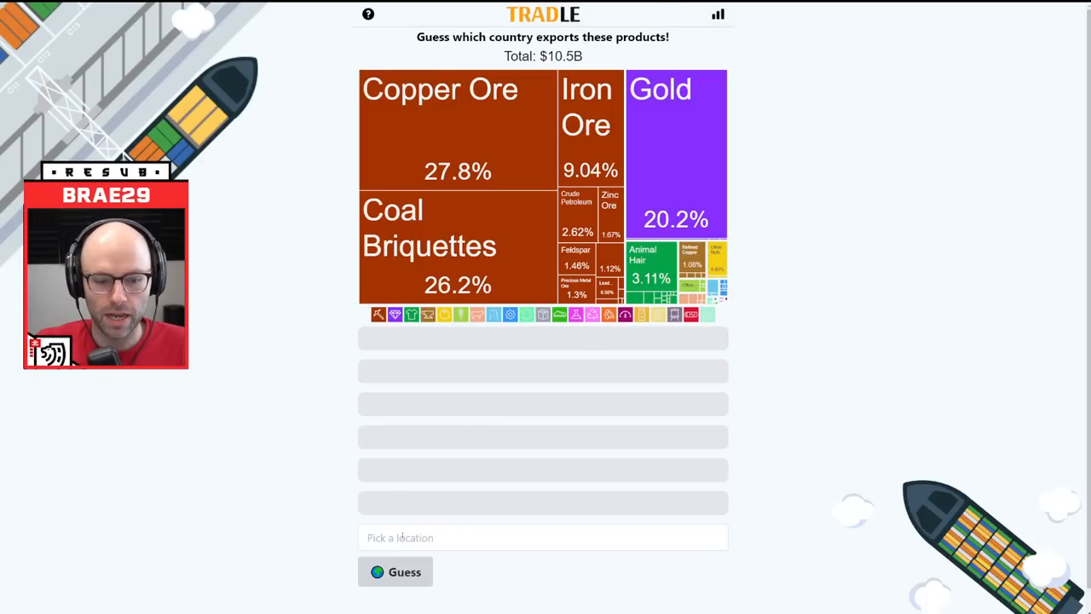
Guess Zimbabwe in Tradle, which lands 10,447 km away at 48%
click(544, 537)
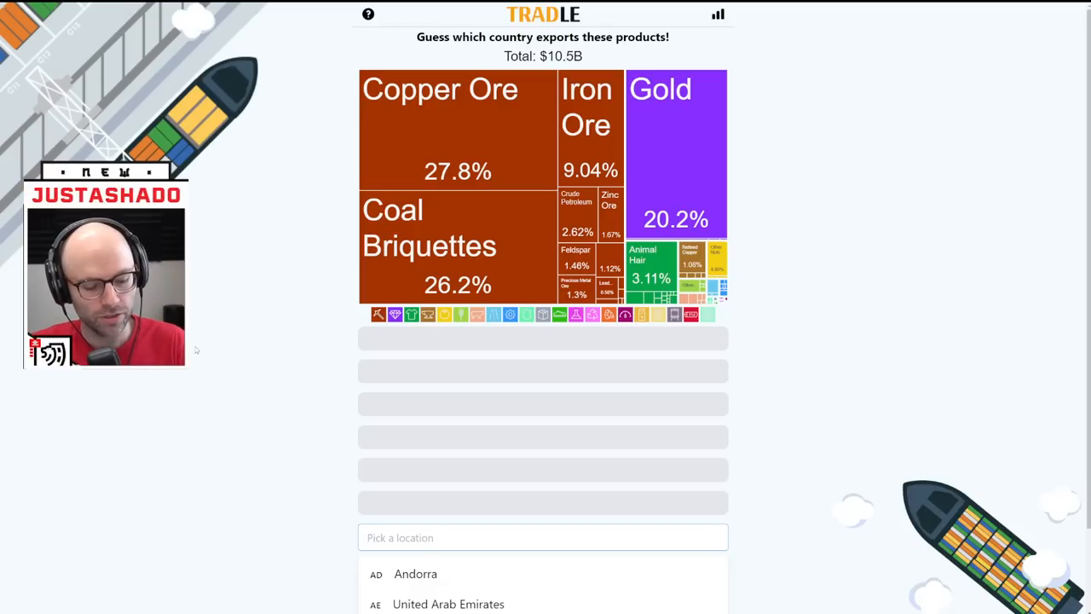
text(zimbab)
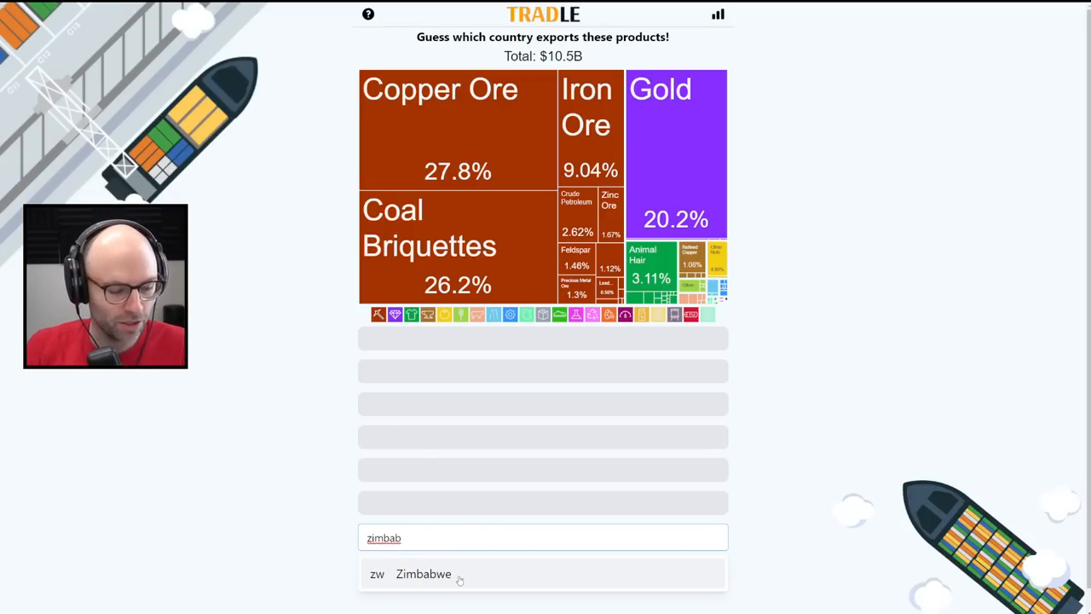
click(423, 573)
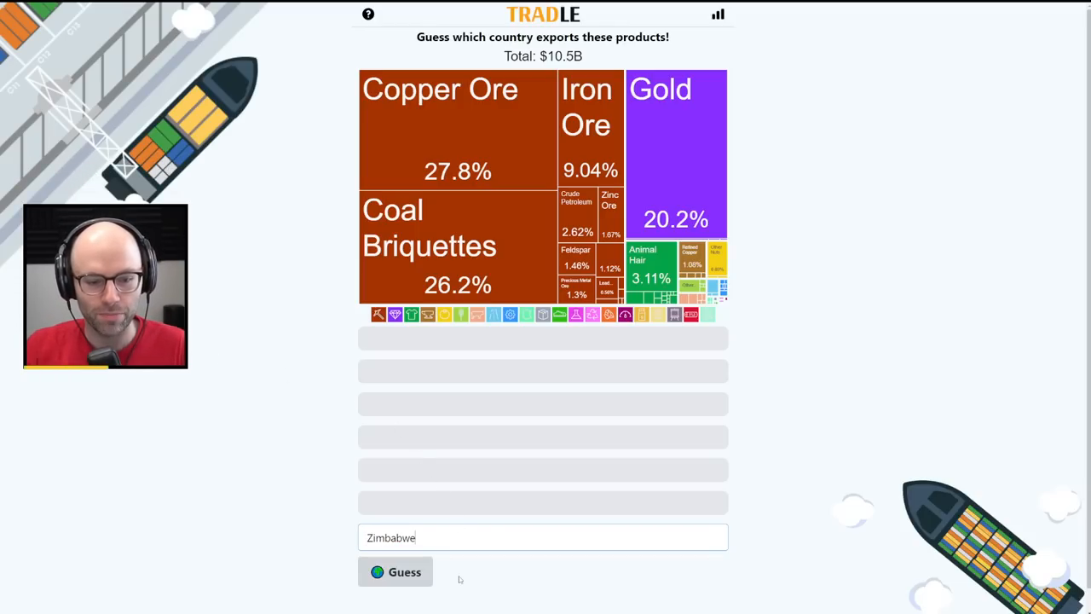
click(394, 572)
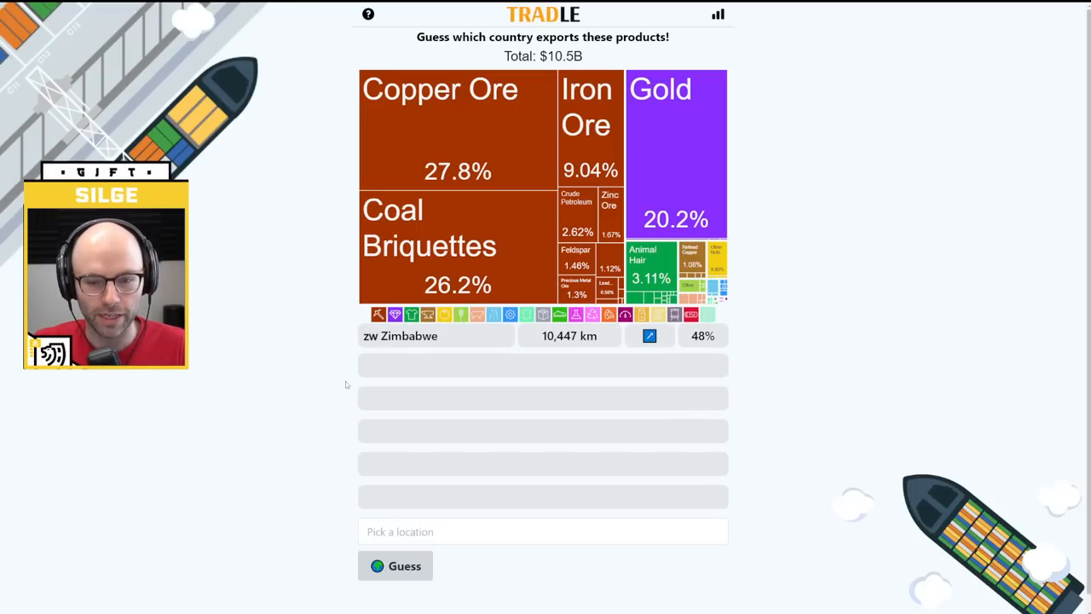
click(543, 531)
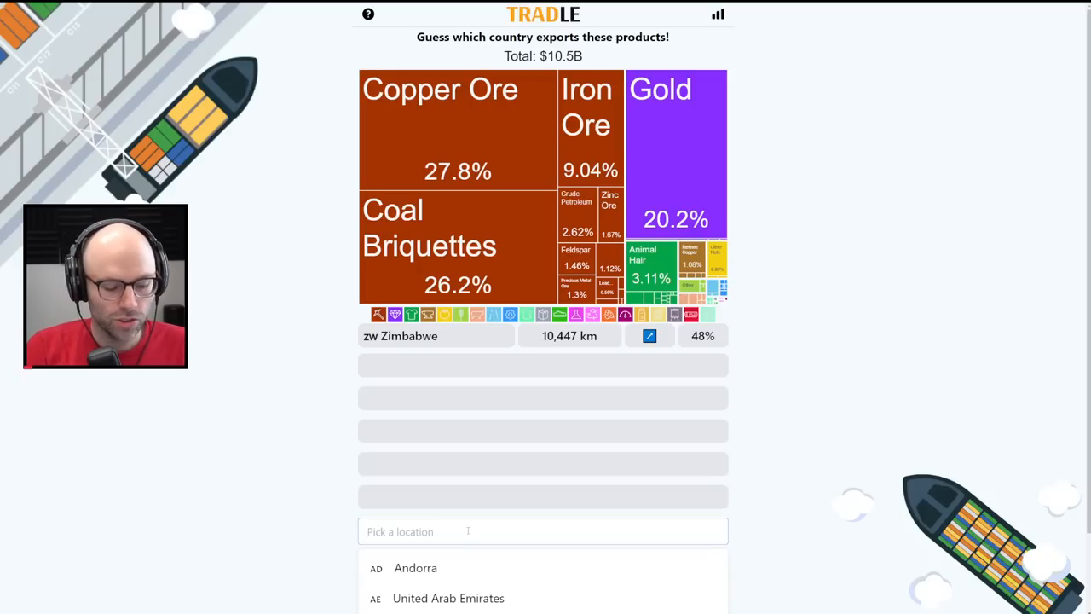
text(m)
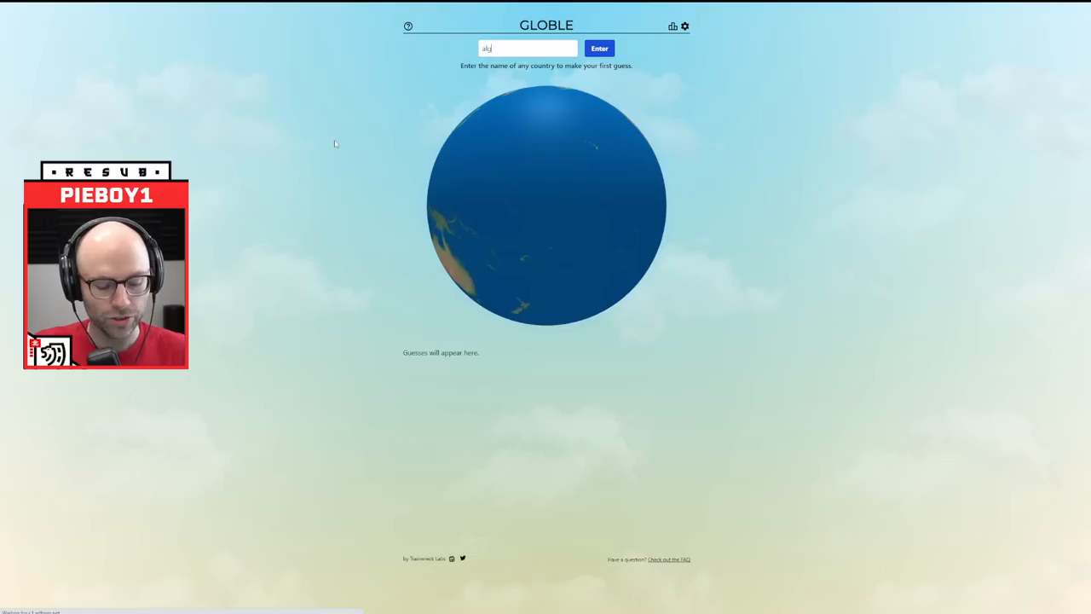
Submit Algeria as the first Globle guess and spin the globe to it
click(599, 48)
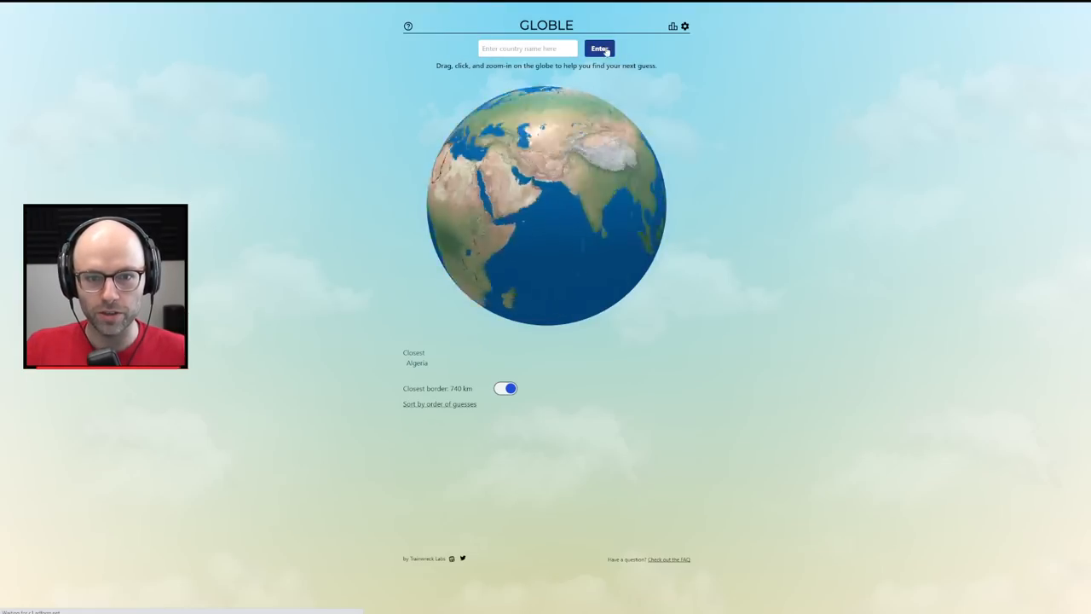
click(600, 48)
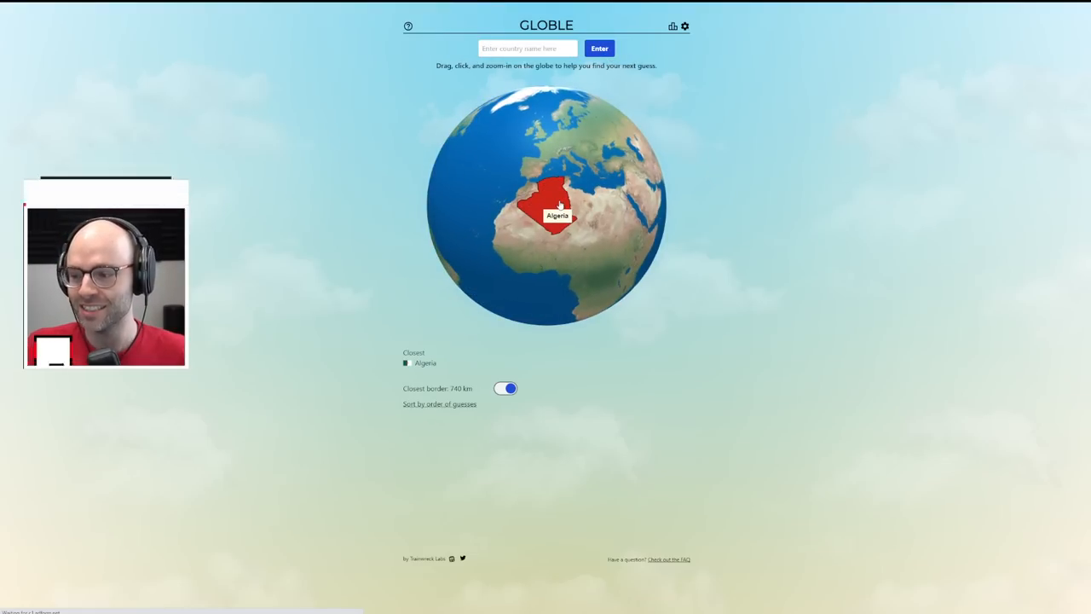
mouse_move(367, 171)
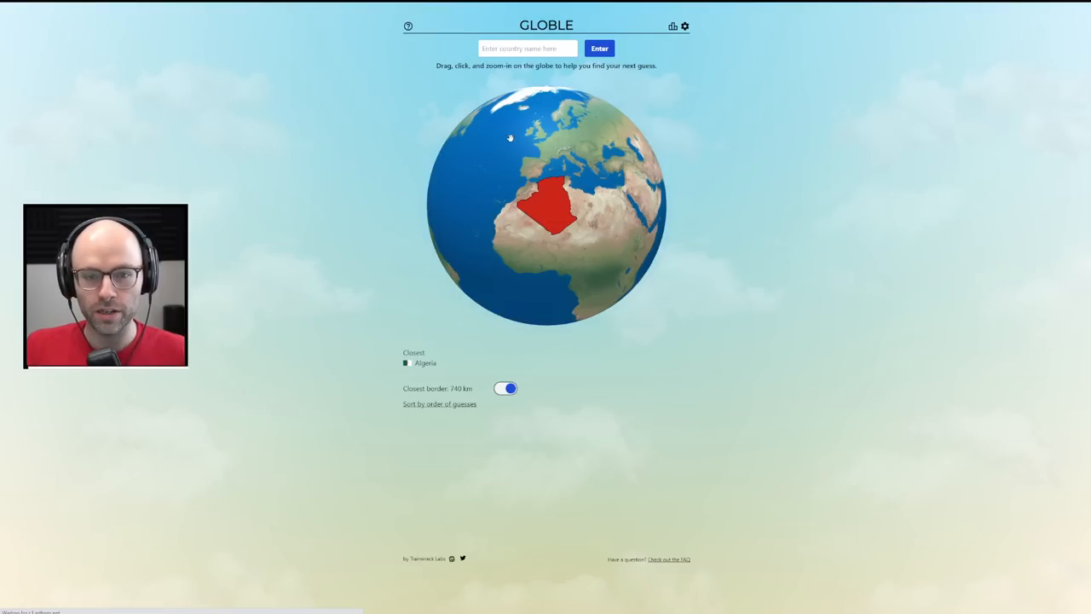
Add Switzerland as a Globle guess after France, with the closest border at 0 km
click(527, 47)
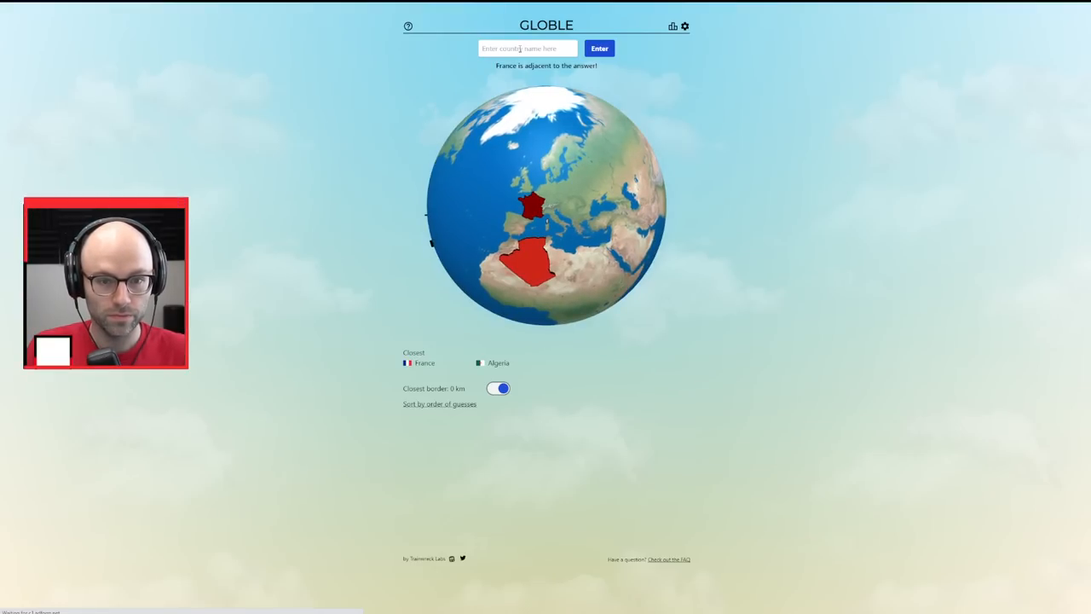
text(italy)
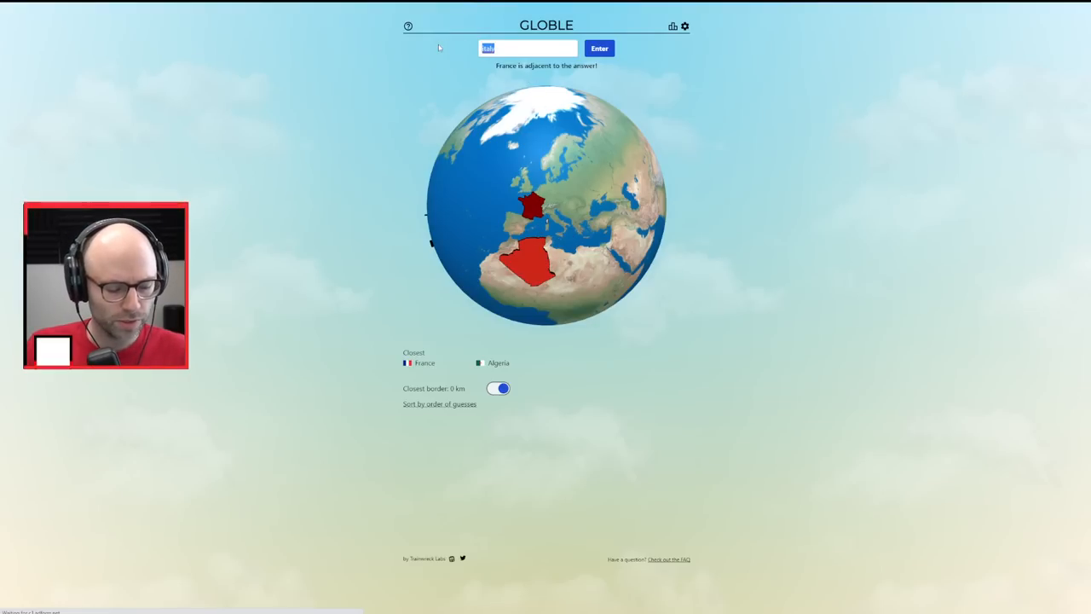
text(switzerland)
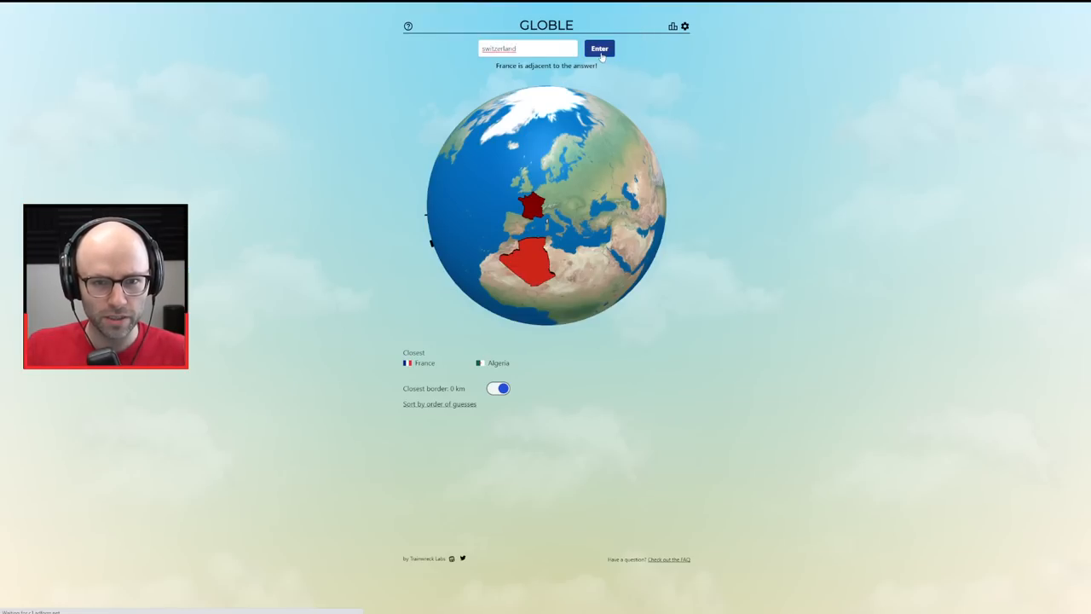
click(599, 47)
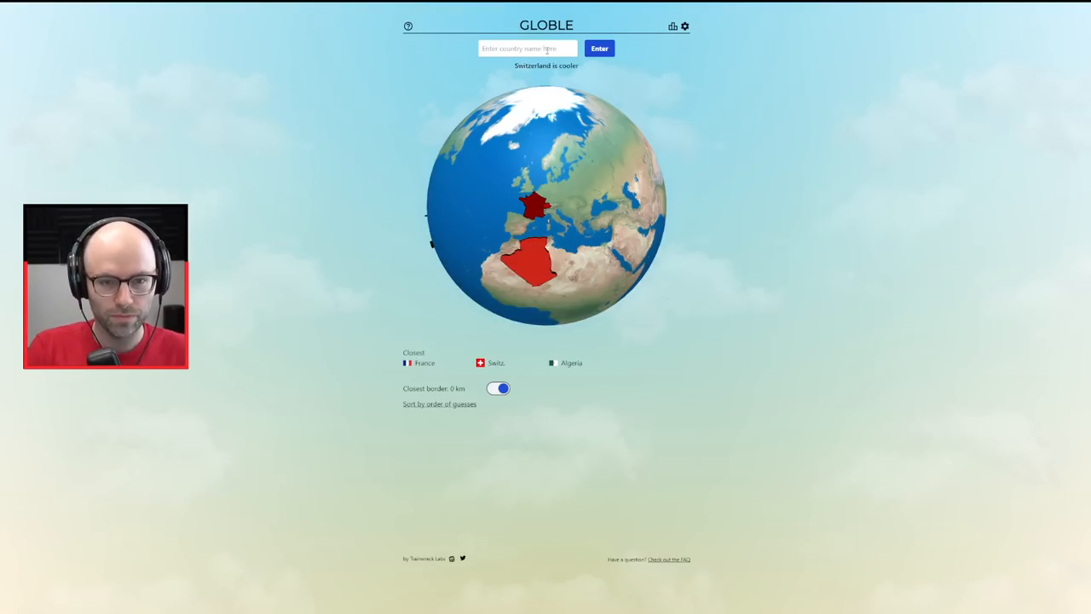
click(599, 48)
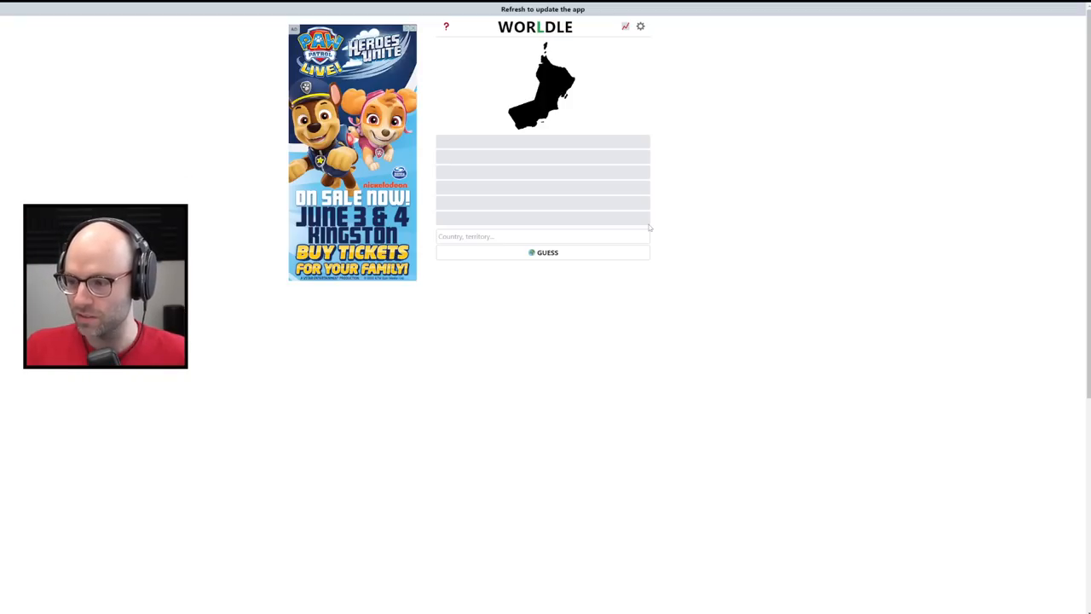
Guess Somalia as the first Worldle country, scoring 57% proximity
click(542, 236)
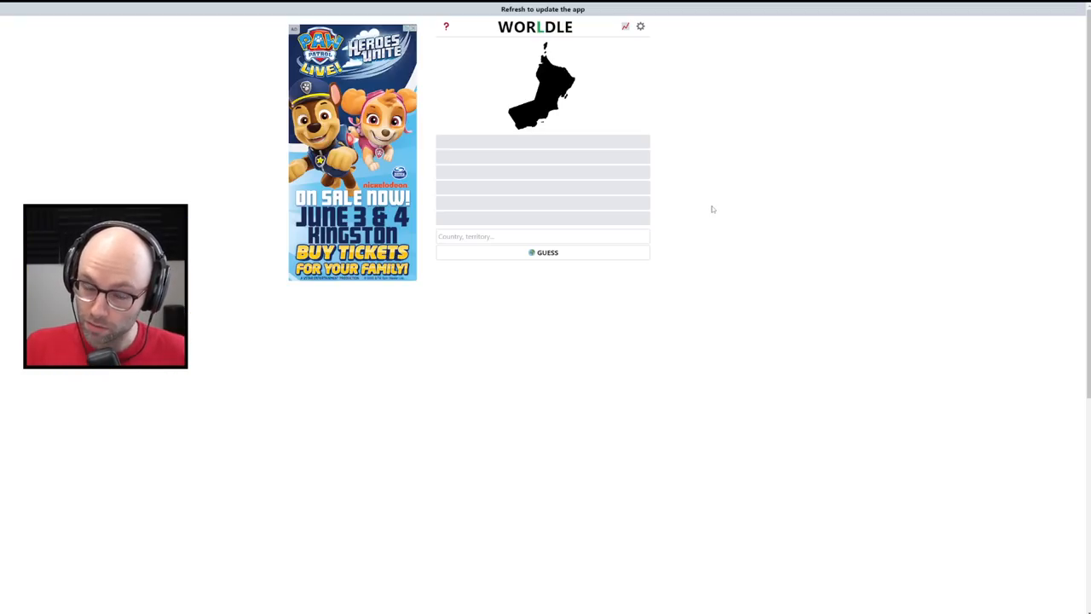
click(543, 236)
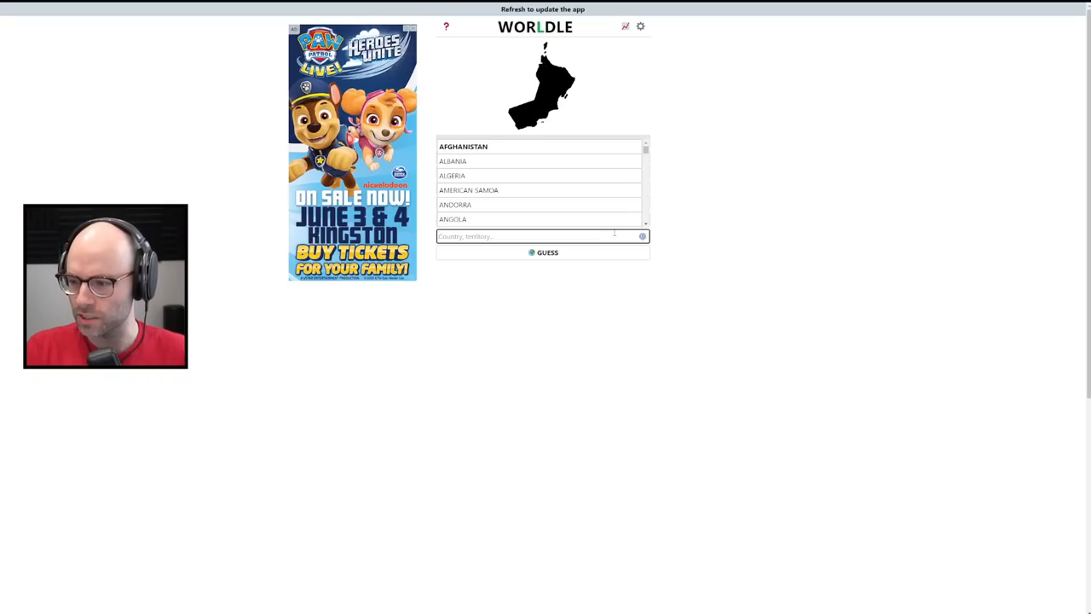
text(som)
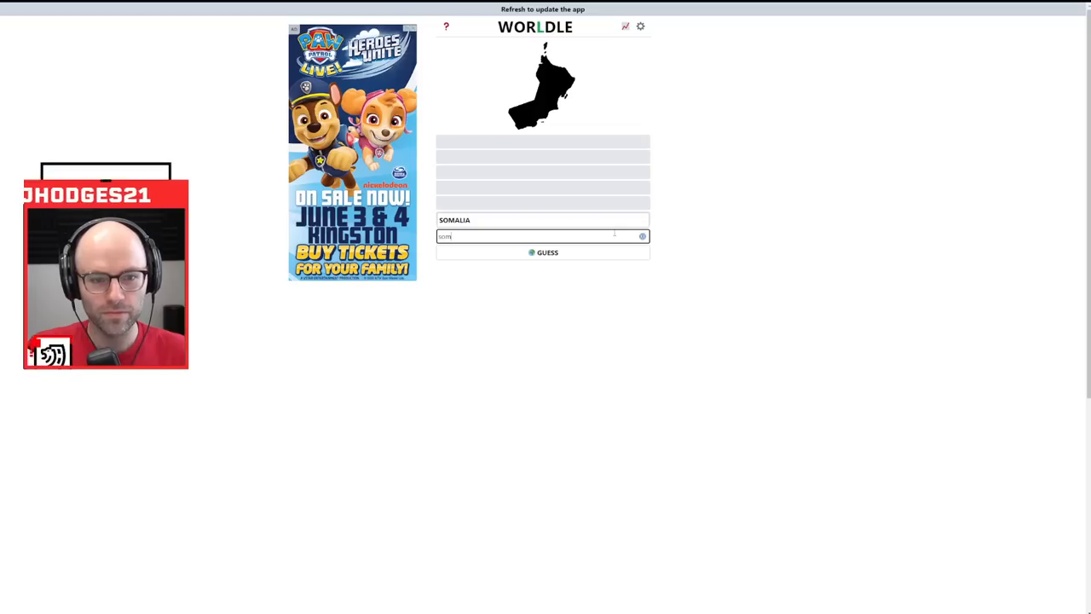
click(547, 252)
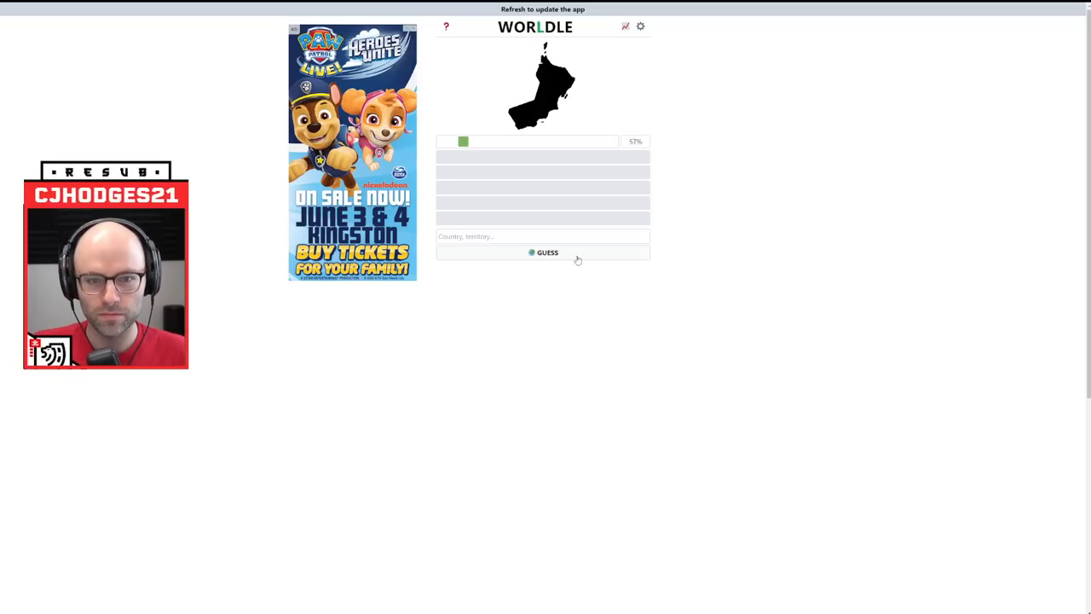
click(543, 252)
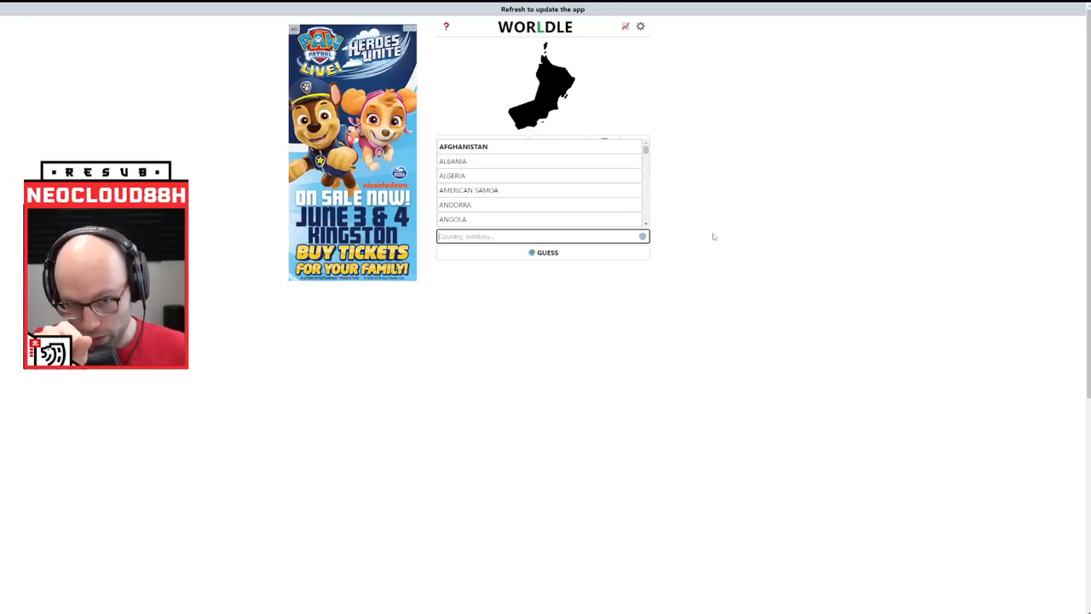
text(o)
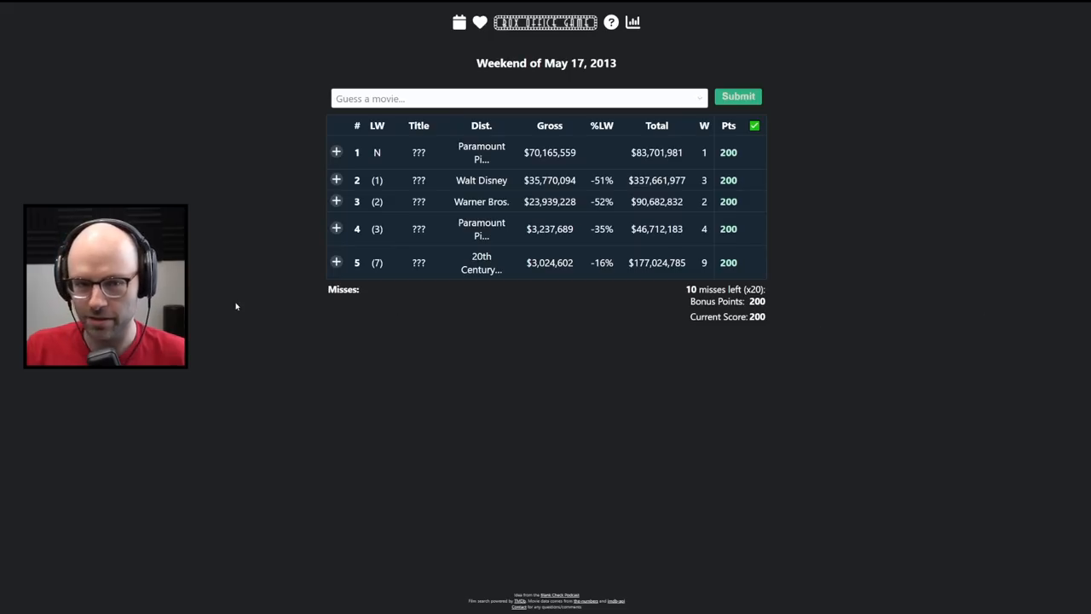
mouse_move(277, 145)
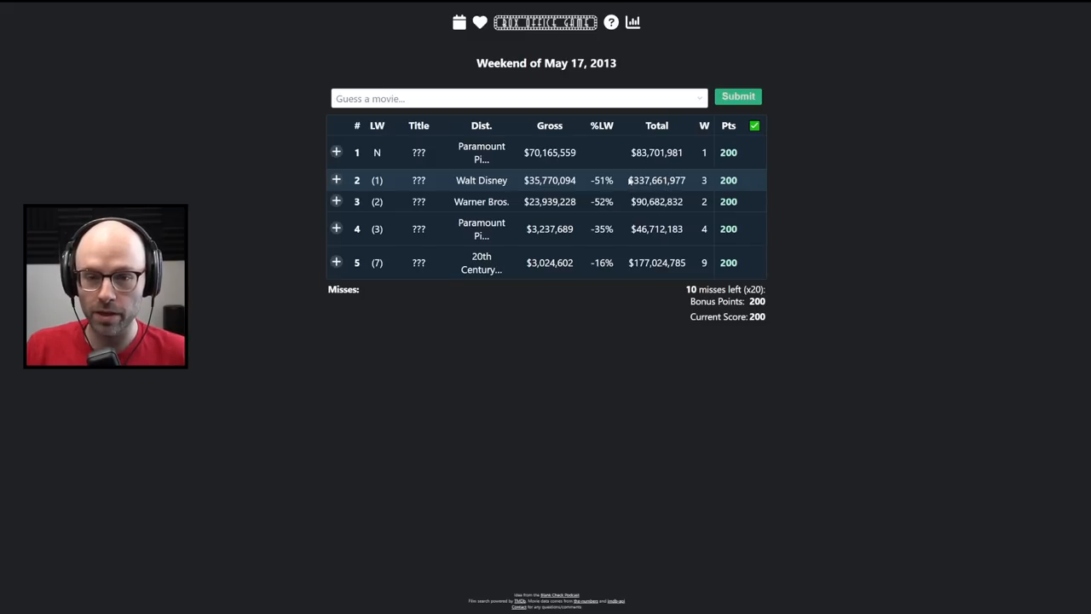
Reveal film #2's genres (Action, Adventure, Science Fiction) and guess Thor: The Dark World
click(337, 180)
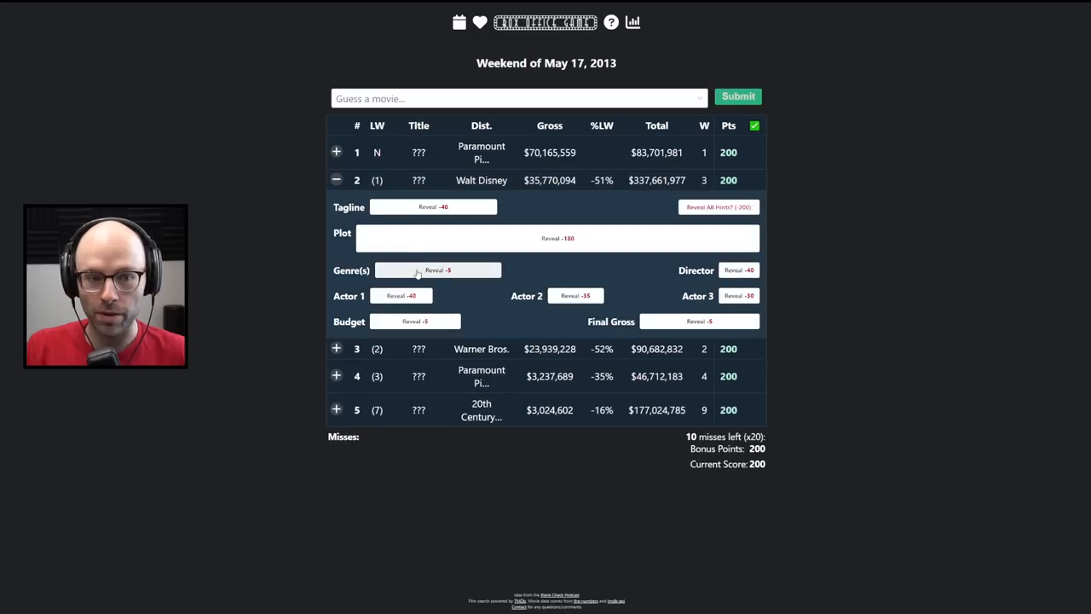
click(438, 270)
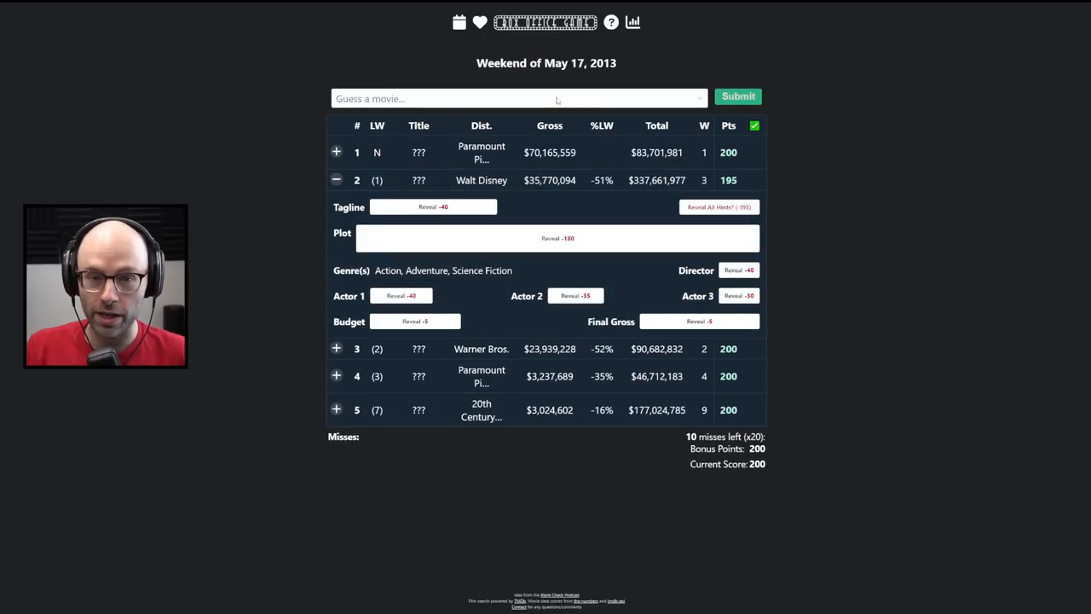
click(519, 99)
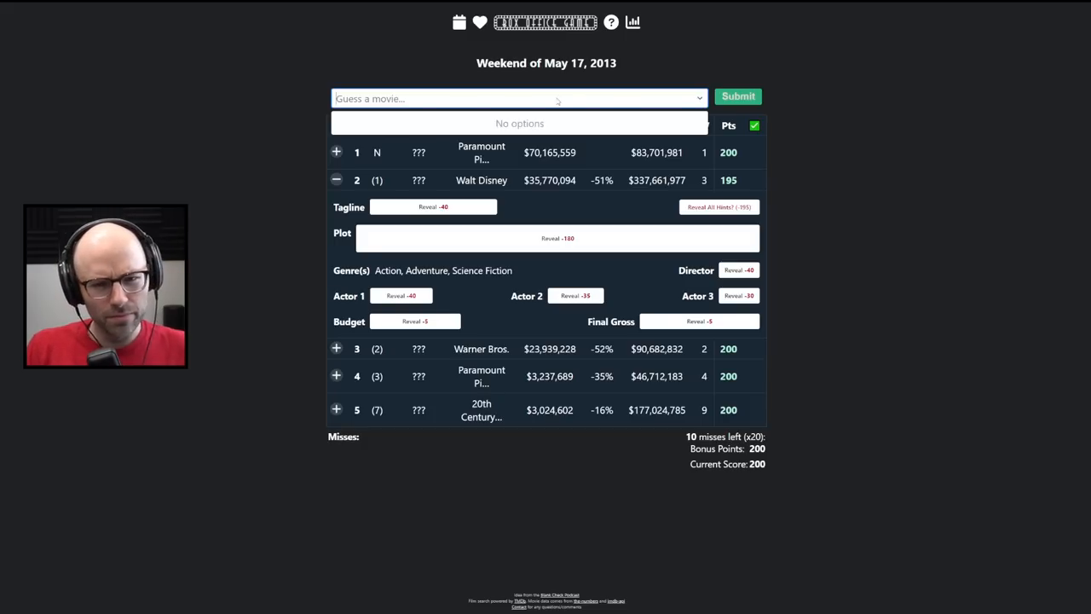
mouse_move(342, 85)
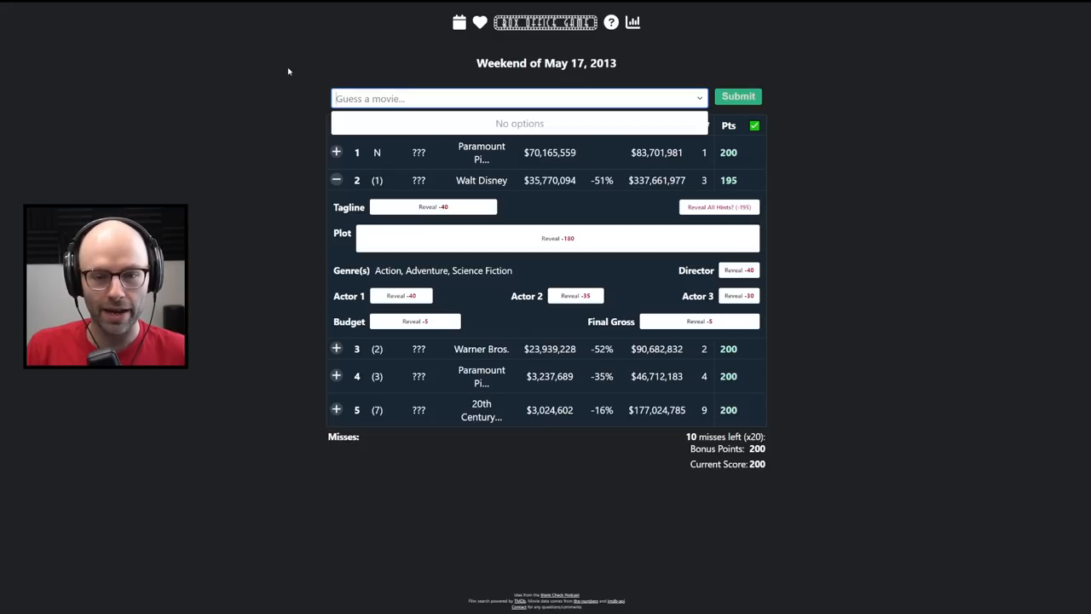
text(th)
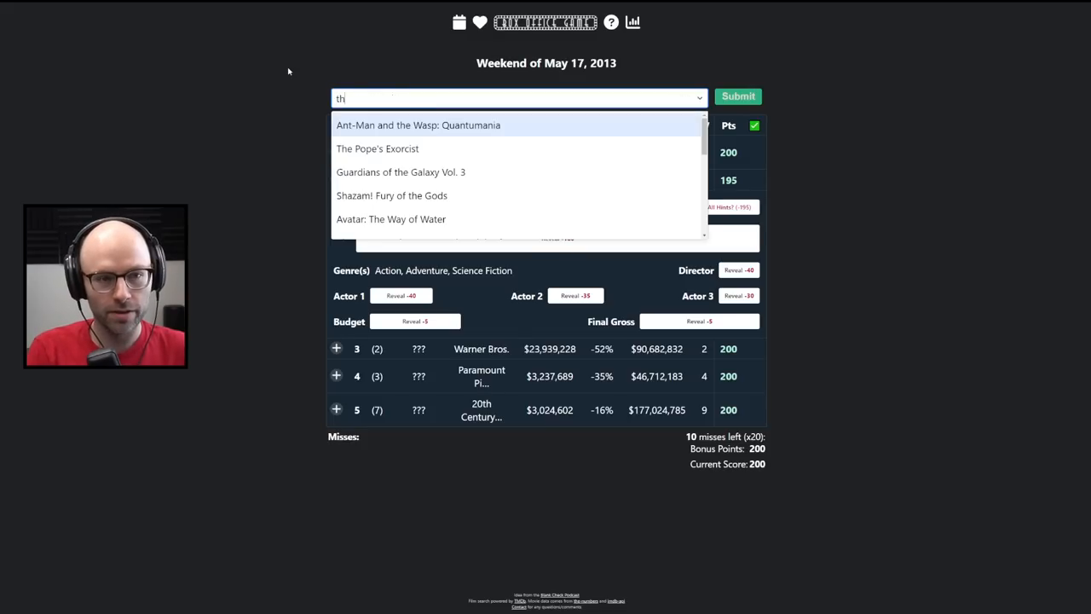
text(thor 2)
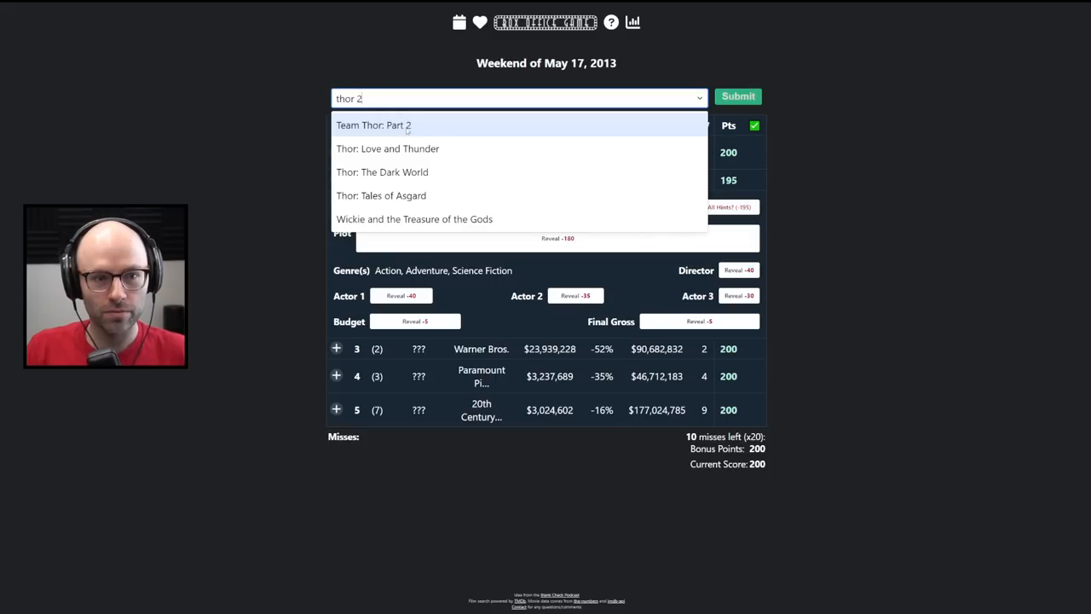
click(737, 95)
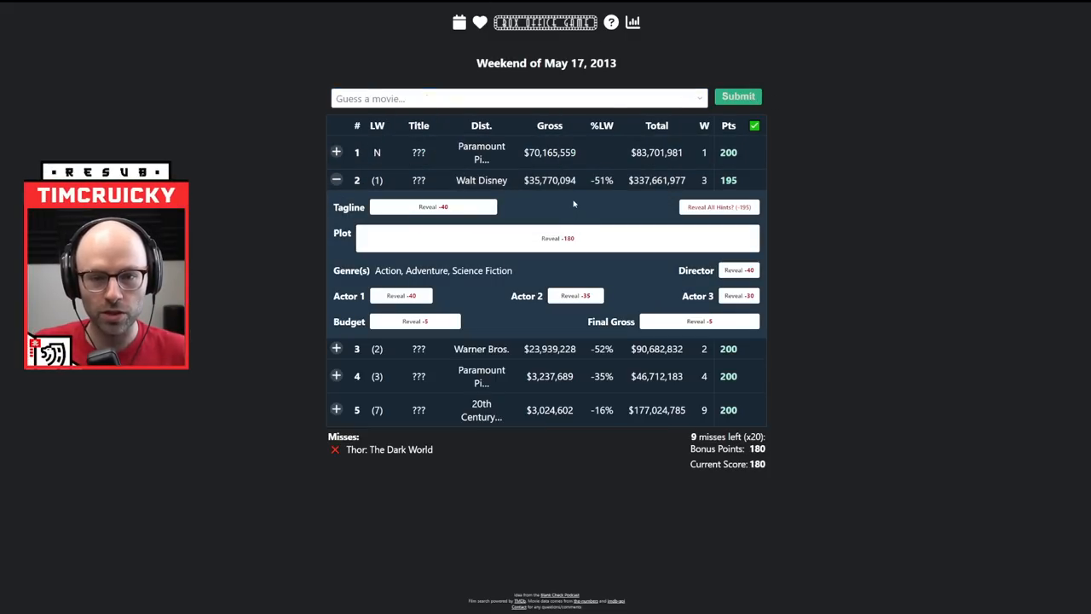
Name Iron Man 3 as film #2, raising the score to 375
click(519, 98)
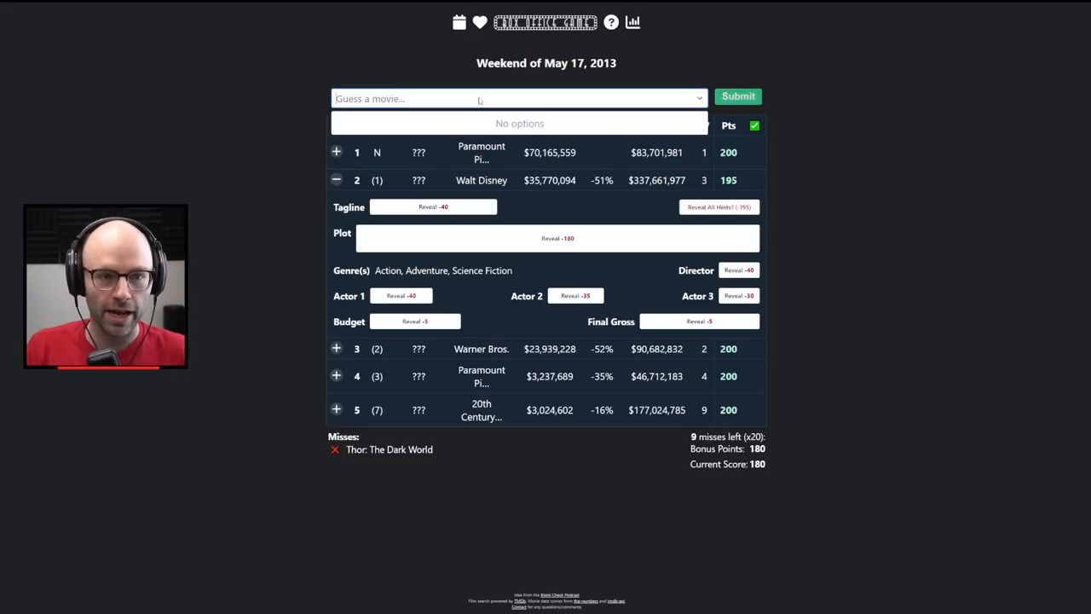
text(iron man 3)
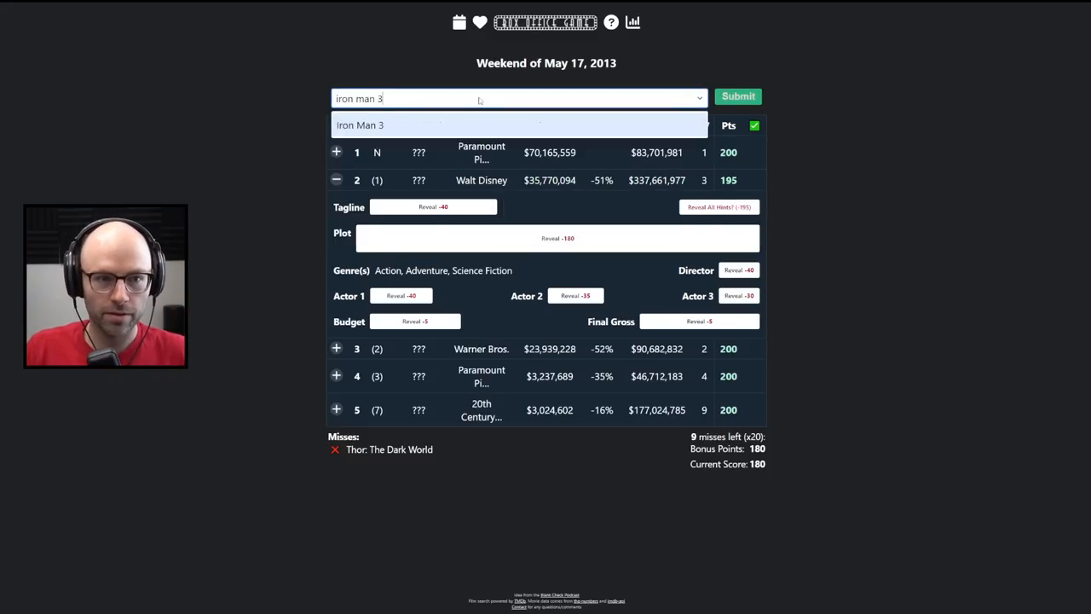
click(737, 96)
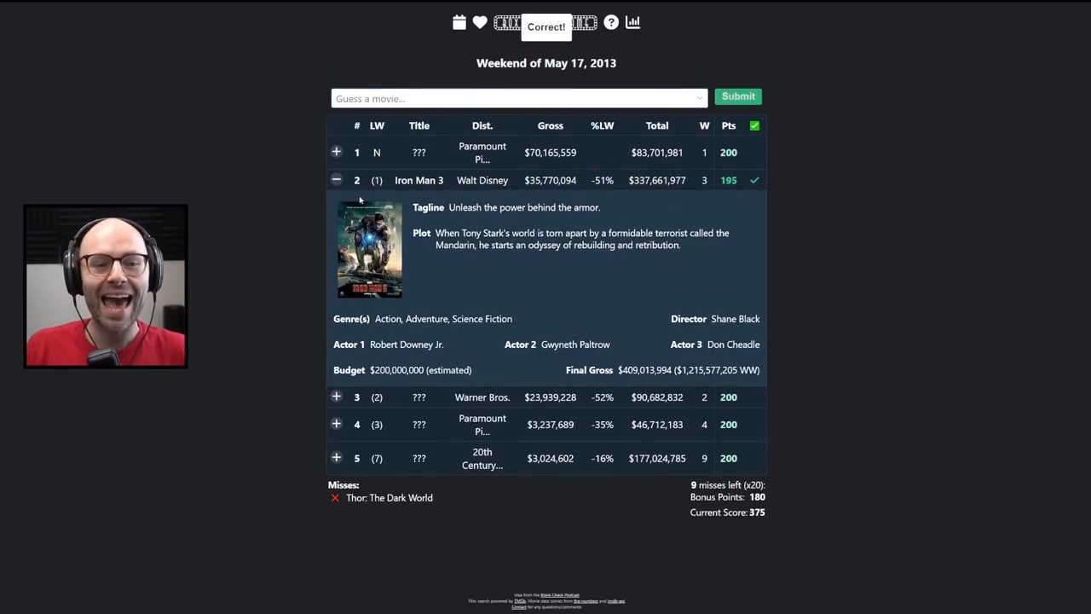
click(336, 180)
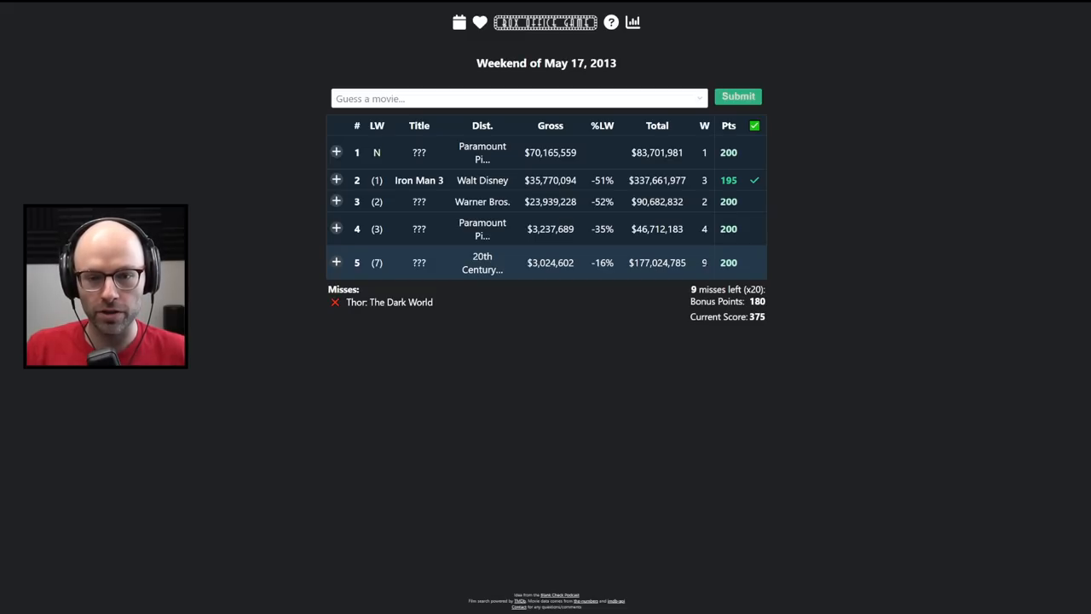
Open hints for films #5 and #1, revealing the top film's genre
click(336, 262)
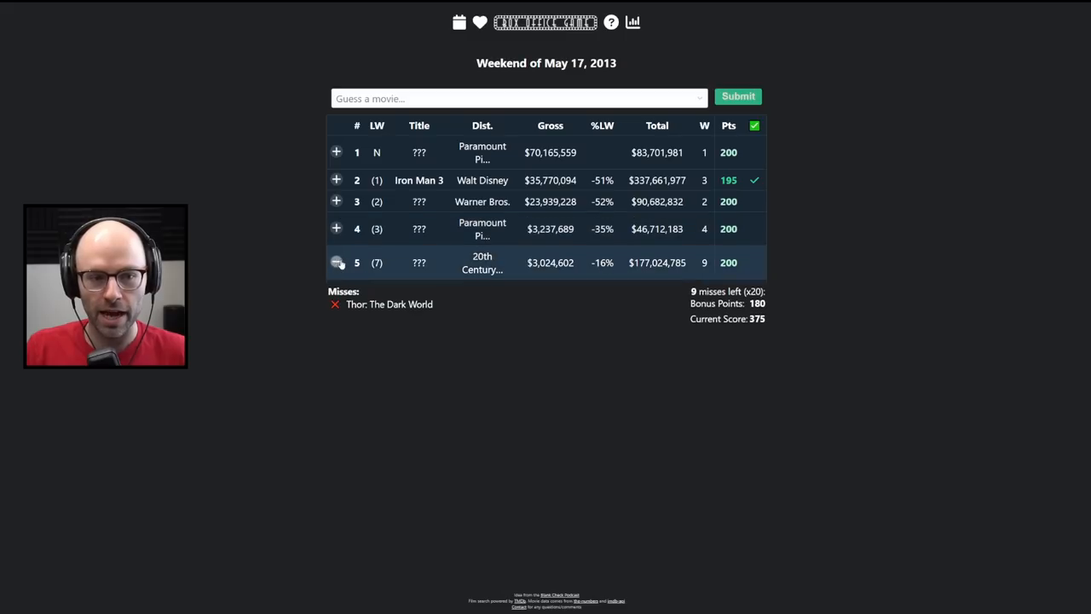
click(336, 262)
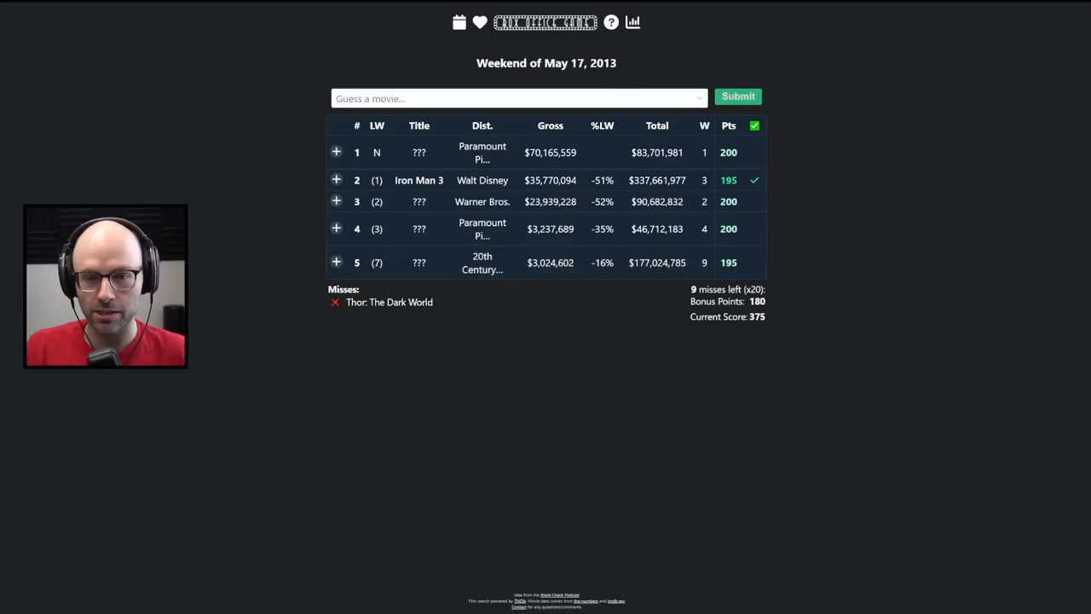
click(336, 152)
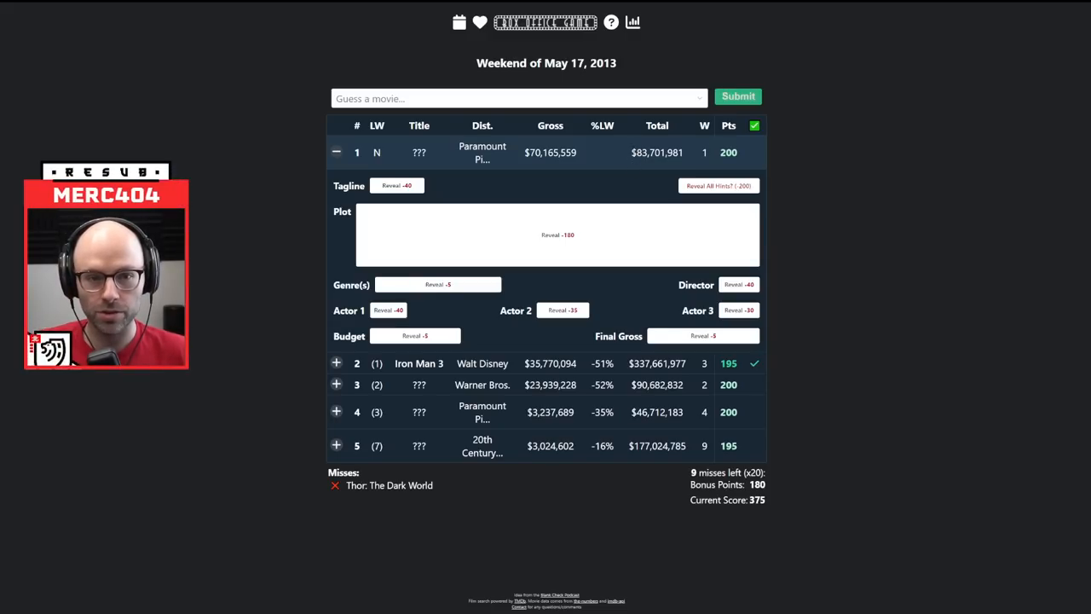
click(438, 284)
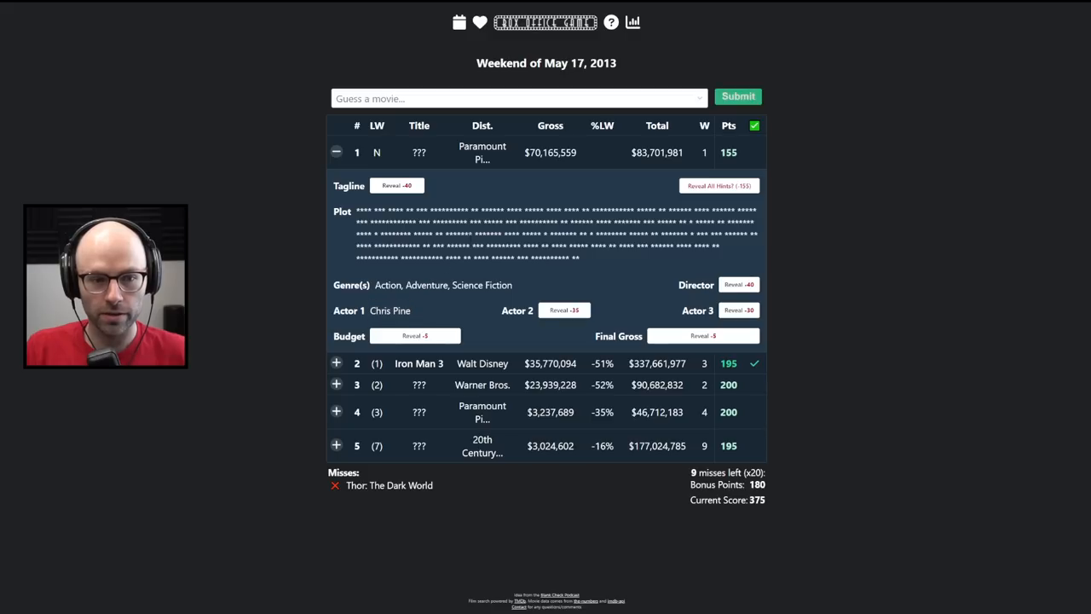
Guess Star Trek Into Darkness for film #1, raising the score to 530
click(516, 98)
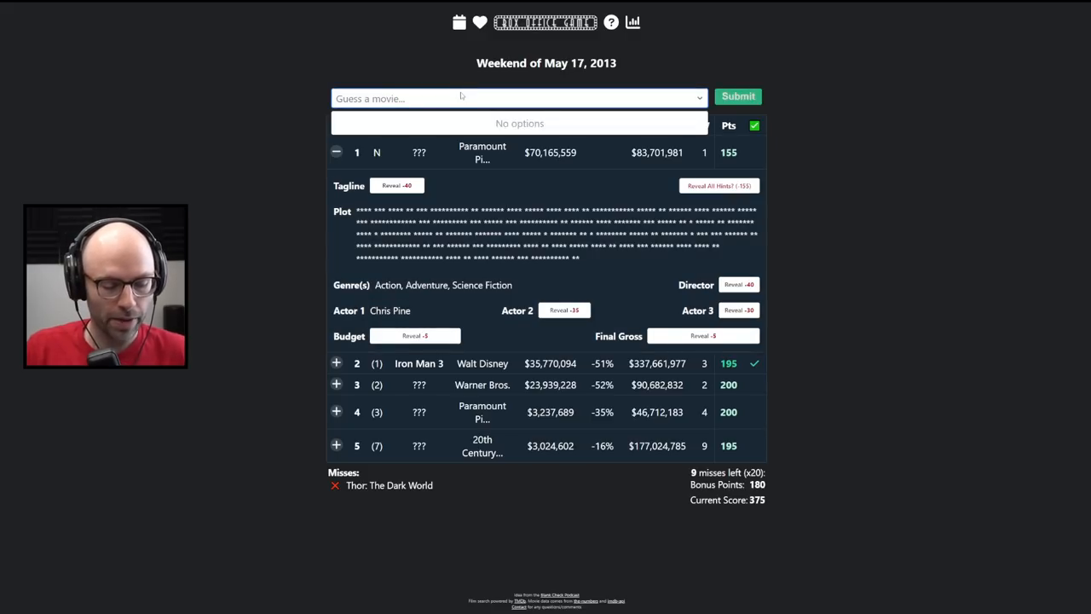
text(star trek)
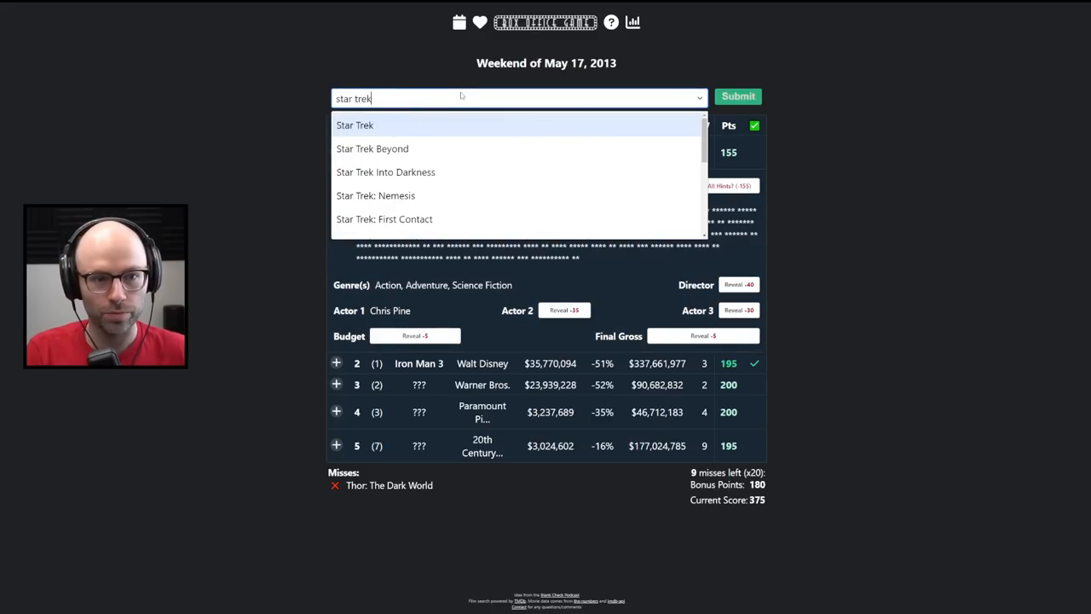
click(386, 171)
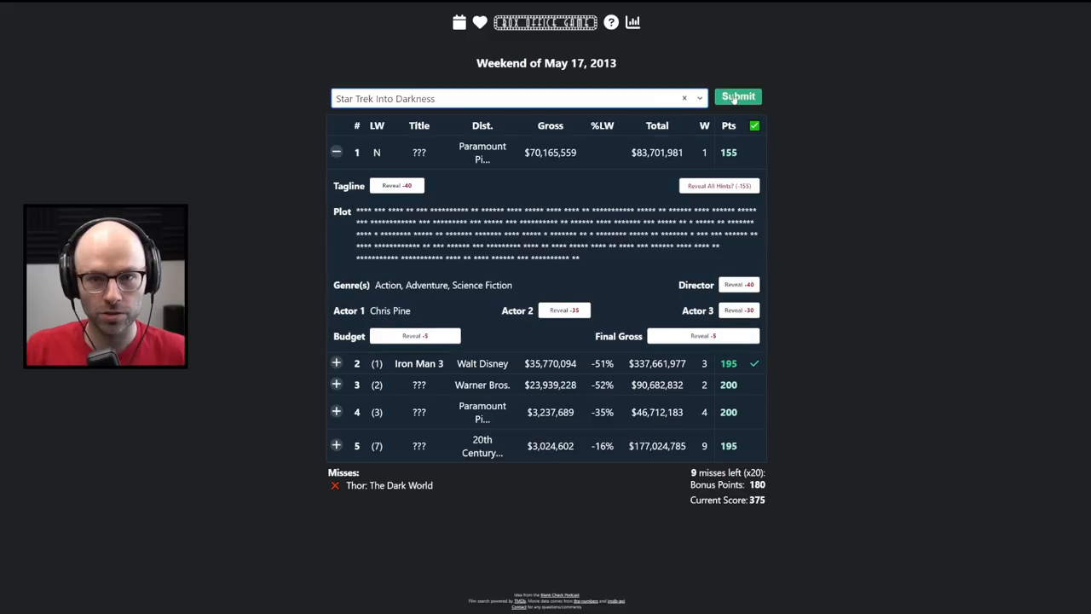
click(738, 96)
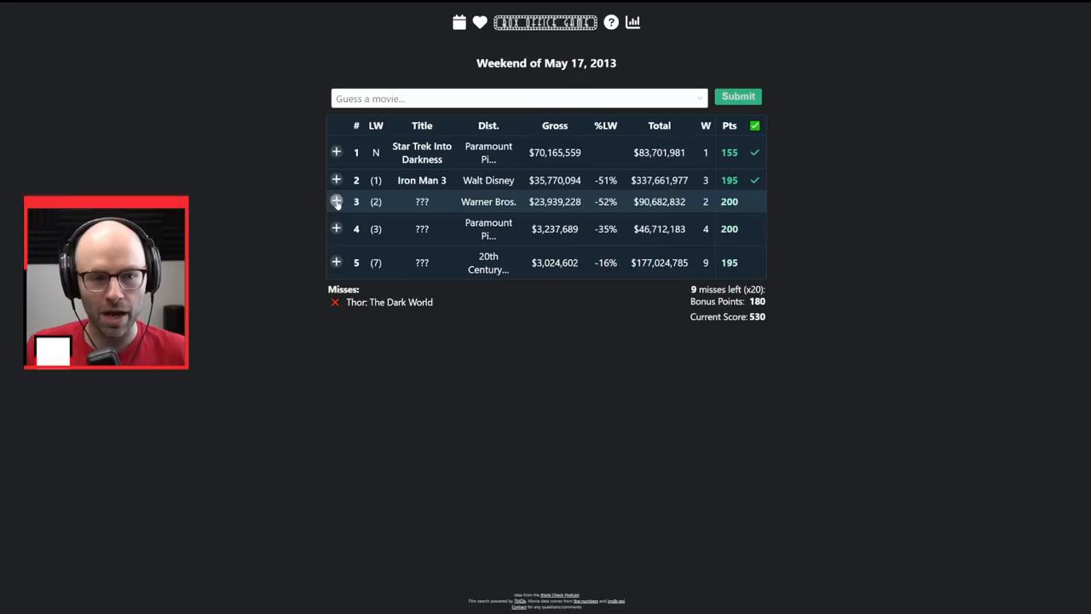
Reveal film #3's genre and director, then name The Great Gatsby for a 645 score
click(336, 202)
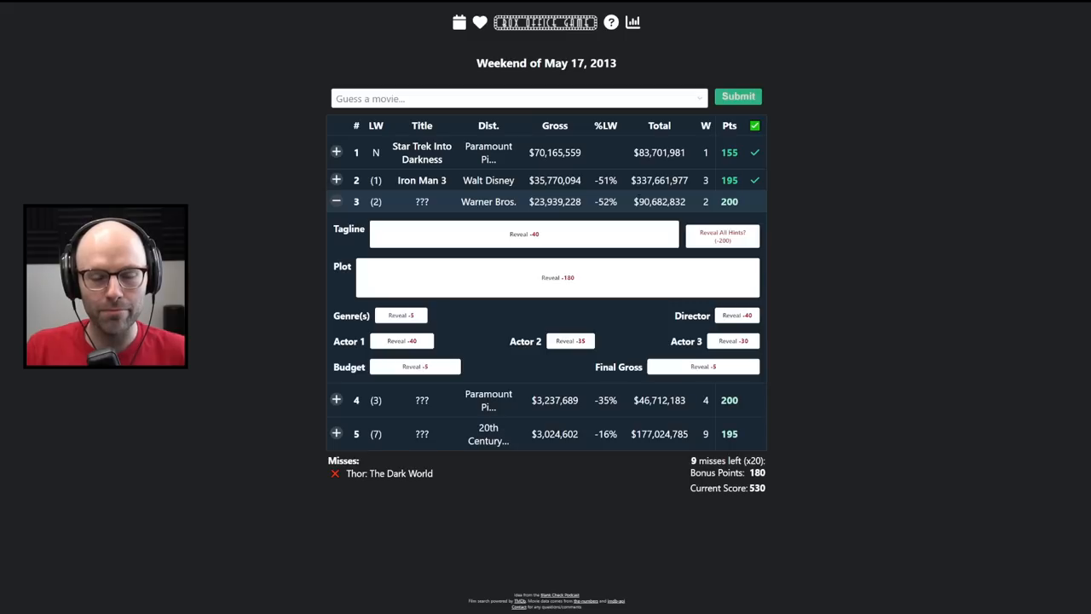
click(401, 315)
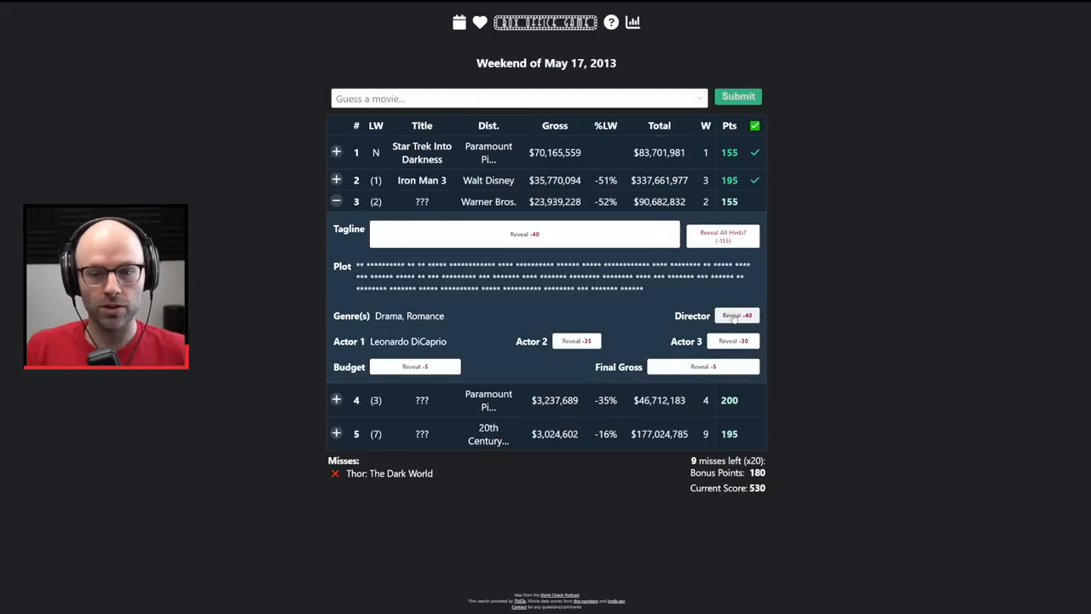
click(737, 316)
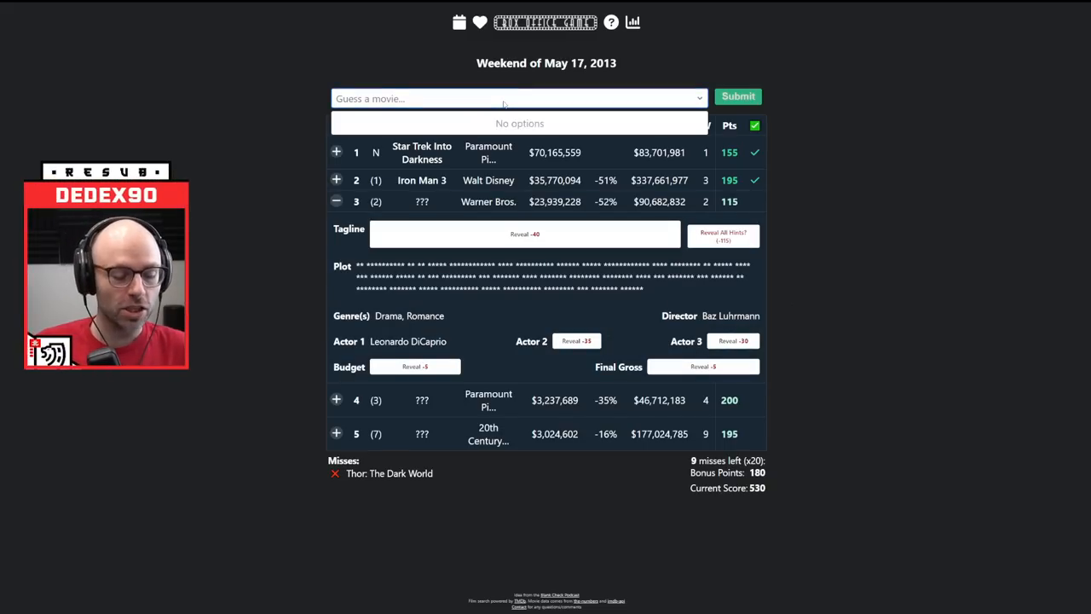
text(the great)
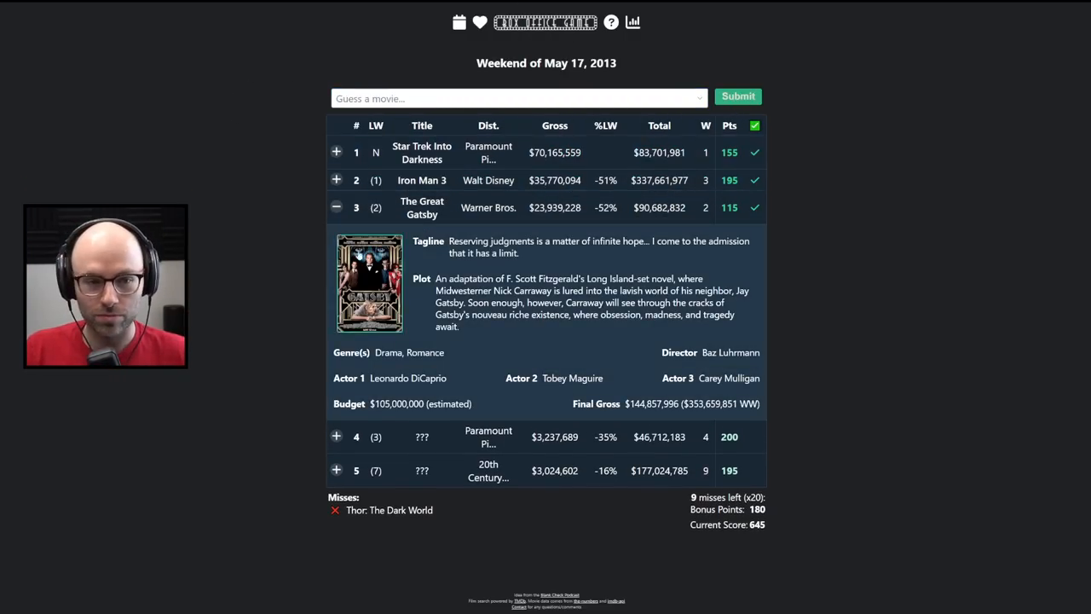
click(336, 207)
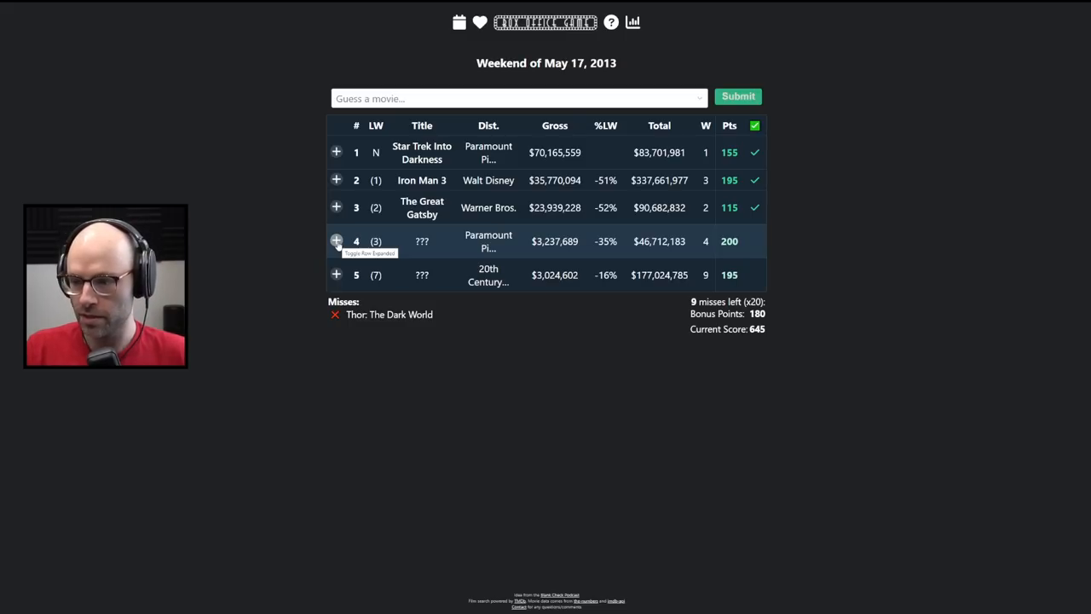
Reveal film #4's genre and lead actor, then try Daddy's Home as a guess
click(336, 240)
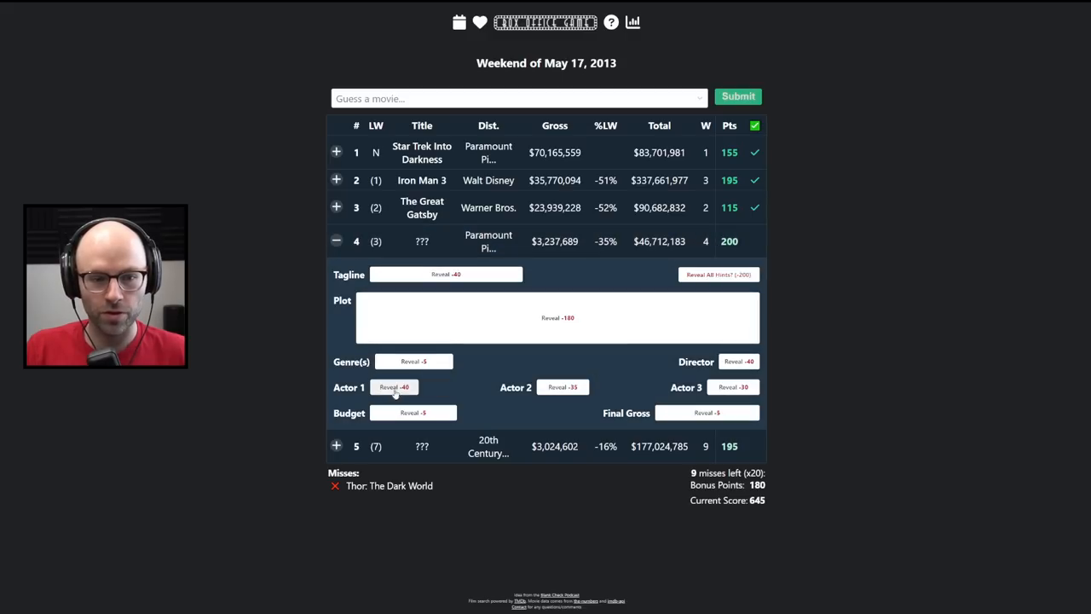
click(413, 361)
text(t)
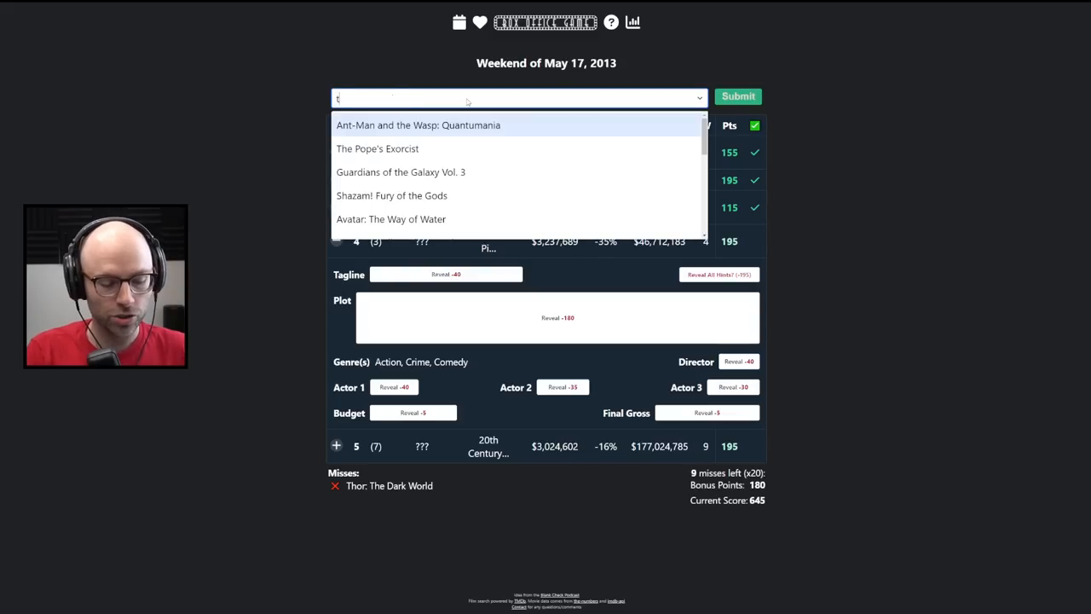
text(he h)
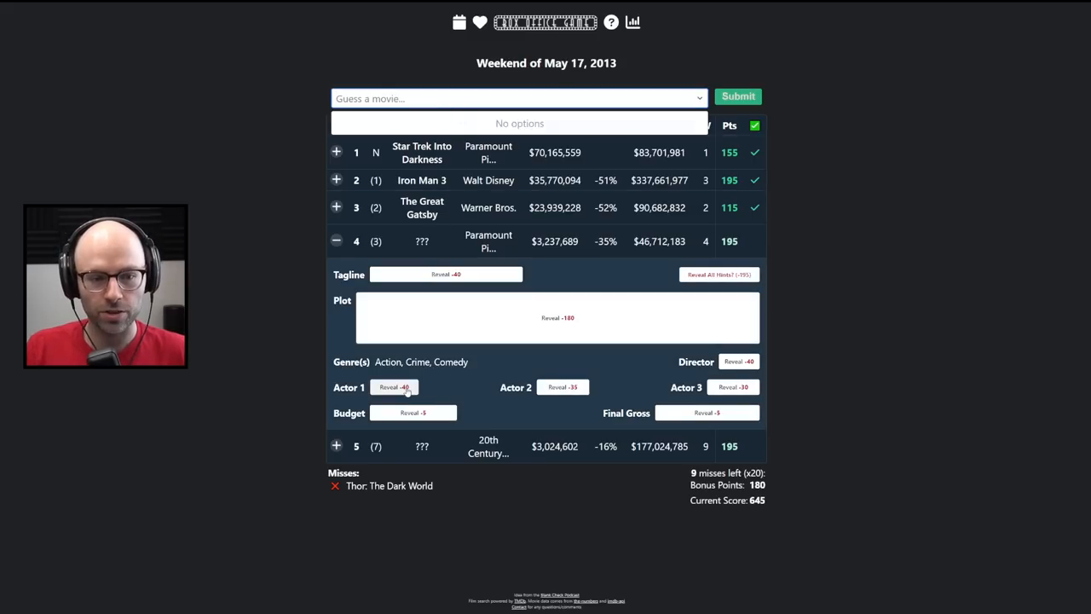
click(394, 387)
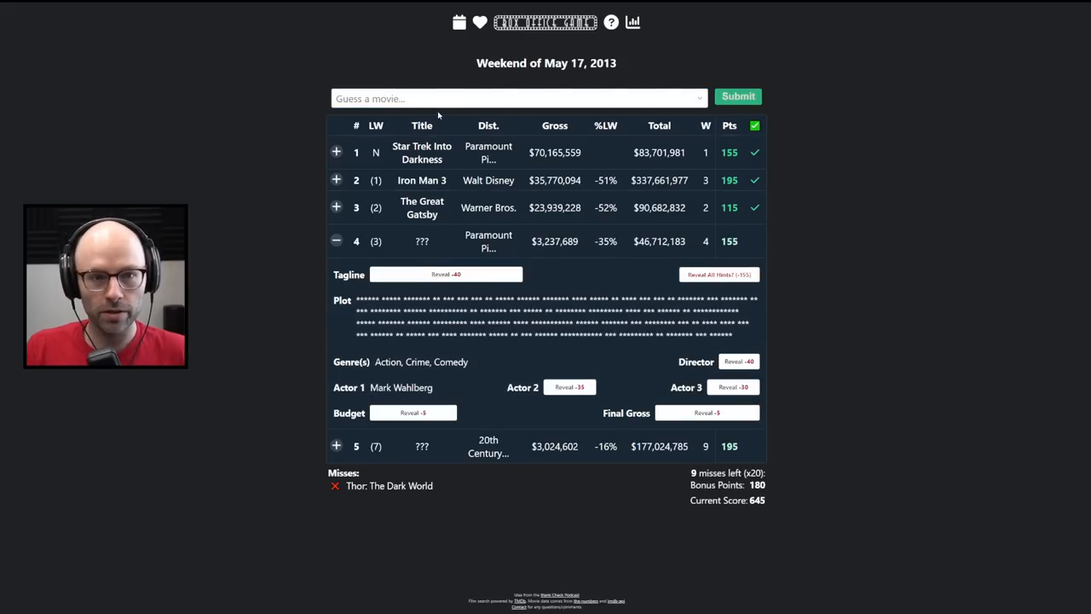
text(daddy's)
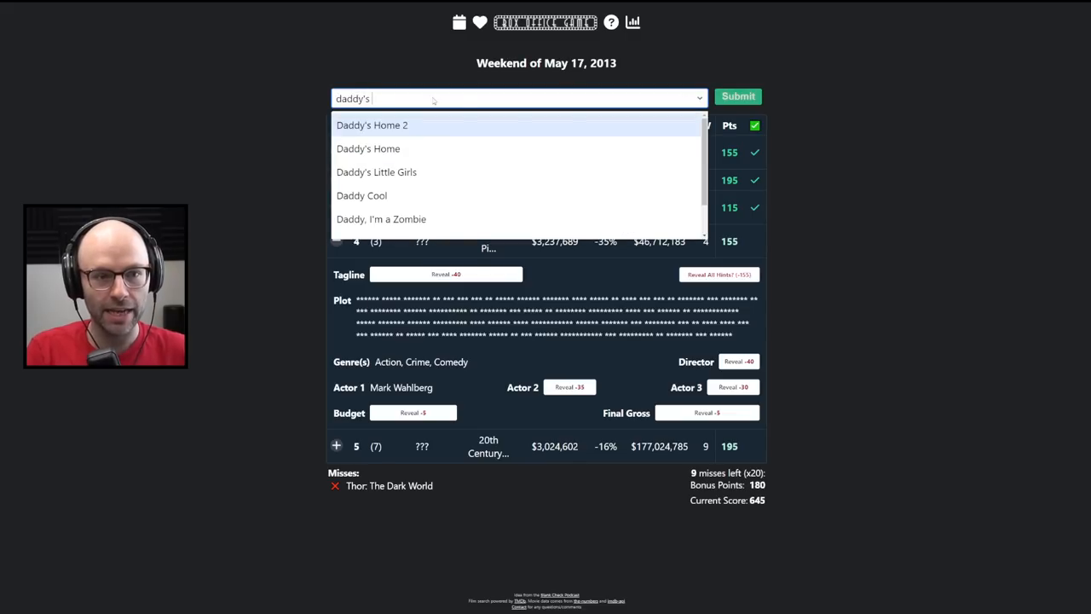
click(368, 148)
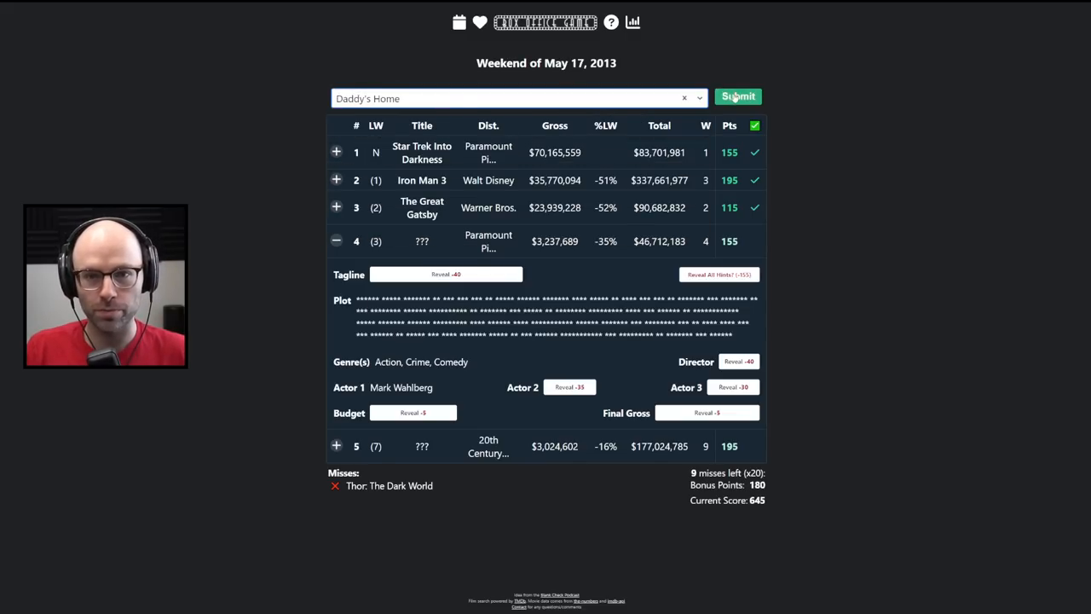
click(738, 96)
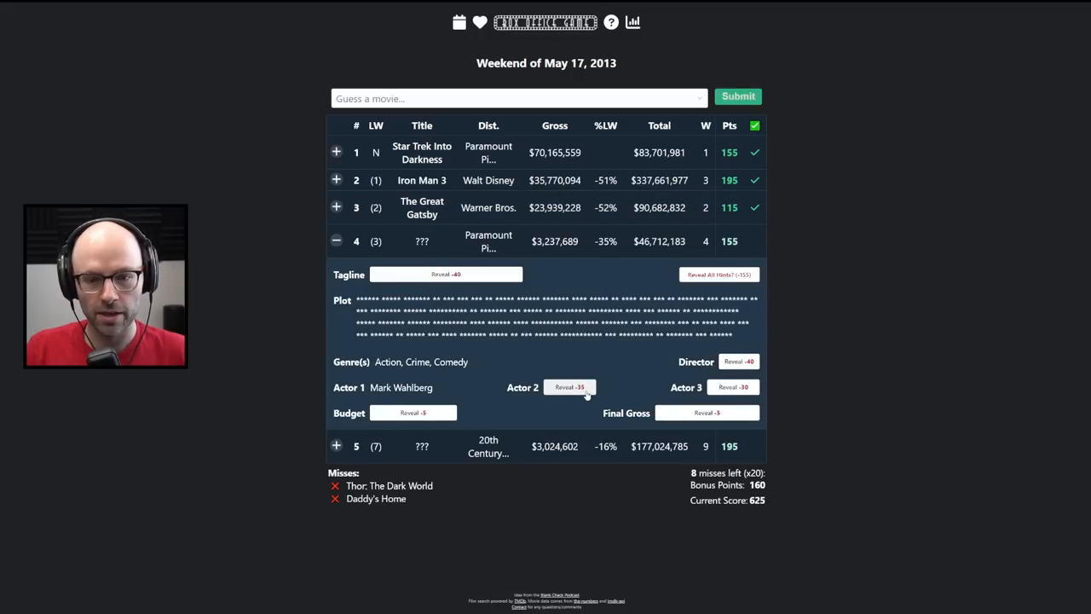
Reveal film #4's second actor and name Pain & Gain, raising the score to 705
click(569, 387)
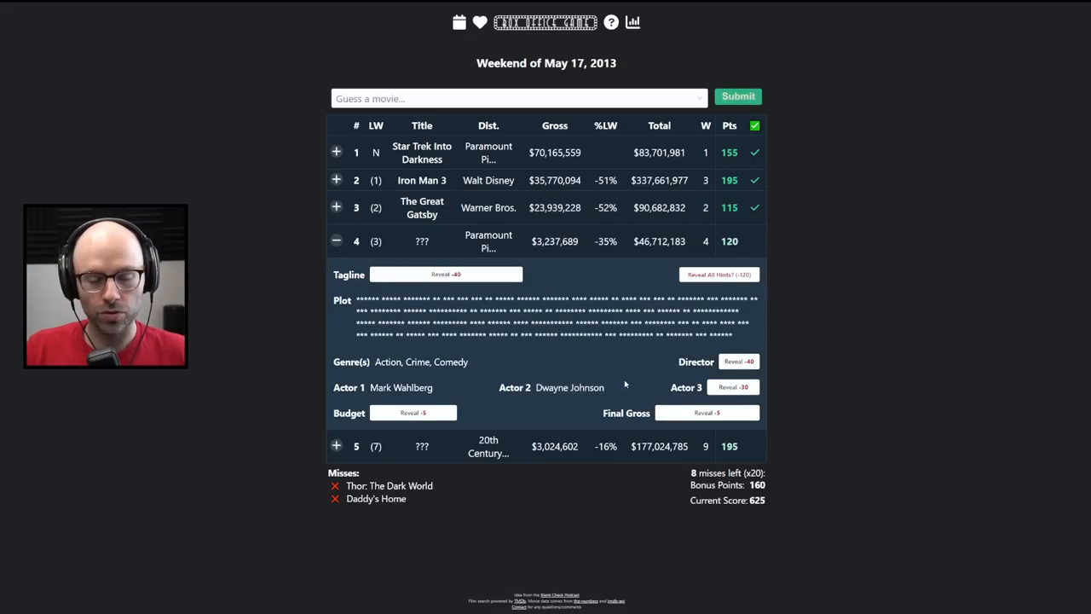
mouse_move(604, 364)
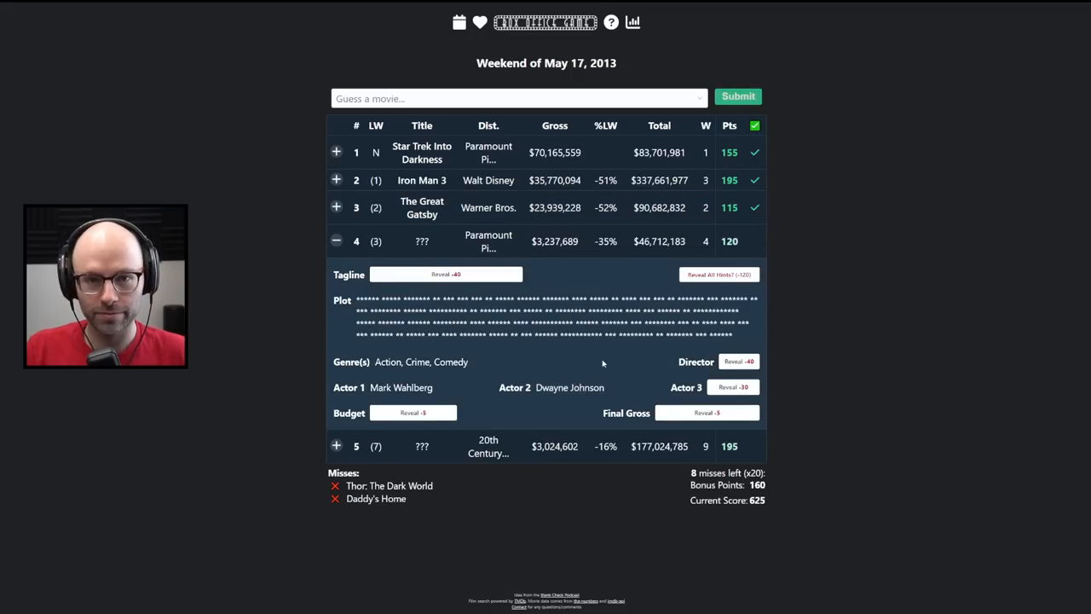
mouse_move(591, 355)
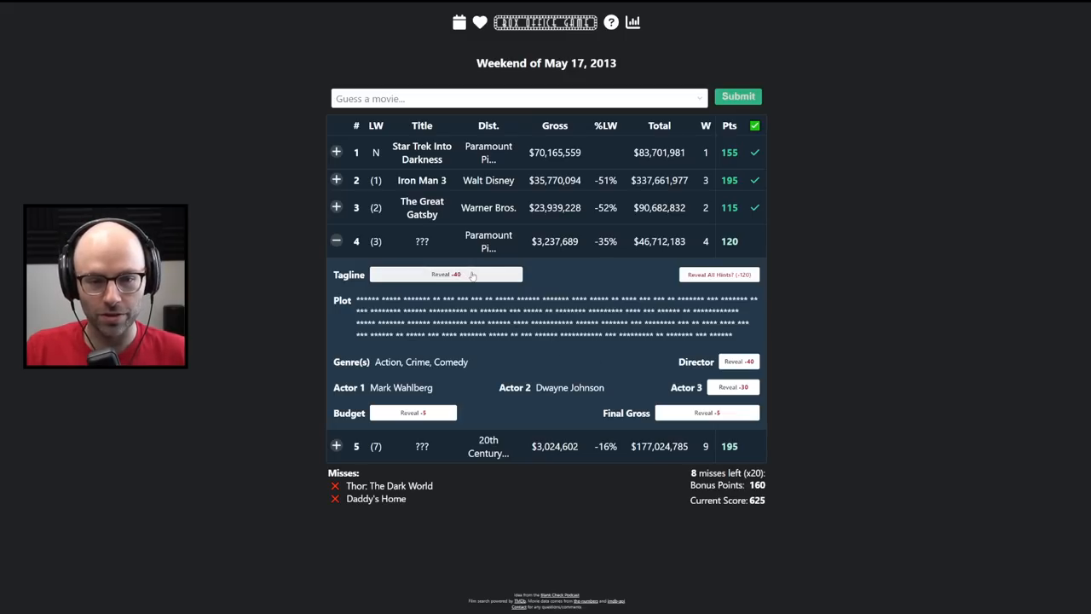
click(445, 274)
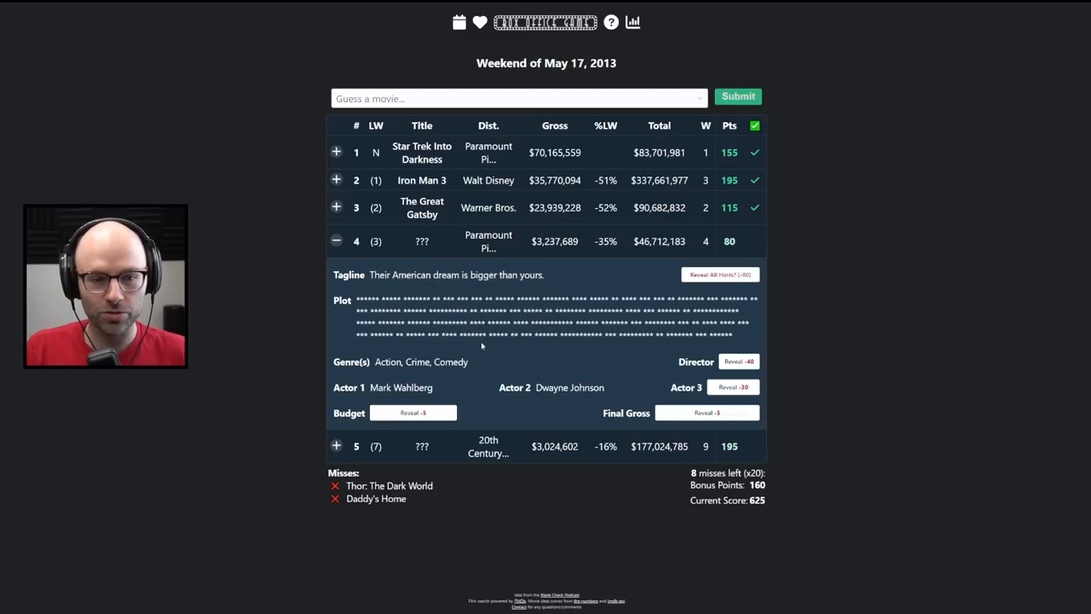
mouse_move(480, 347)
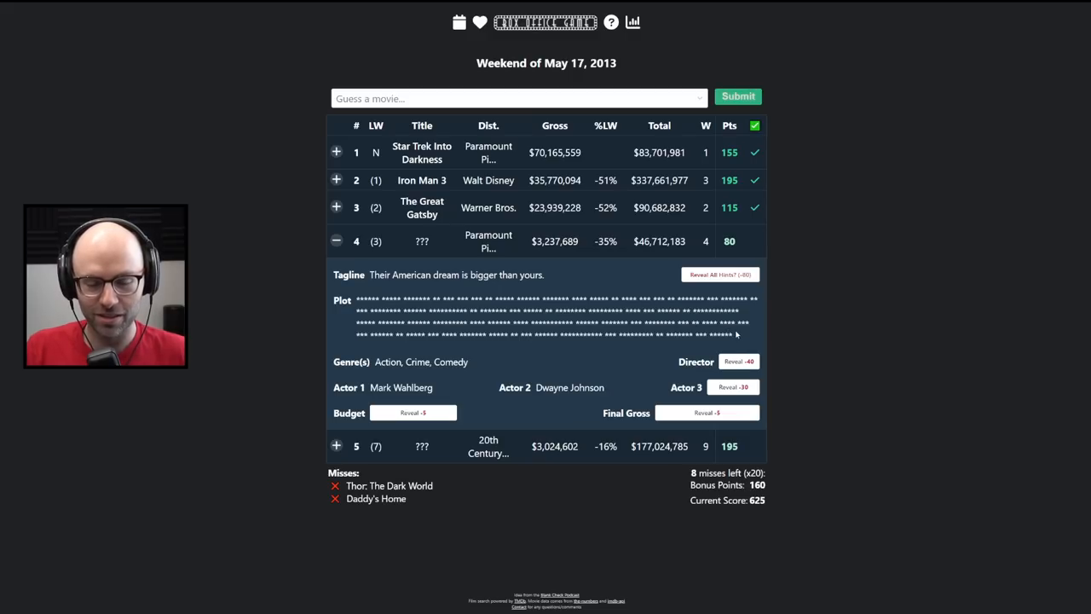
text(p)
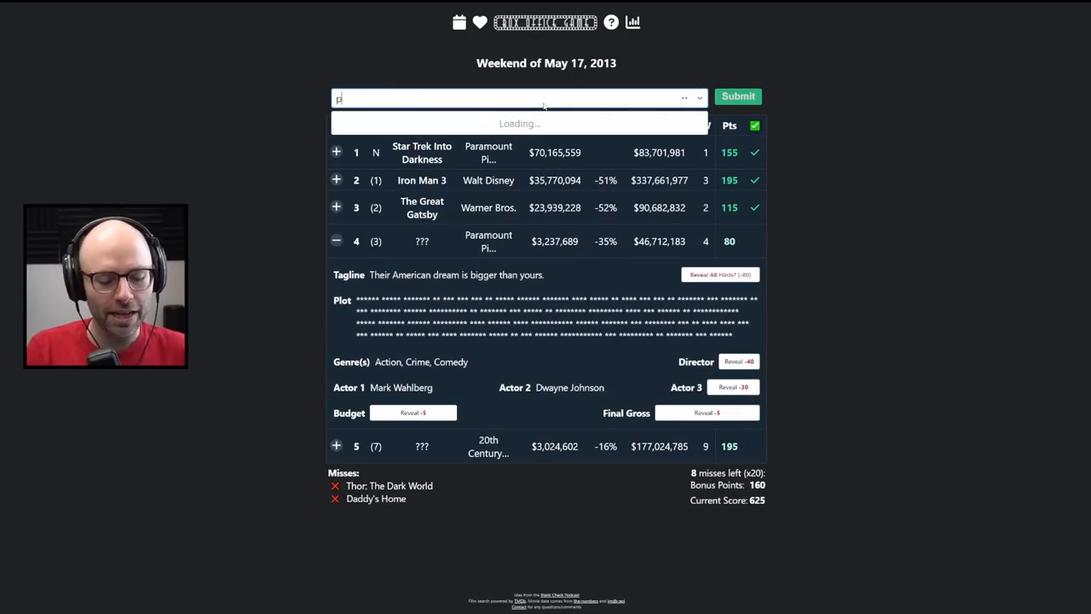
text(pain and gain)
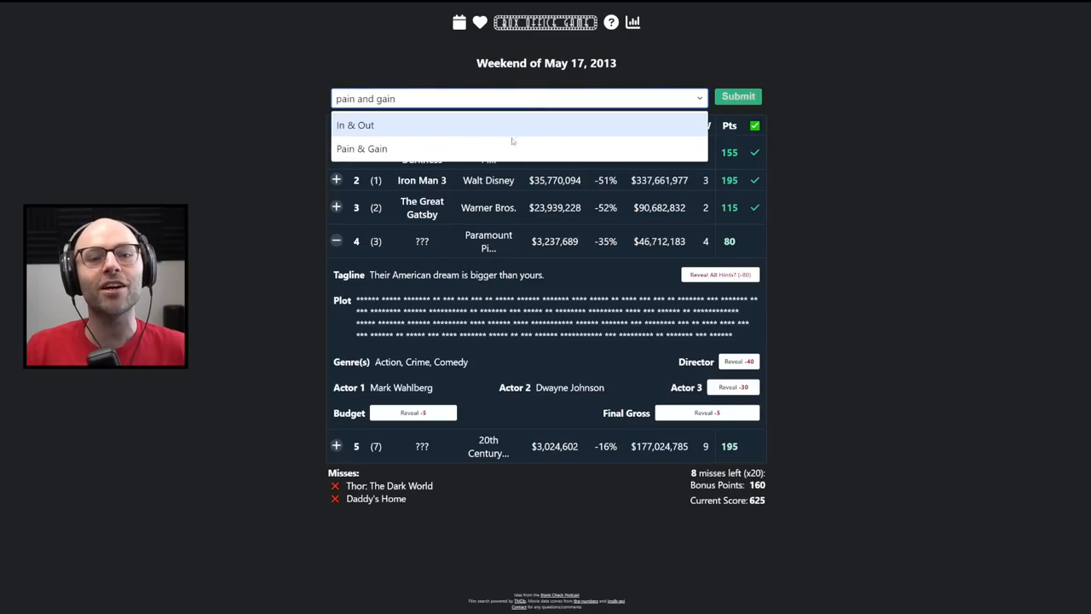
click(361, 149)
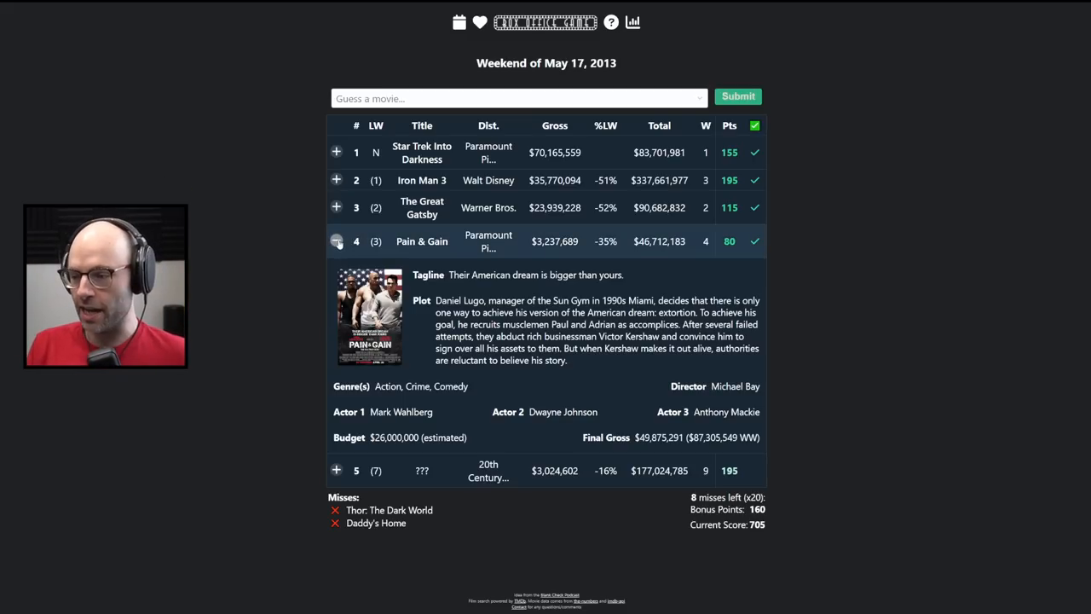
click(336, 241)
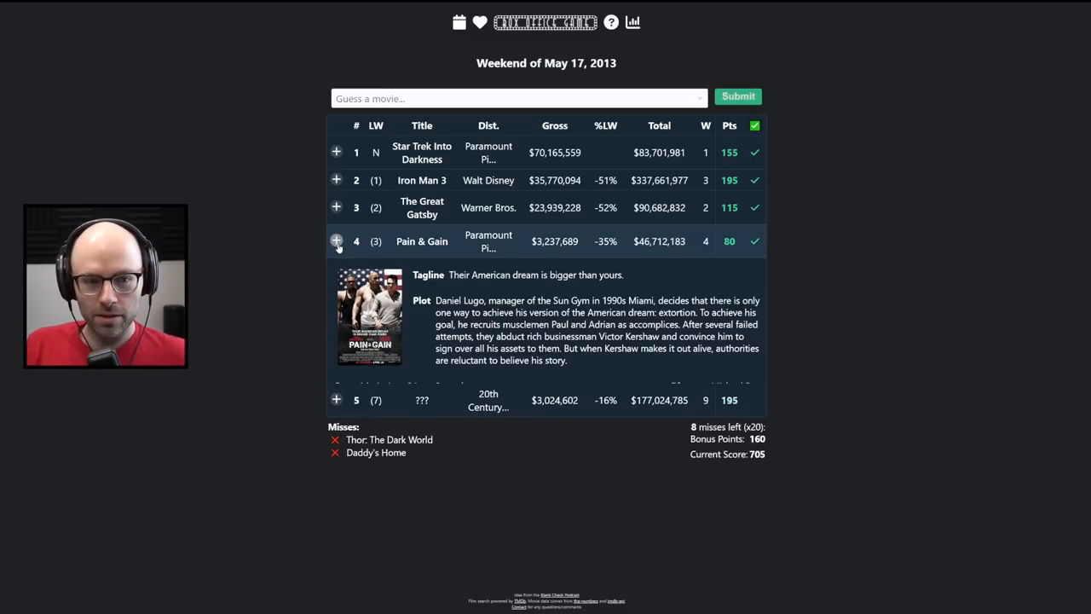
click(336, 241)
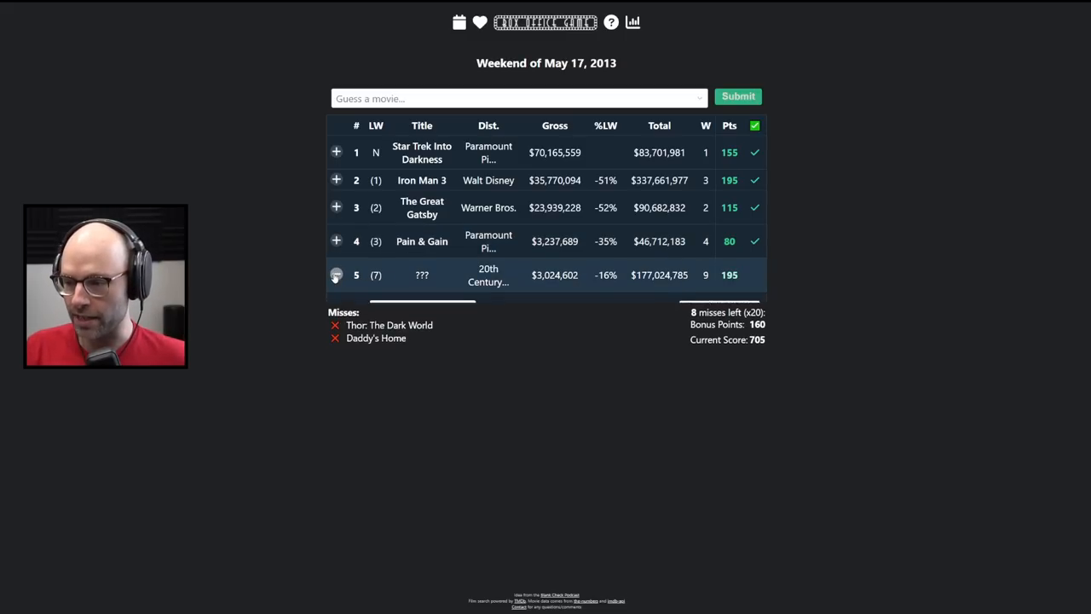
Reveal film #5's tagline 'Meet the first modern family.' and guess a Croods film
click(336, 274)
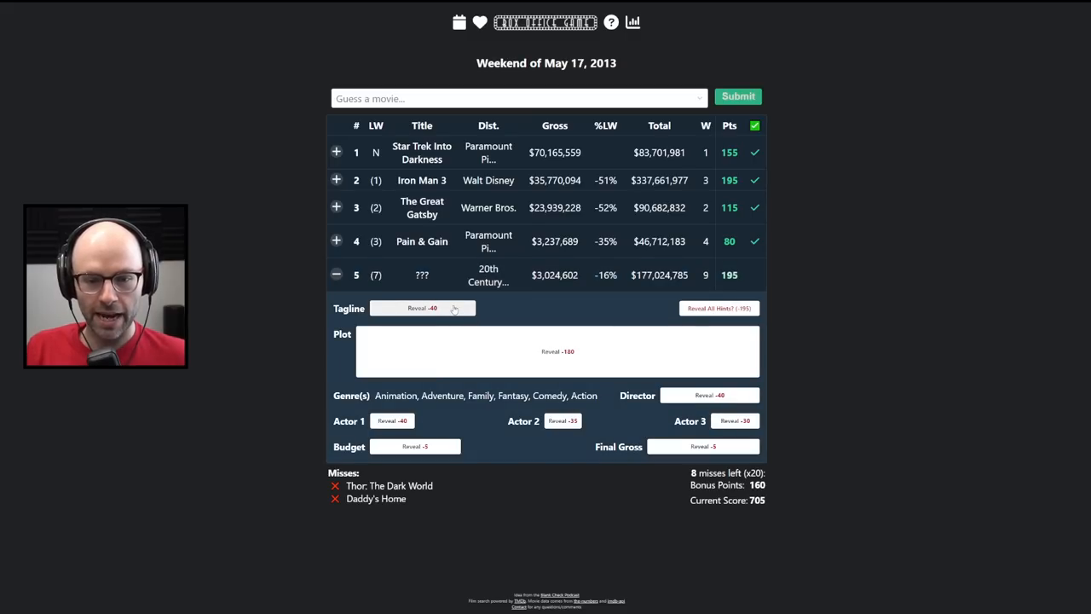
click(422, 308)
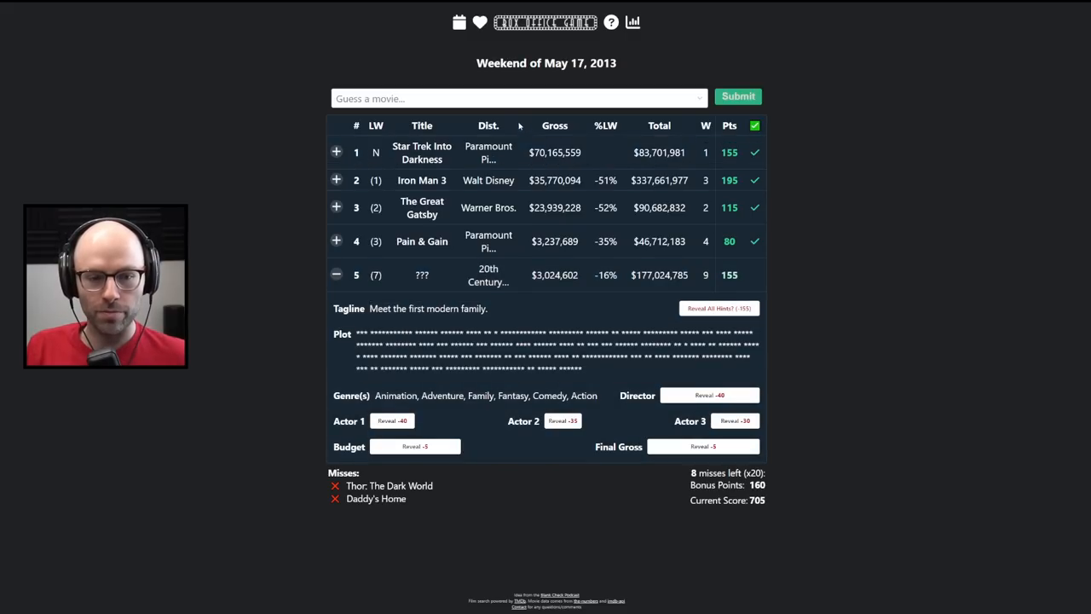
click(511, 98)
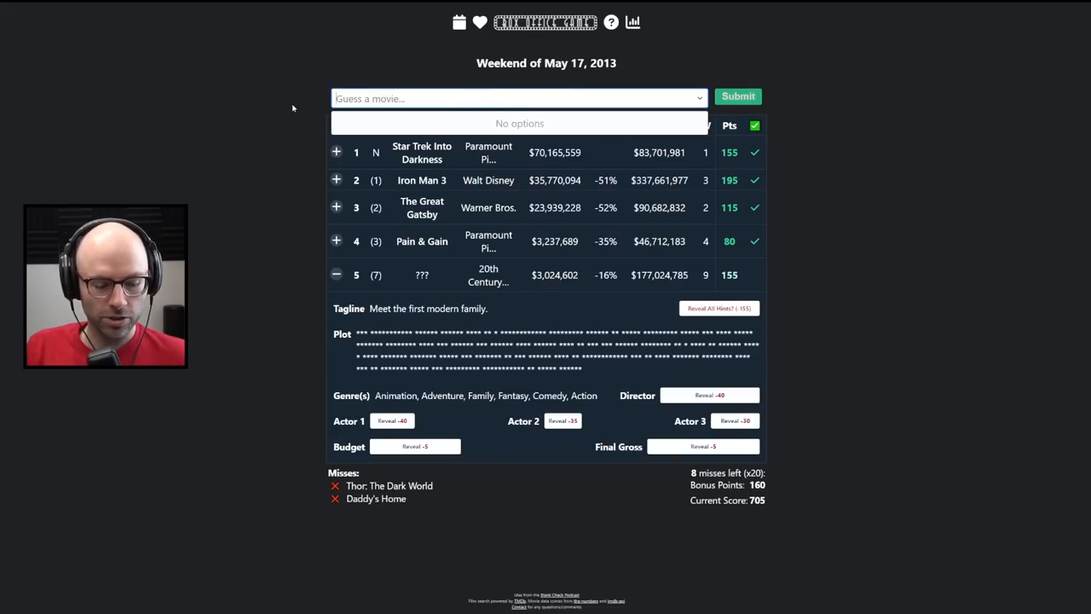
text(the crood)
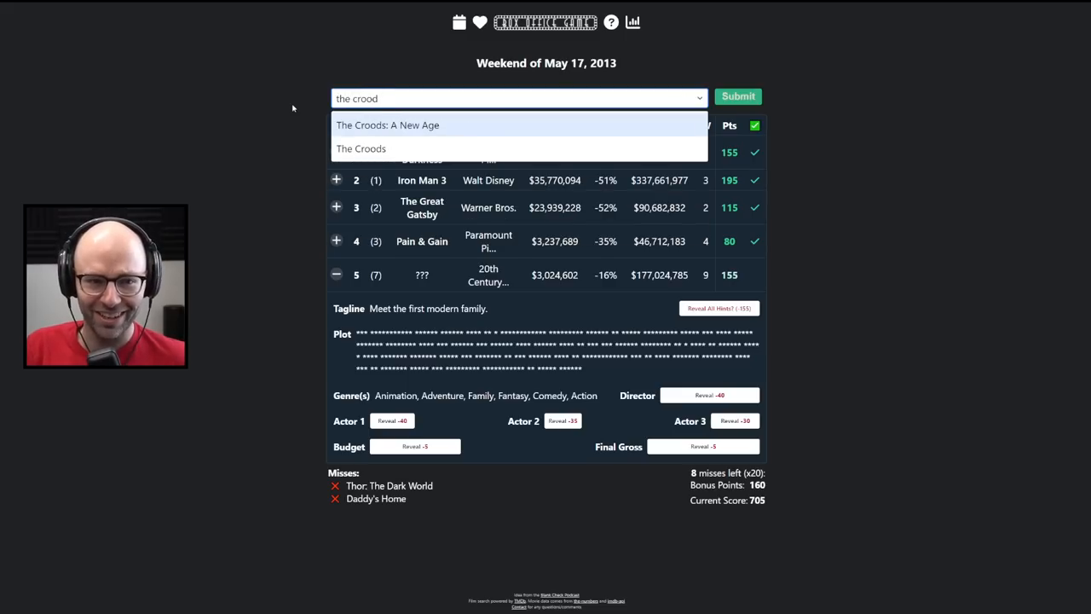
click(361, 148)
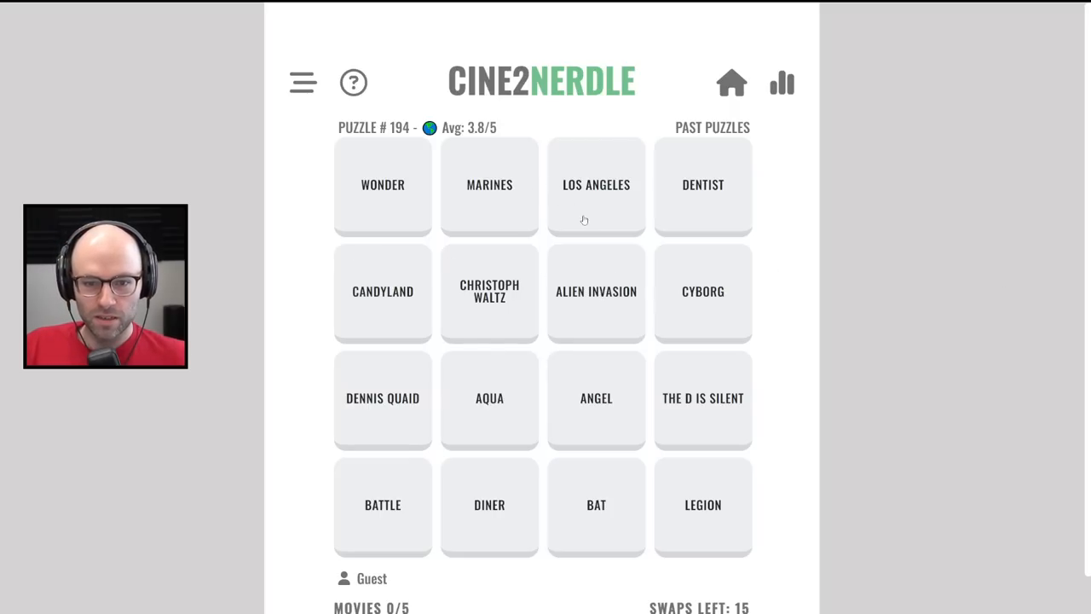
mouse_move(489, 284)
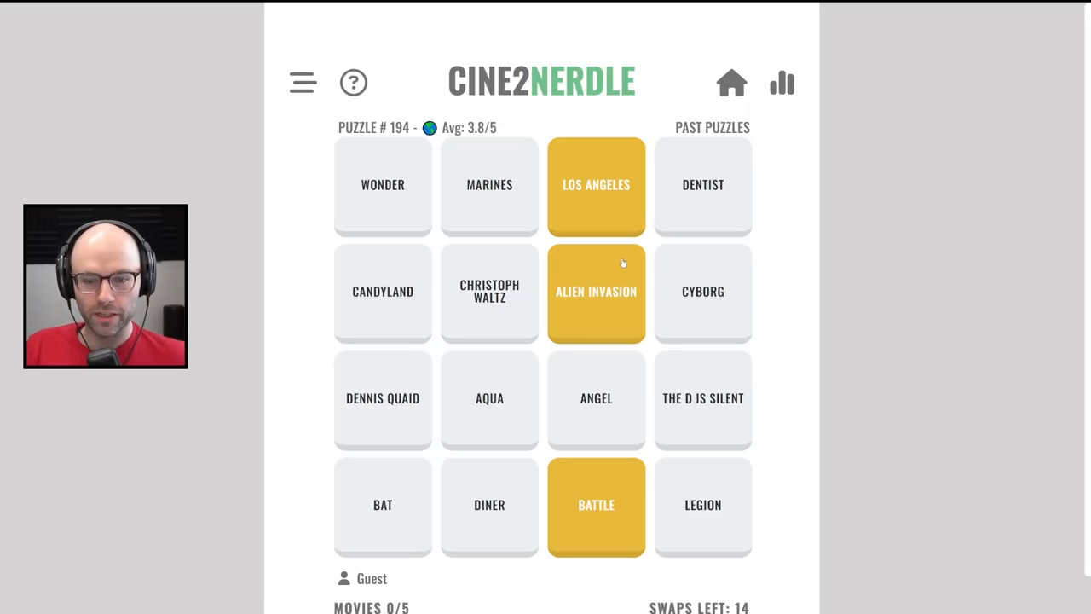
mouse_move(699, 388)
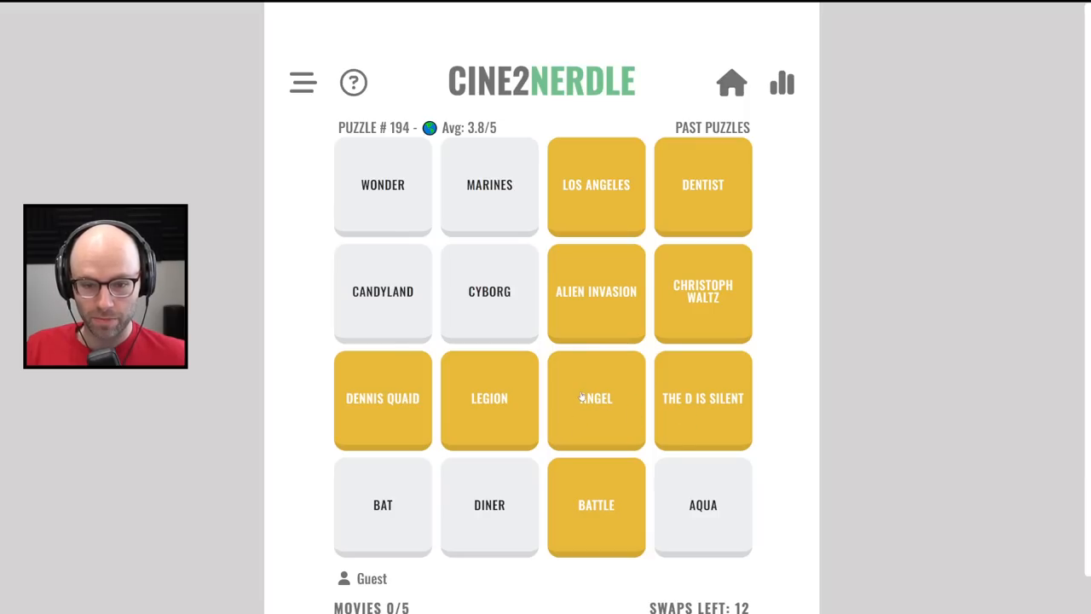
mouse_move(371, 404)
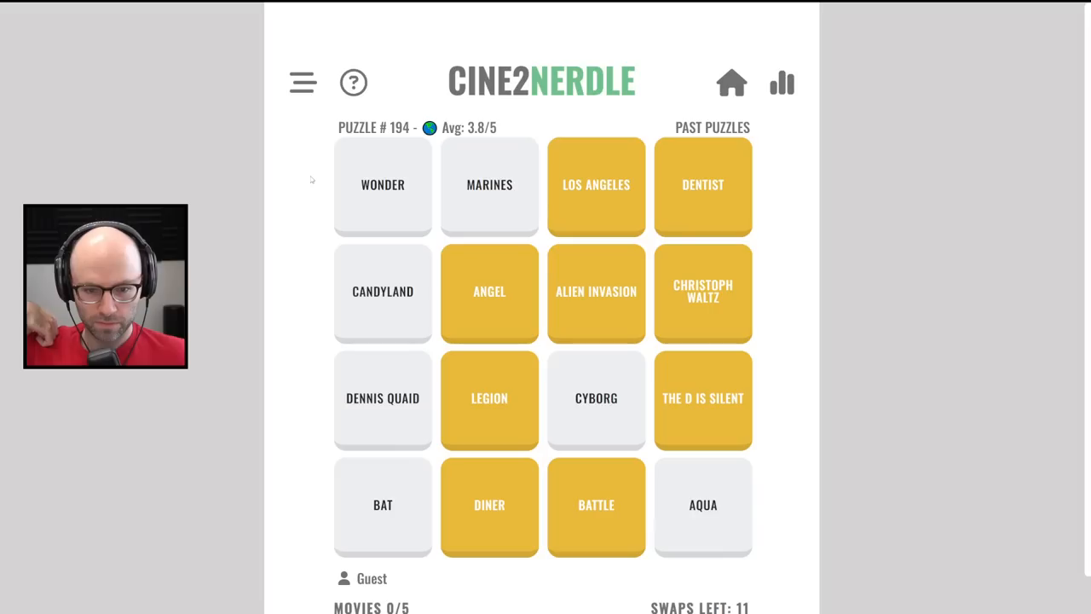
mouse_move(496, 203)
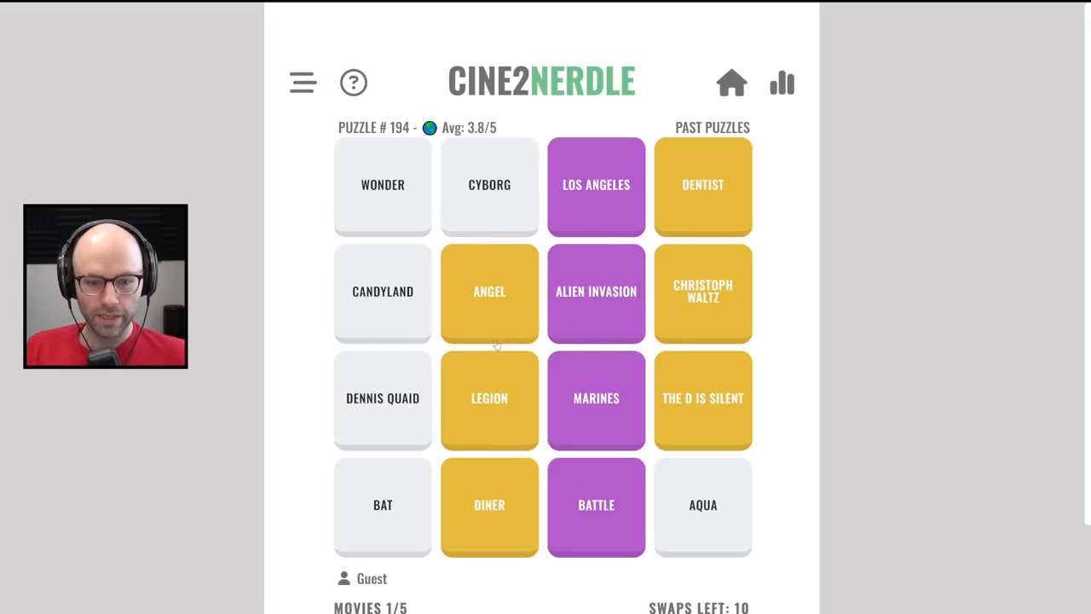
mouse_move(397, 486)
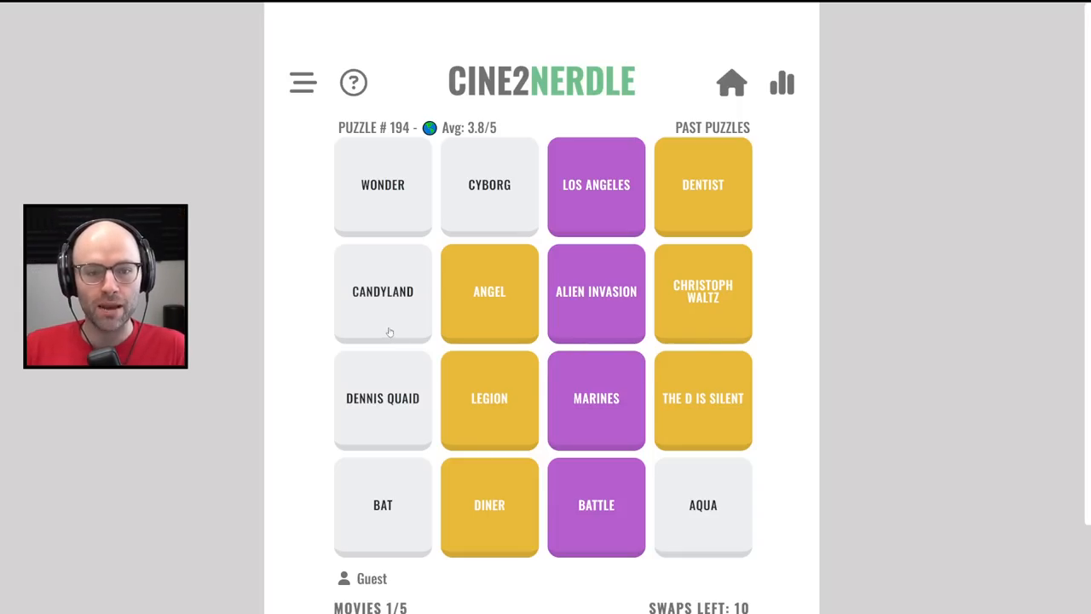
mouse_move(470, 214)
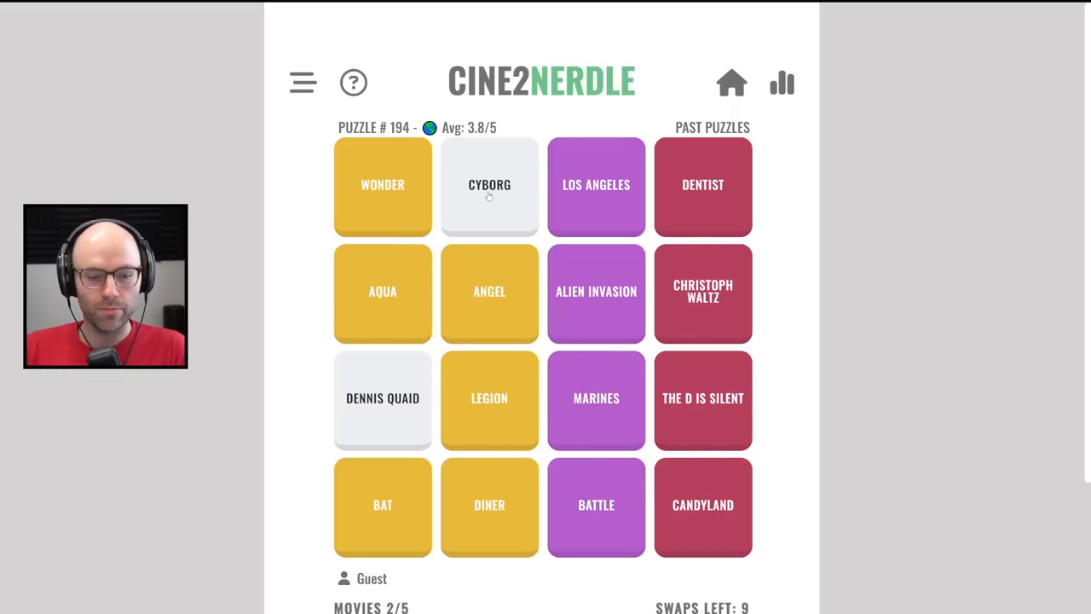
Swap Dennis Quaid to the top of the second column, completing four groups
drag(383, 398, 490, 185)
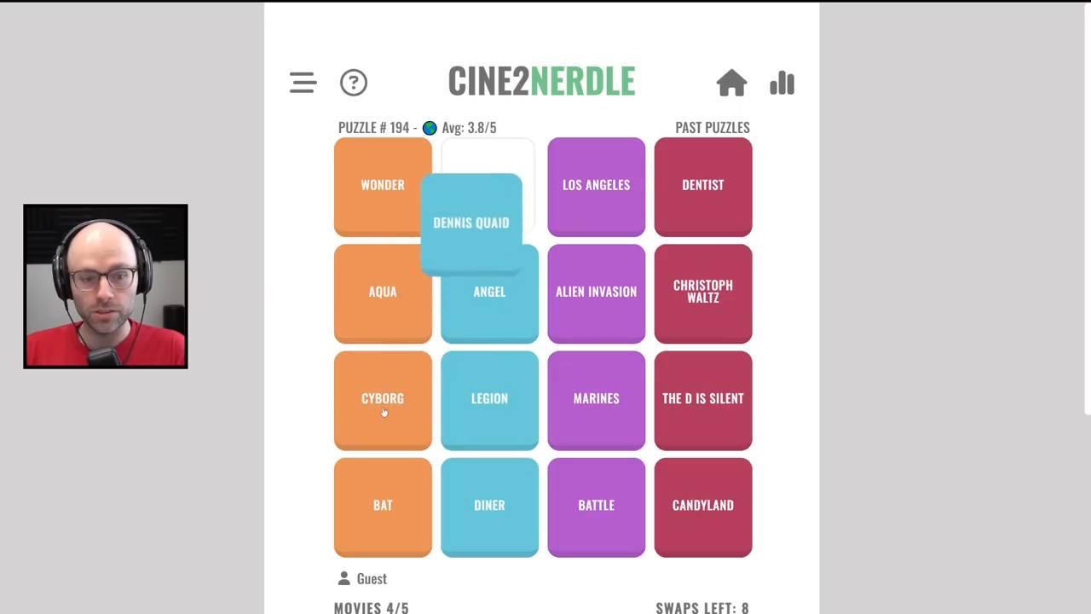
scroll(down, 3)
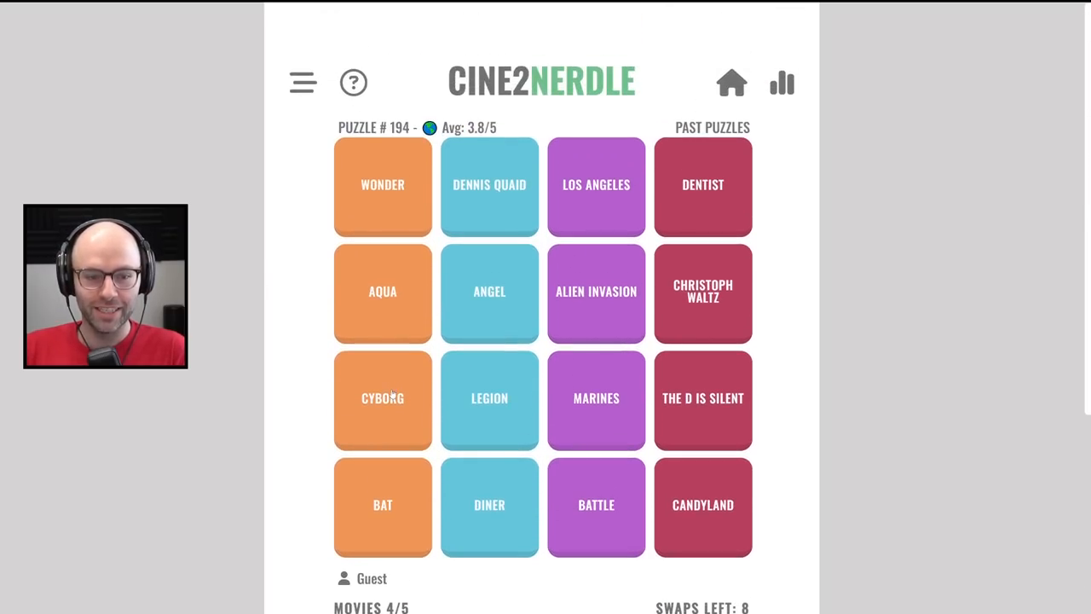
scroll(down, 3)
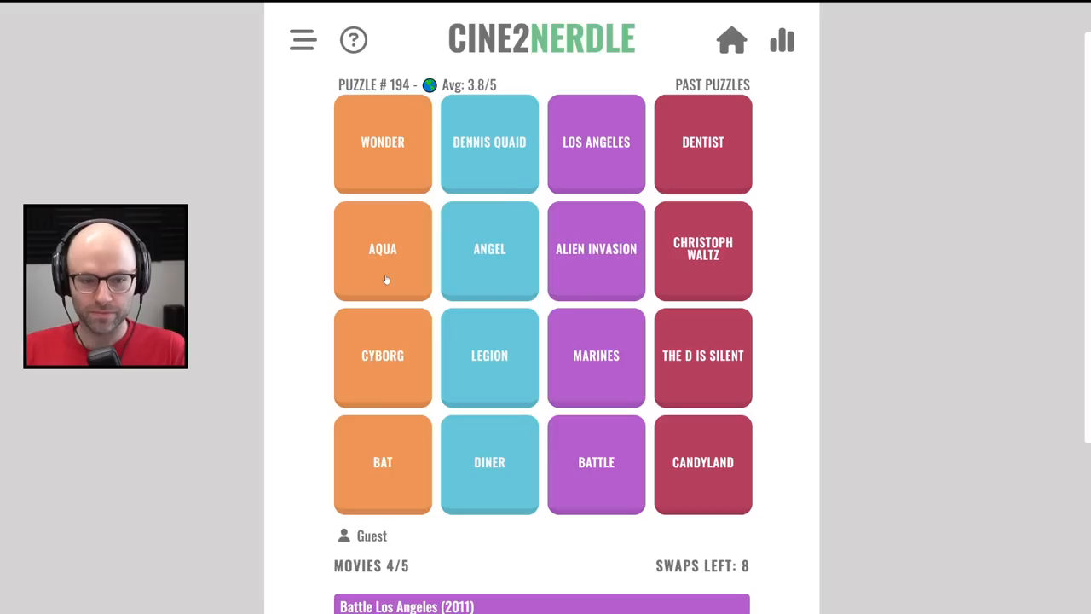
mouse_move(420, 271)
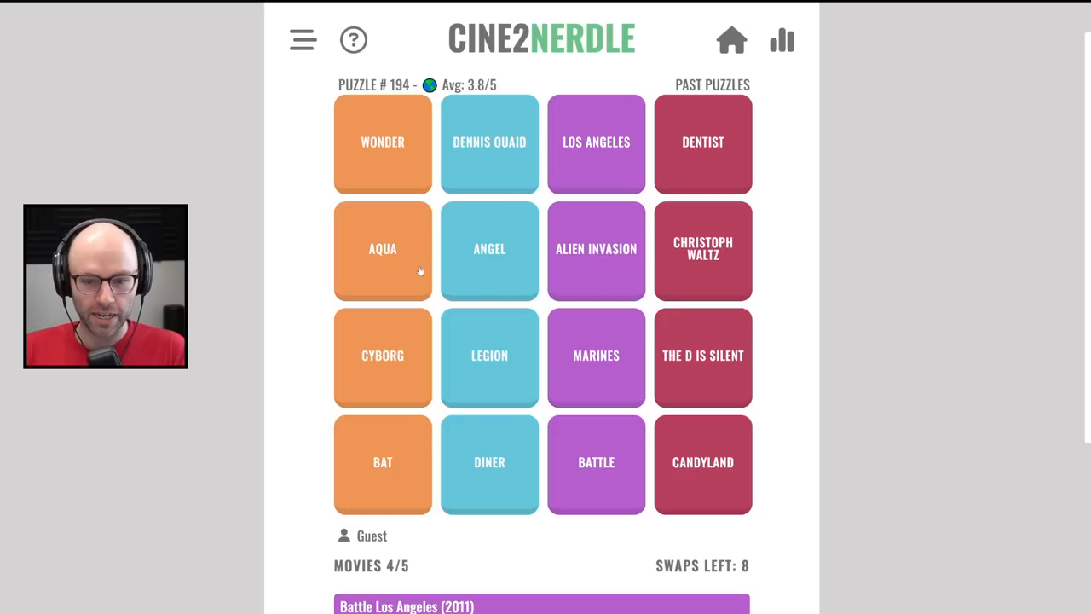
mouse_move(511, 143)
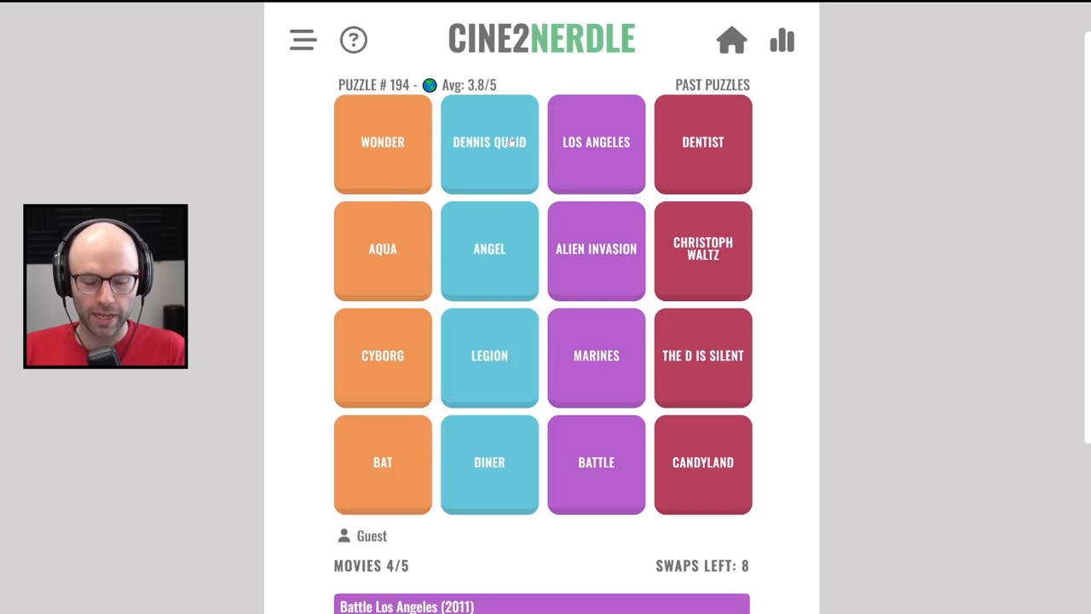
mouse_move(474, 380)
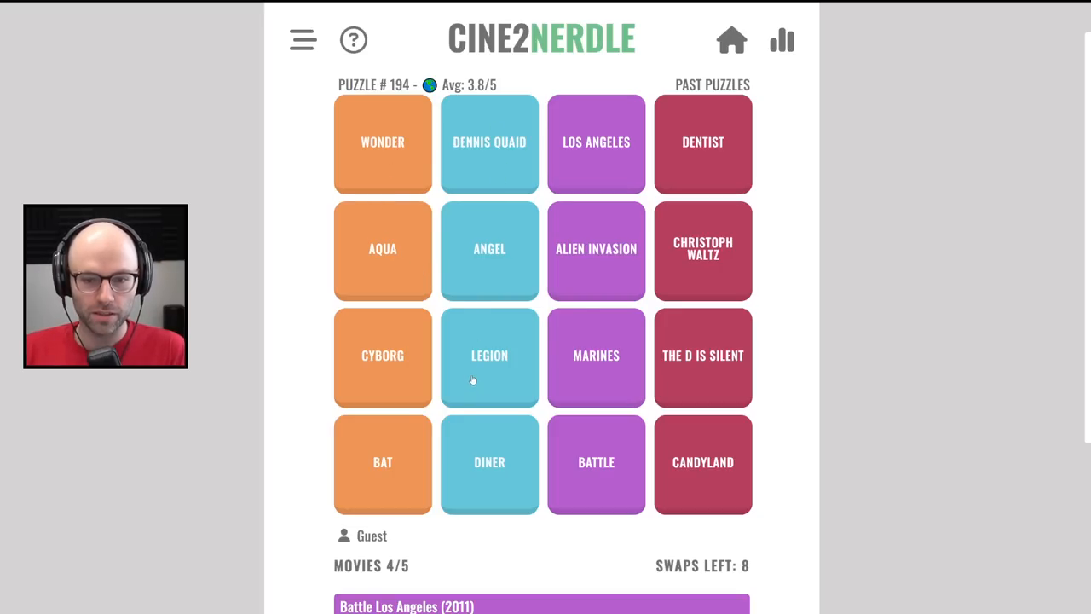
mouse_move(682, 381)
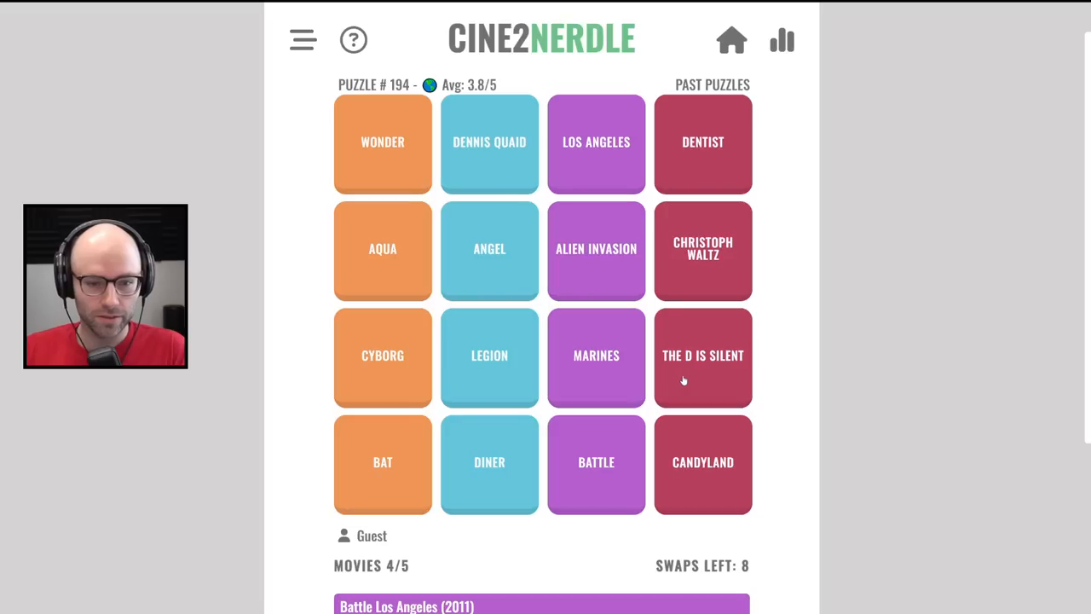
mouse_move(661, 234)
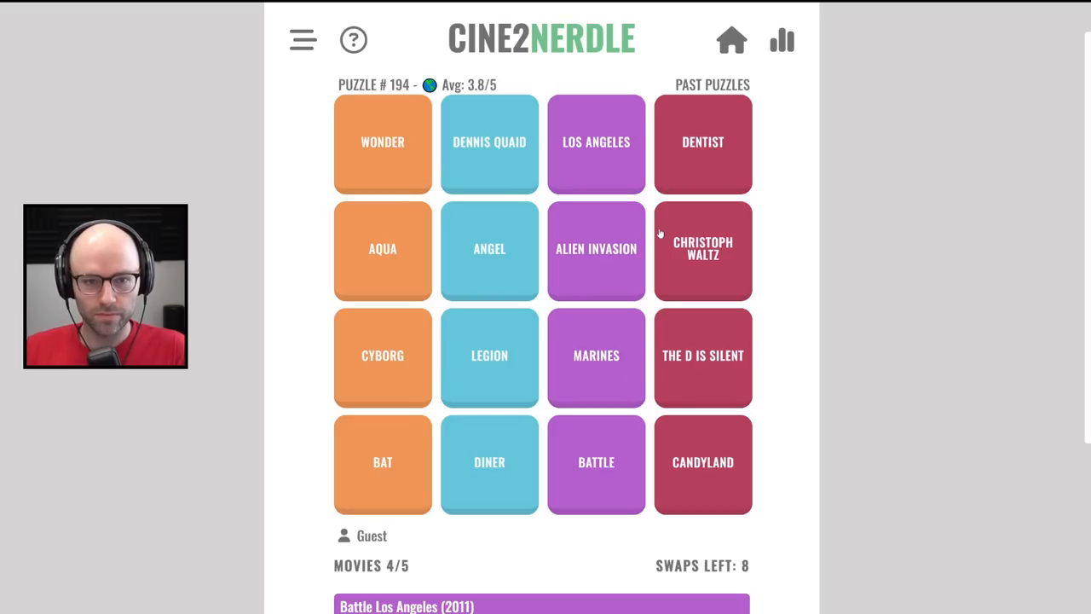
mouse_move(570, 265)
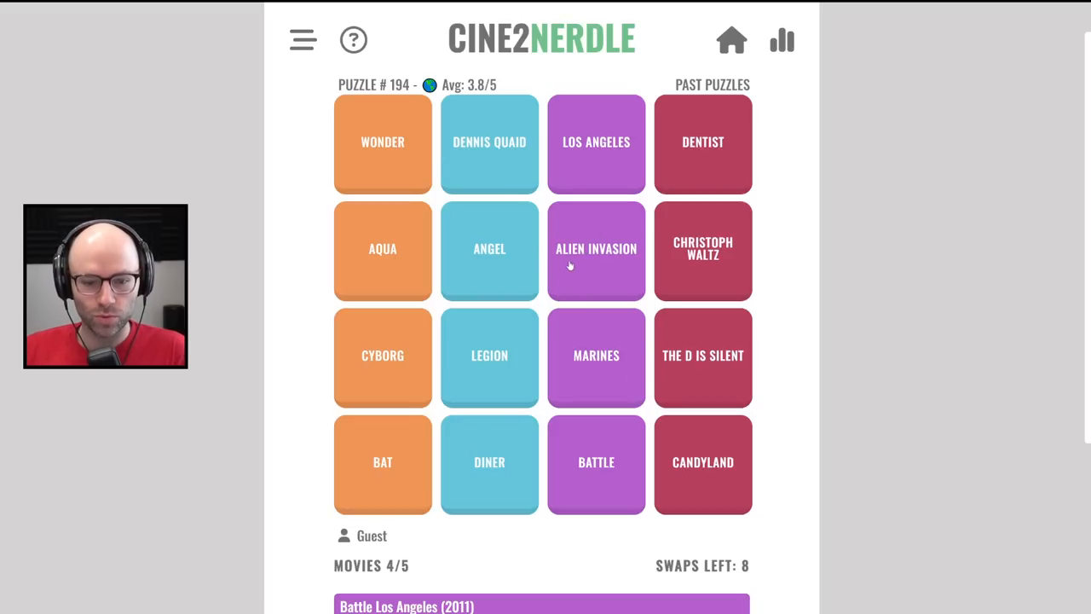
mouse_move(583, 217)
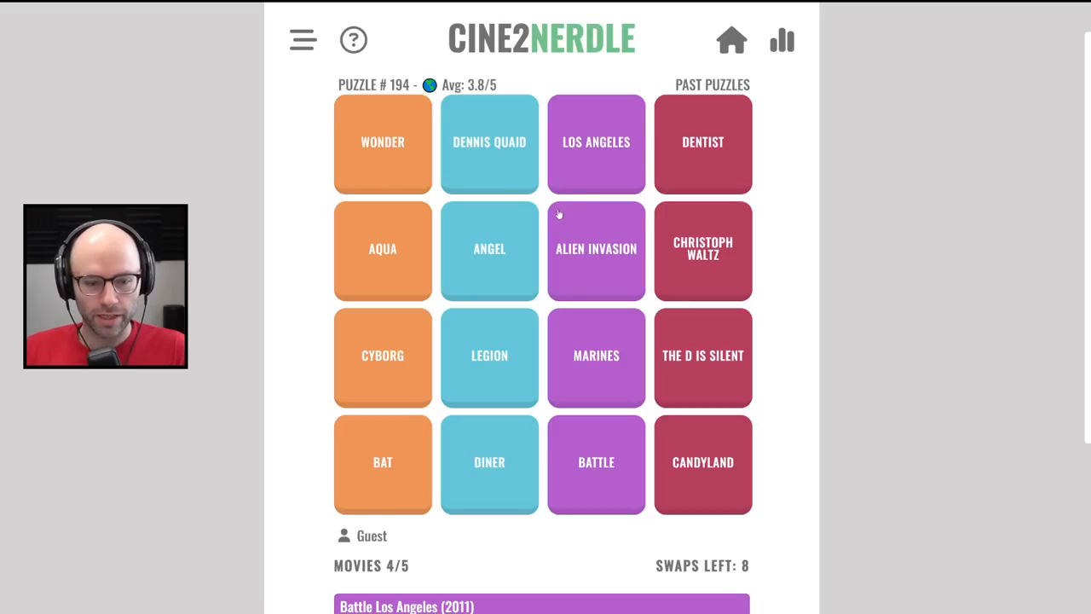
mouse_move(689, 345)
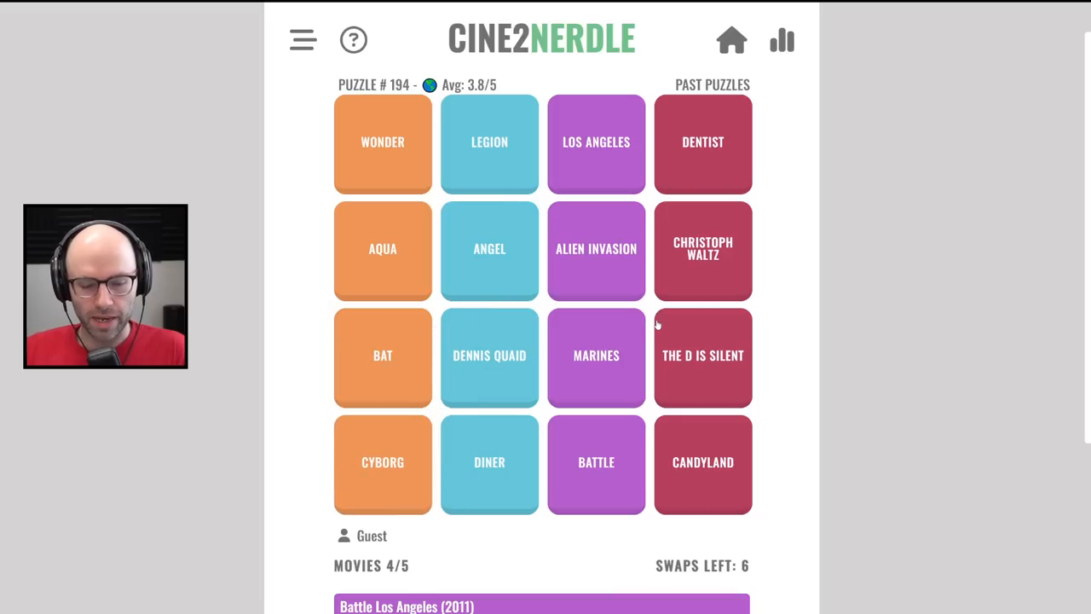
mouse_move(633, 302)
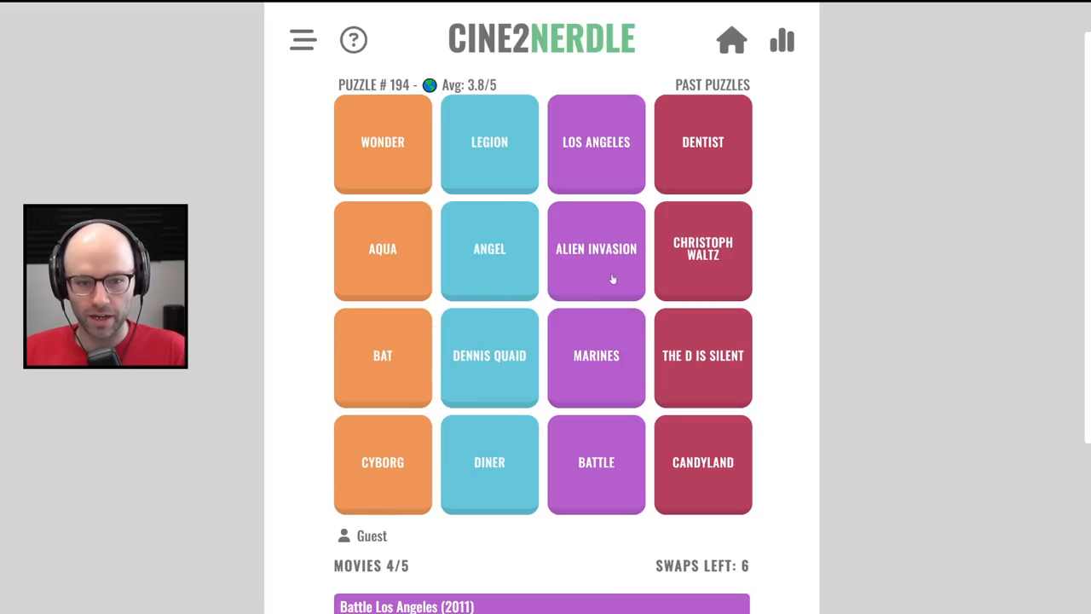
mouse_move(585, 273)
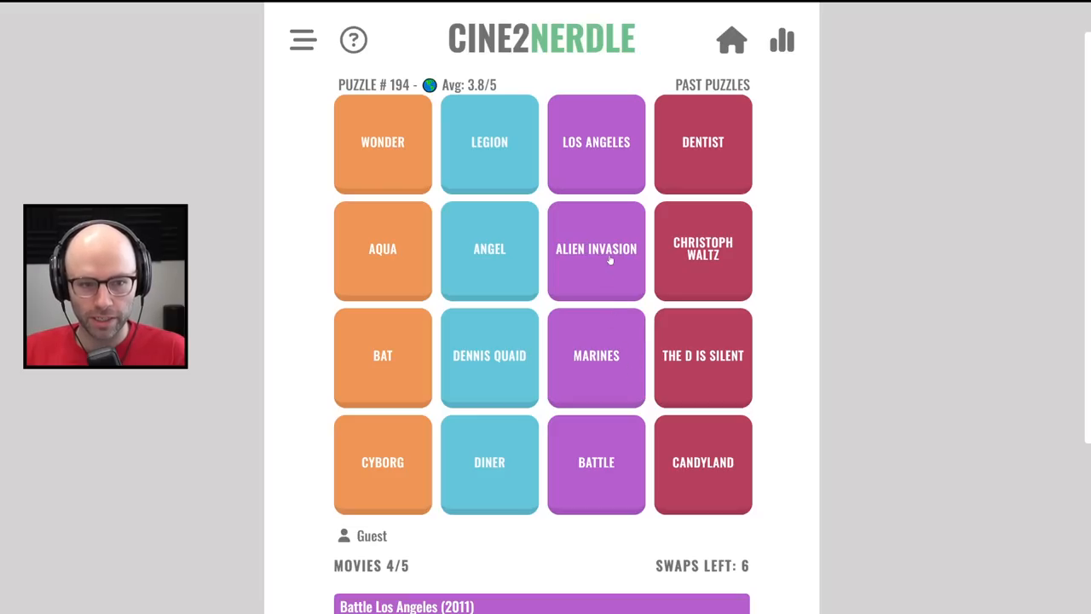
mouse_move(603, 260)
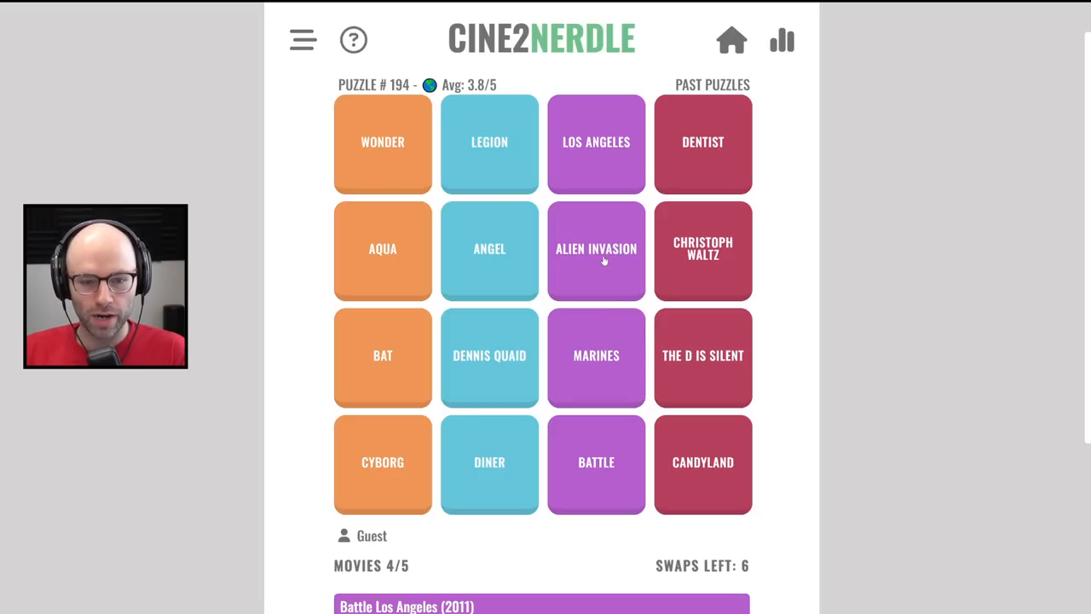
mouse_move(459, 479)
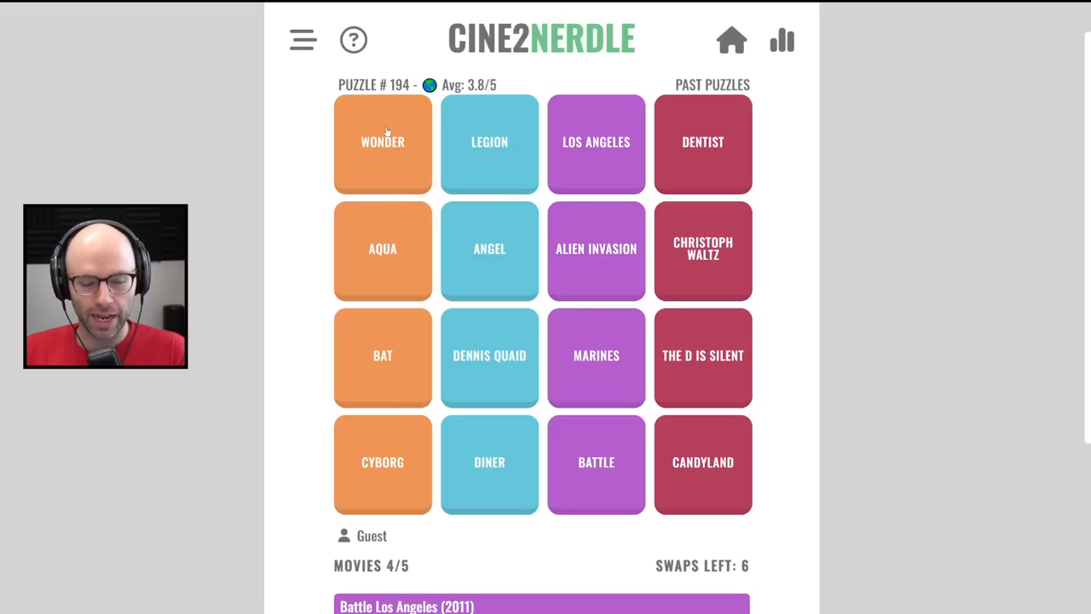
mouse_move(608, 378)
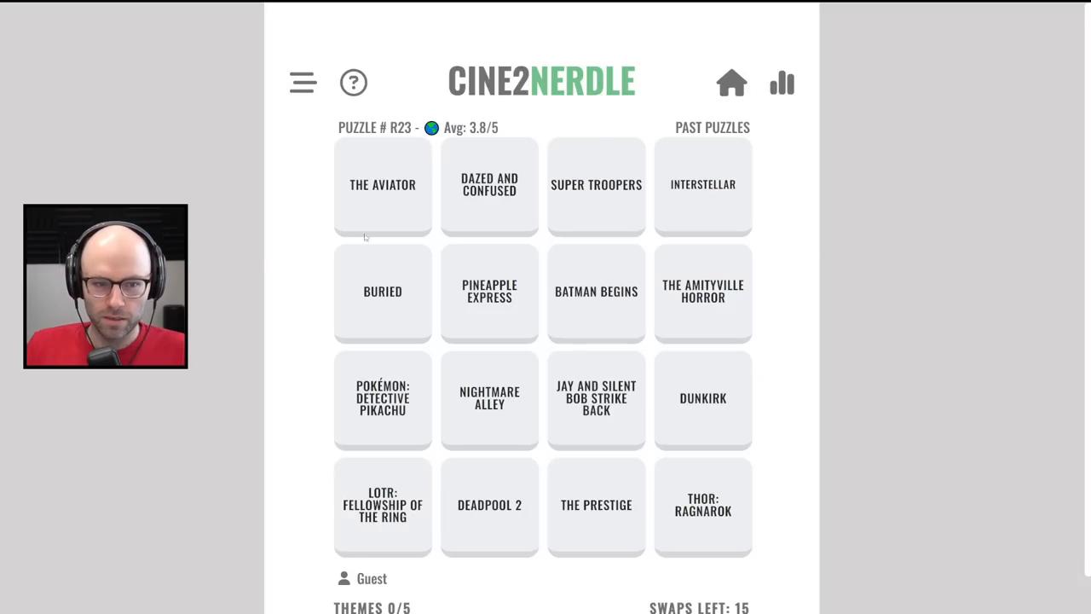
mouse_move(401, 182)
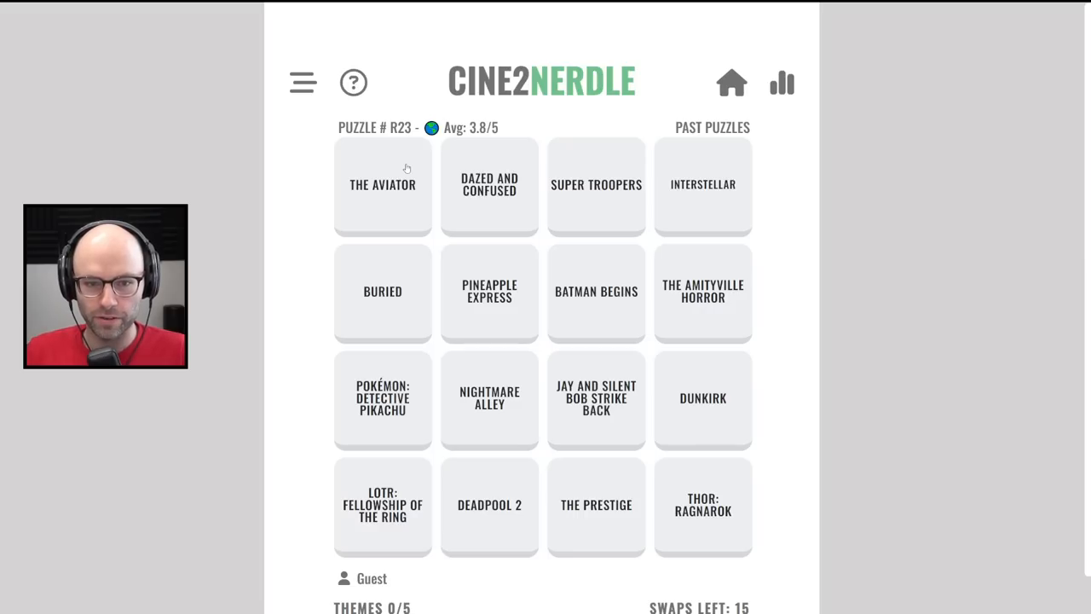
mouse_move(388, 194)
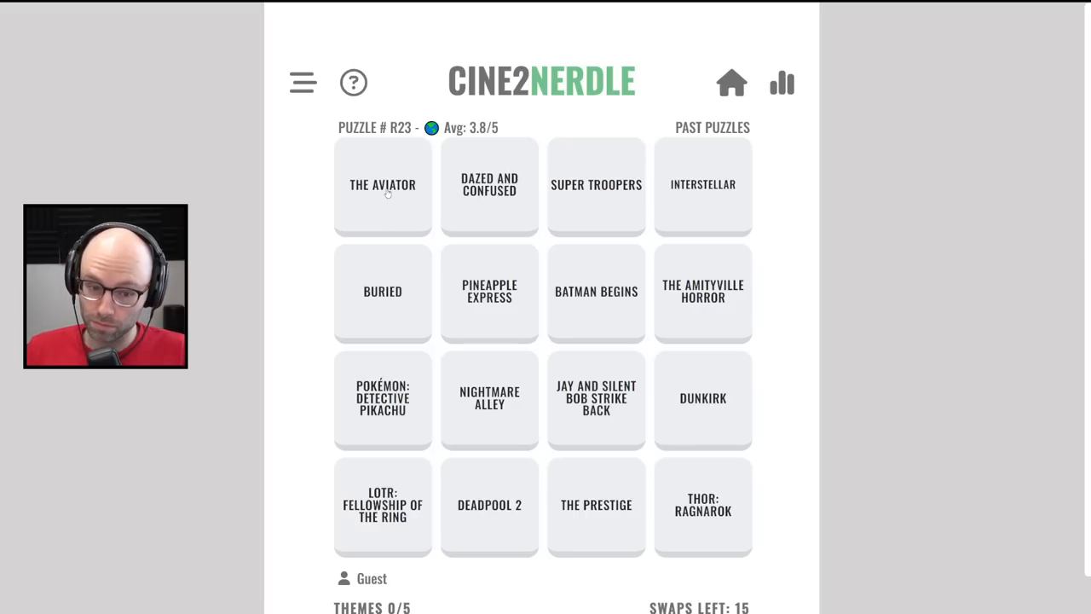
mouse_move(651, 446)
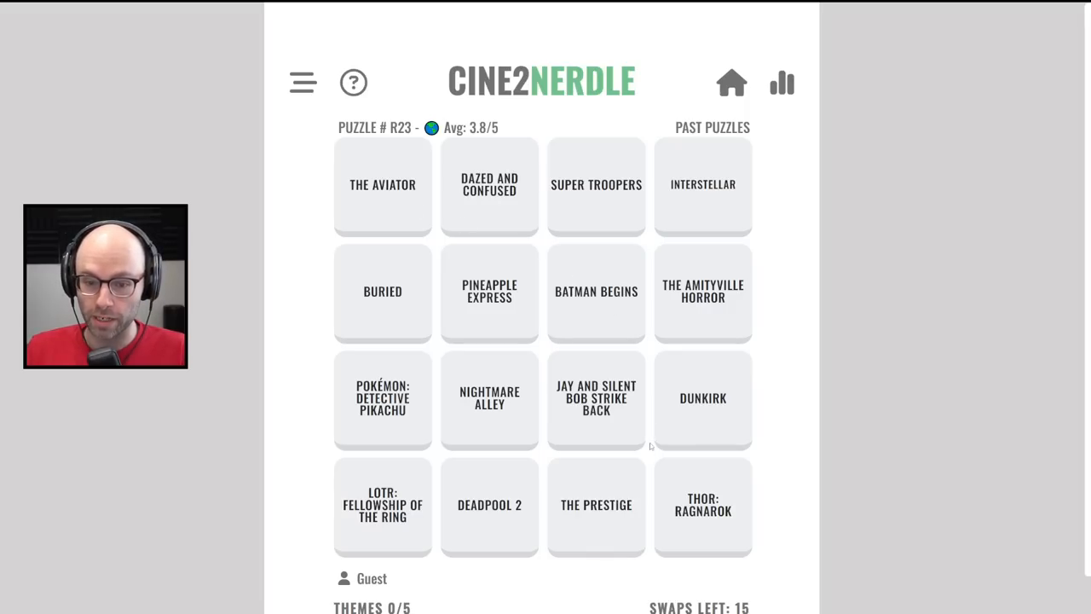
mouse_move(692, 305)
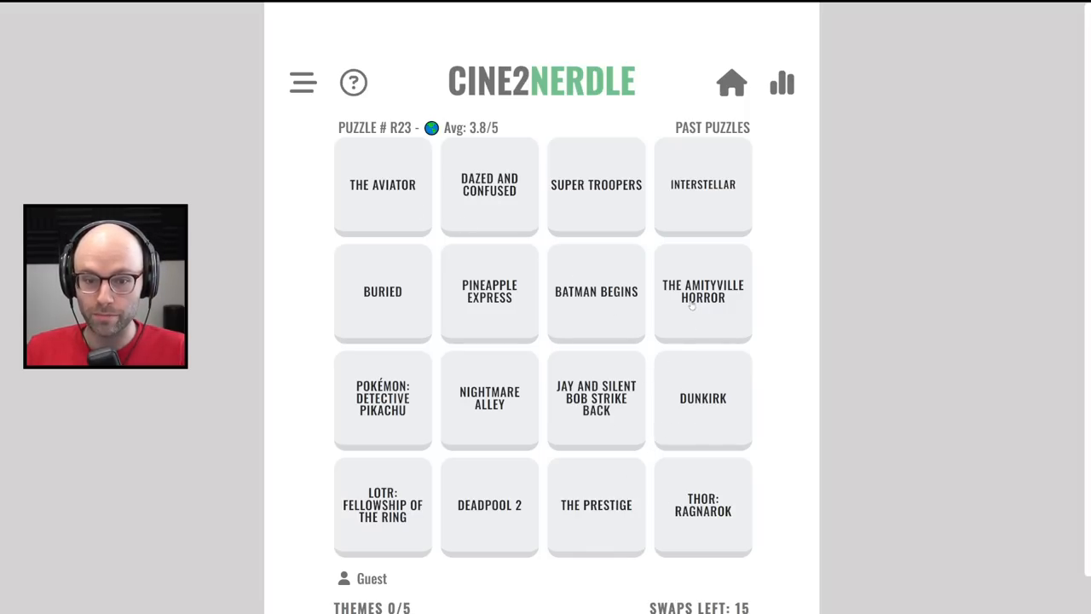
mouse_move(550, 446)
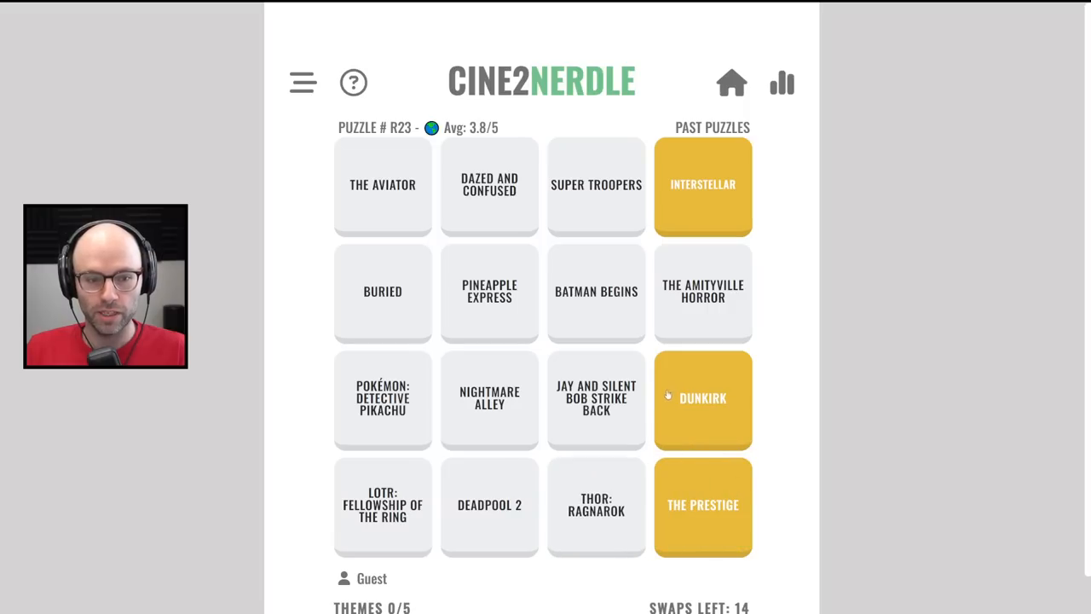
mouse_move(717, 322)
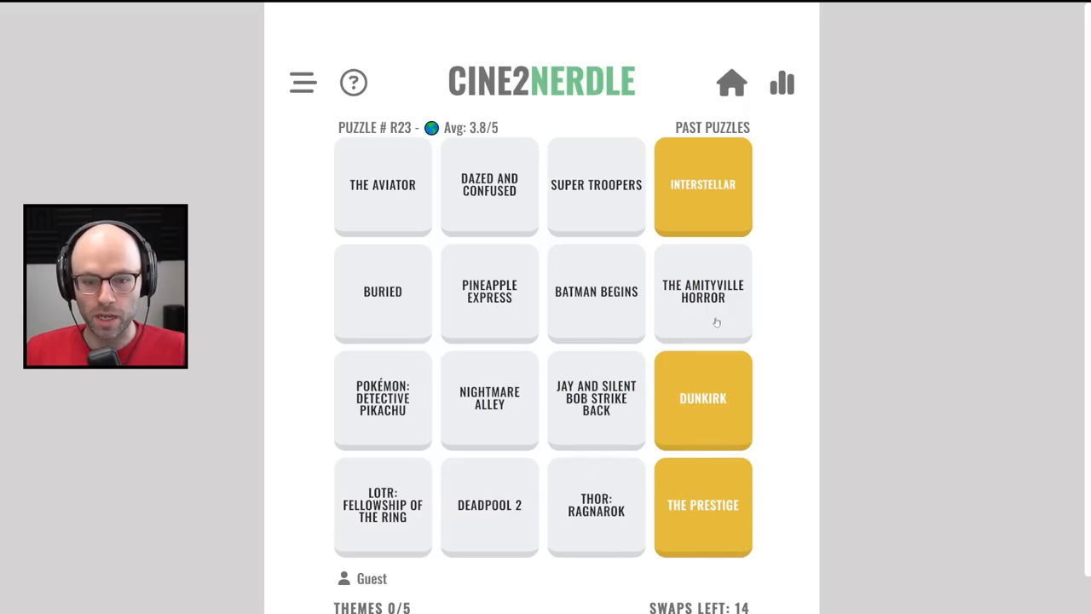
mouse_move(643, 310)
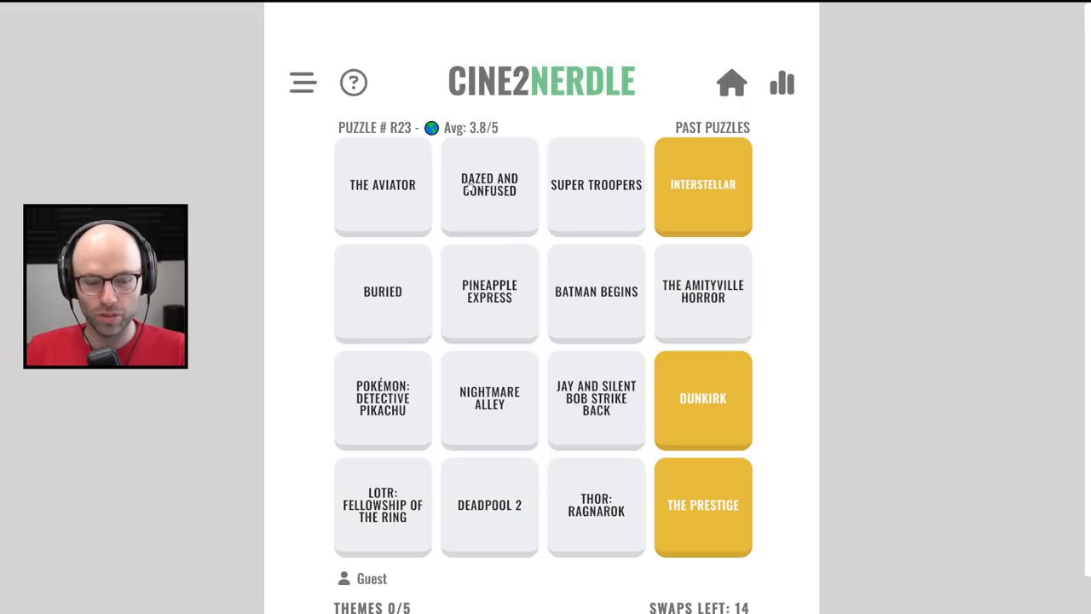
mouse_move(721, 328)
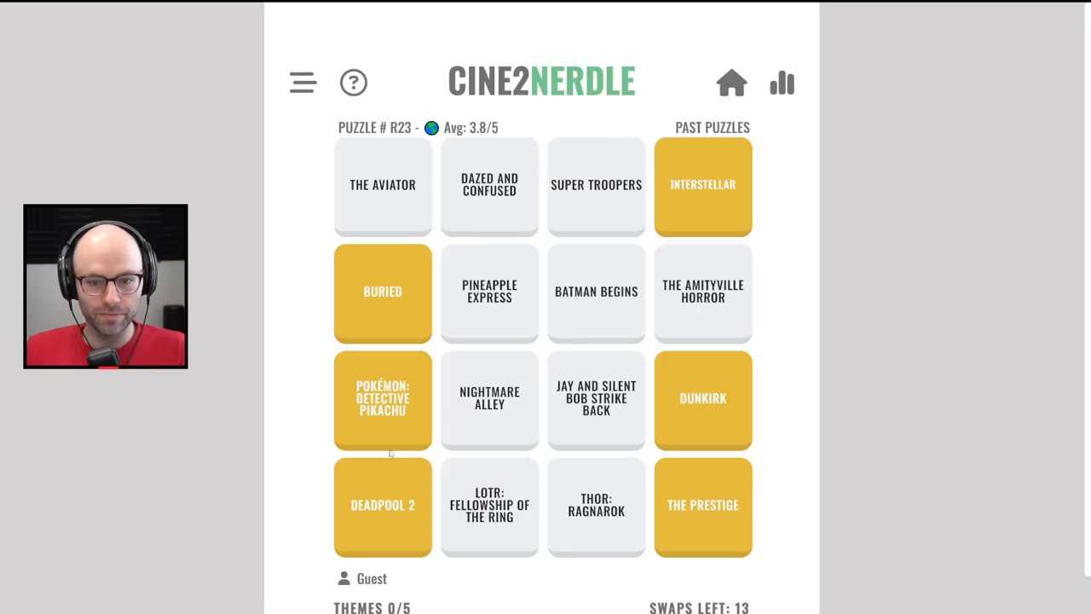
mouse_move(424, 288)
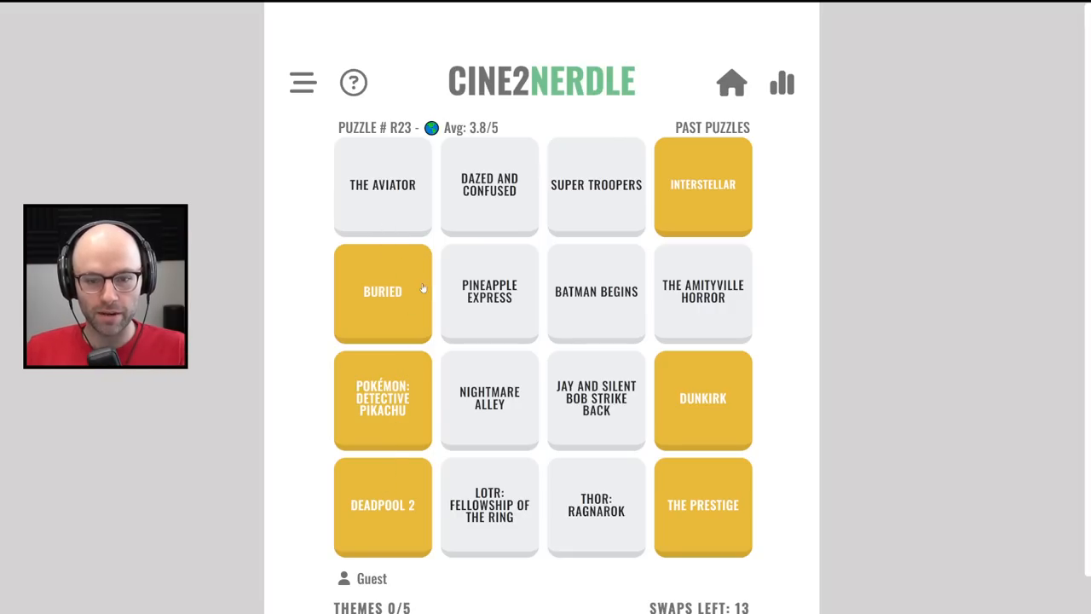
mouse_move(497, 415)
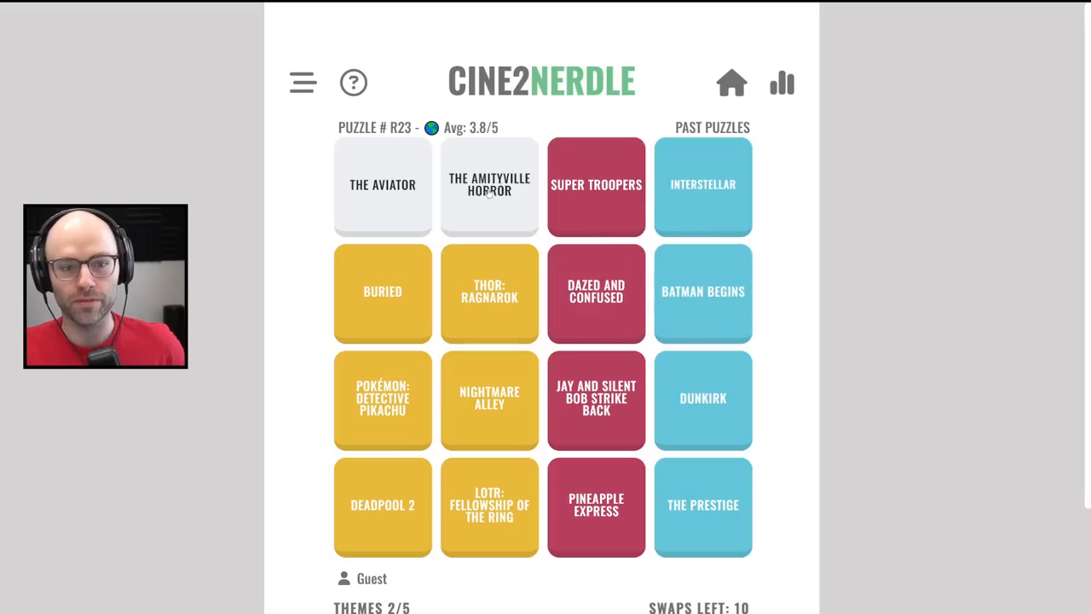
Select The Amityville Horror tile for a swap
click(490, 184)
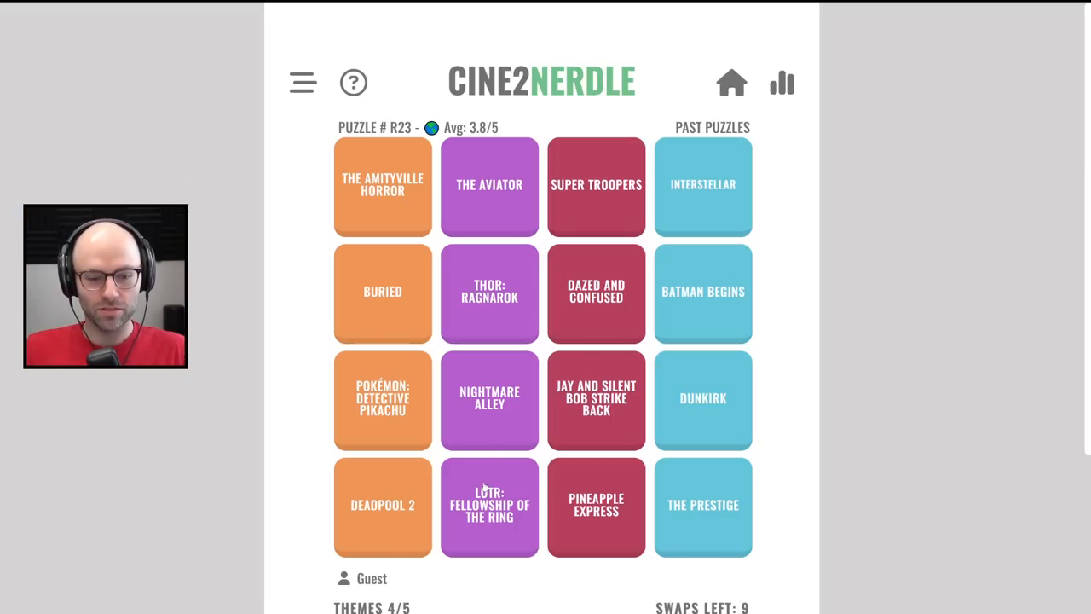
mouse_move(475, 219)
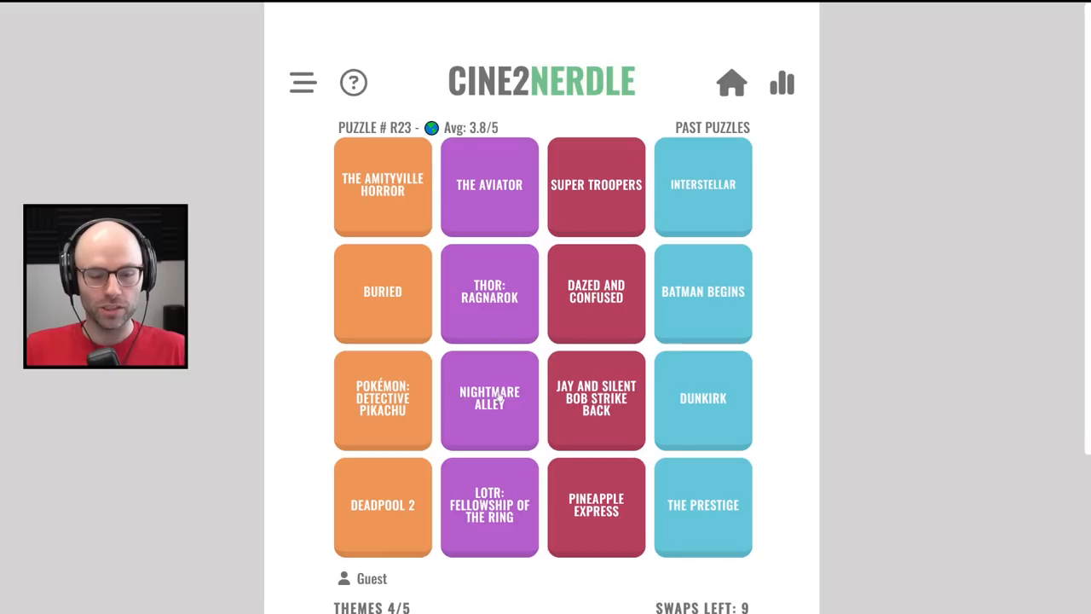
mouse_move(524, 350)
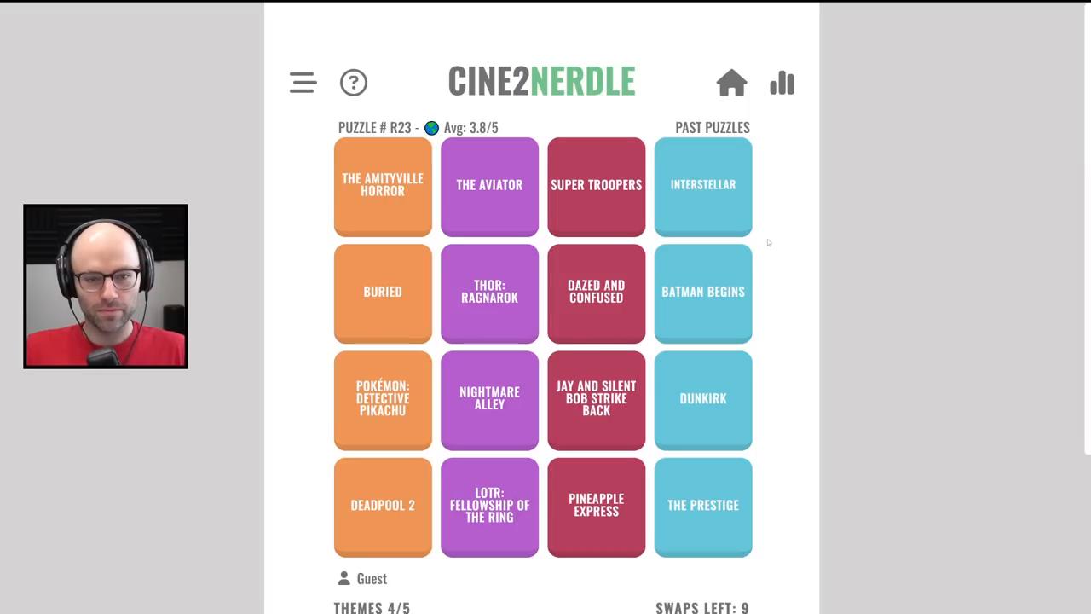
scroll(down, 3)
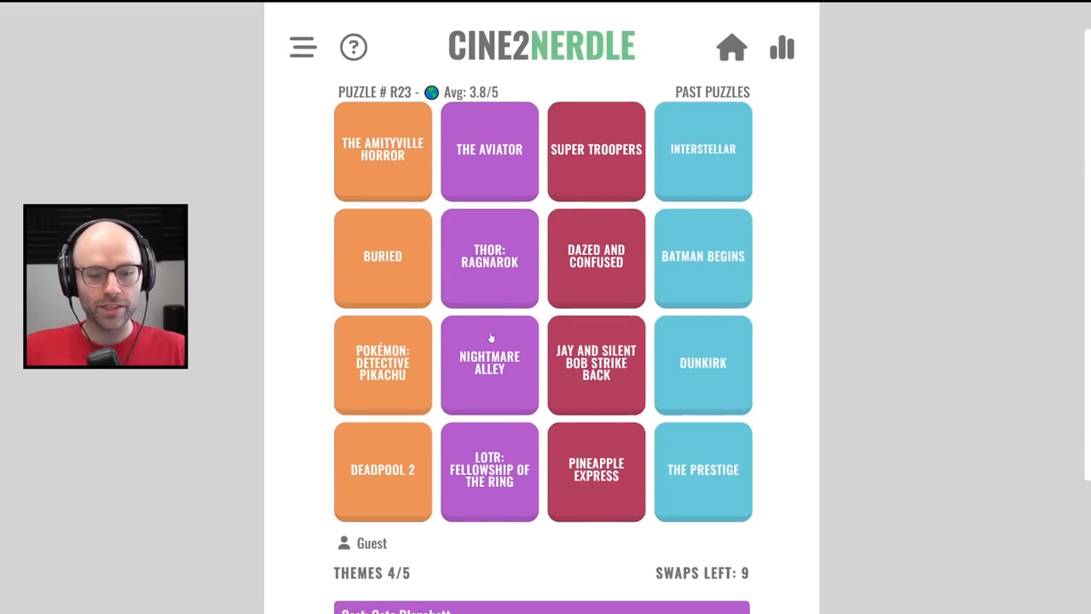
scroll(down, 3)
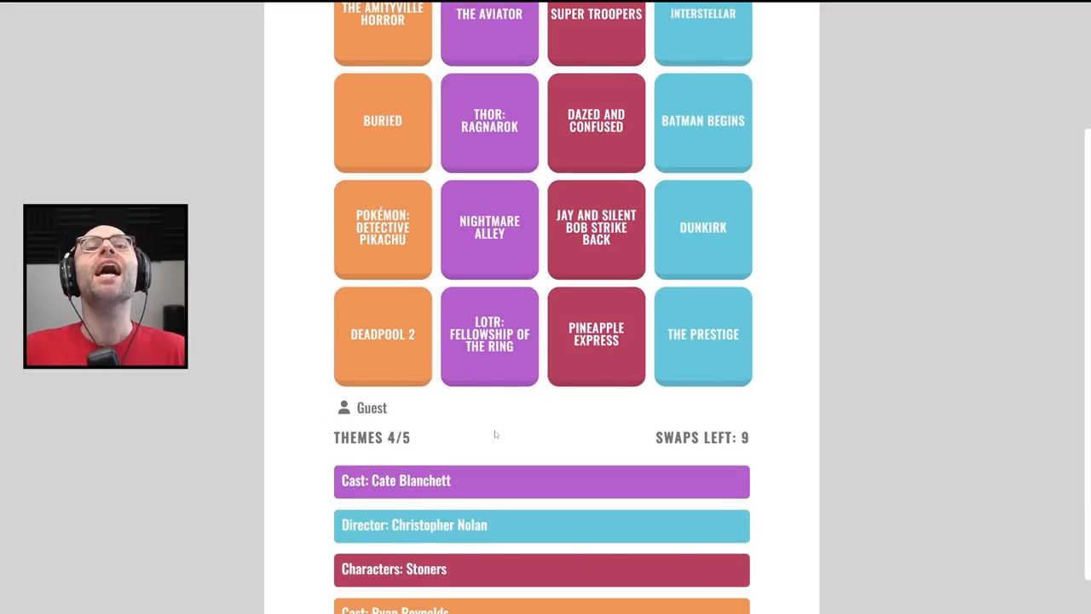
scroll(down, 3)
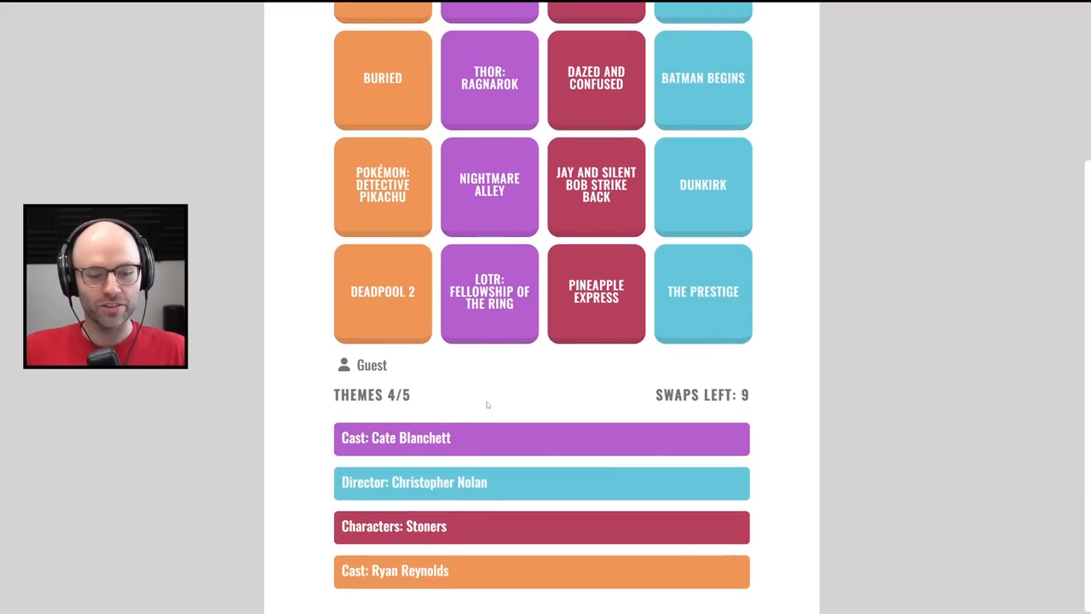
scroll(up, 3)
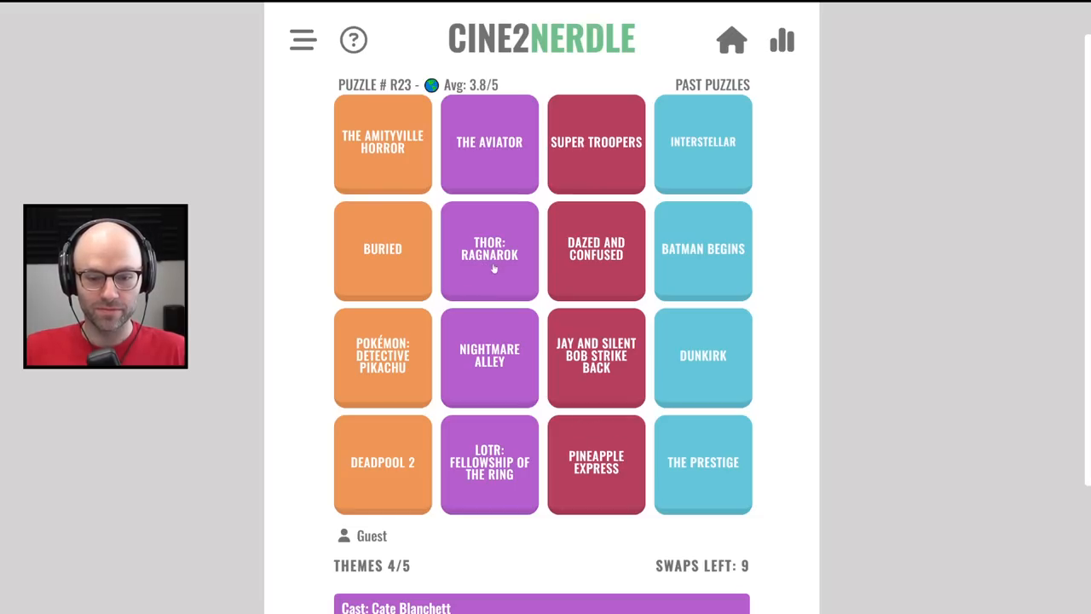
mouse_move(601, 477)
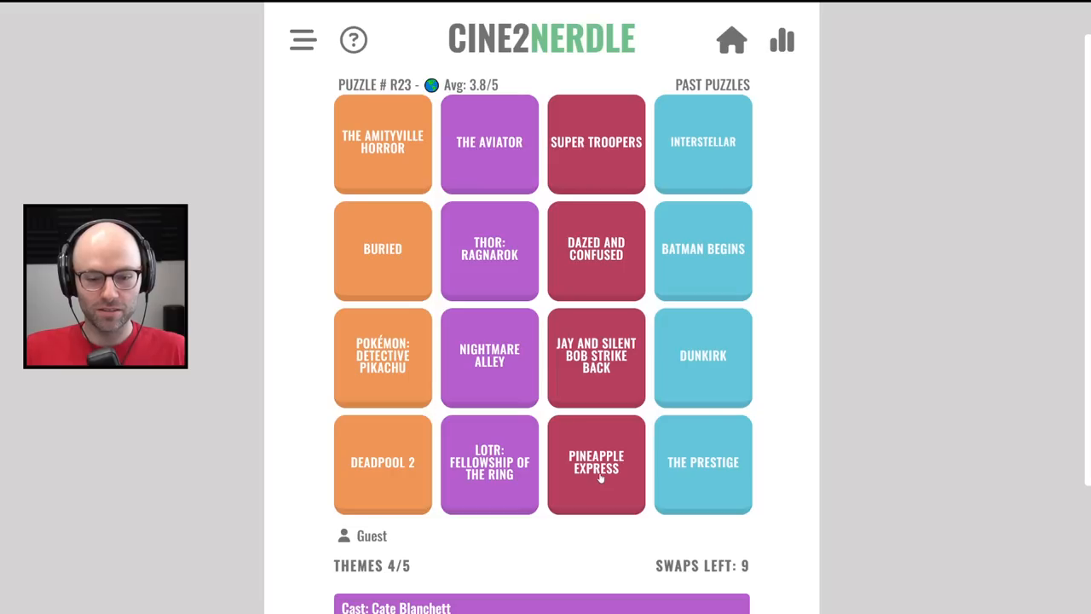
mouse_move(584, 175)
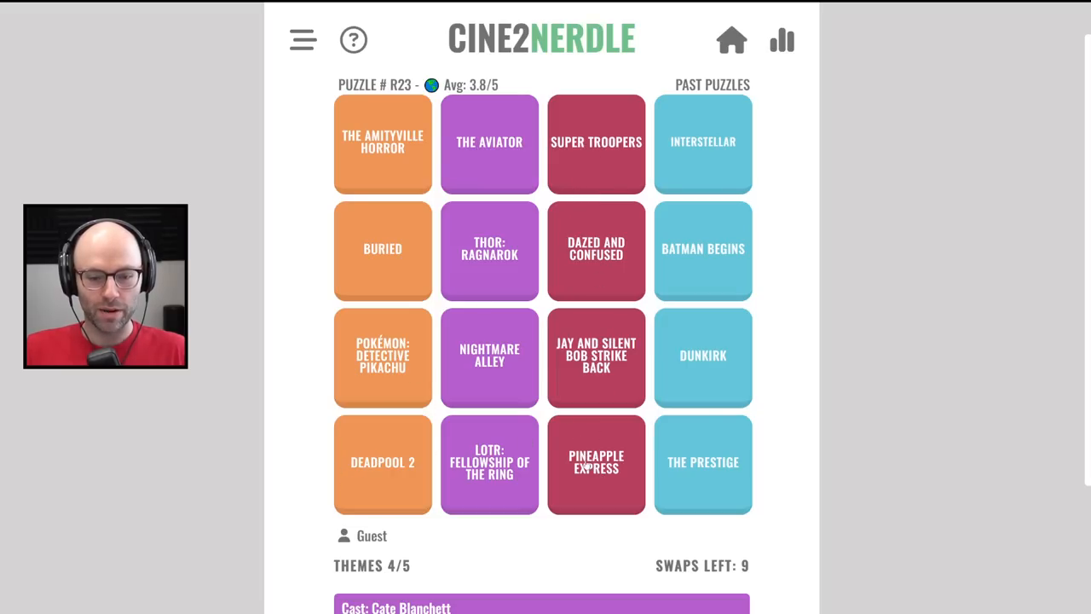
mouse_move(395, 247)
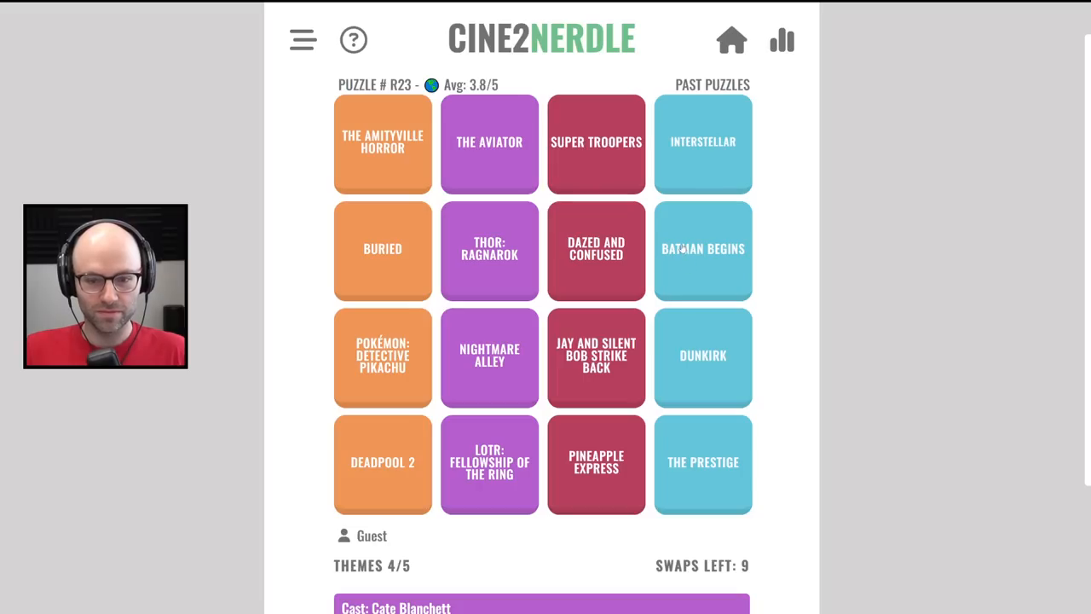
mouse_move(701, 462)
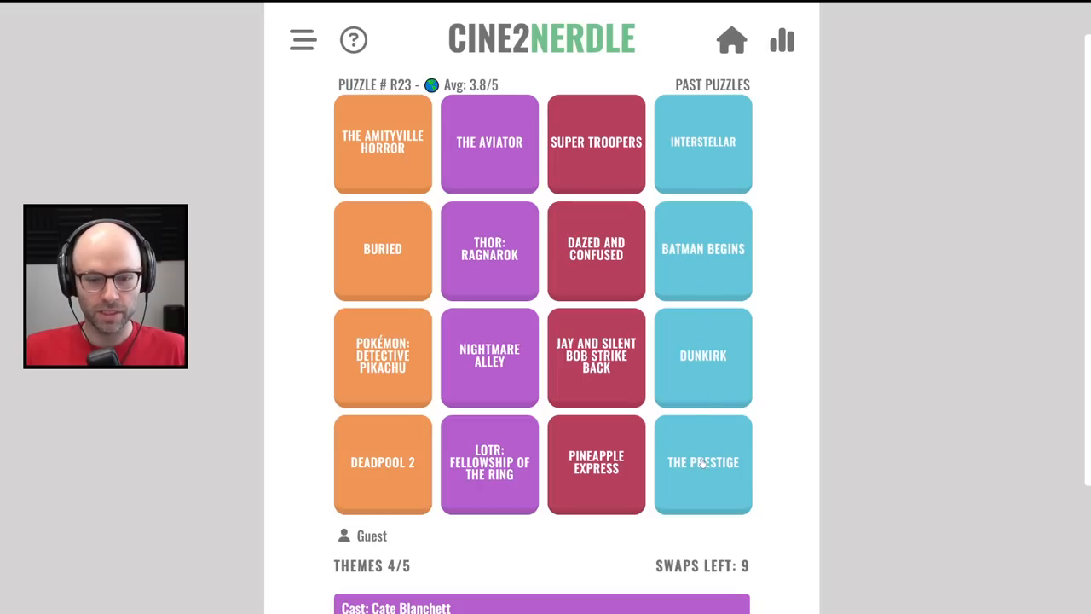
mouse_move(621, 237)
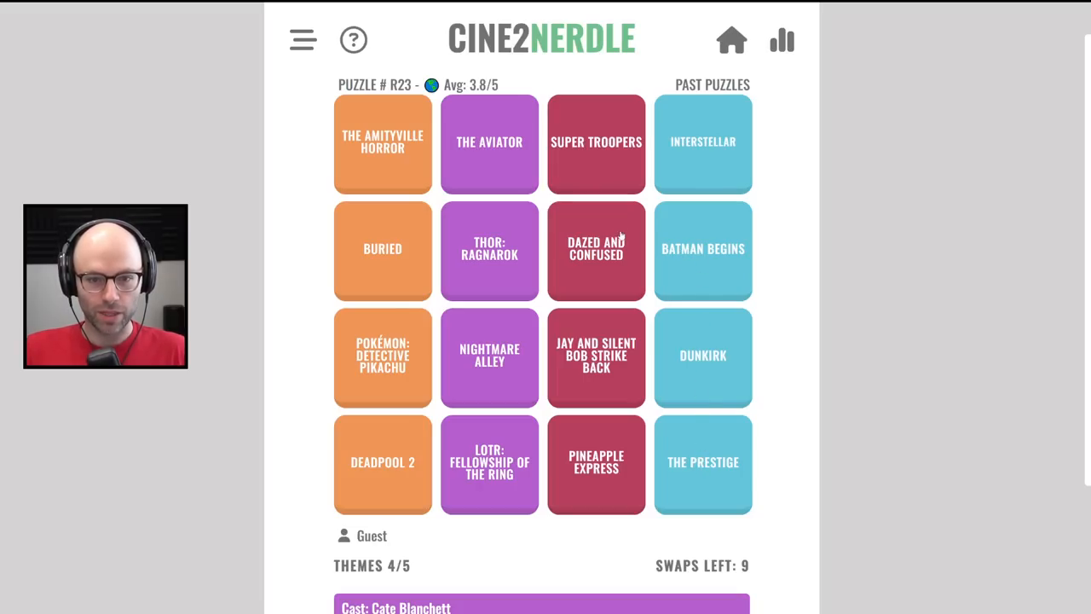
mouse_move(610, 169)
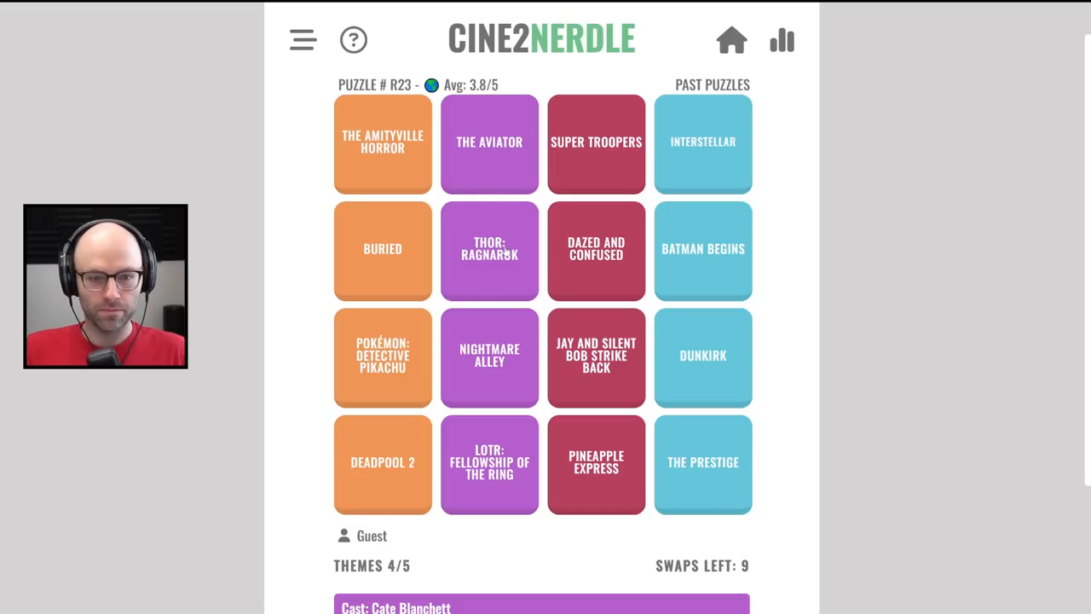
mouse_move(633, 250)
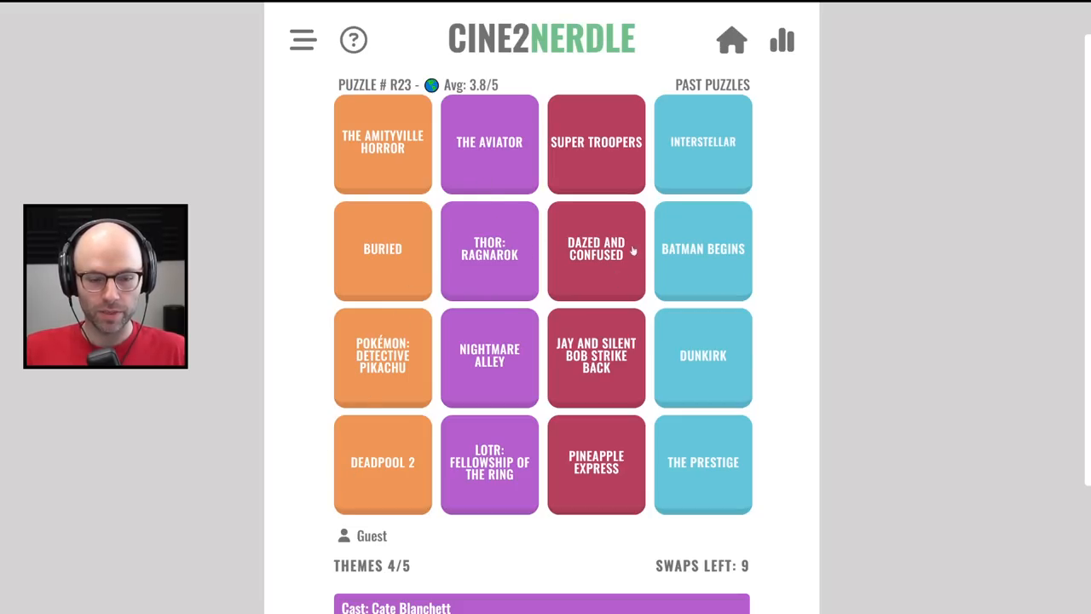
mouse_move(382, 474)
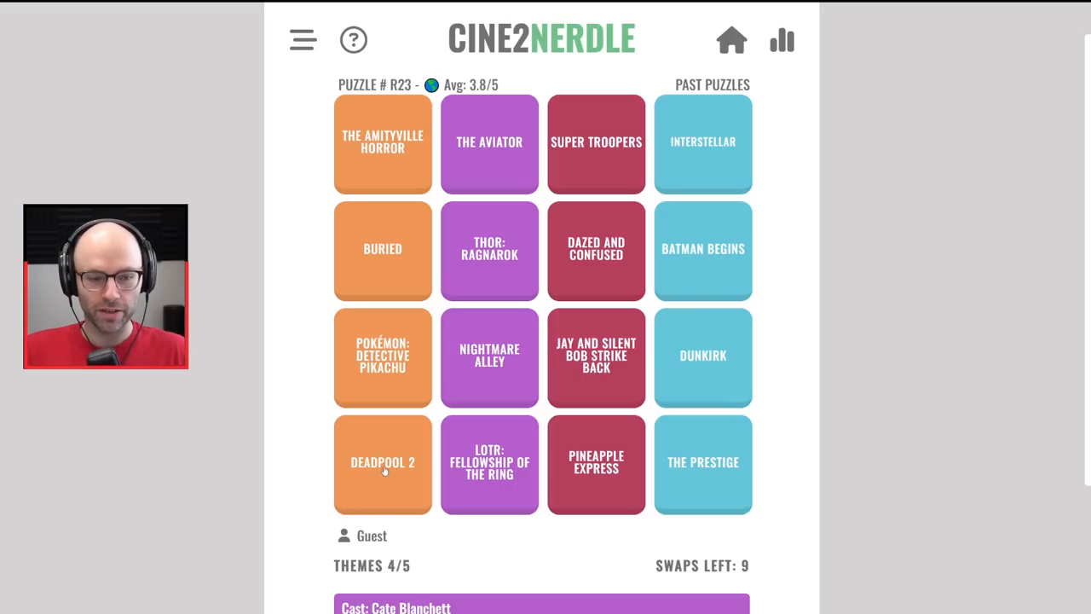
mouse_move(388, 363)
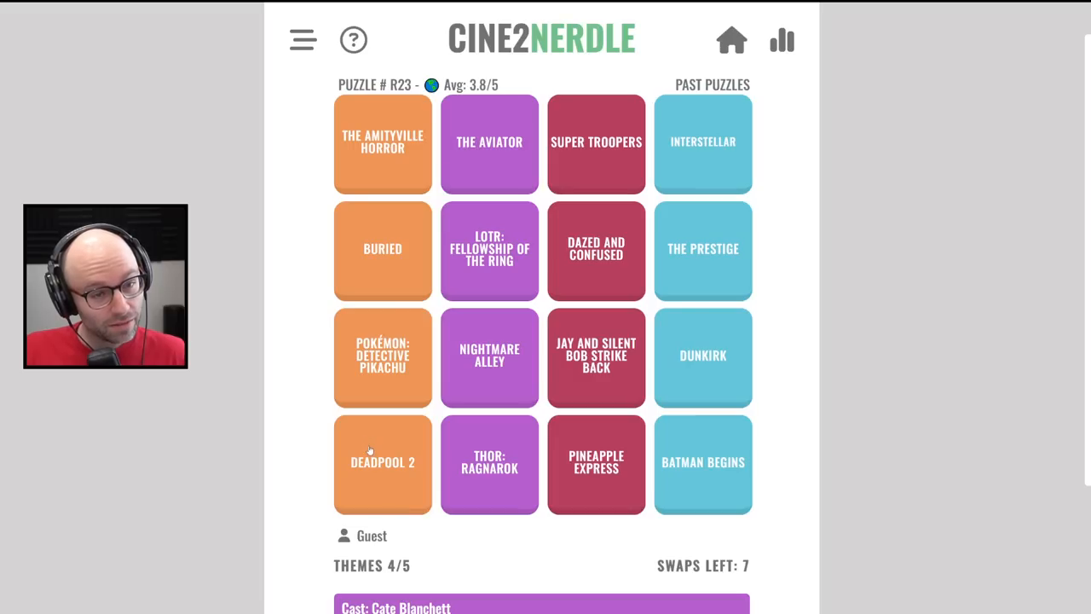
mouse_move(502, 164)
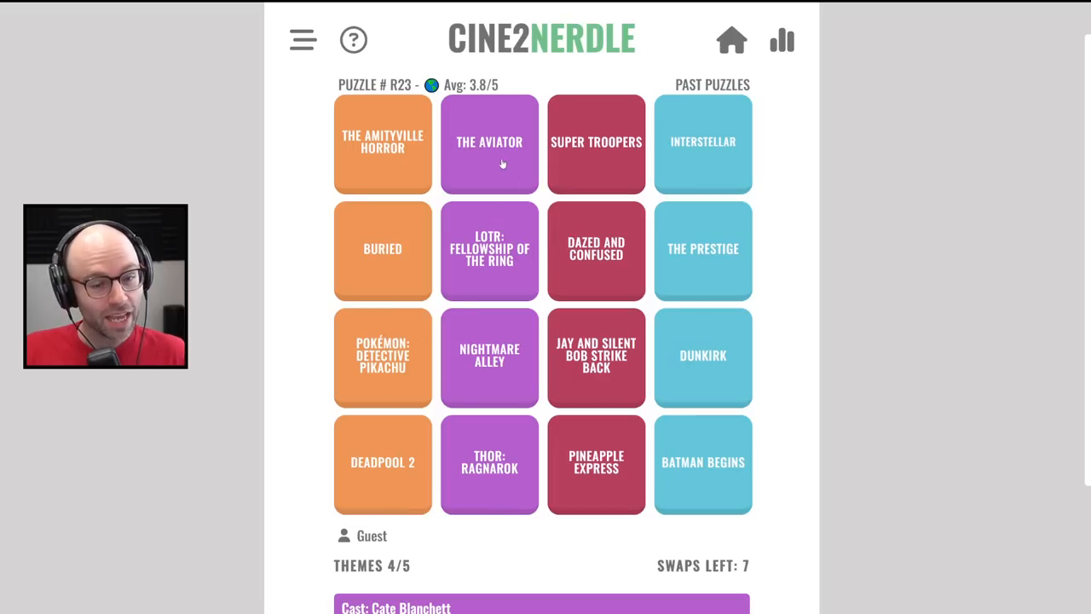
mouse_move(519, 439)
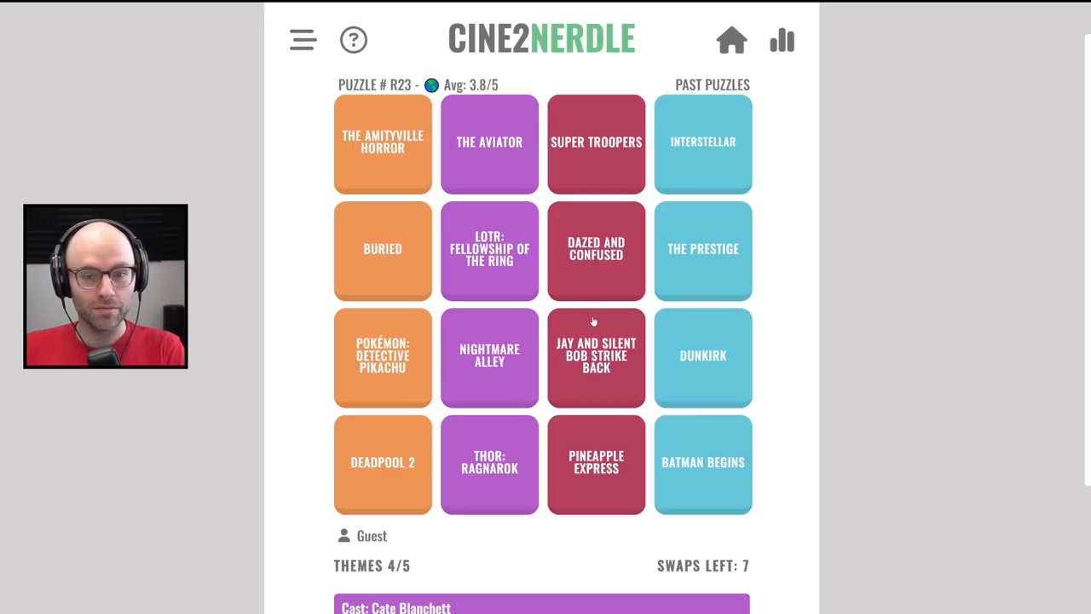
mouse_move(588, 257)
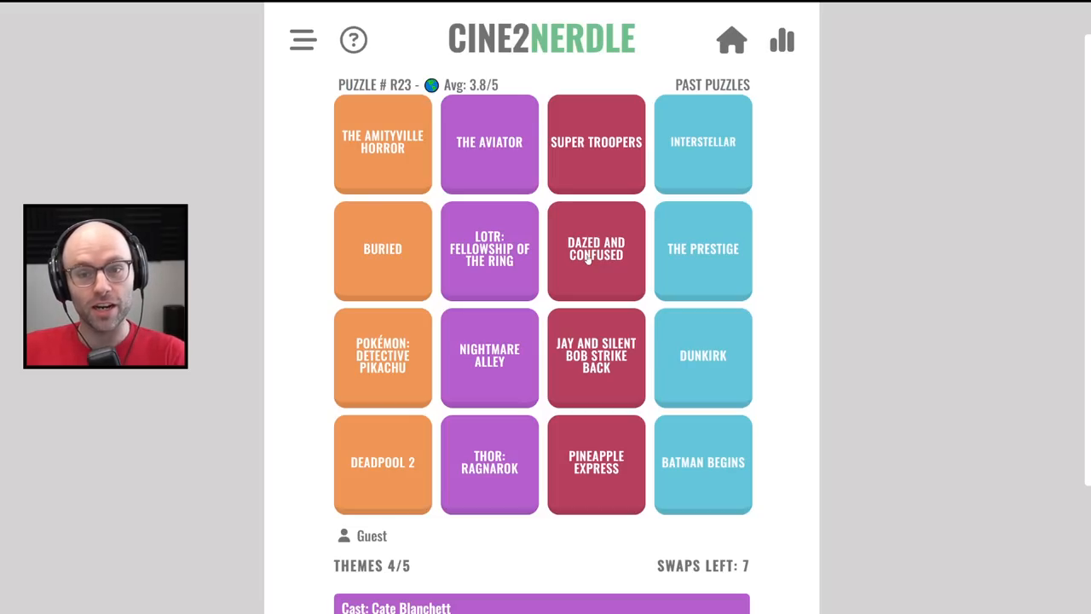
Swap Interstellar with Batman Begins, then Pineapple Express with Jay and Silent Bob Strike Back
drag(702, 141, 705, 432)
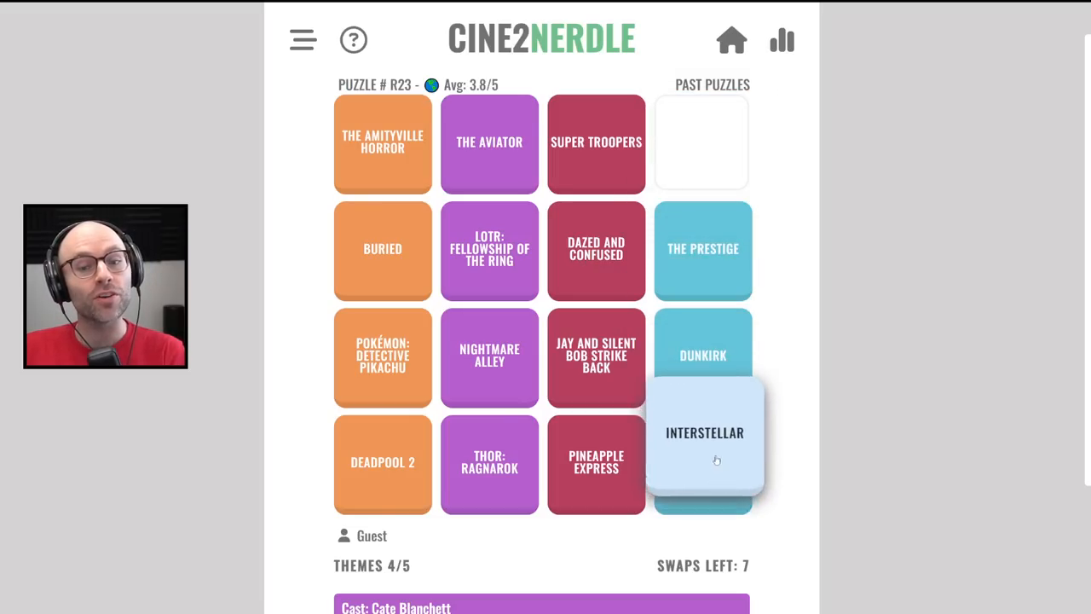
click(703, 432)
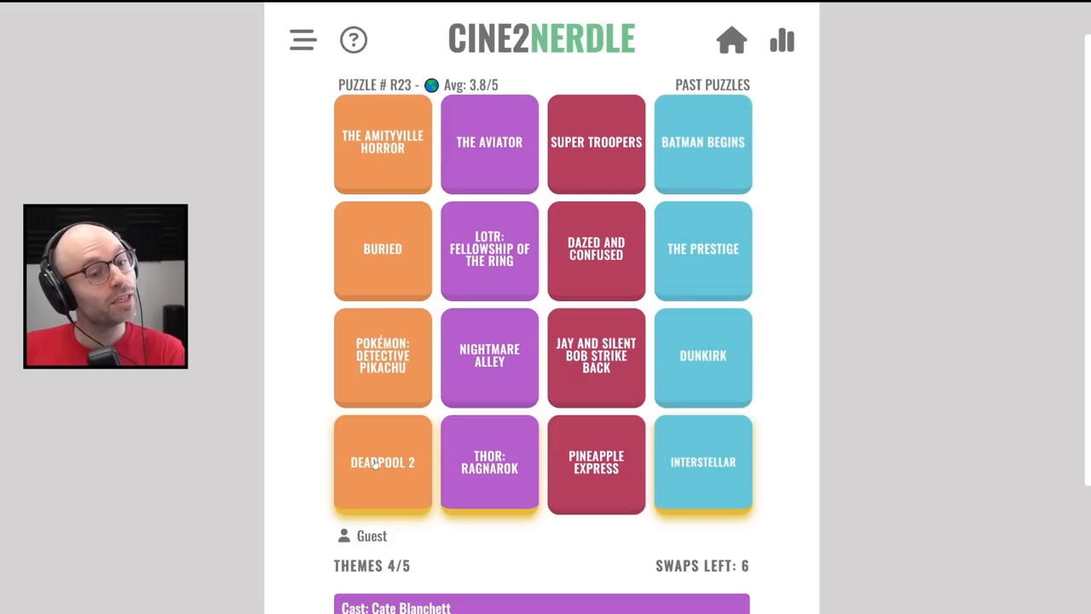
click(596, 356)
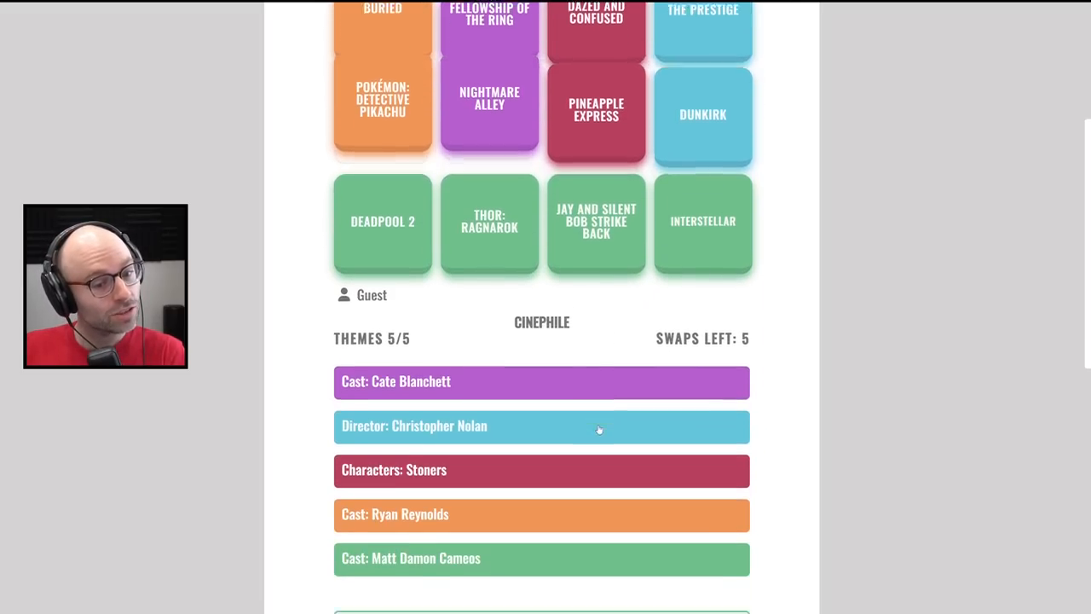
scroll(down, 3)
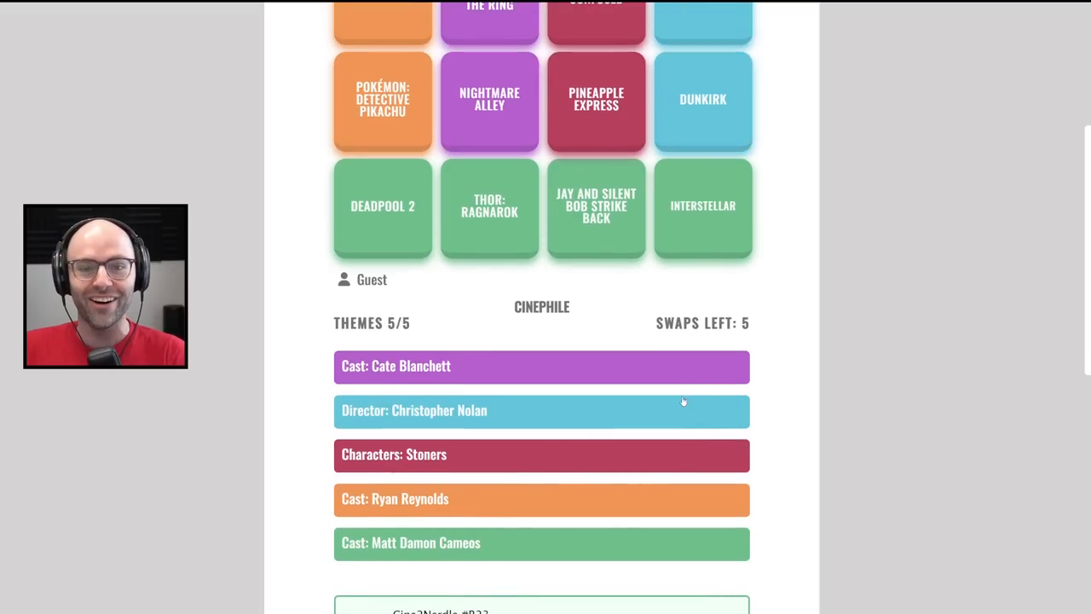
mouse_move(688, 416)
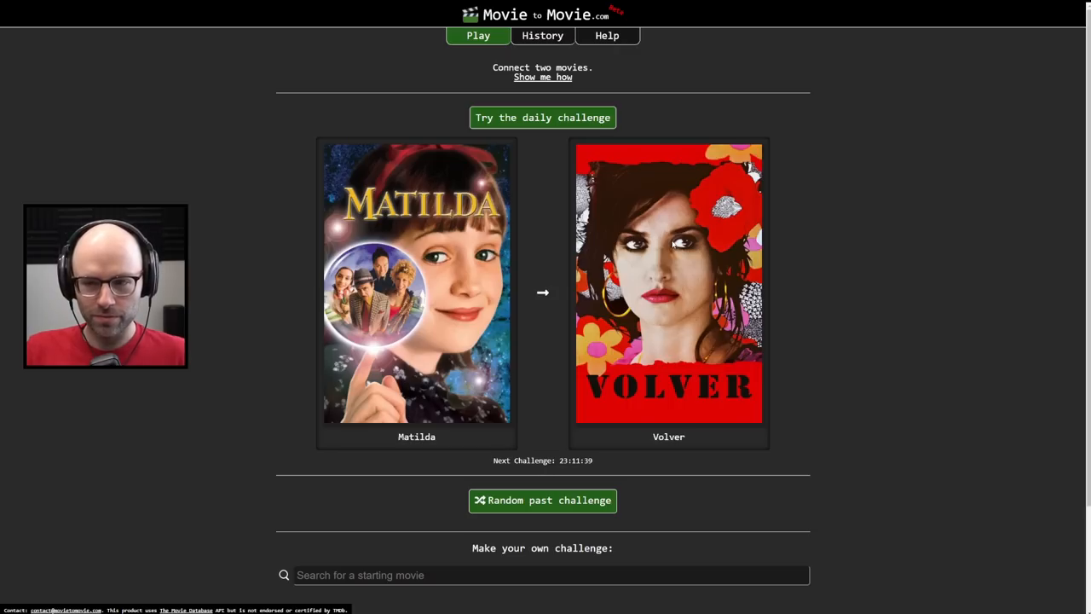
mouse_move(776, 229)
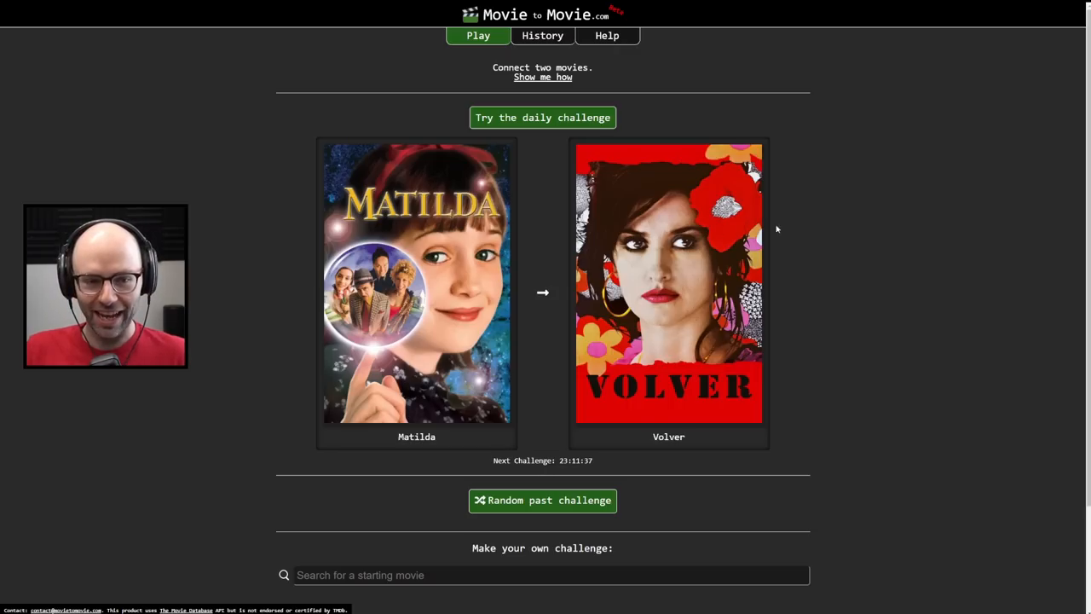
mouse_move(818, 218)
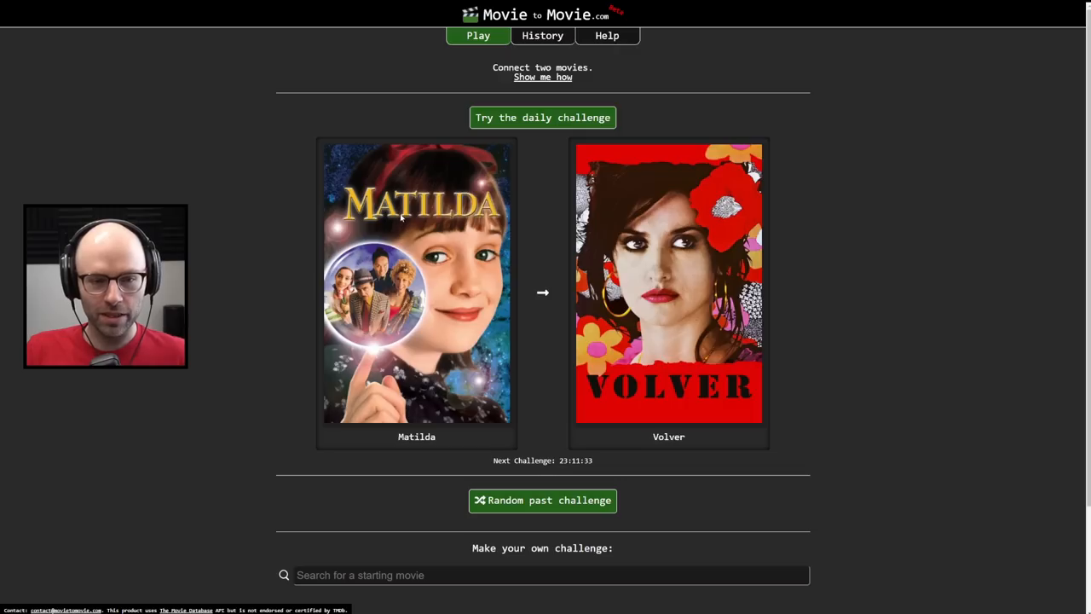
mouse_move(433, 225)
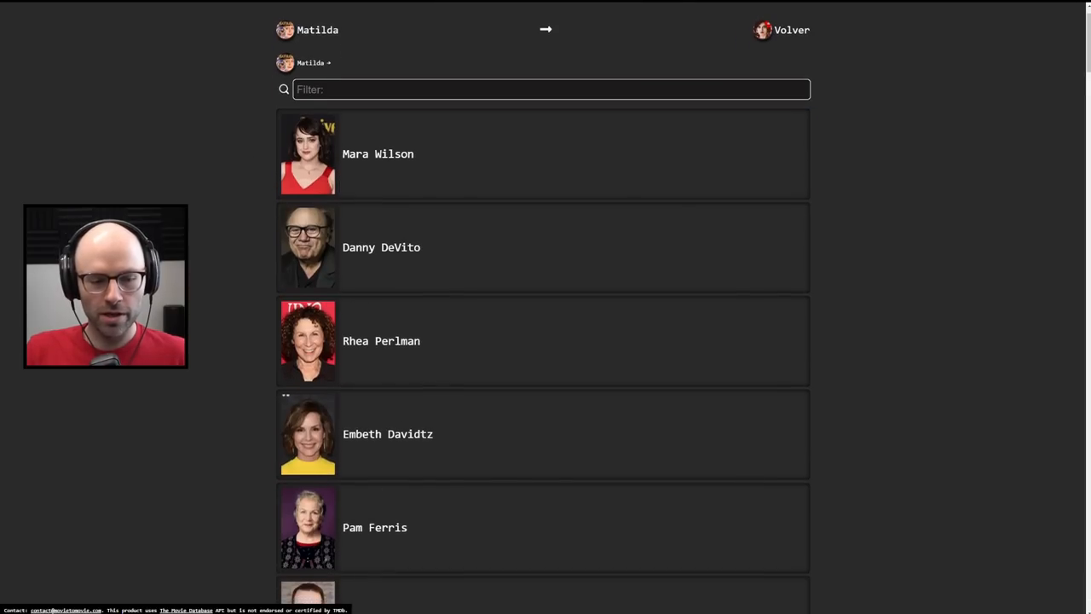
Scroll through Matilda's cast list, Mara Wilson to Paul Reubens, seeking a Volver link
scroll(down, 3)
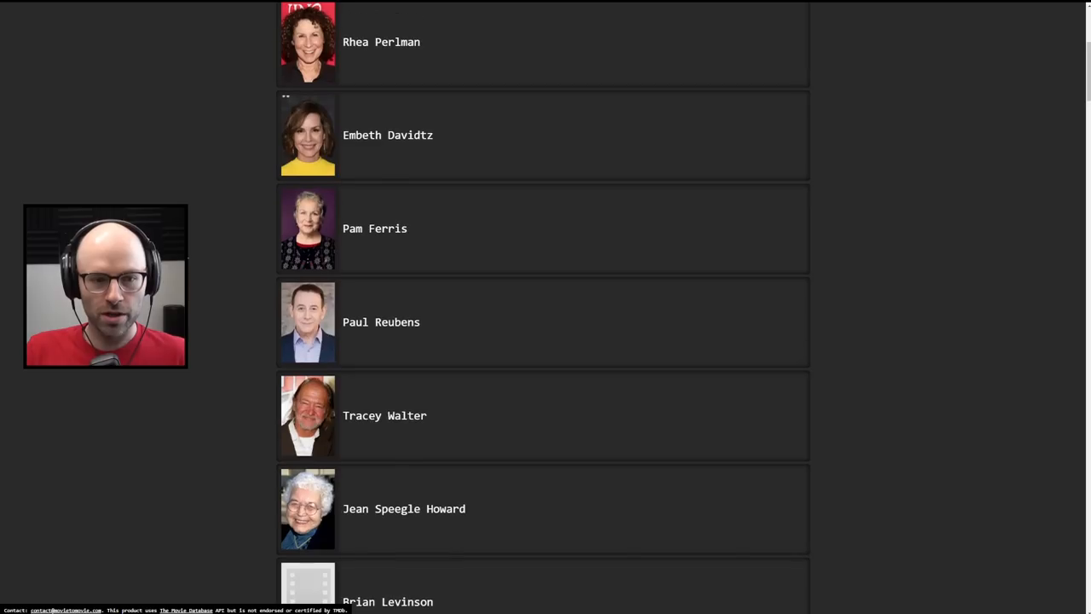
scroll(up, 3)
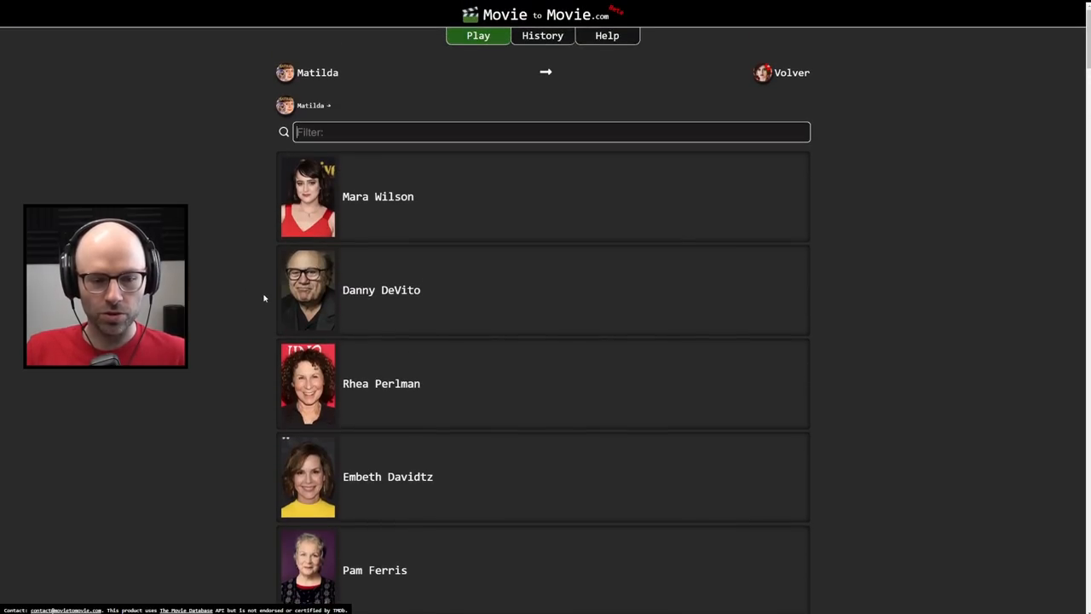
scroll(down, 3)
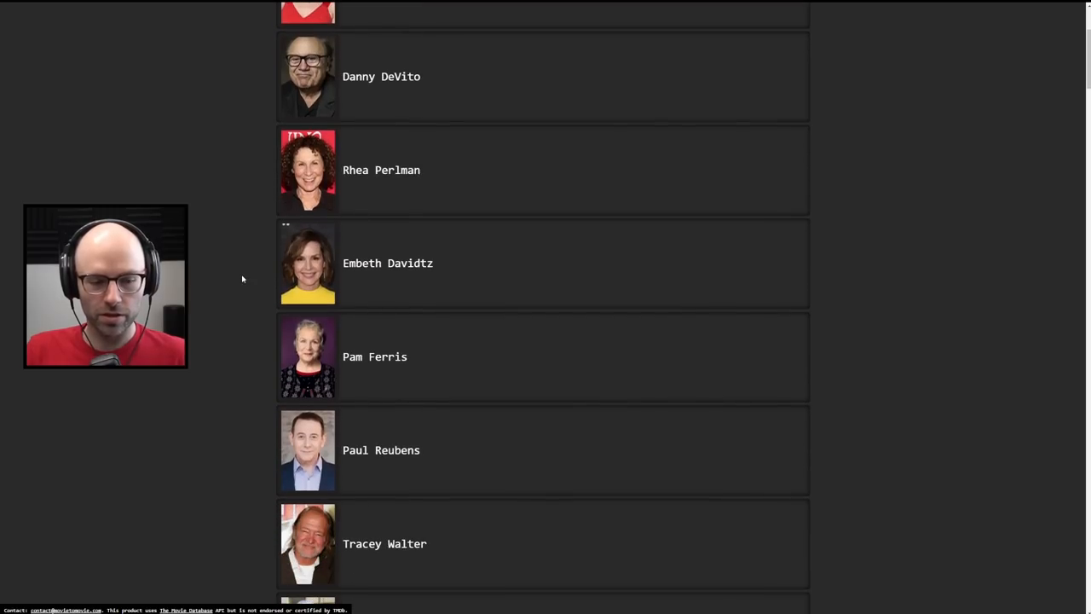
scroll(down, 3)
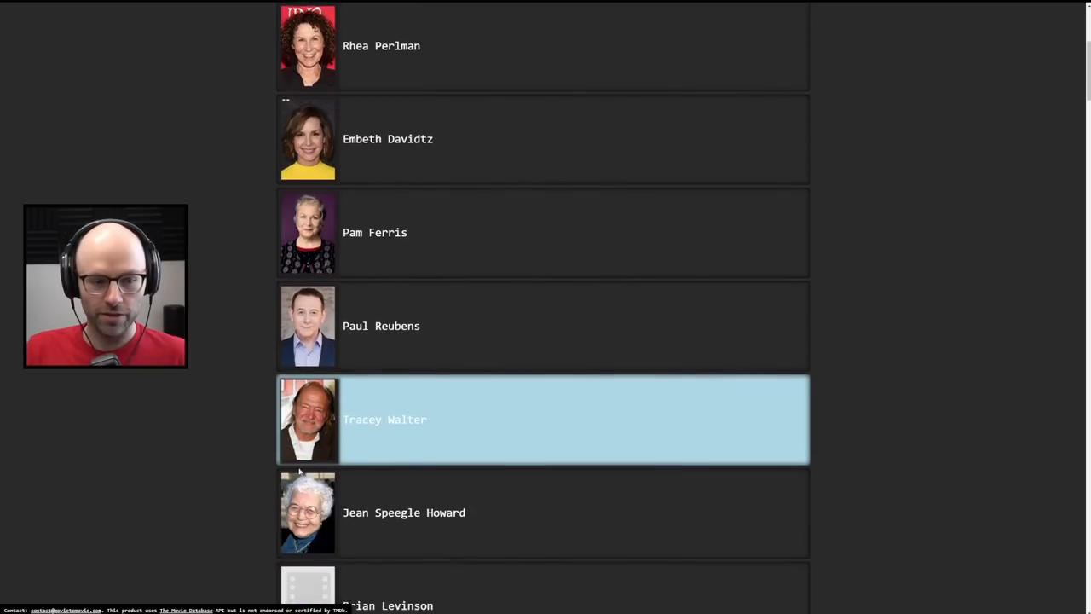
scroll(down, 3)
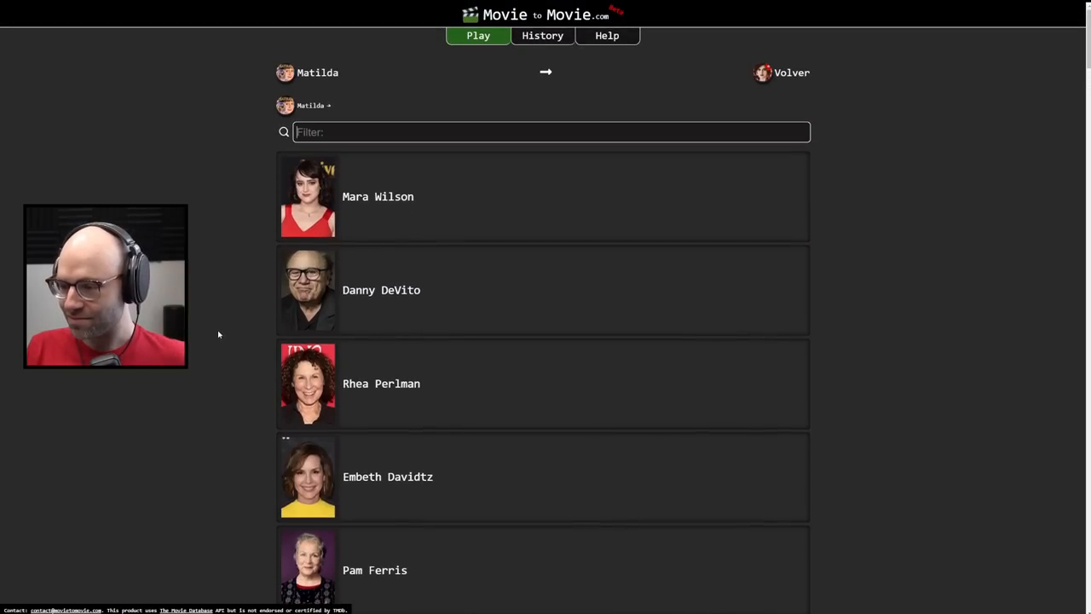
scroll(down, 3)
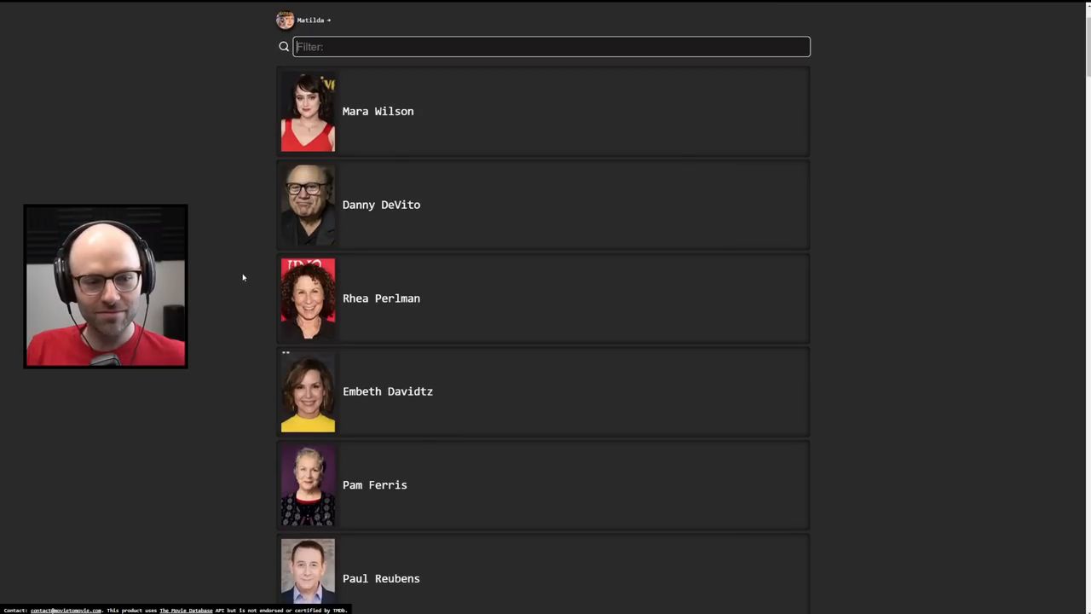
mouse_move(231, 276)
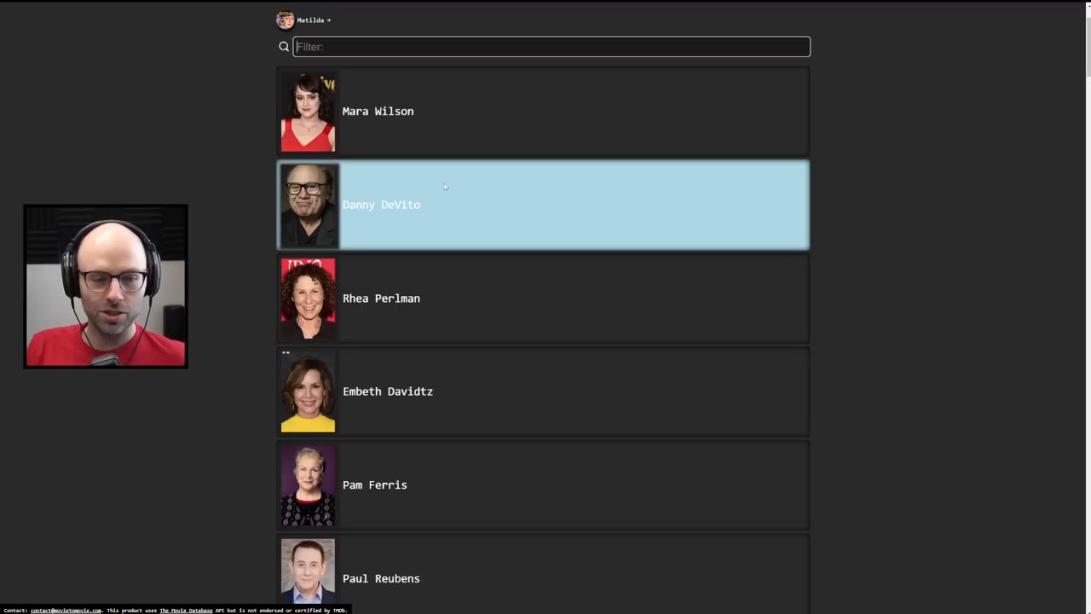
mouse_move(204, 196)
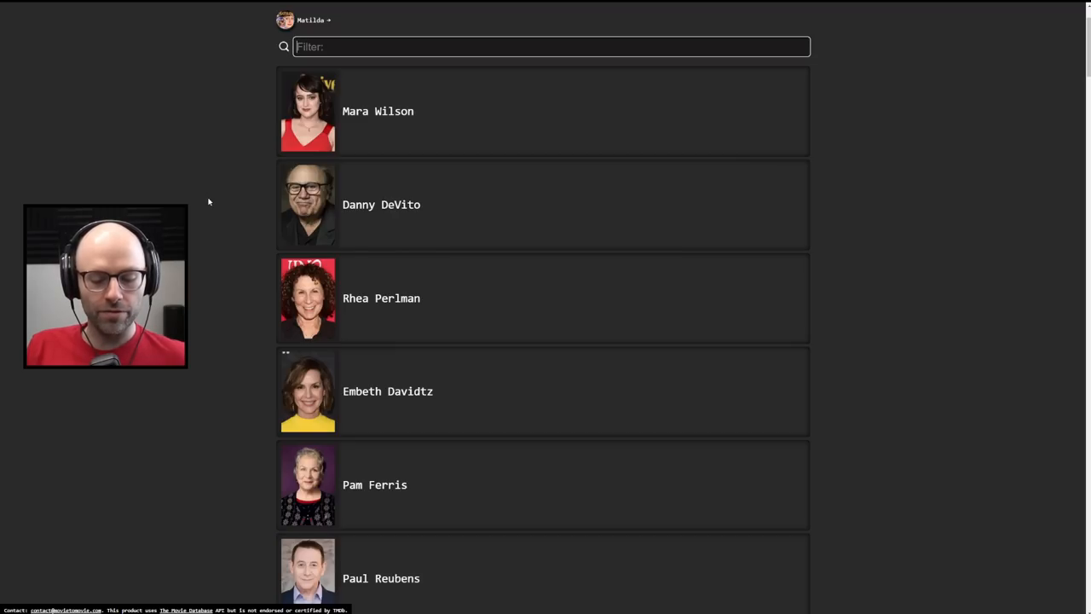
click(381, 204)
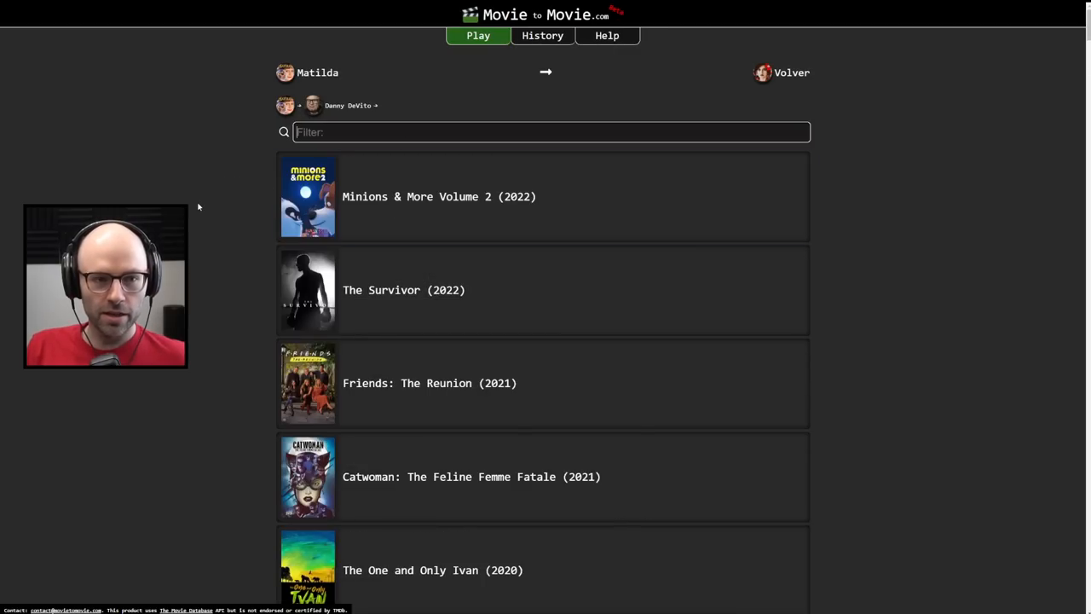
text(gold)
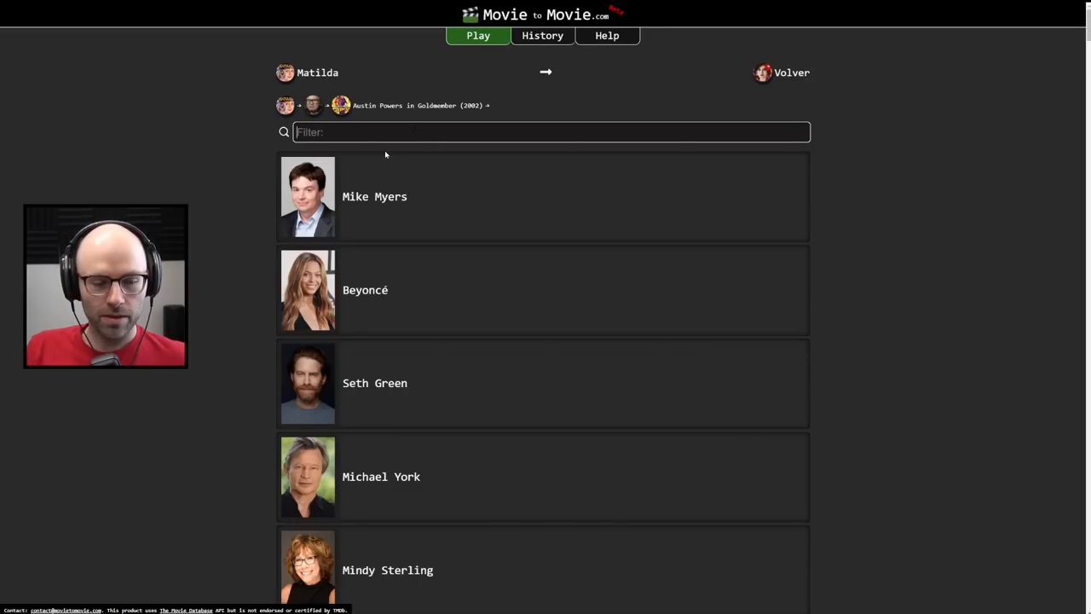
scroll(down, 3)
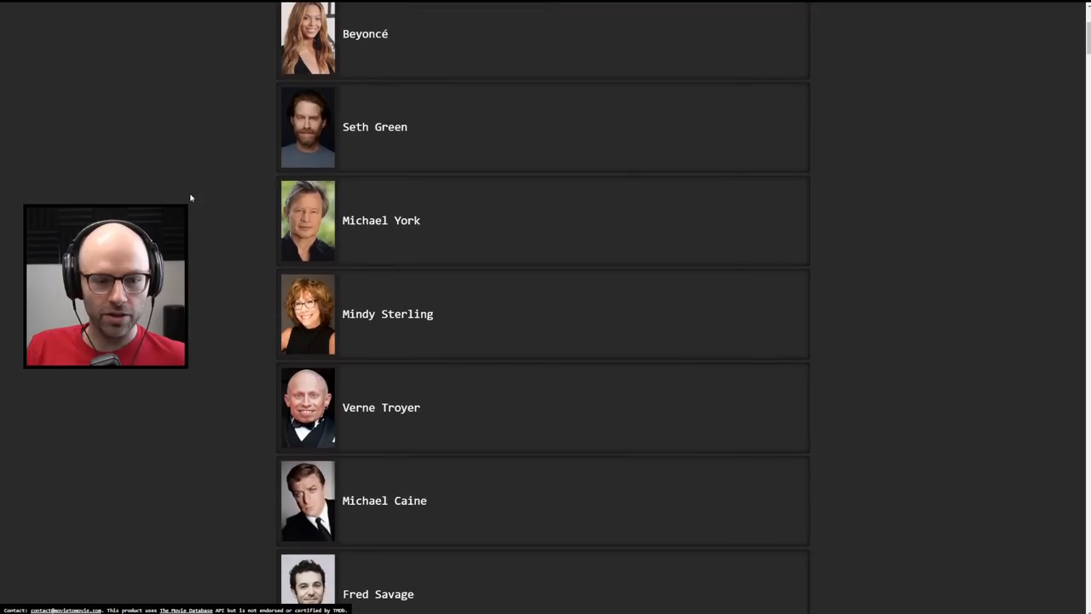
scroll(down, 3)
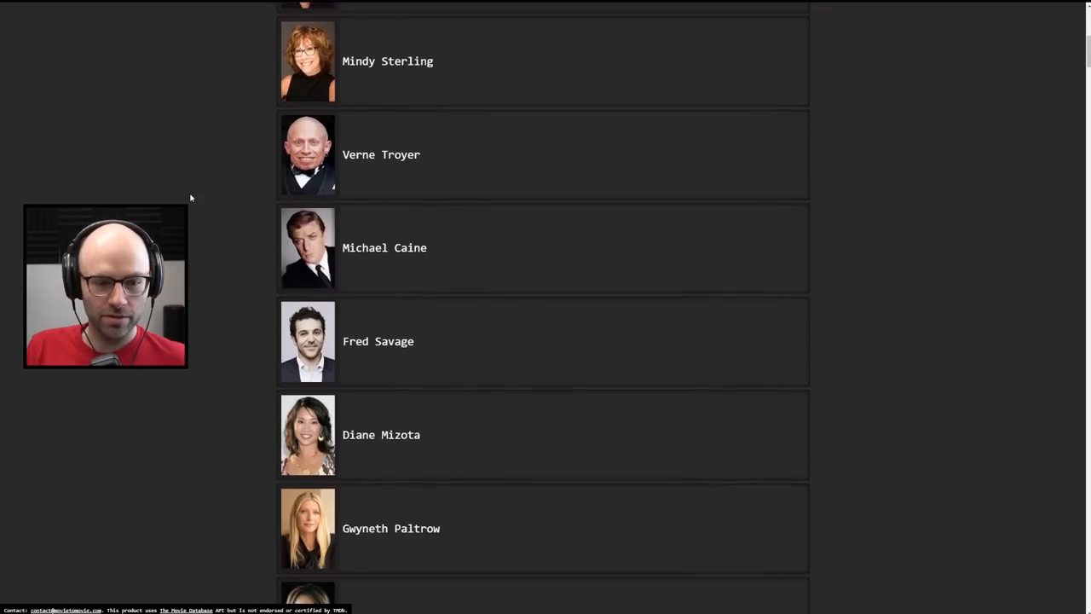
scroll(down, 3)
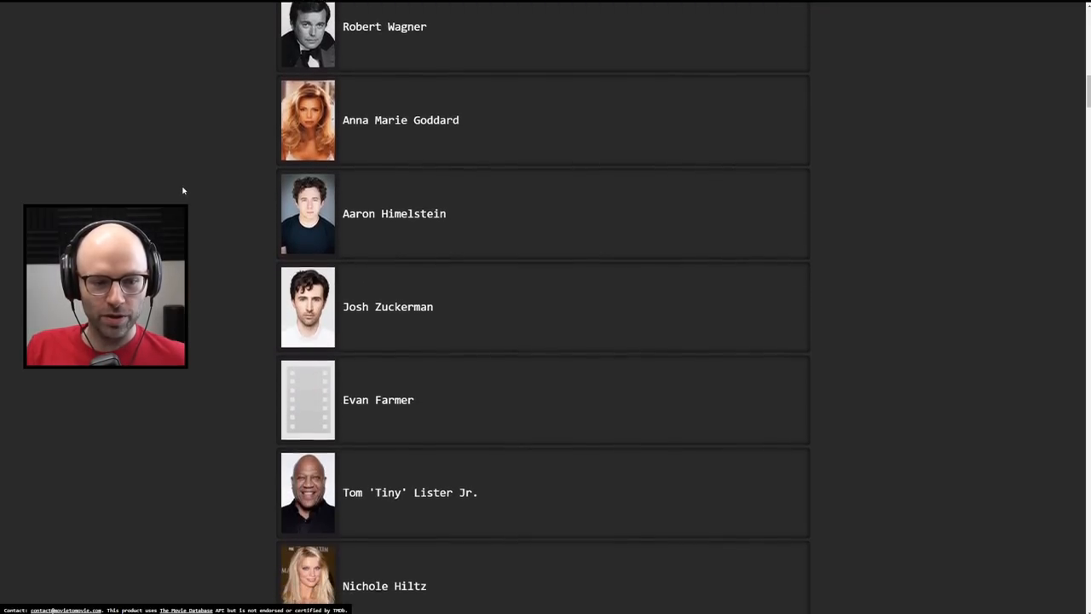
scroll(down, 3)
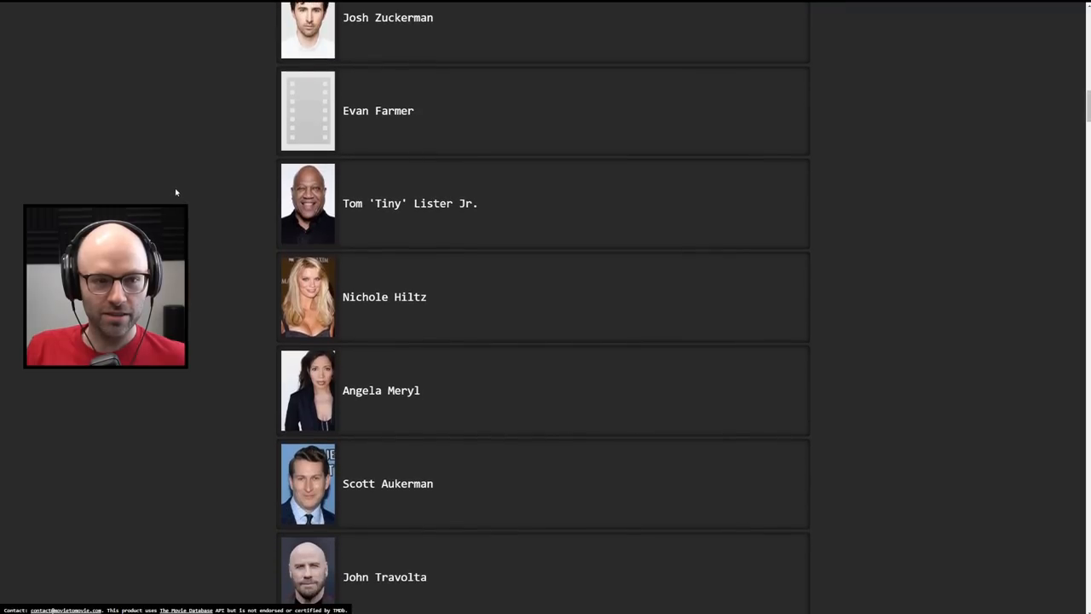
scroll(down, 3)
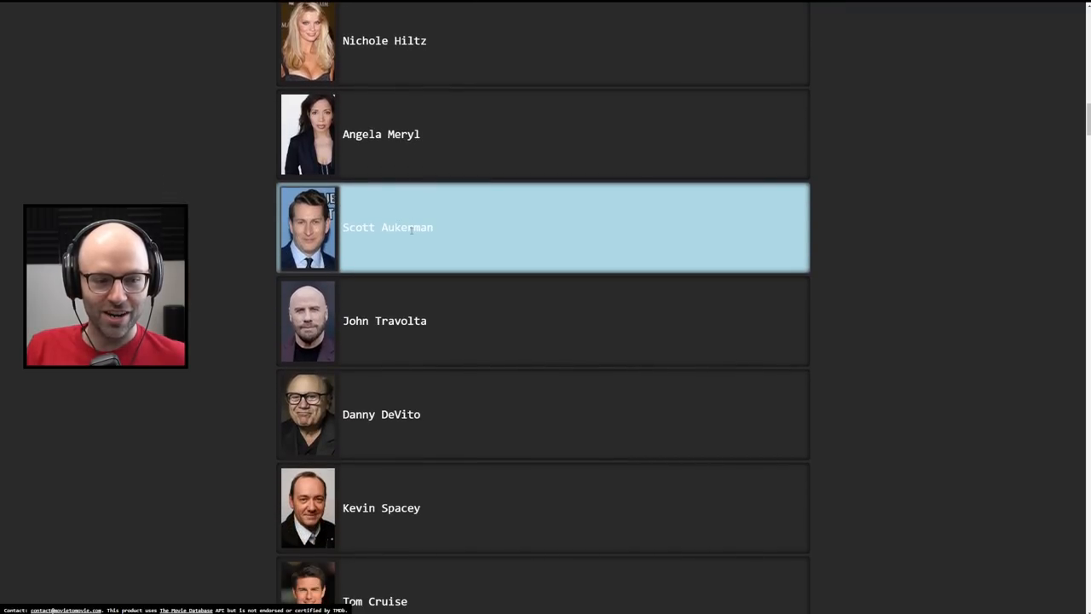
scroll(down, 3)
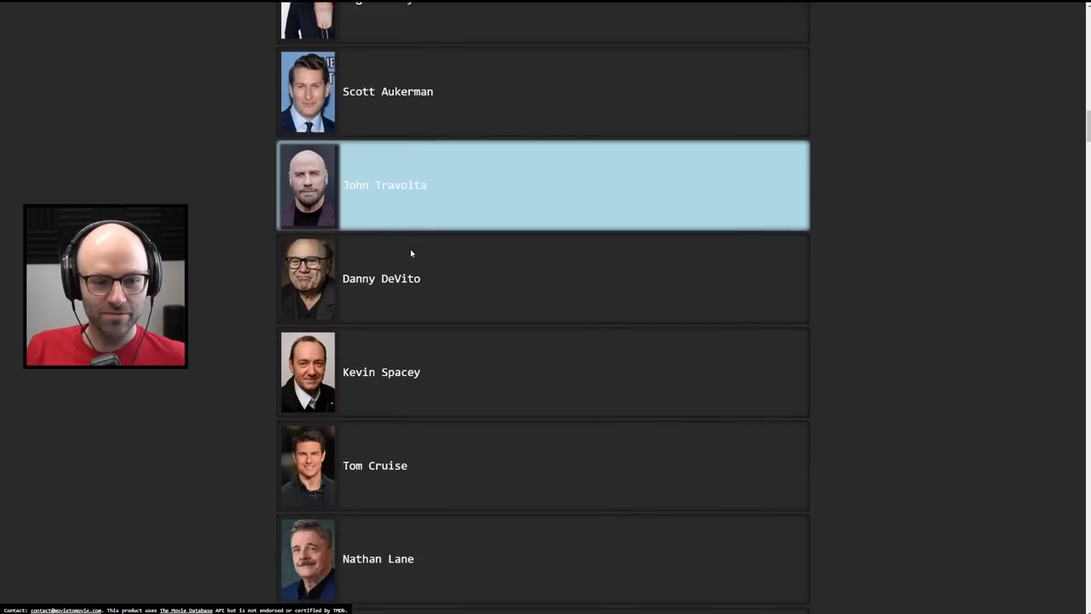
scroll(down, 3)
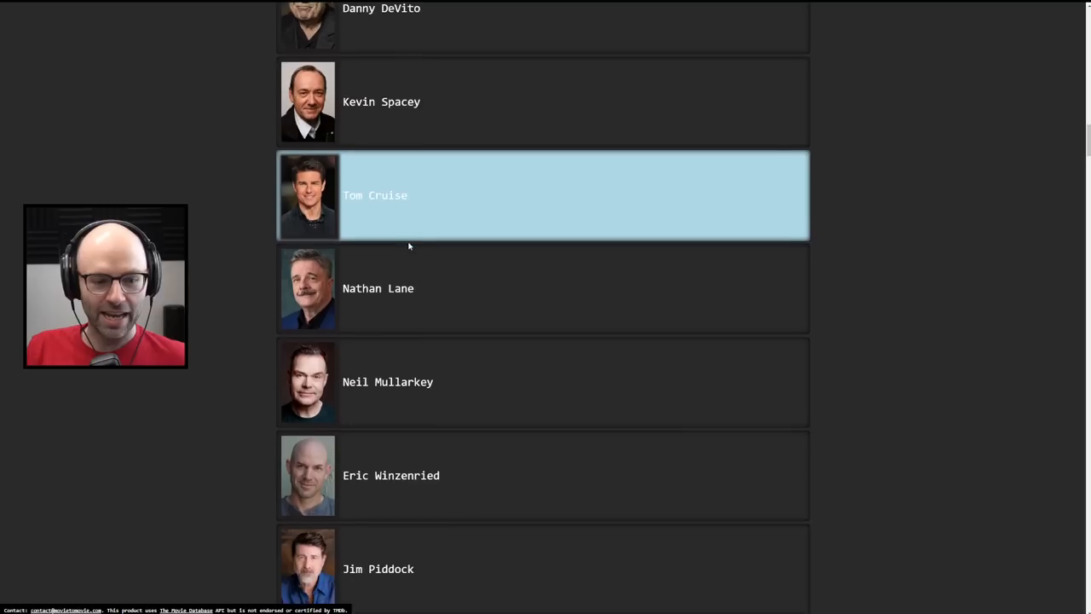
scroll(down, 3)
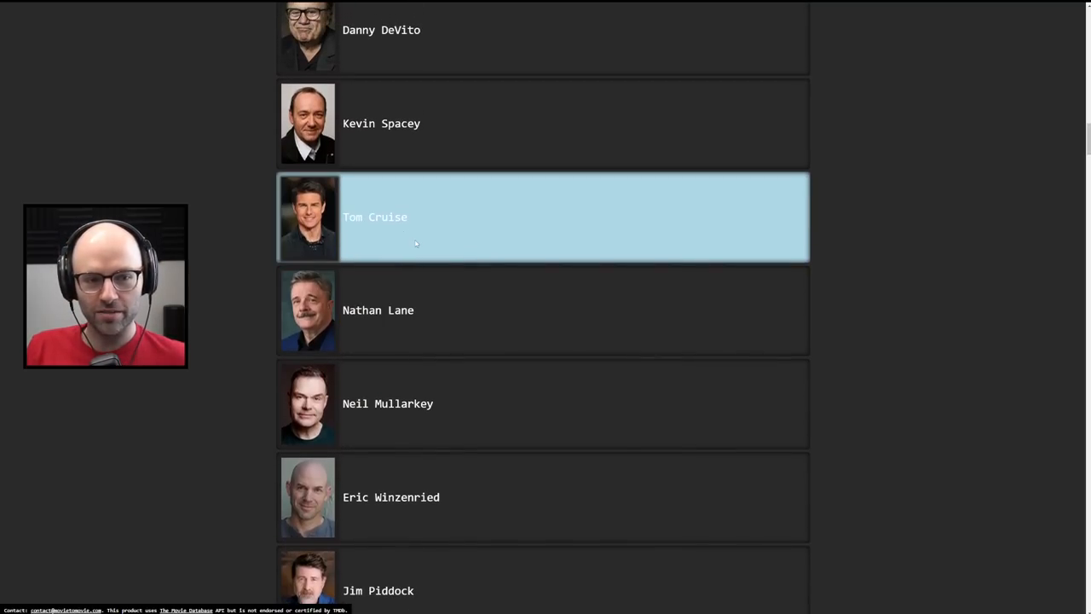
scroll(down, 3)
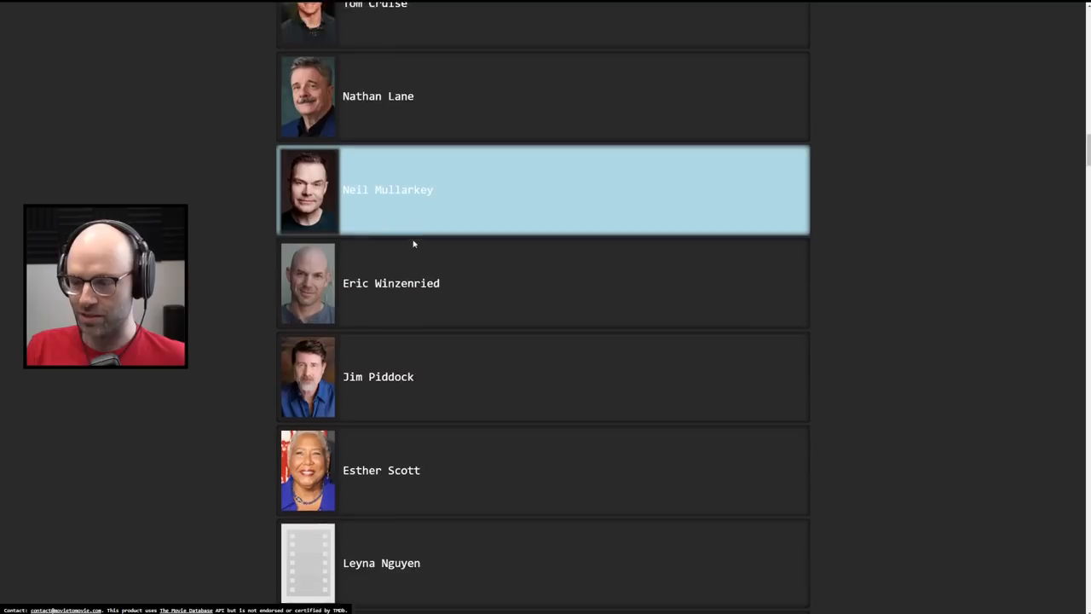
scroll(down, 3)
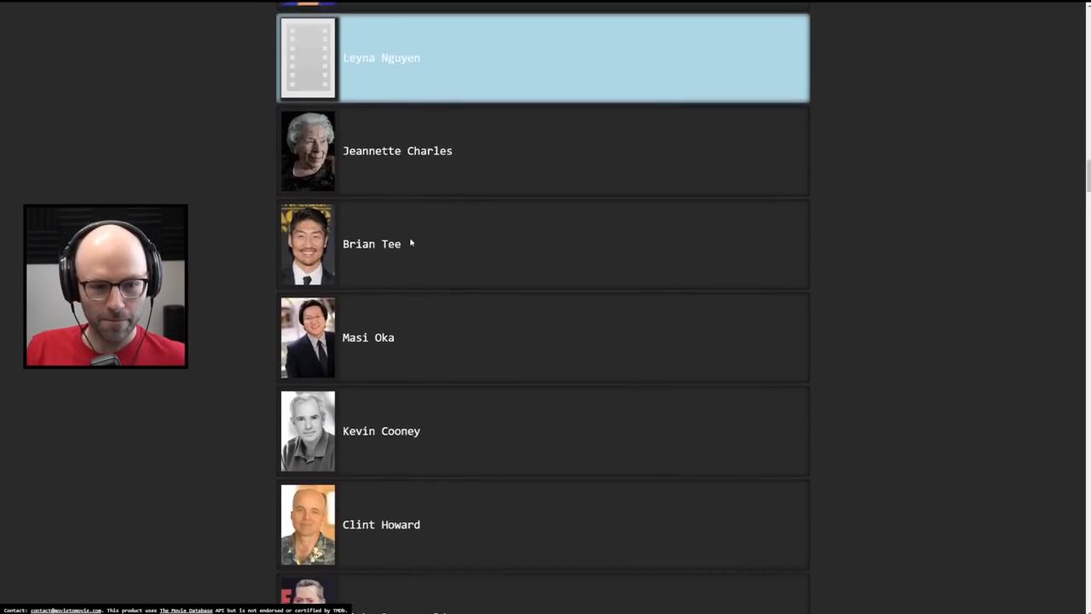
scroll(down, 3)
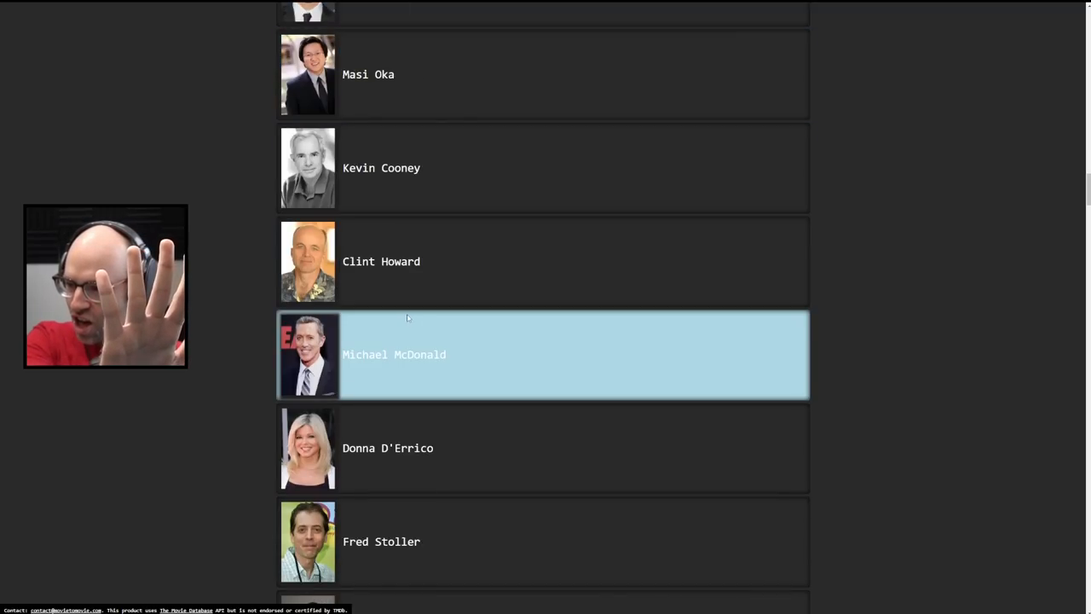
scroll(down, 3)
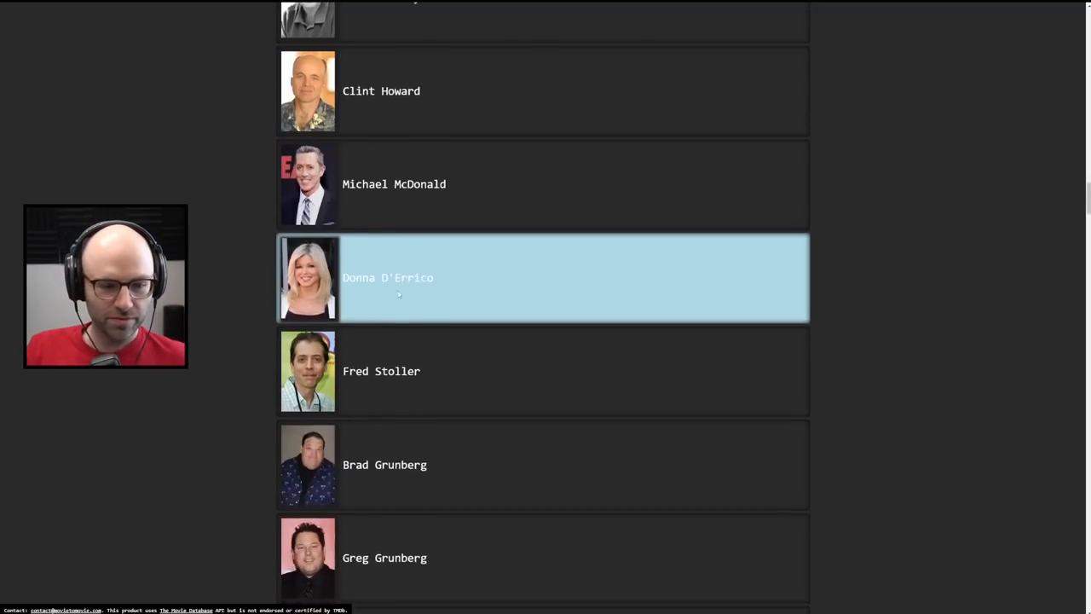
scroll(down, 3)
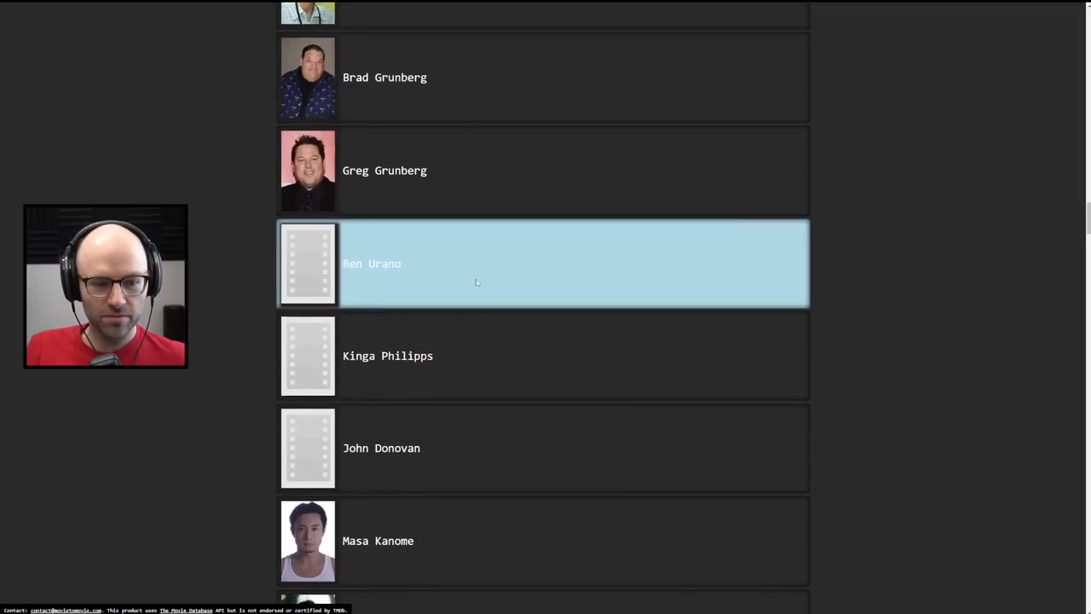
scroll(down, 3)
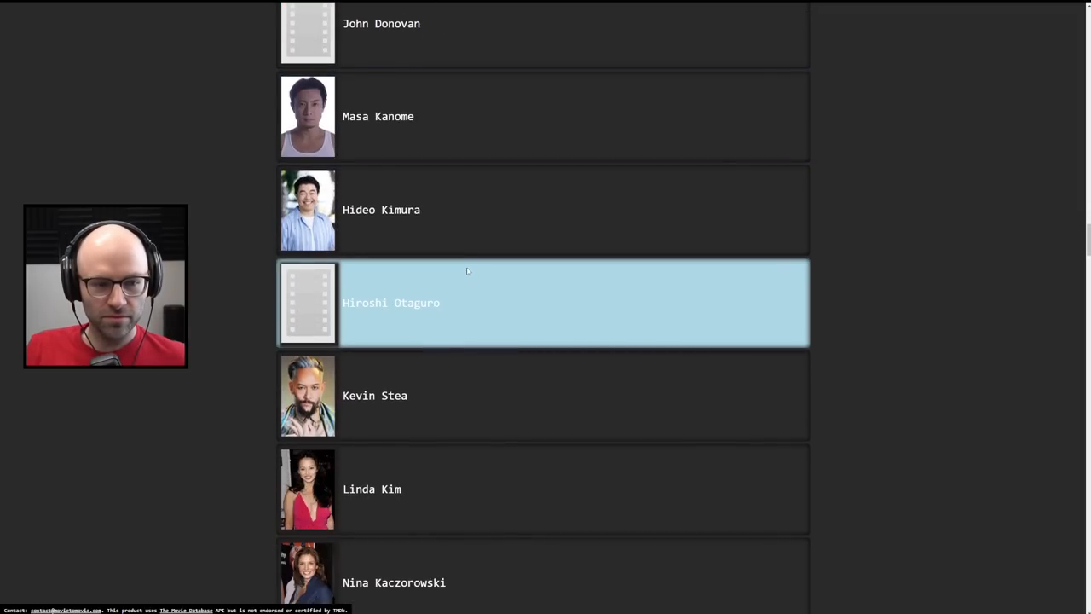
scroll(down, 3)
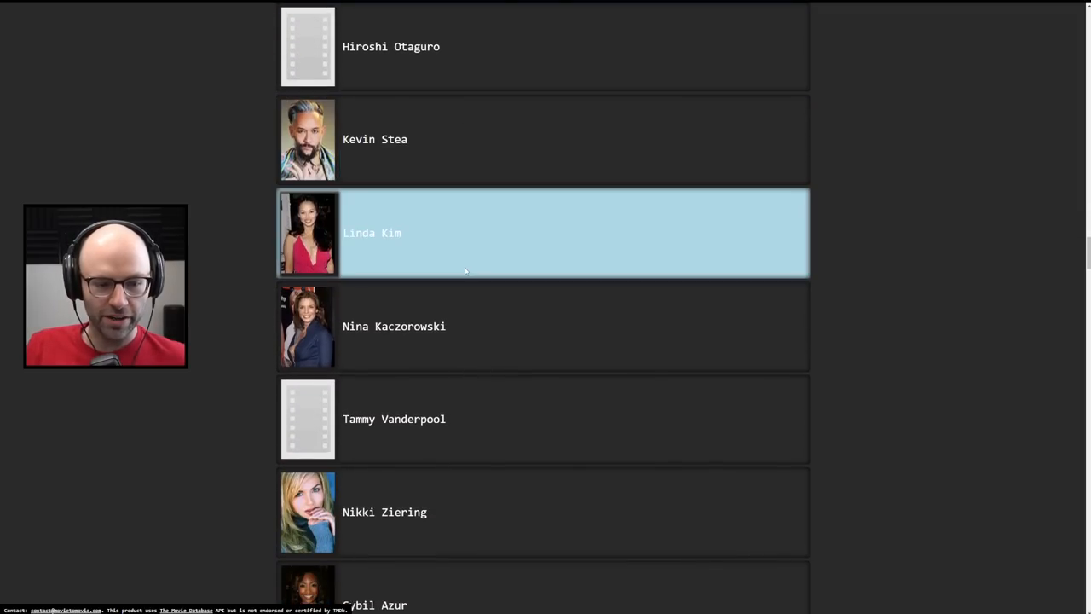
scroll(down, 3)
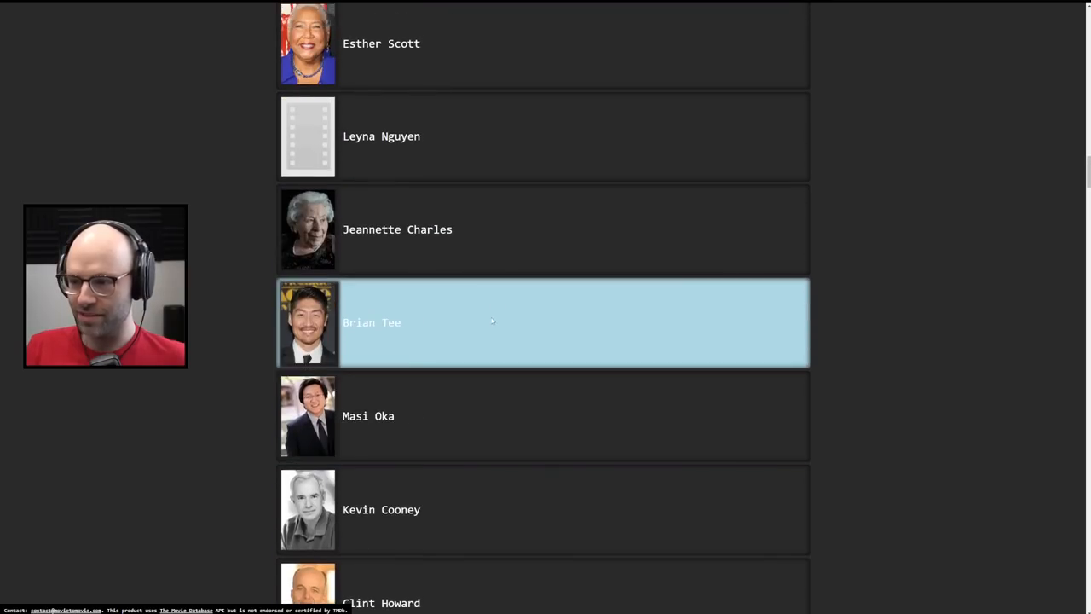
scroll(down, 3)
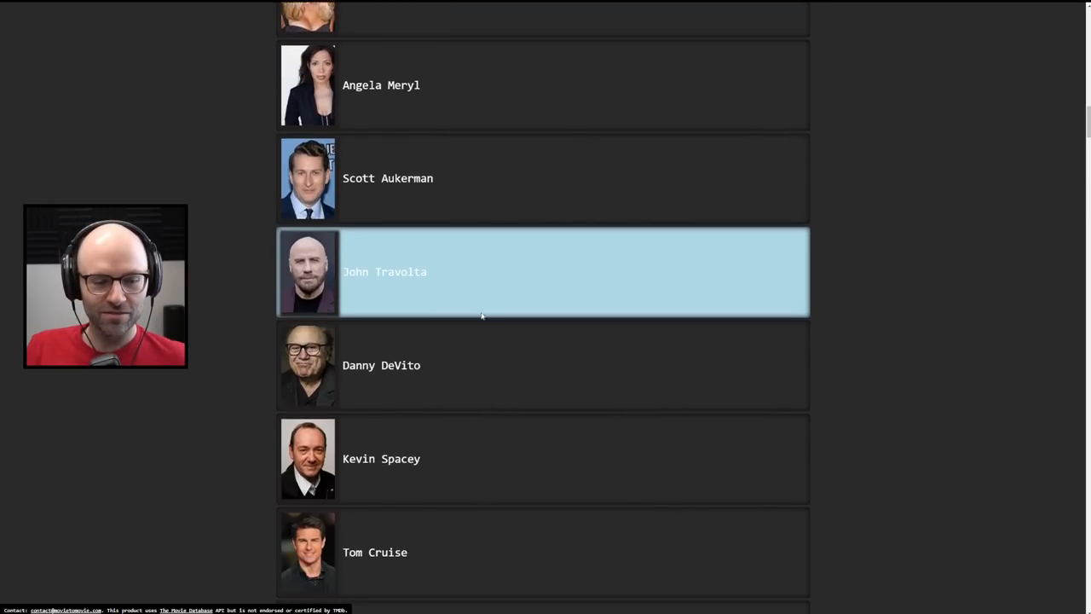
scroll(down, 3)
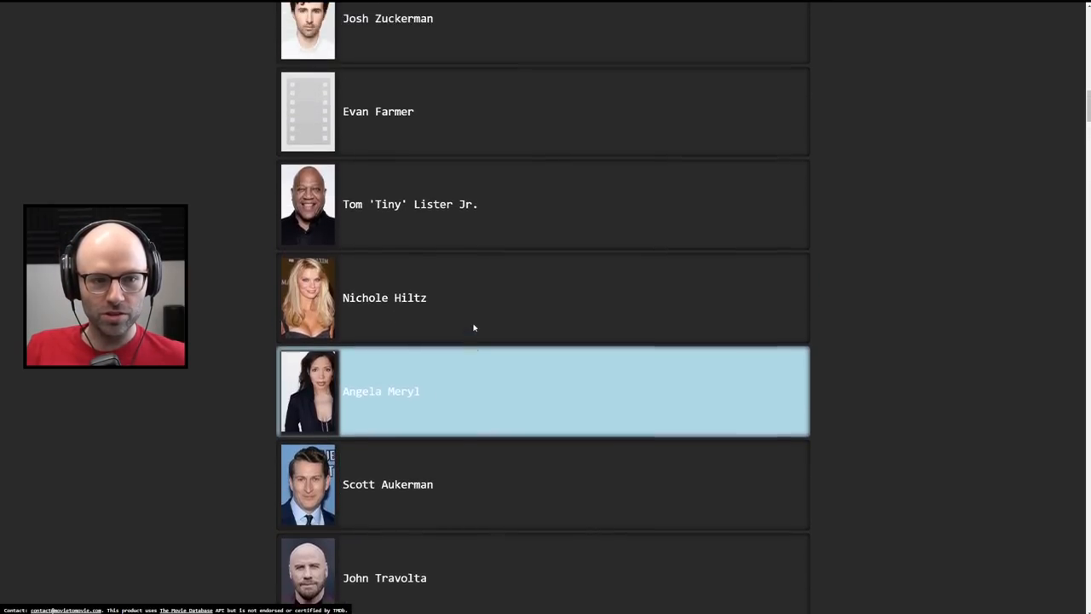
scroll(down, 3)
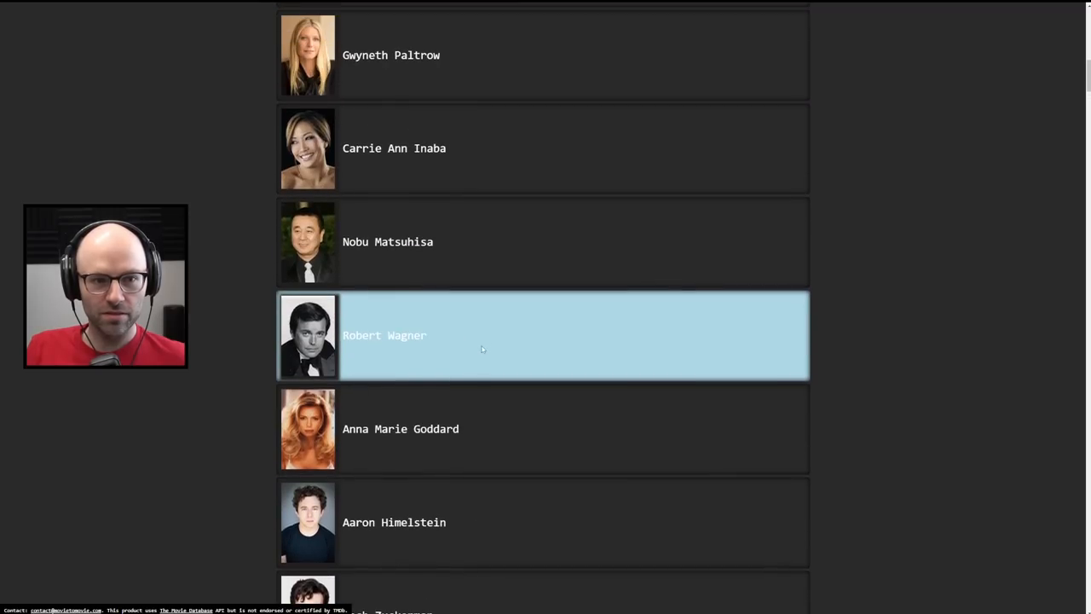
scroll(up, 3)
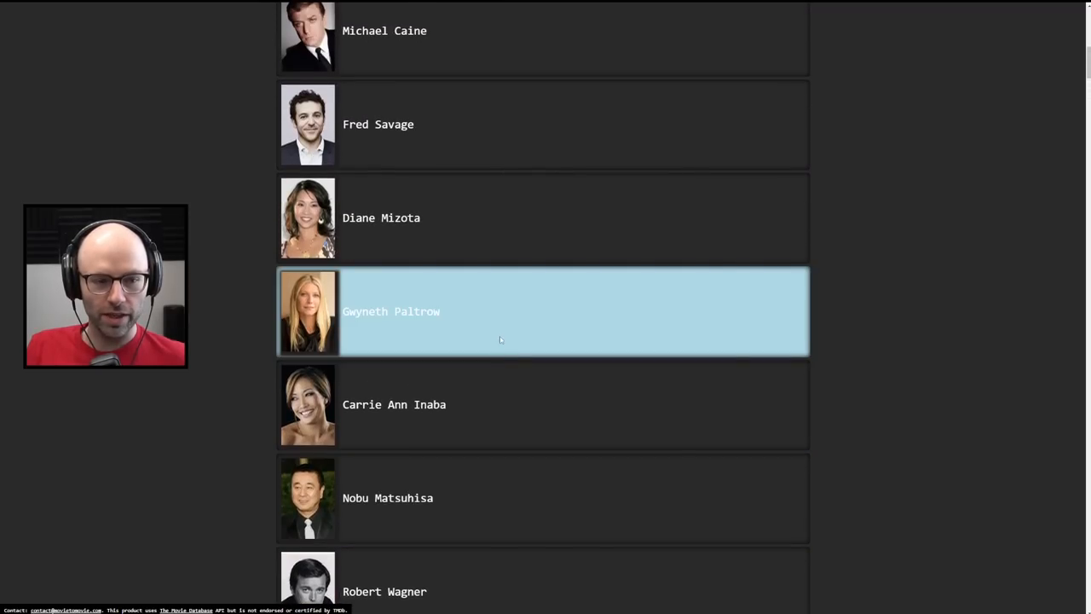
scroll(up, 3)
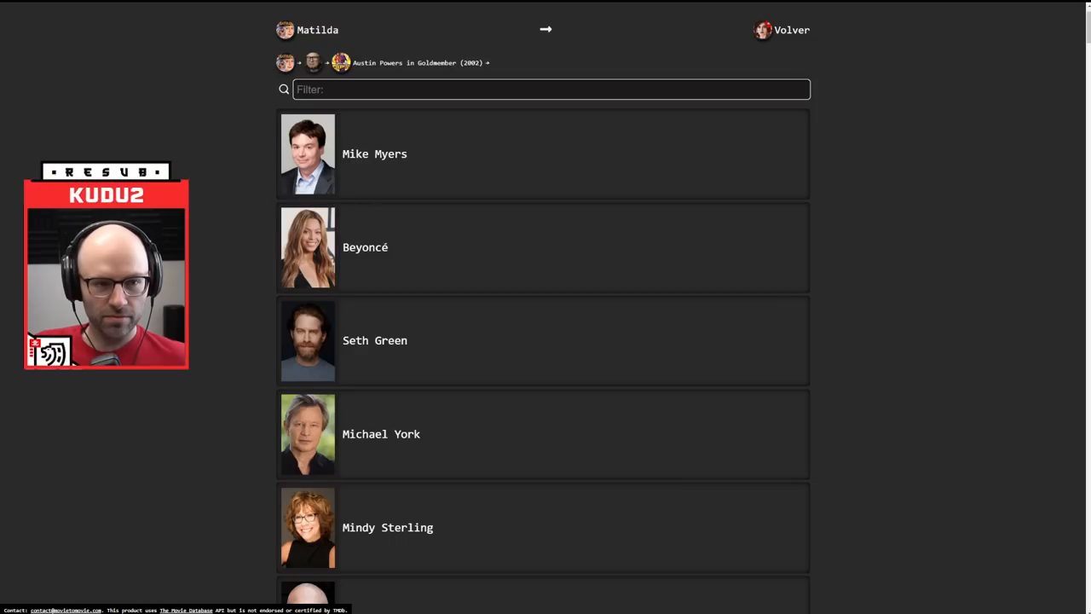
scroll(down, 3)
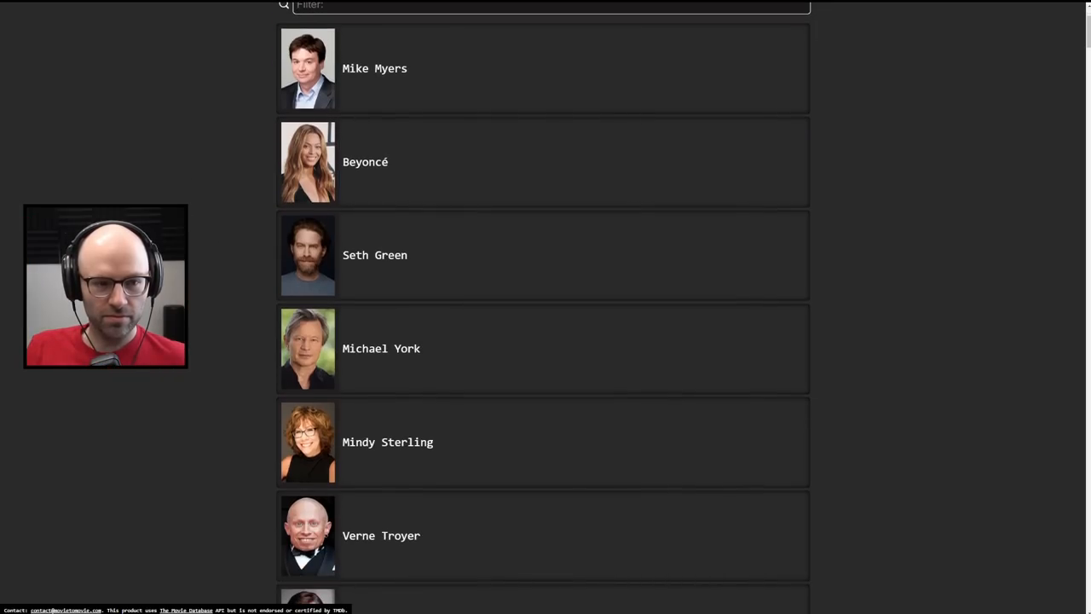
scroll(down, 3)
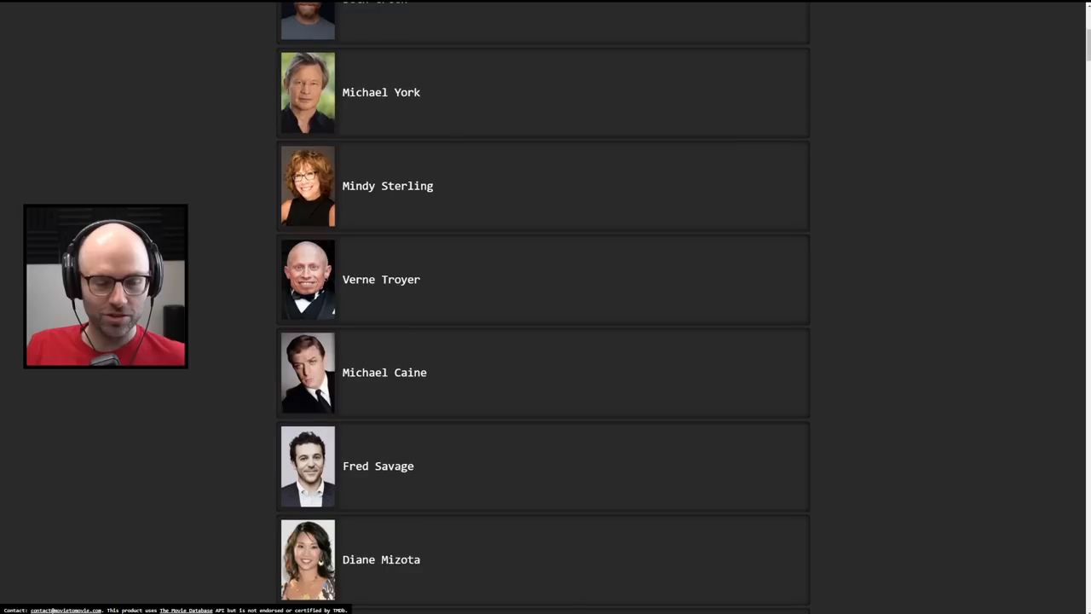
scroll(down, 3)
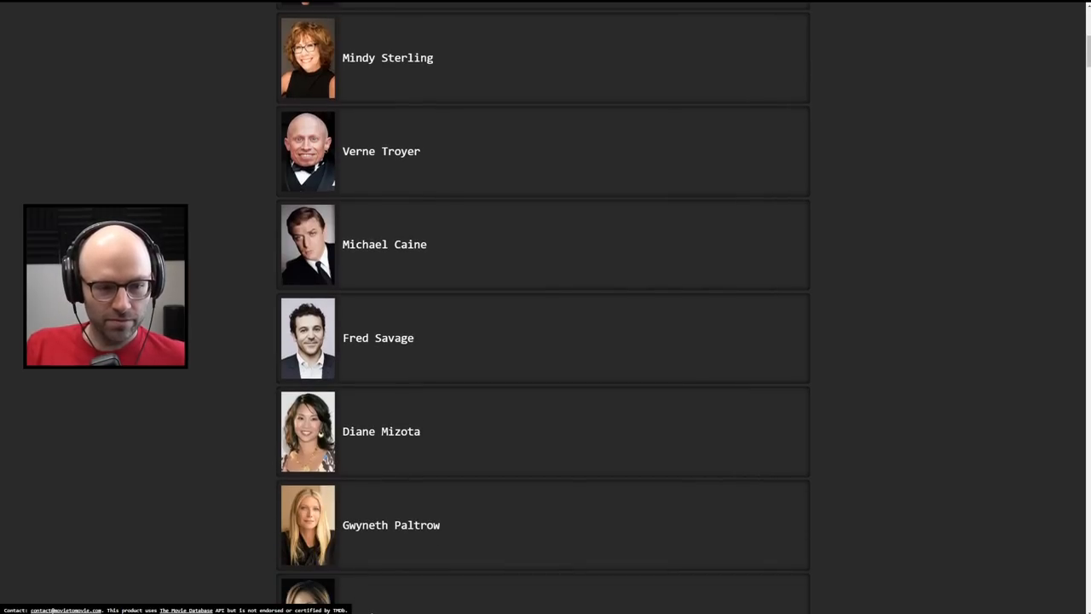
scroll(down, 3)
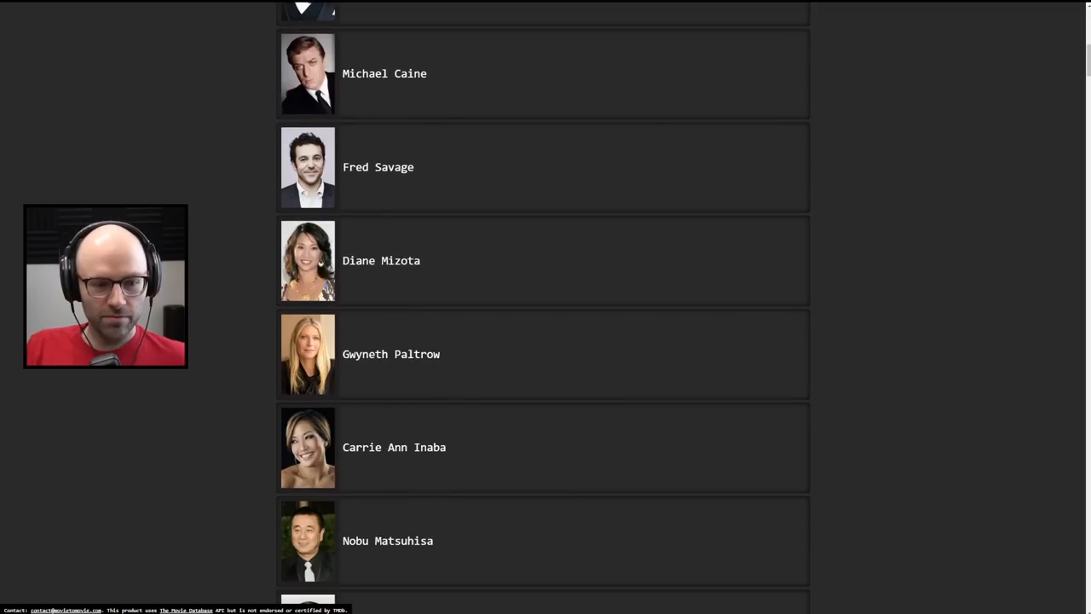
scroll(down, 3)
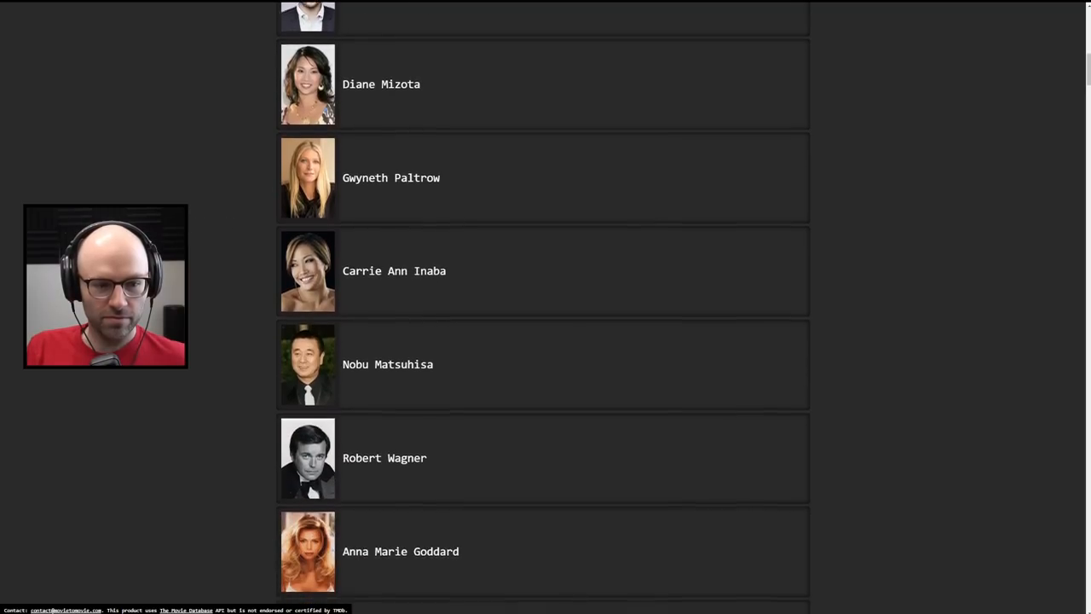
scroll(down, 3)
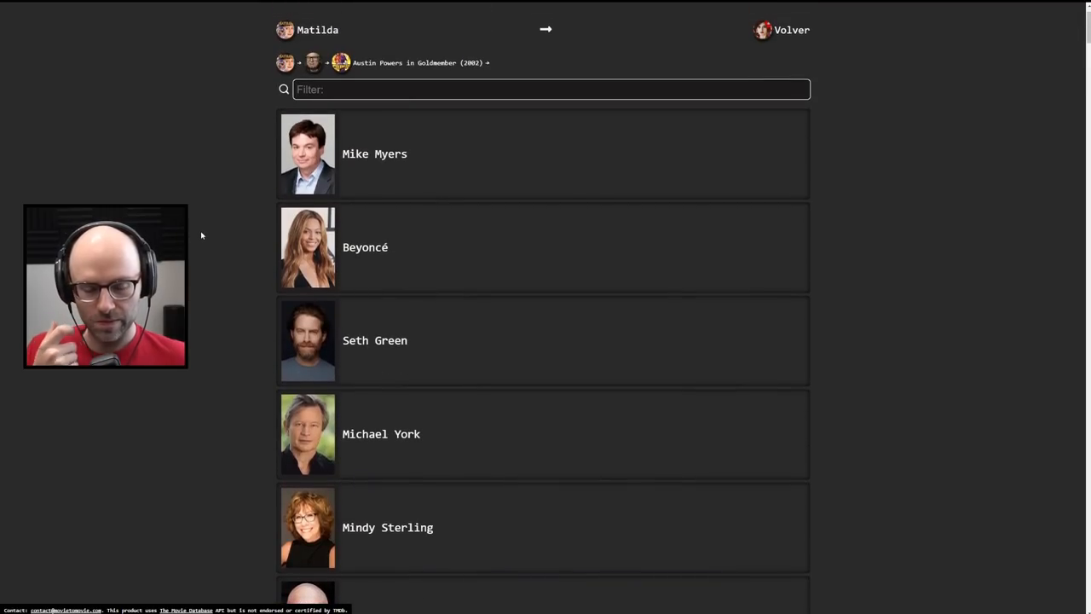
scroll(down, 3)
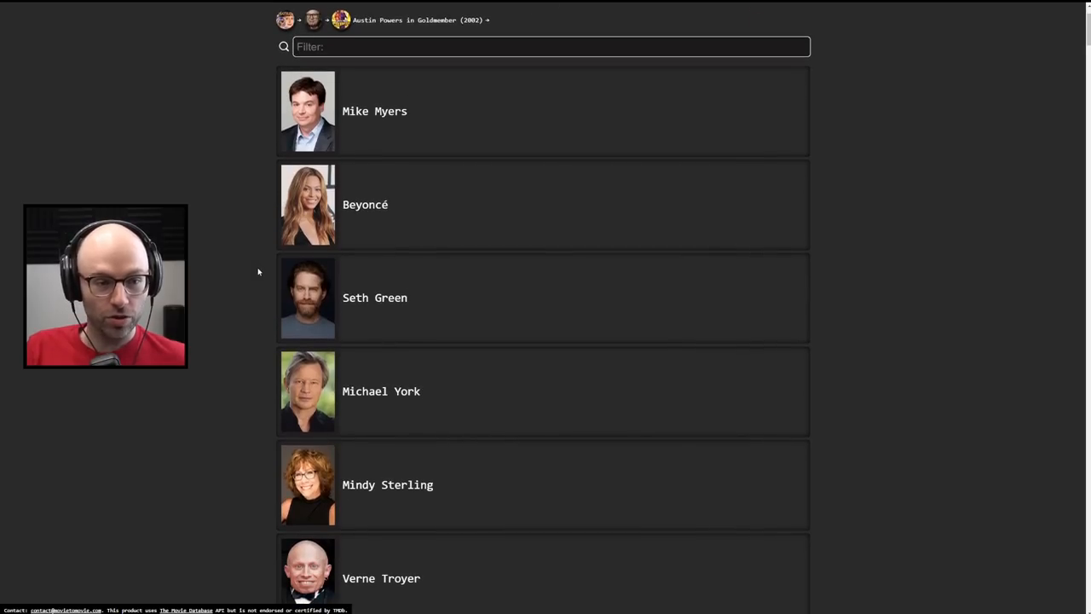
scroll(down, 3)
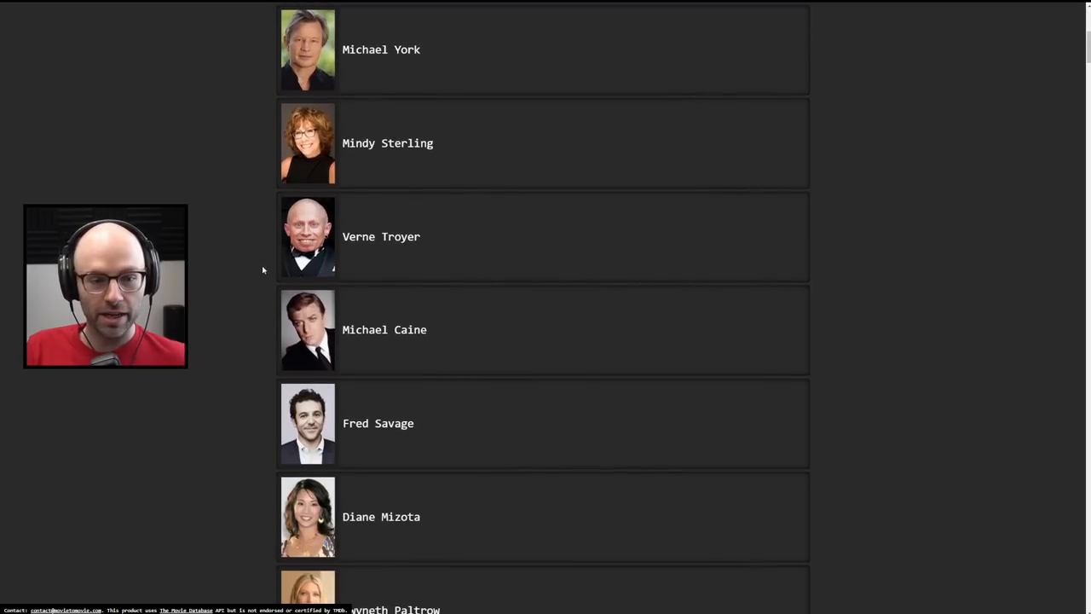
Link Matilda to The Prestige through Michael Caine
click(384, 330)
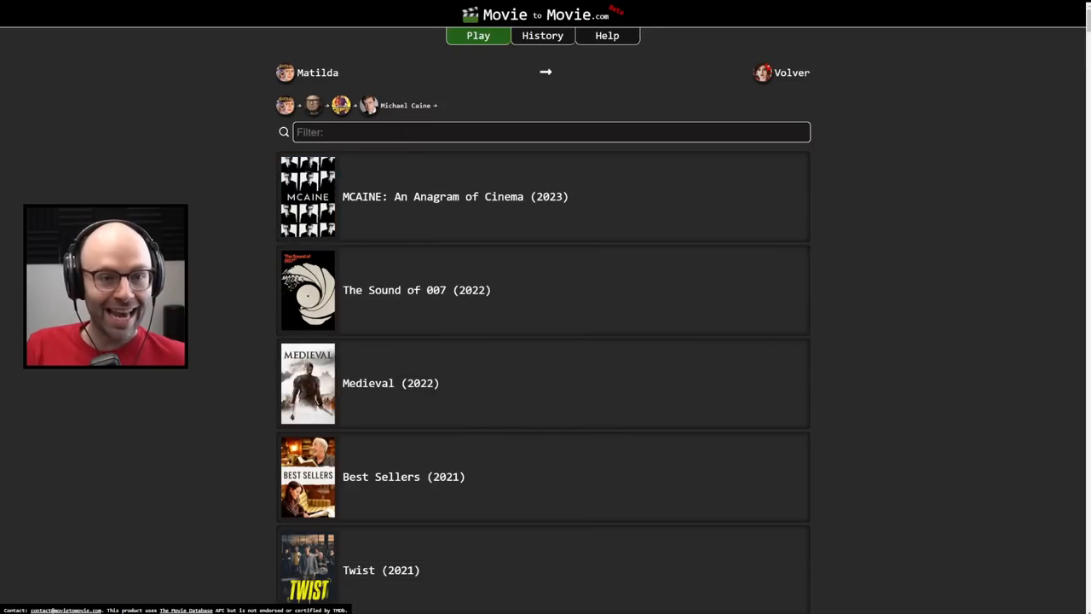
text(daid)
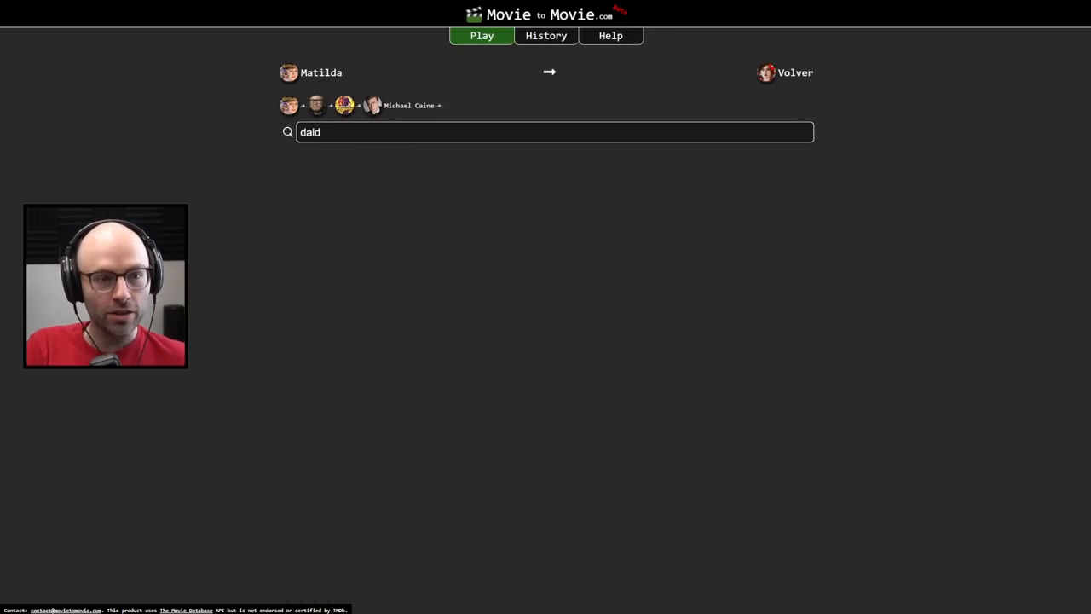
text(the pres)
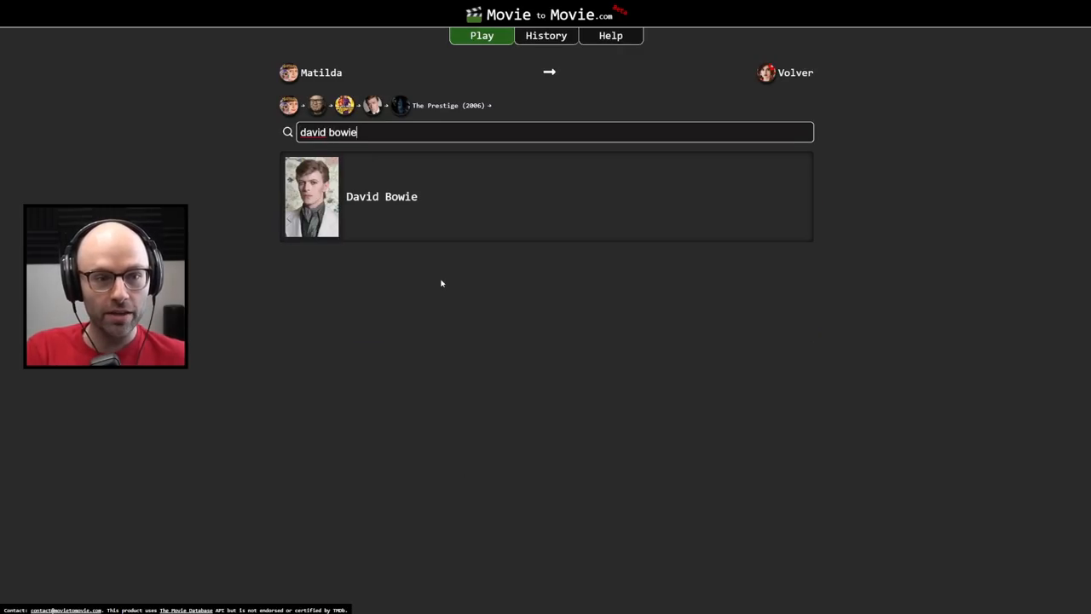
Extend the chain via David Bowie, Zoolander, Ben Stiller and Penélope Cruz to Volver
click(381, 196)
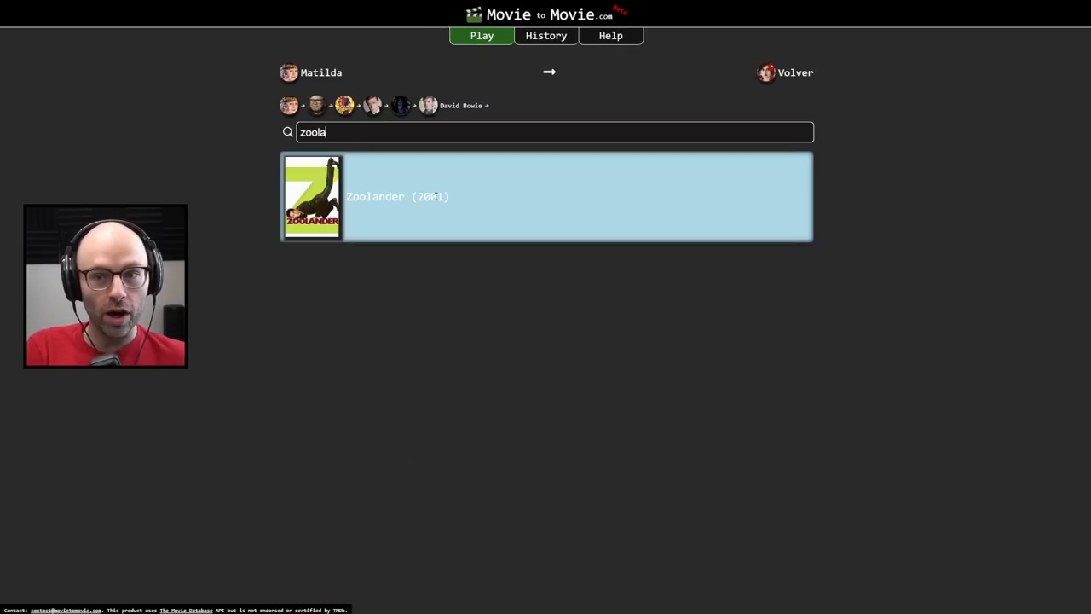
click(396, 196)
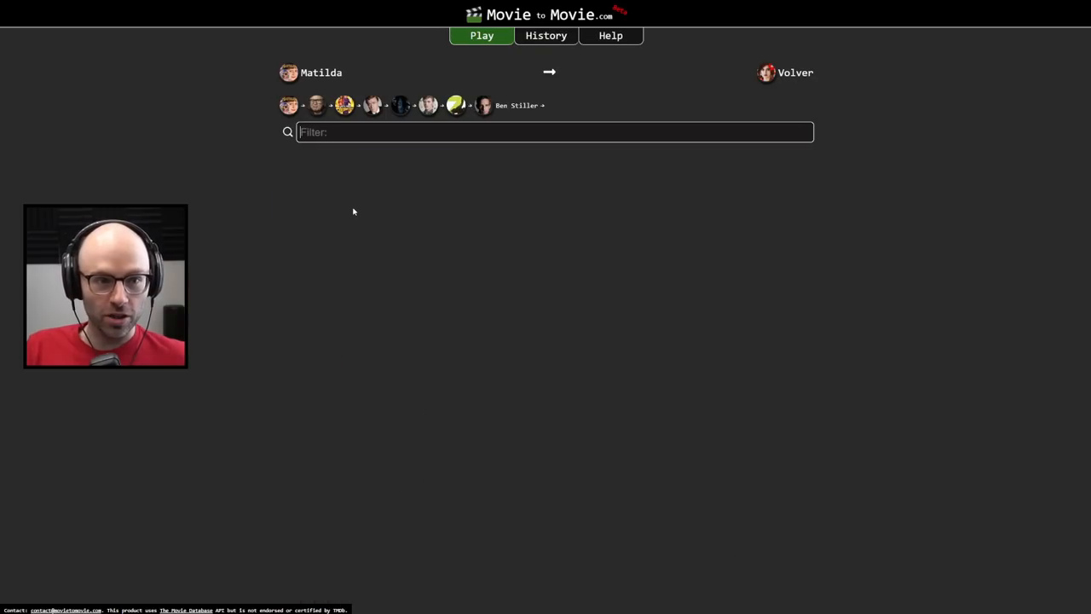
text(zoolander 2)
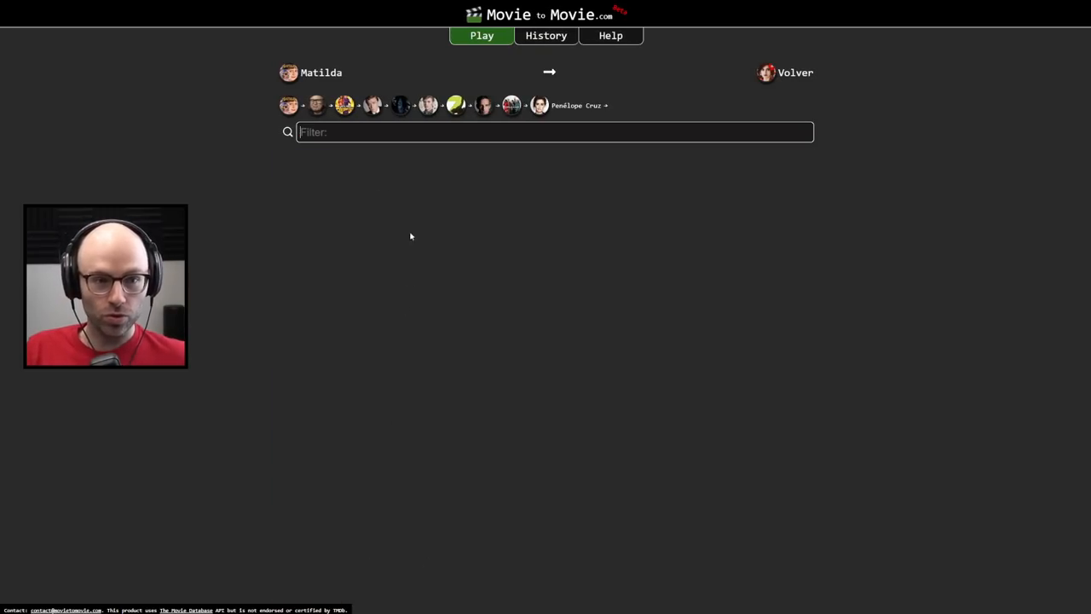
text(volver)
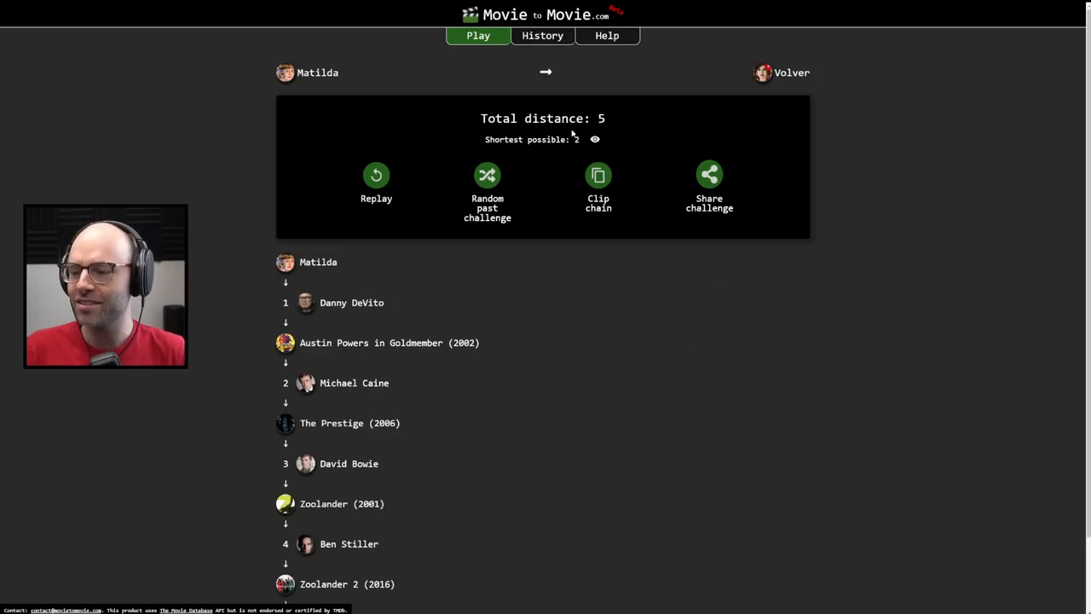
Reveal the shortest possible path, via Danny DeVito, The Good Night and Penélope Cruz
click(595, 139)
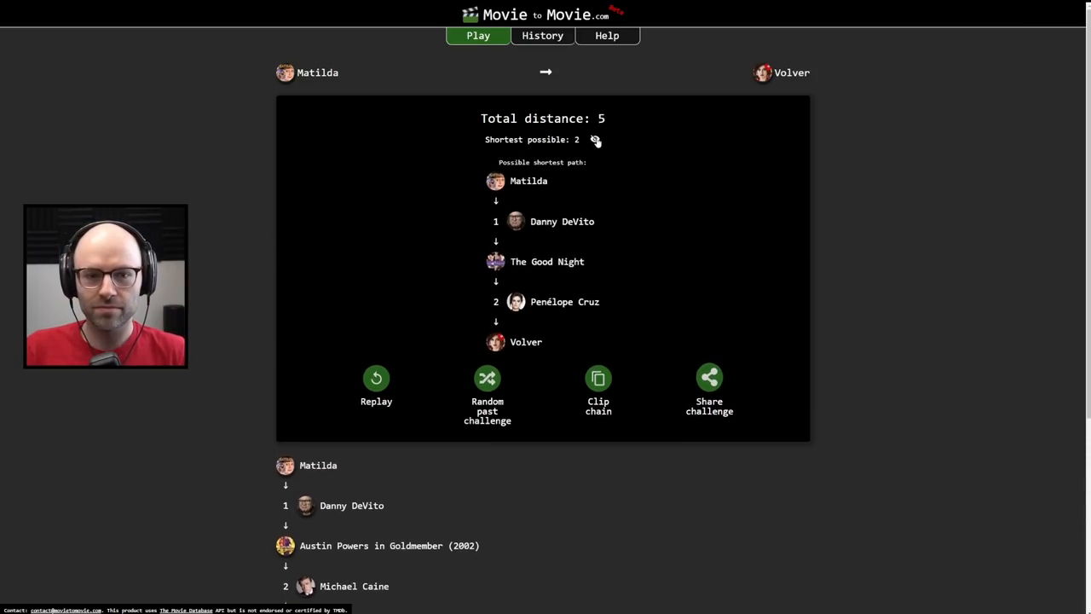
click(595, 139)
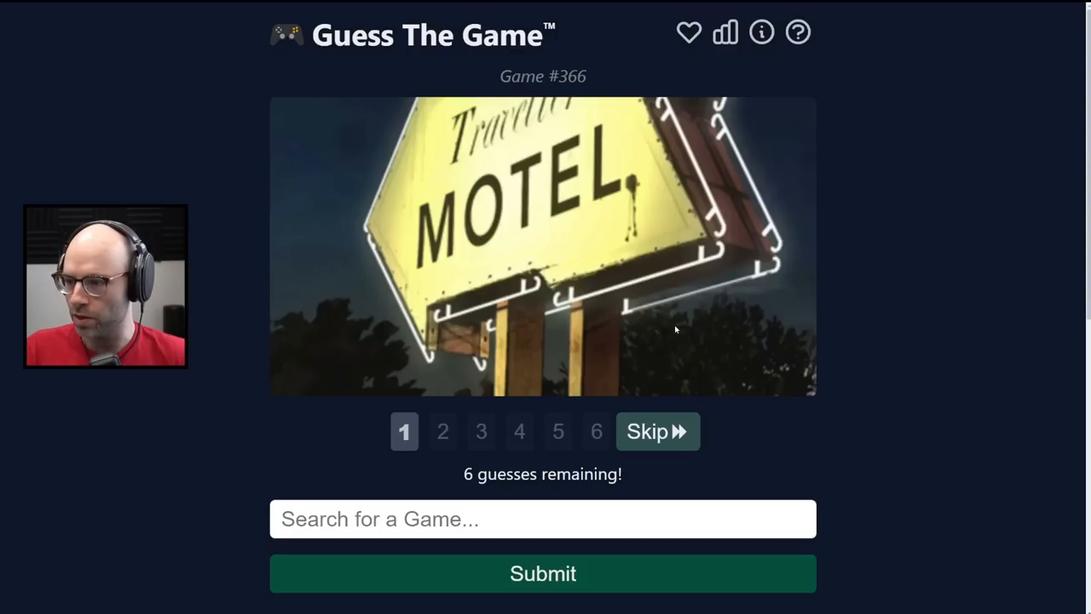
Guess The Walking Dead for Game #366's motel-sign screenshot
text(the walking dead)
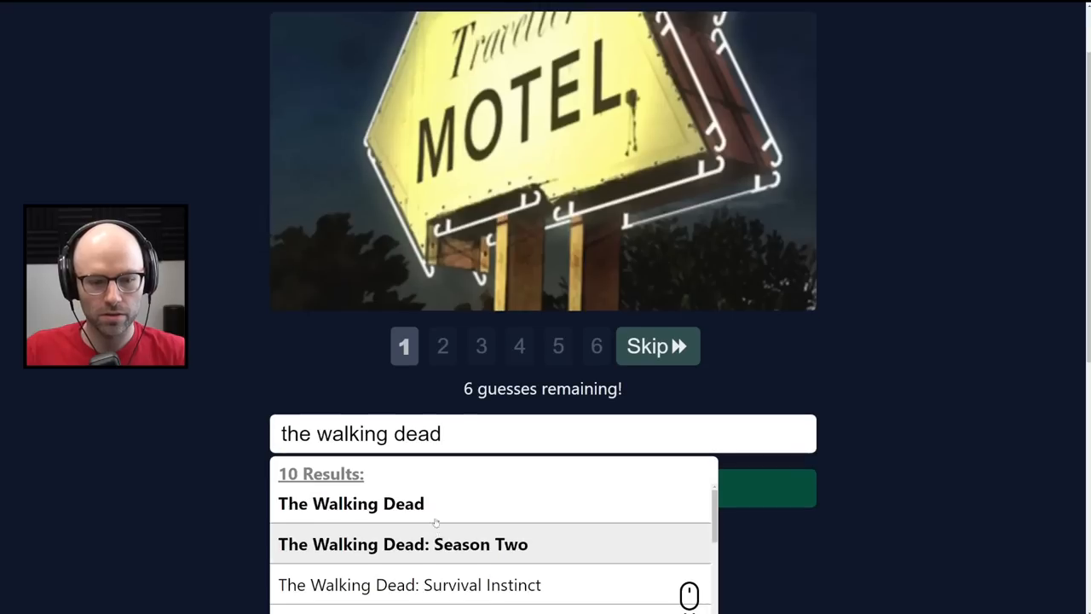
click(351, 503)
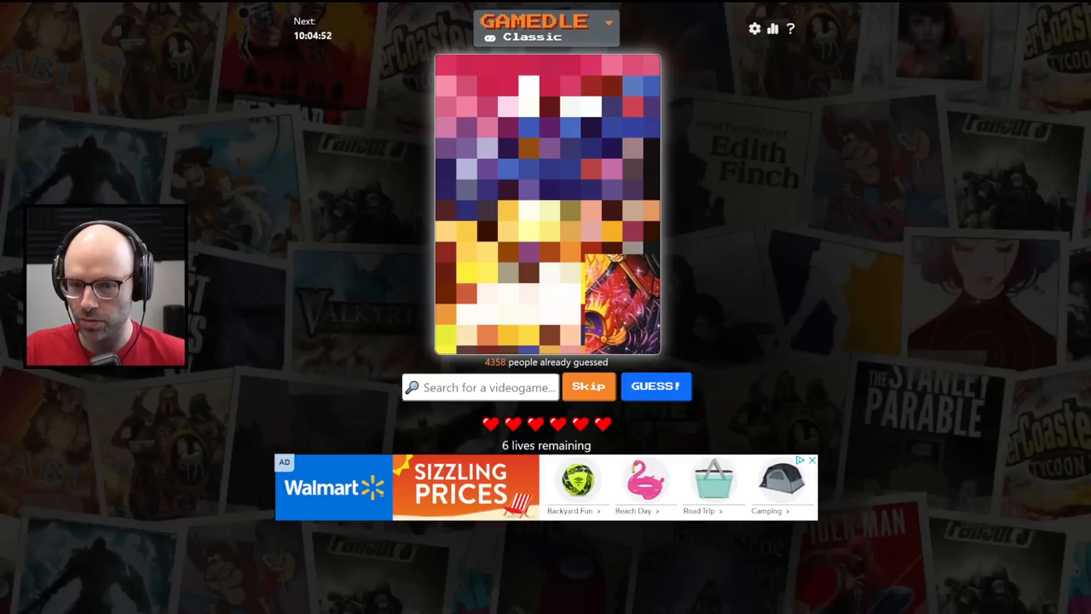
Guess Disney's Aladdin in Gamedle Classic, then move to the Artwork puzzle
click(480, 386)
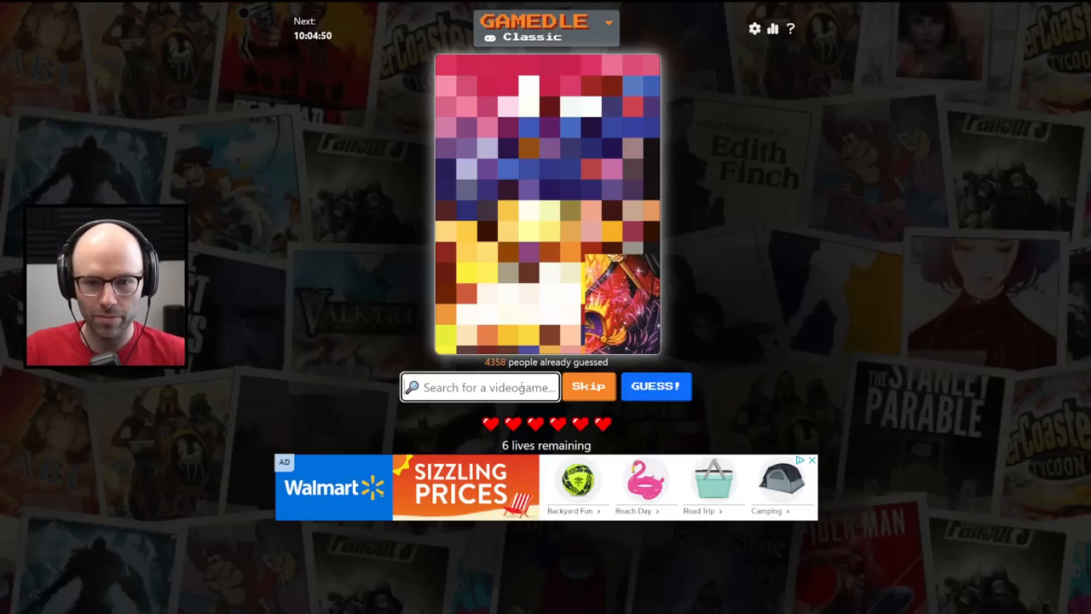
text(aladdin)
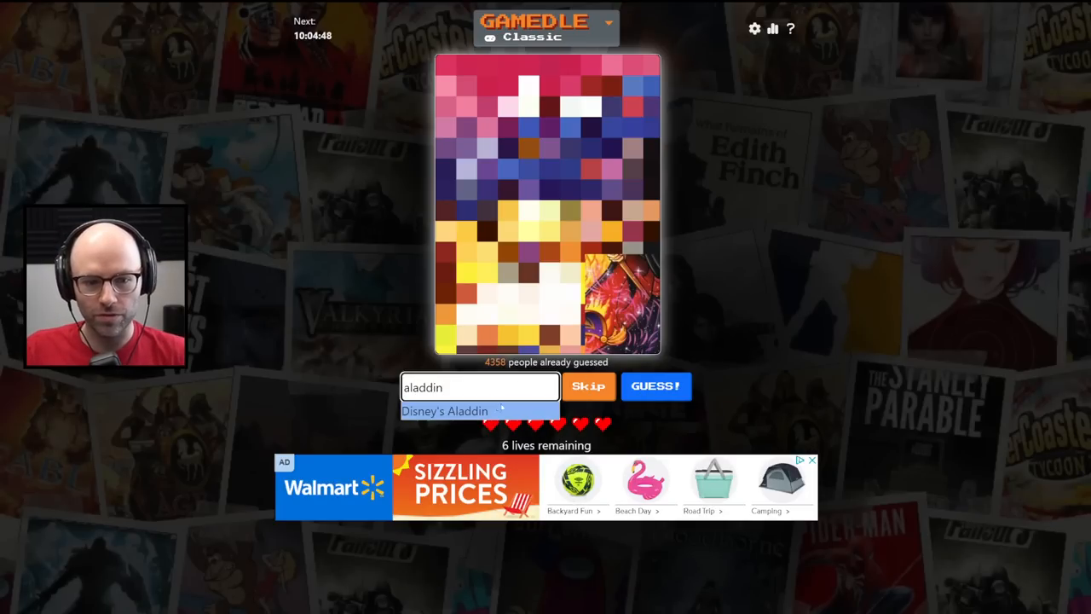
click(656, 386)
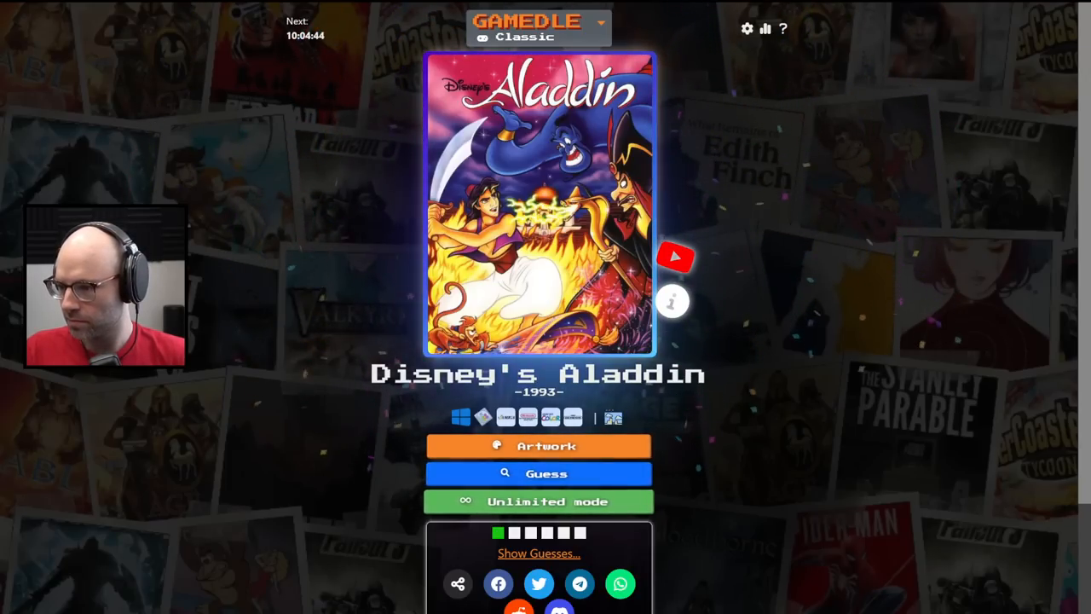
click(538, 445)
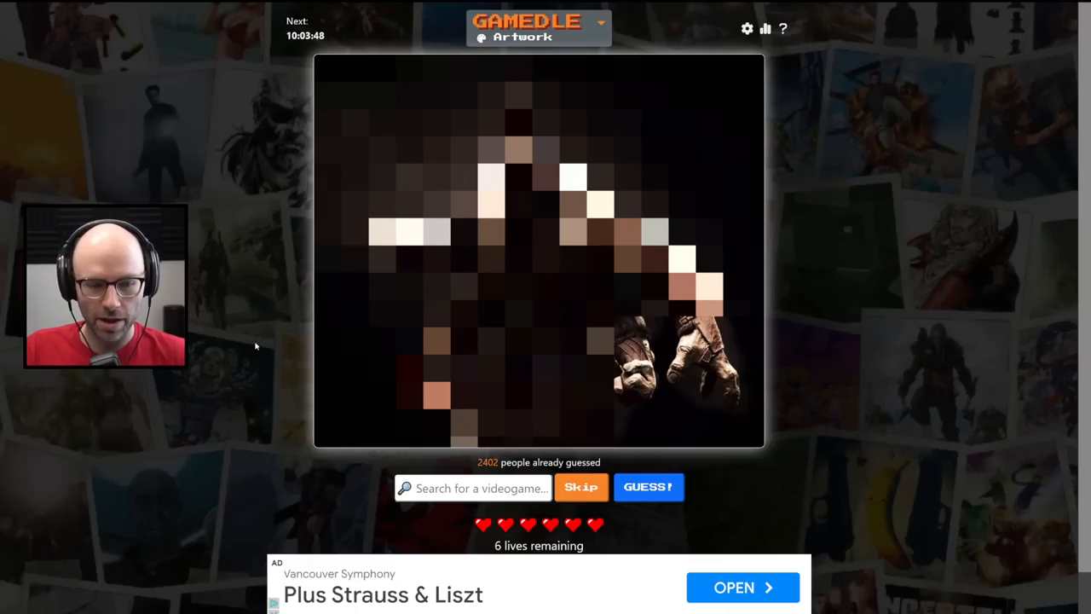
Submit Mortal Kombat as the Artwork guess
click(473, 487)
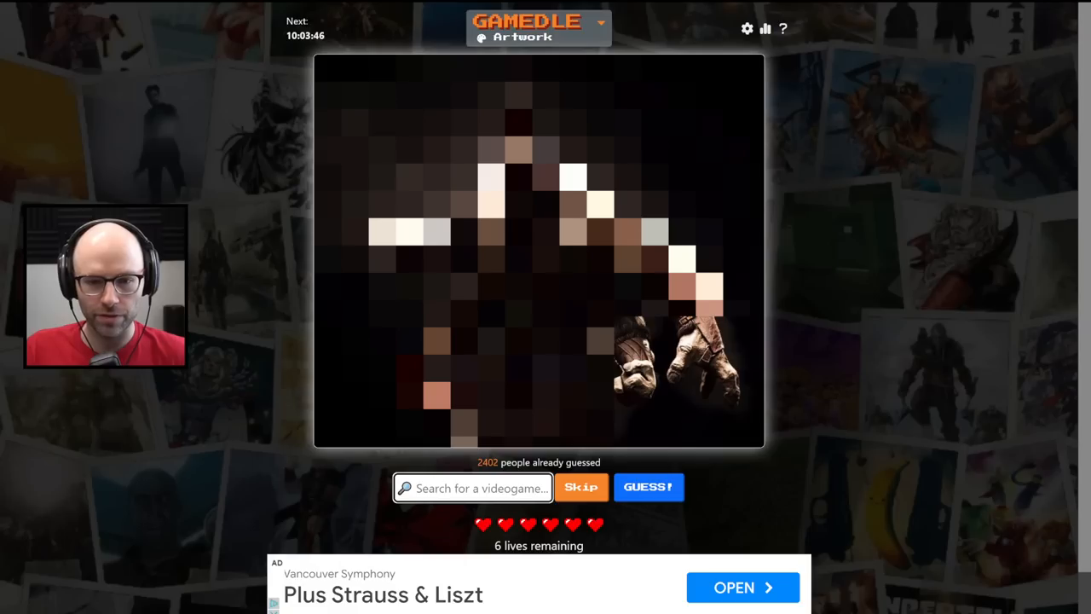
text(mortal)
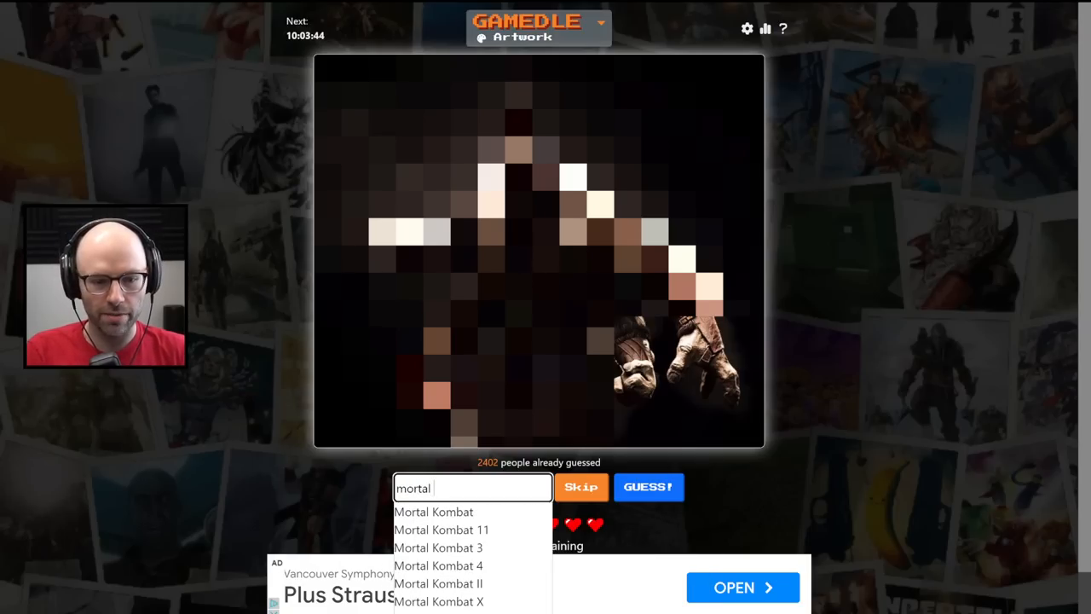
text(kom)
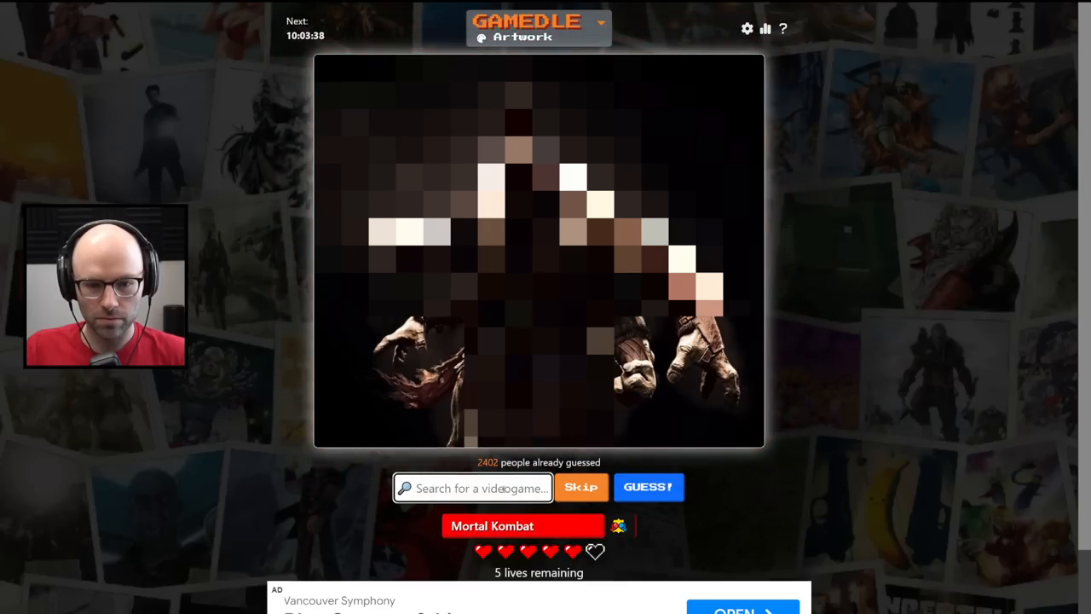
text(mort)
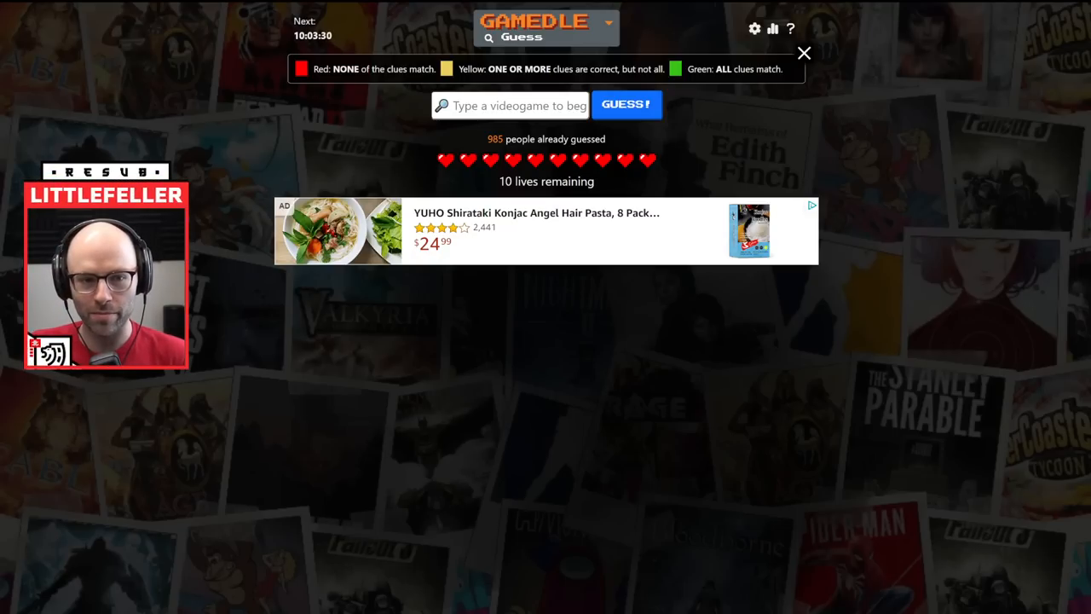
mouse_move(124, 164)
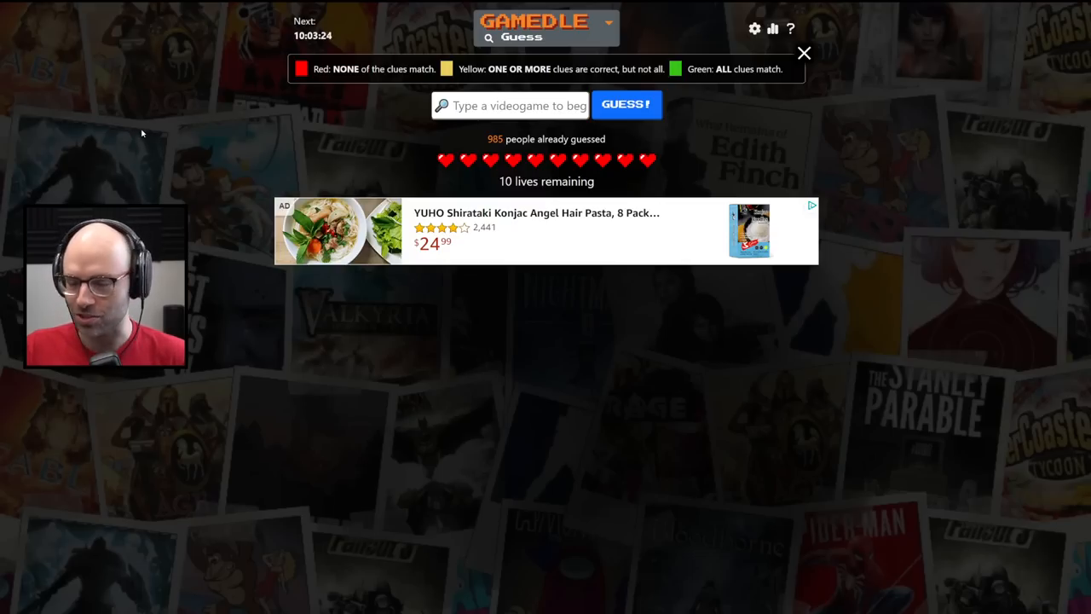
mouse_move(113, 127)
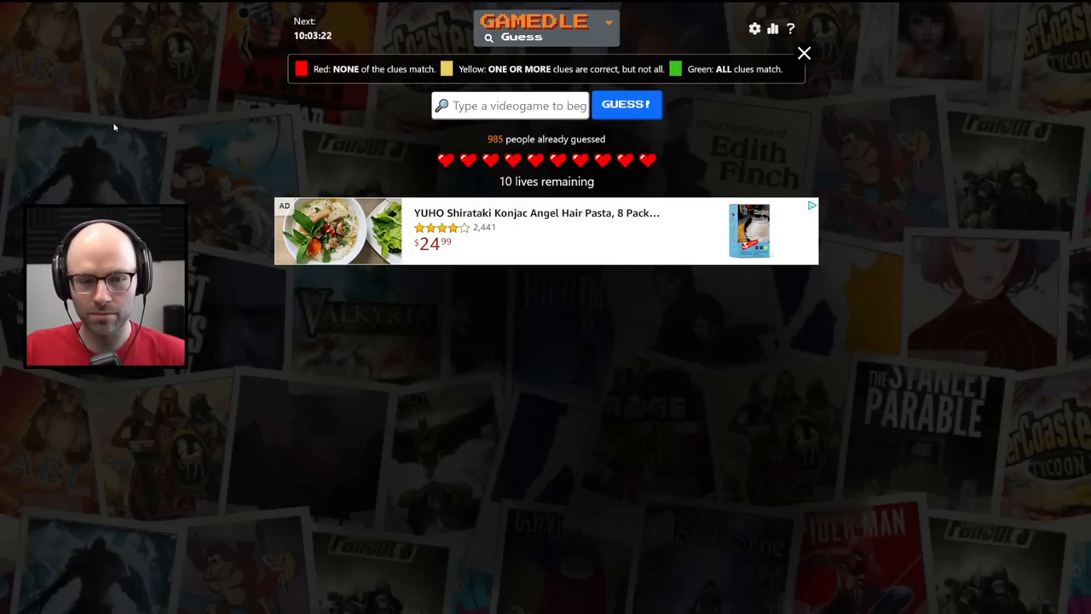
mouse_move(158, 113)
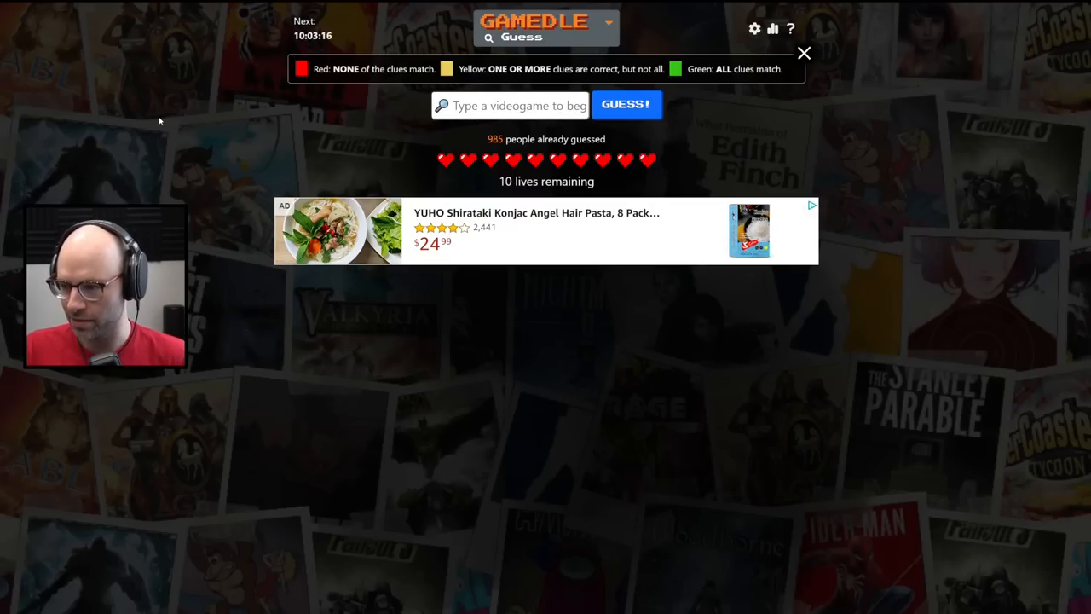
Search 'dark souls' to submit Dark Souls II as the first Guess-mode attempt
click(509, 105)
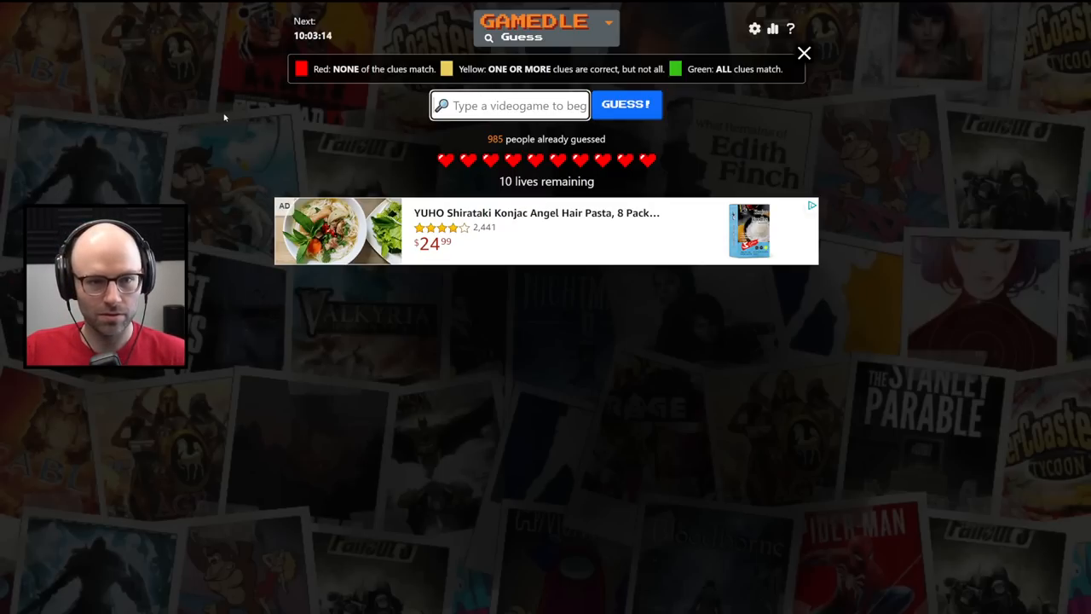
text(dark souls)
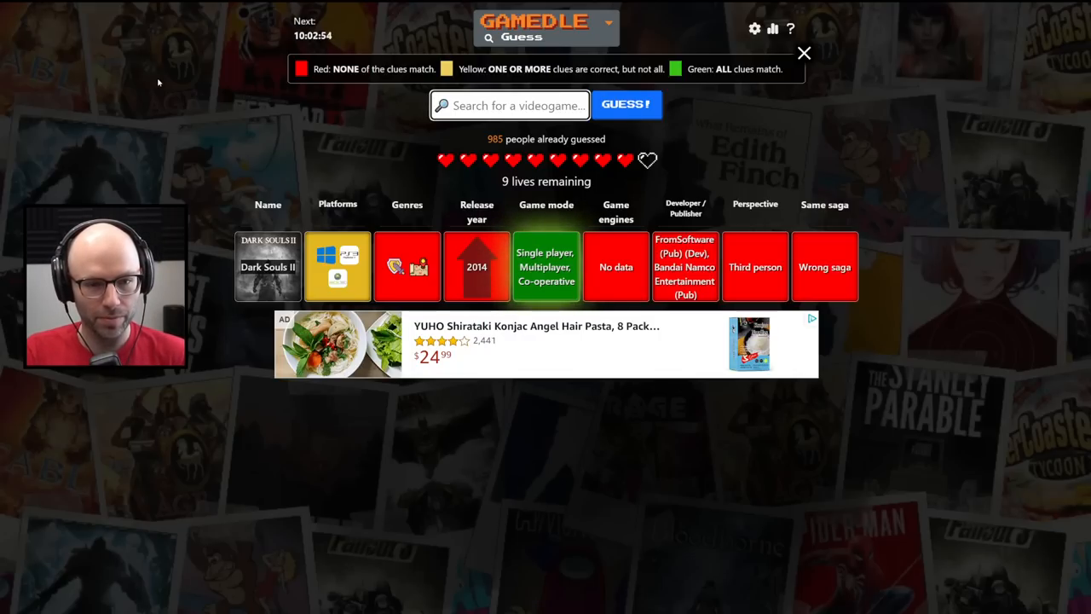
Guess Stardew Valley and RimWorld in Gamedle, then begin typing 'factorio'
text(stard)
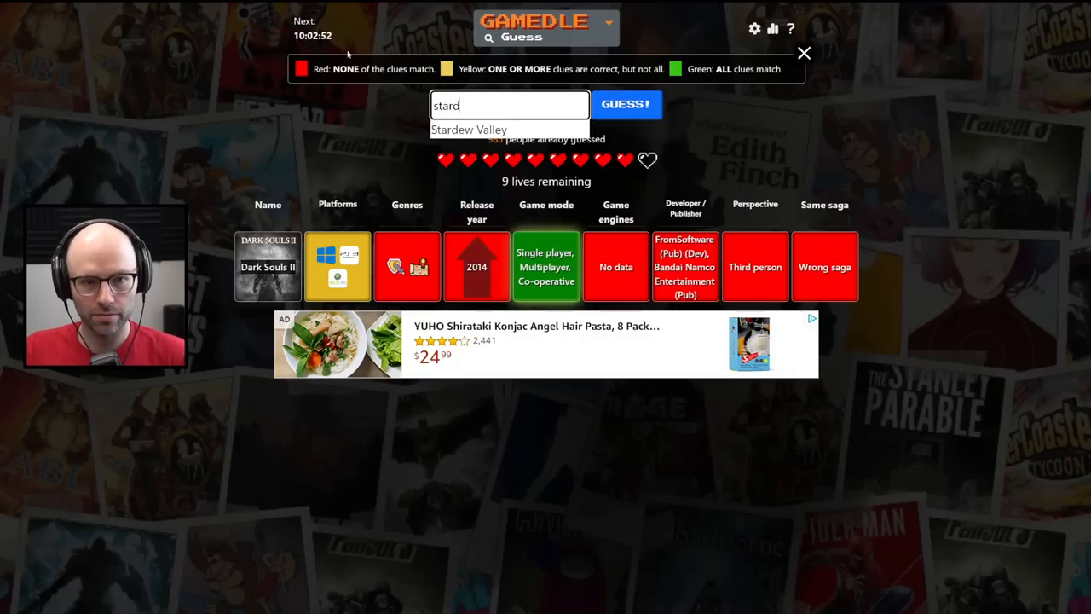
click(627, 104)
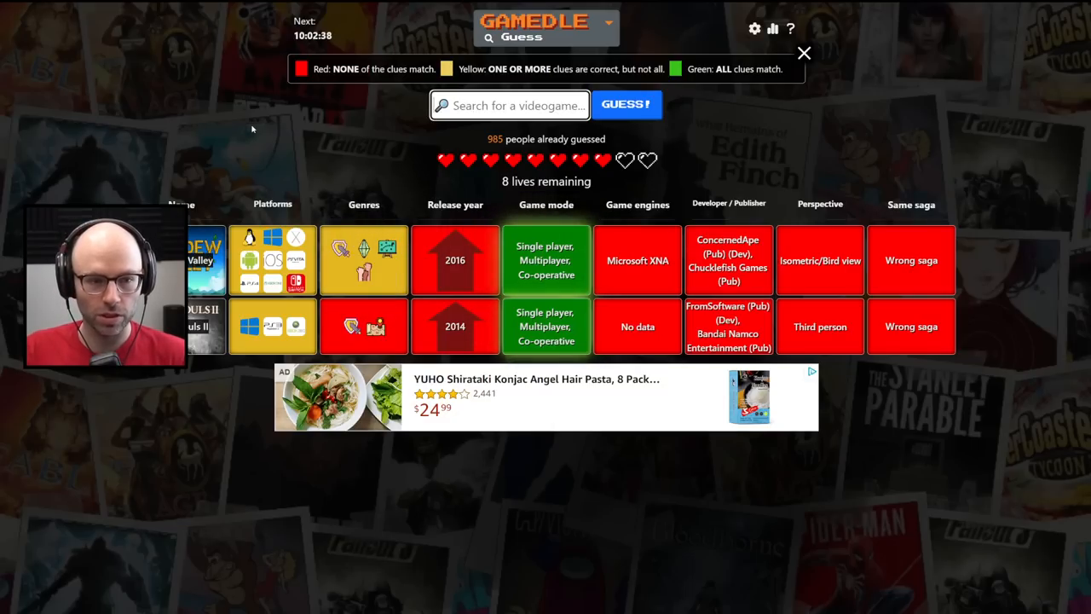
text(rimworl)
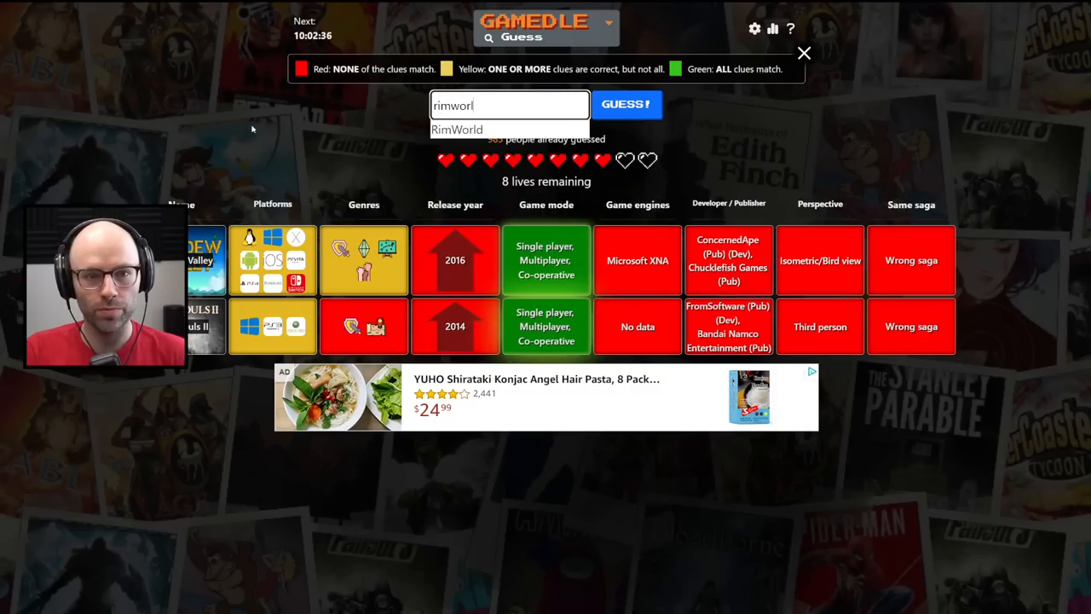
click(628, 104)
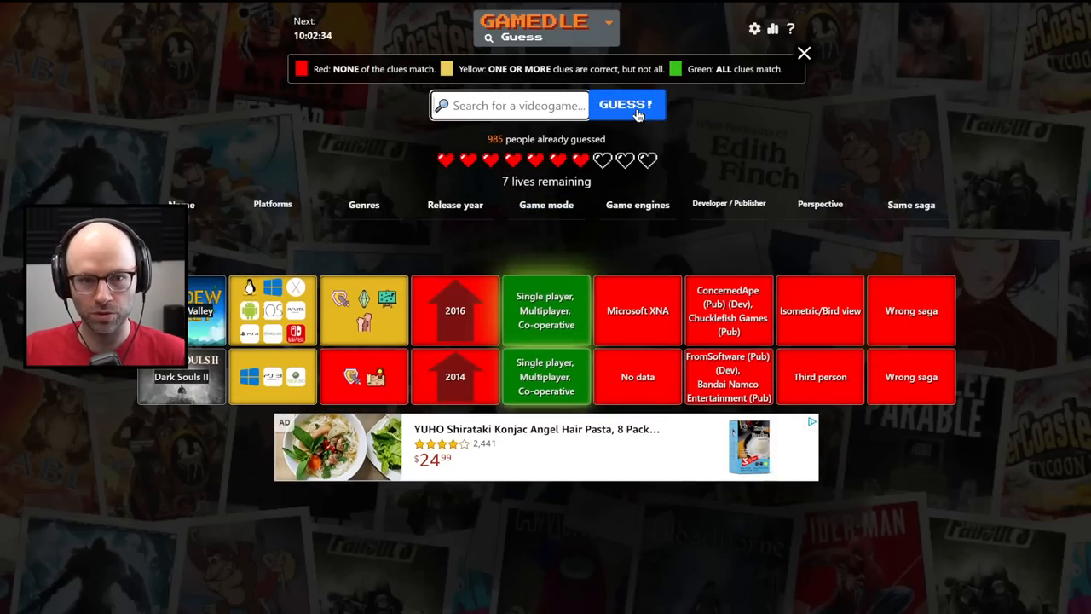
click(627, 105)
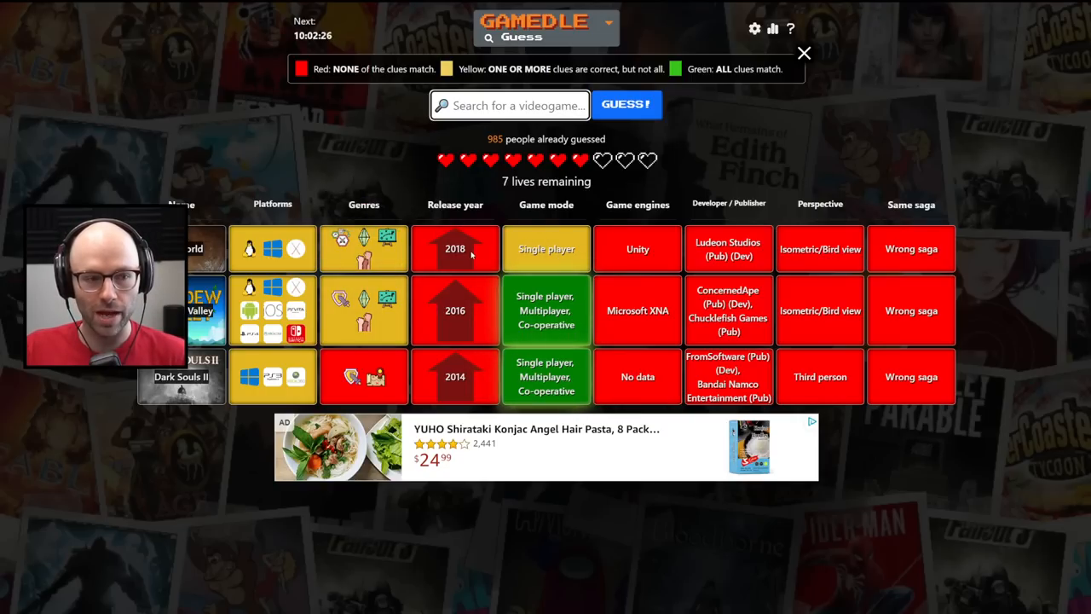
text(f)
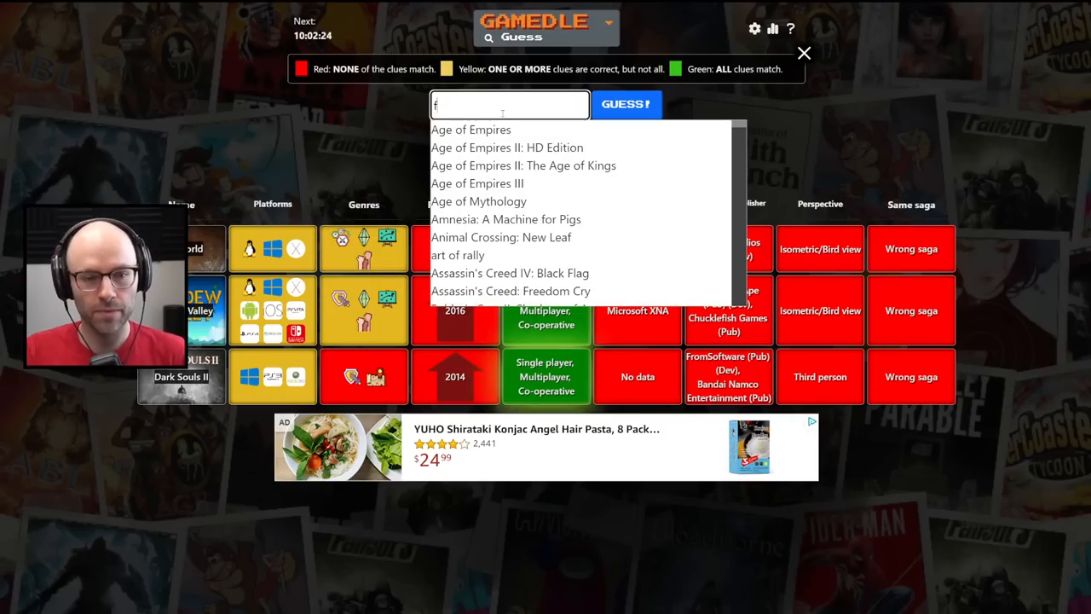
text(actorio)
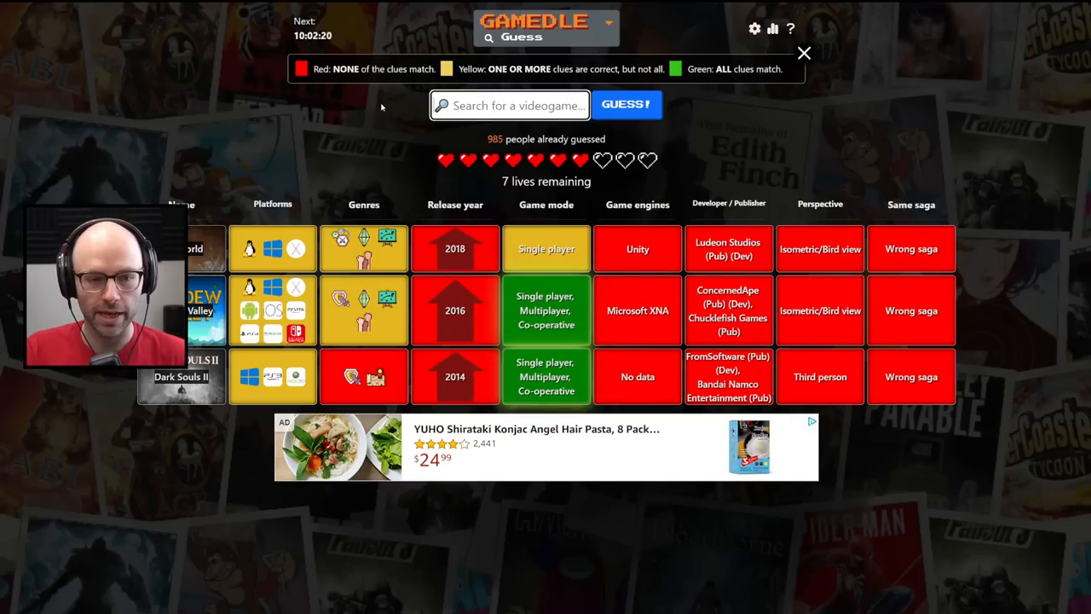
mouse_move(324, 145)
text(s)
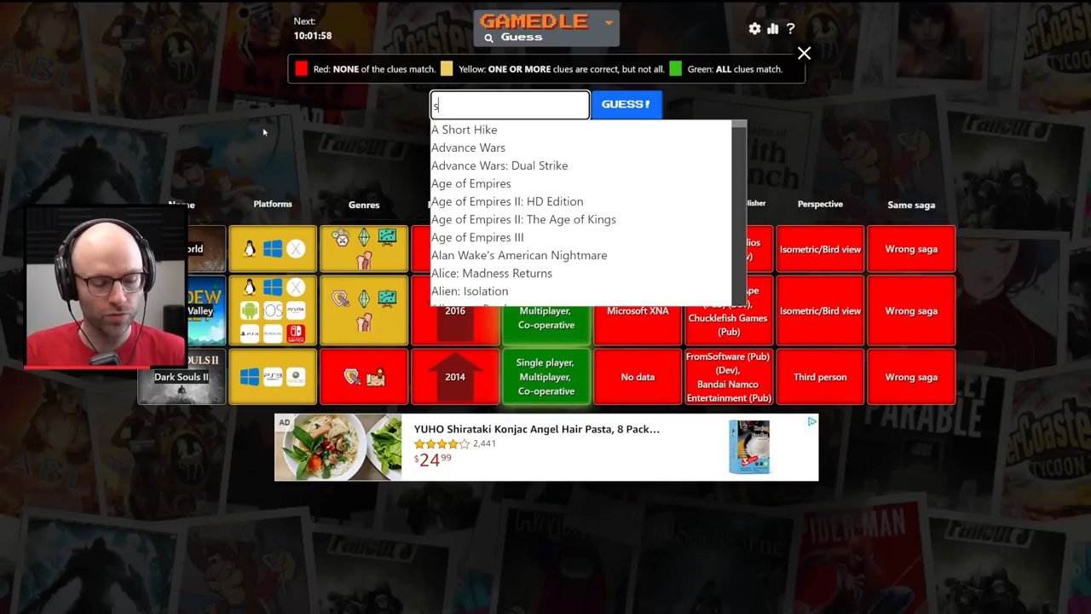
Guess Streets of Rage 4, Borderlands 3 and Escape from Tarkov, leaving 3 lives
text(treets of)
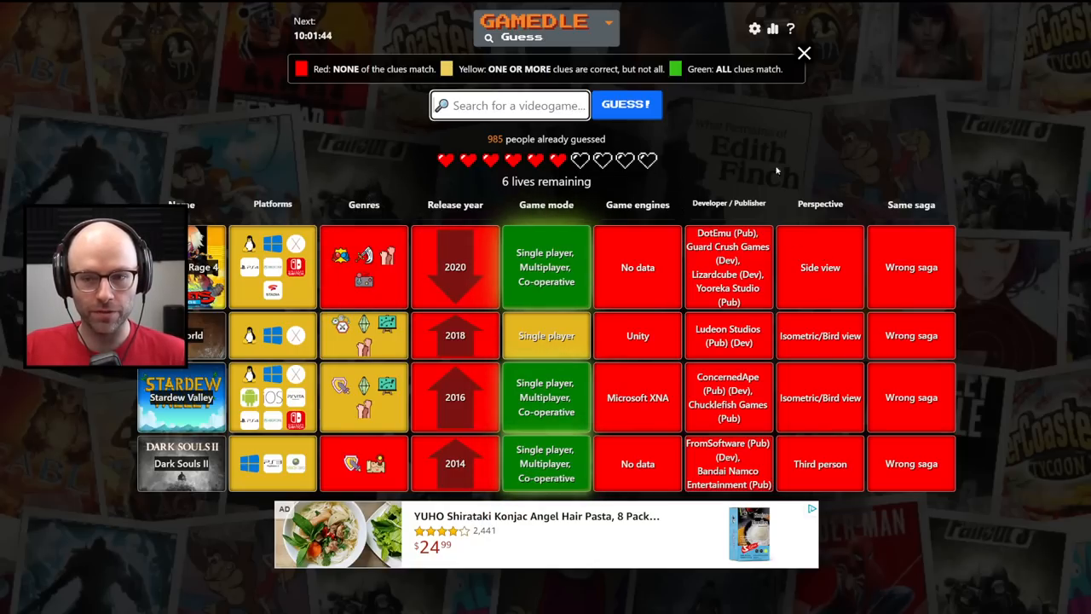
mouse_move(807, 175)
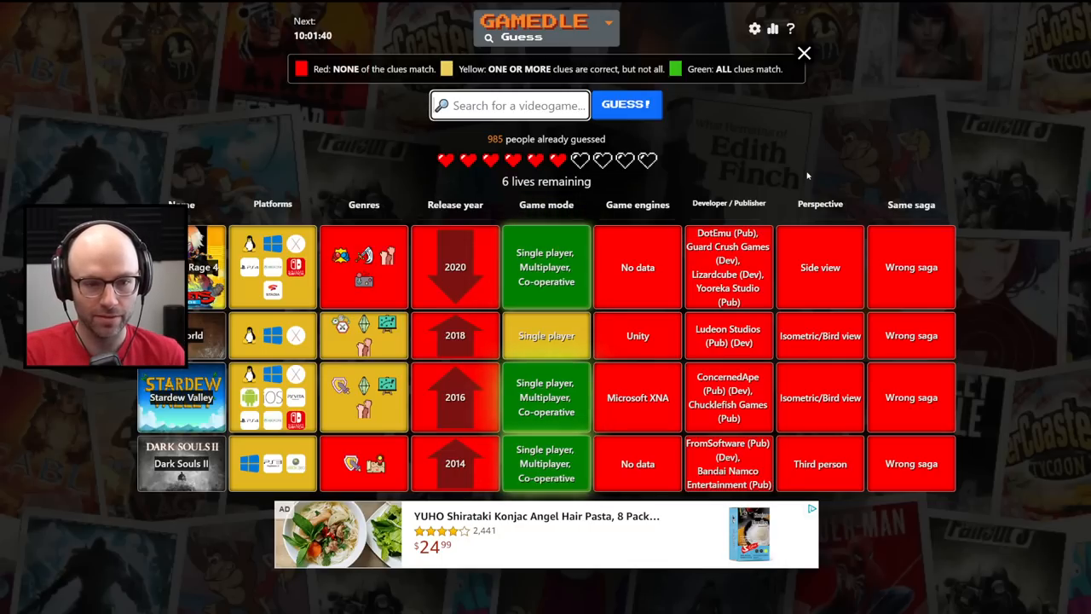
text(borderl)
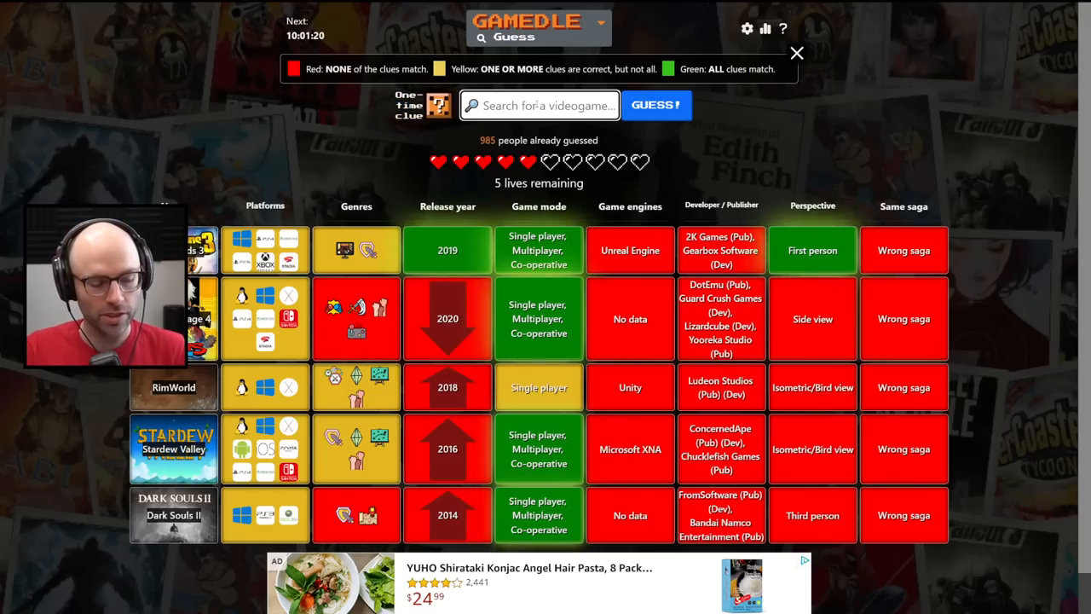
text(escape)
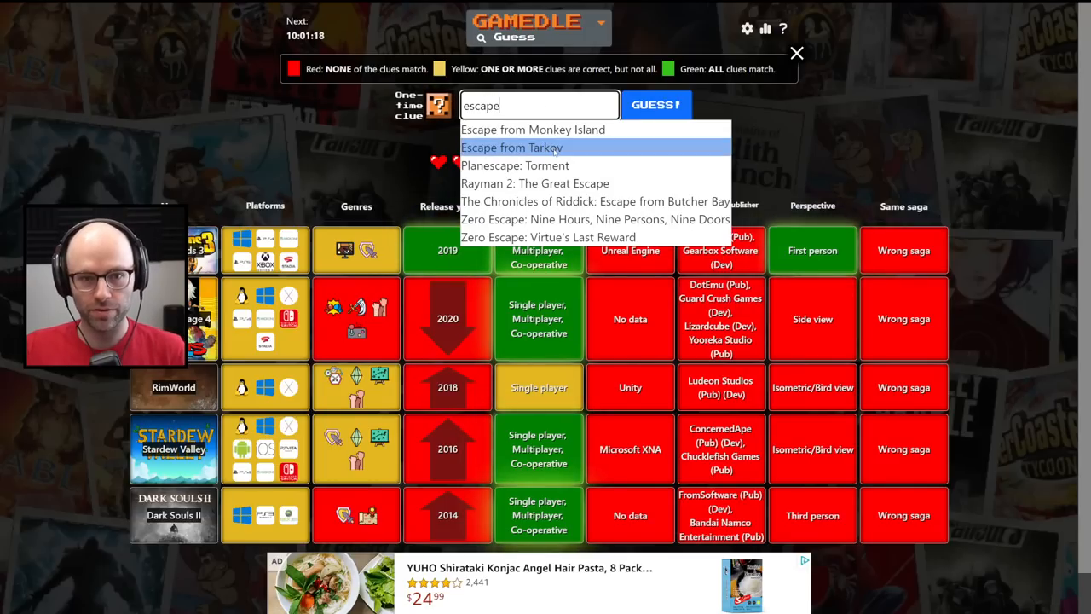
click(656, 105)
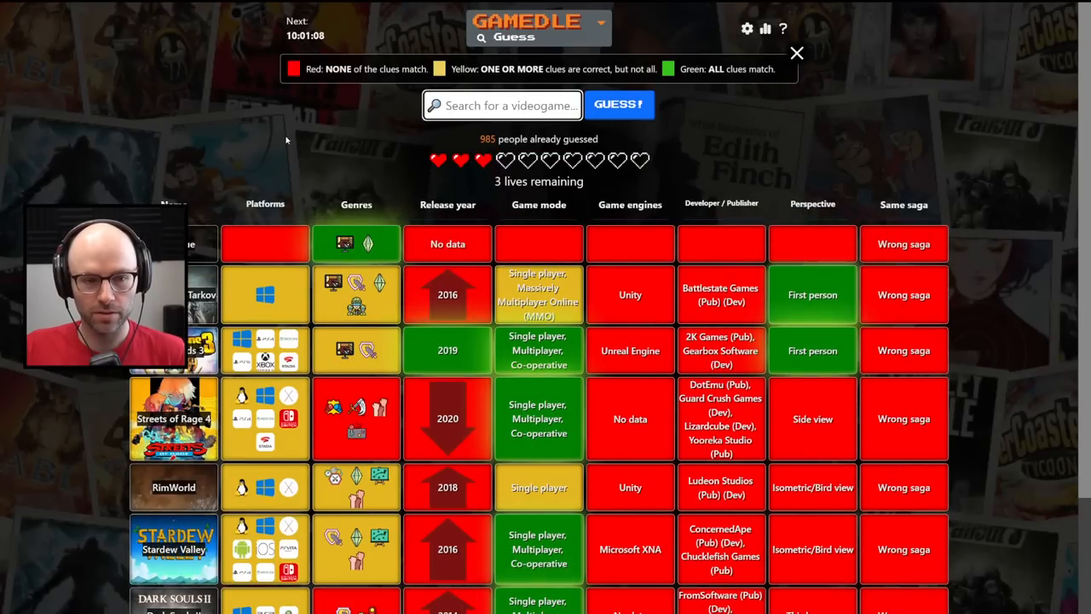
Search 'rus', submit Fallout 76 as a guess, then search 'gree' for GreedFall
text(rus)
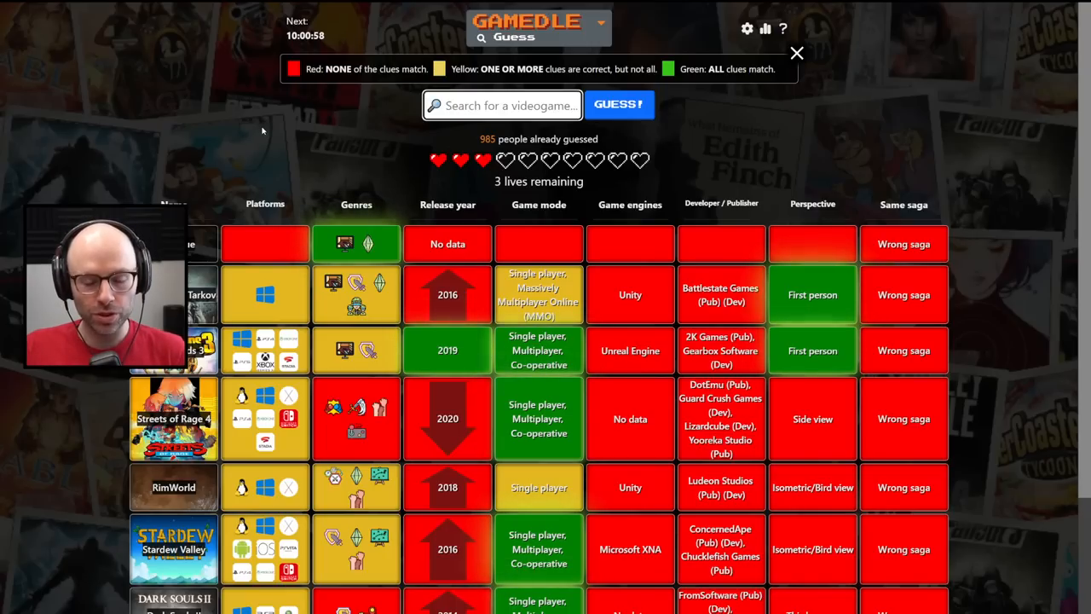
mouse_move(357, 244)
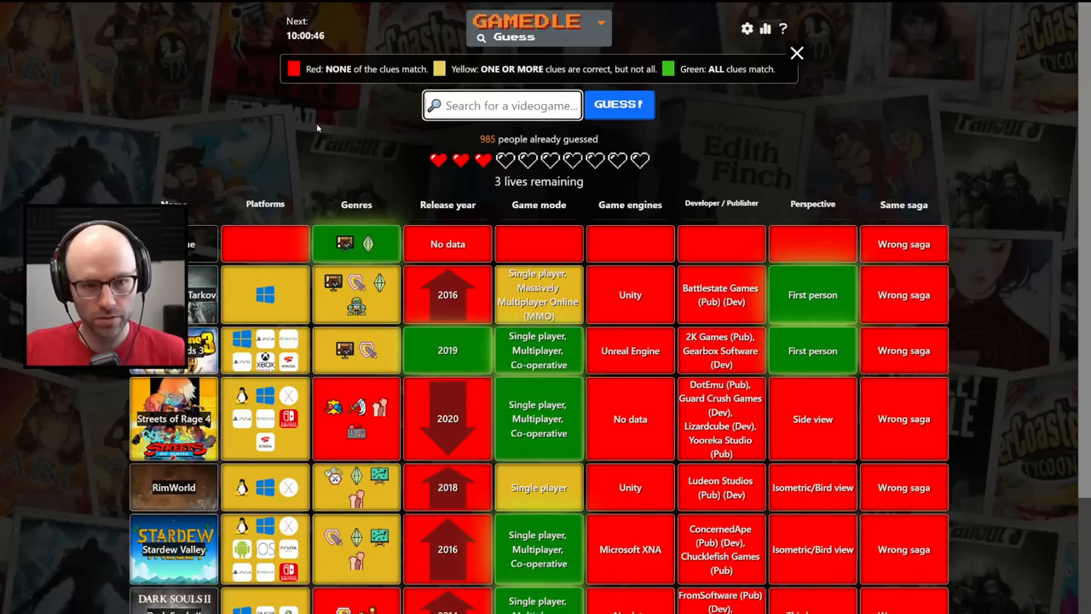
text(fallou)
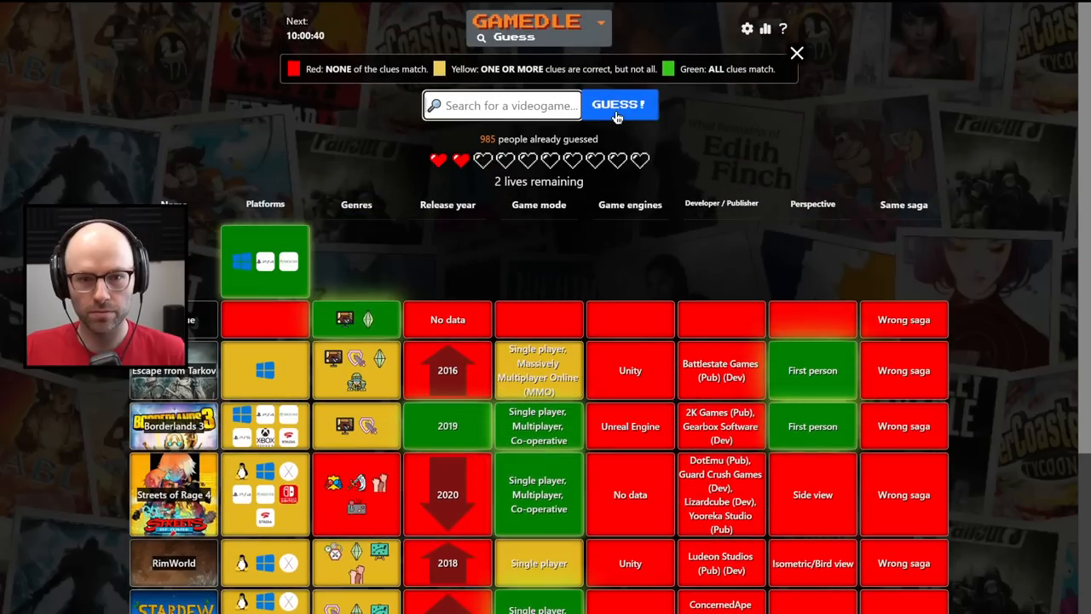
click(620, 104)
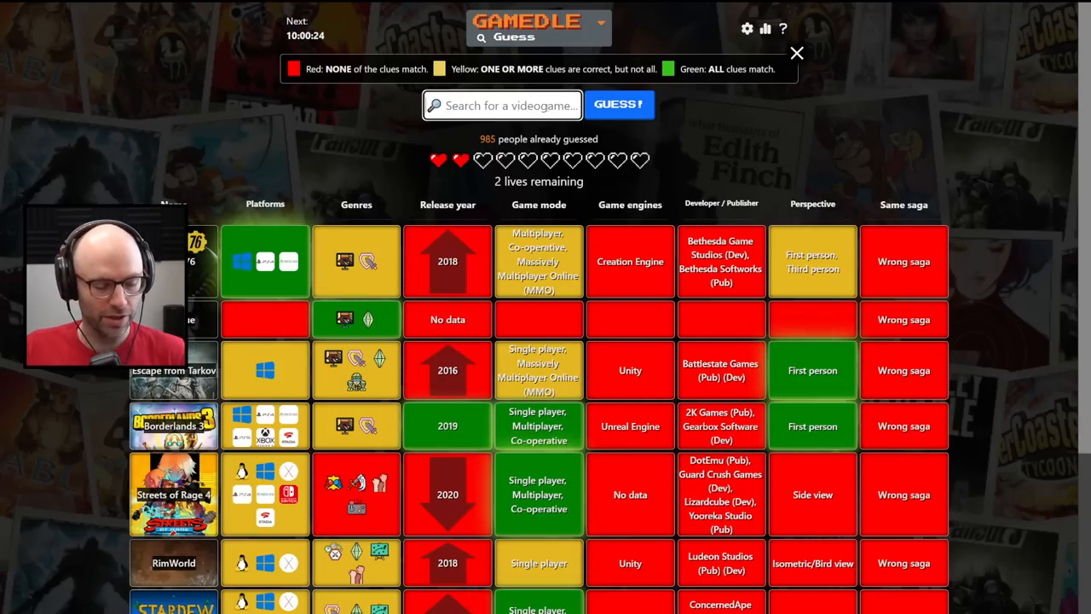
text(gre)
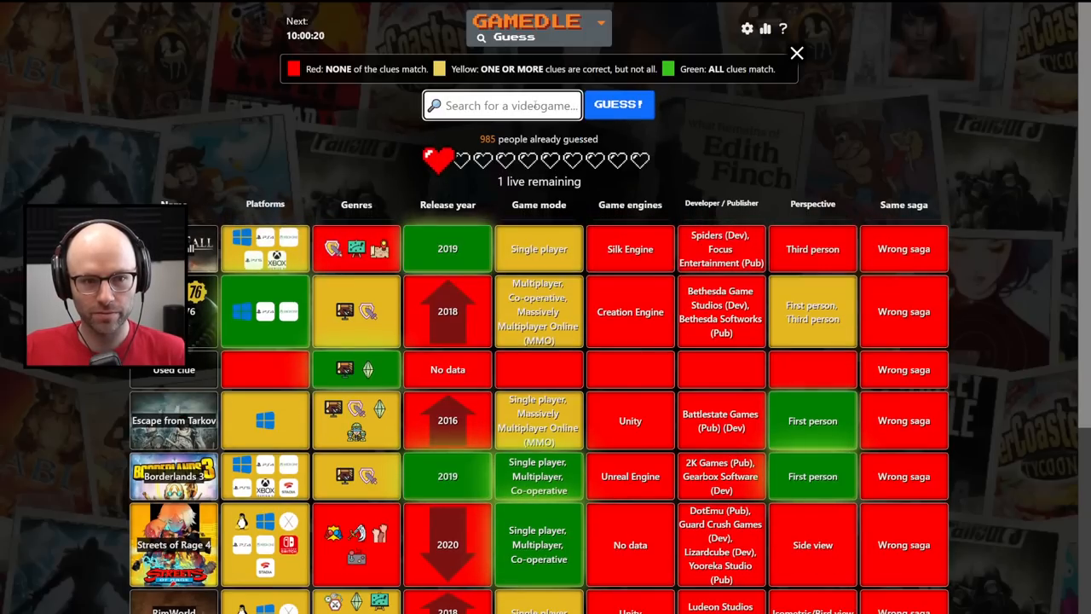
text(gree)
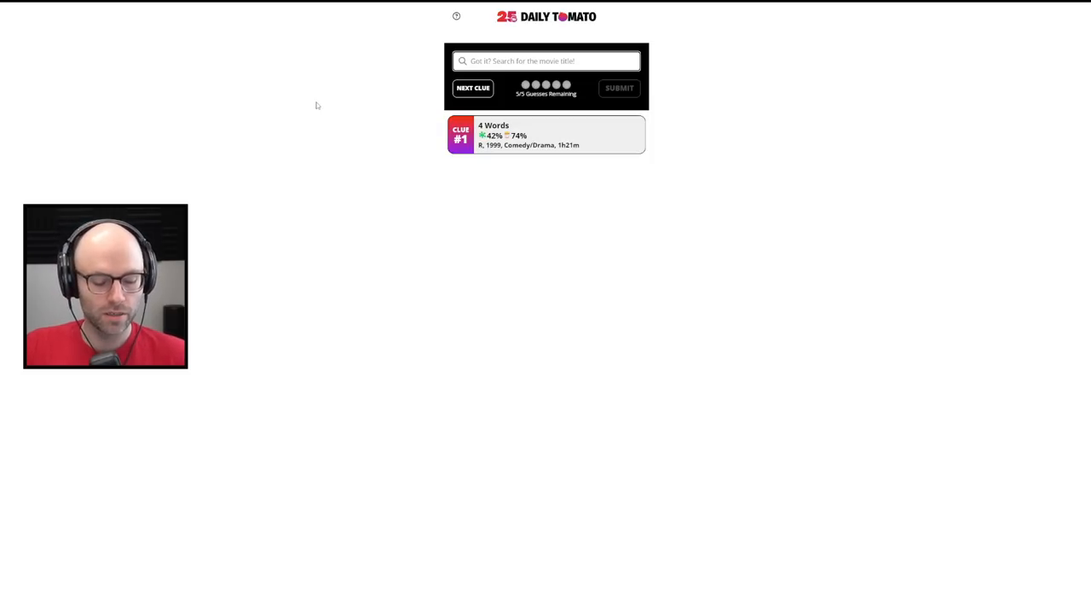
Submit 'He Said, She Said' as the movie guess, then start searching 'grea'
text(ke)
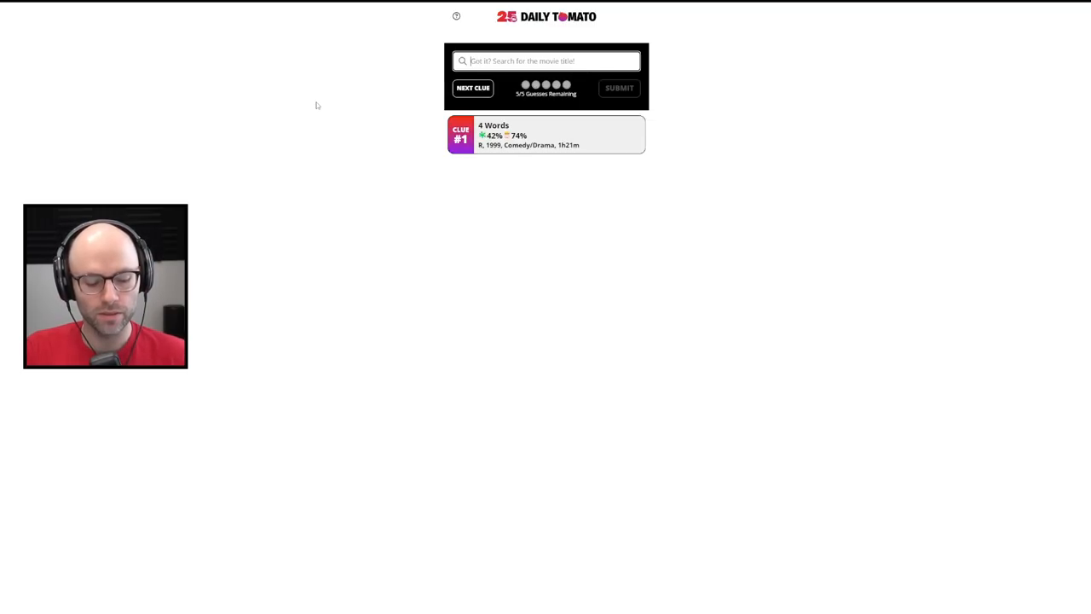
text(she fr)
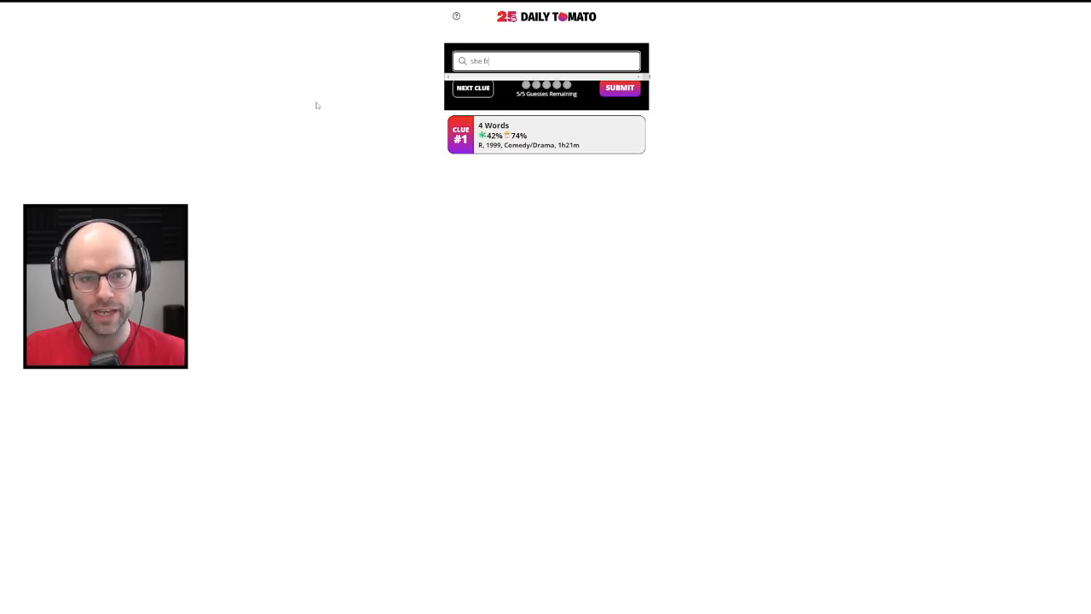
text(He Said, She Said)
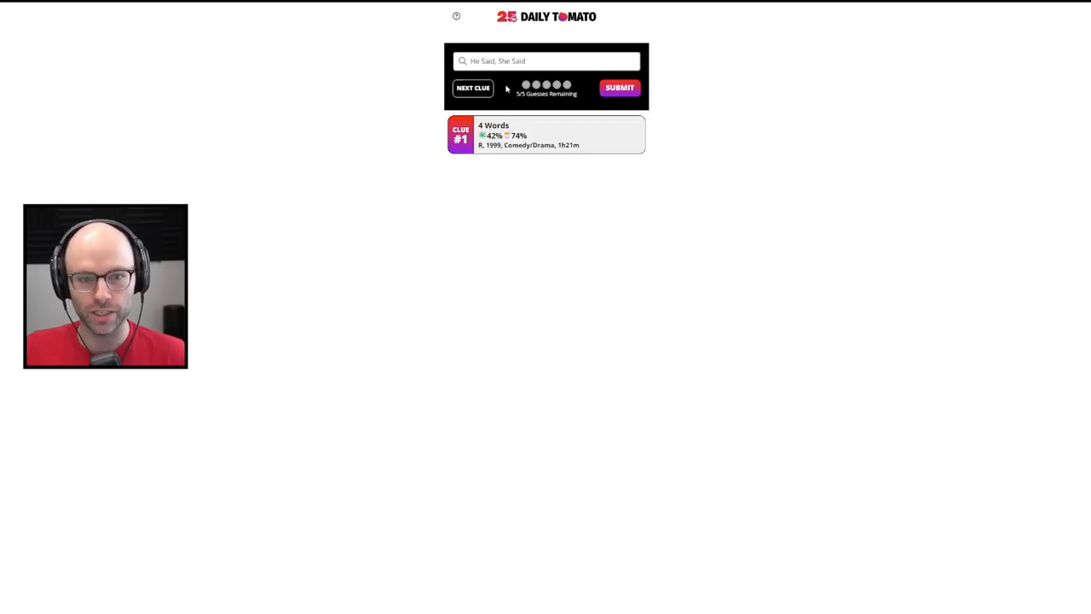
click(472, 88)
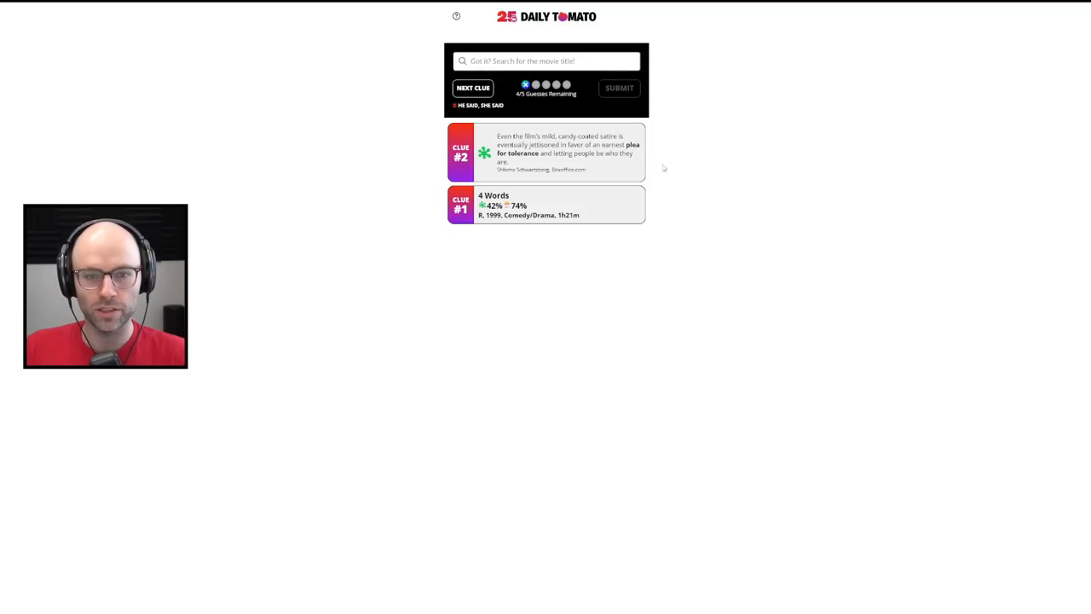
mouse_move(630, 162)
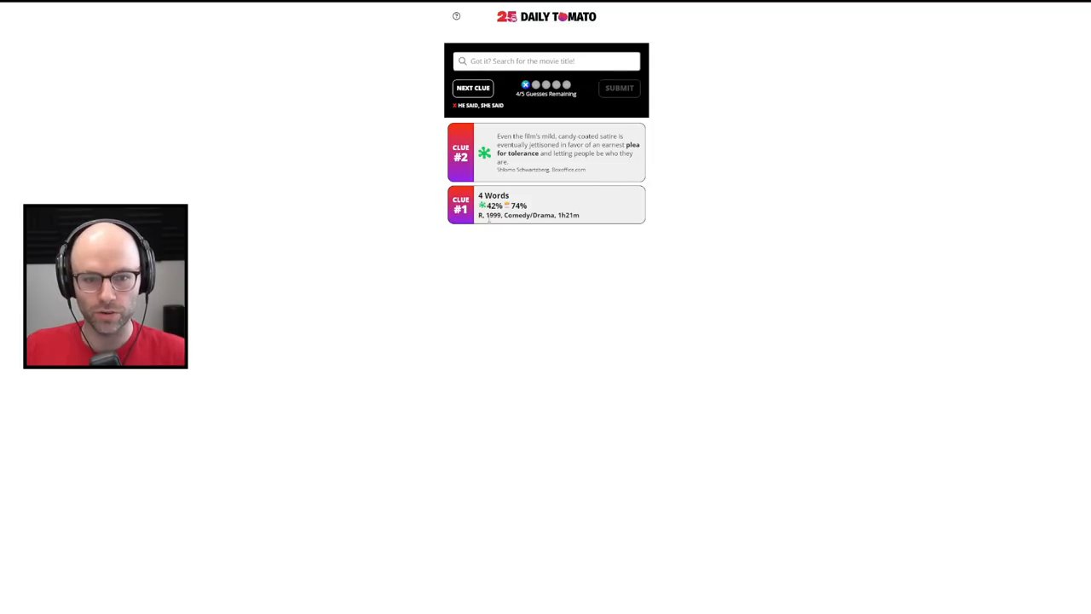
click(546, 61)
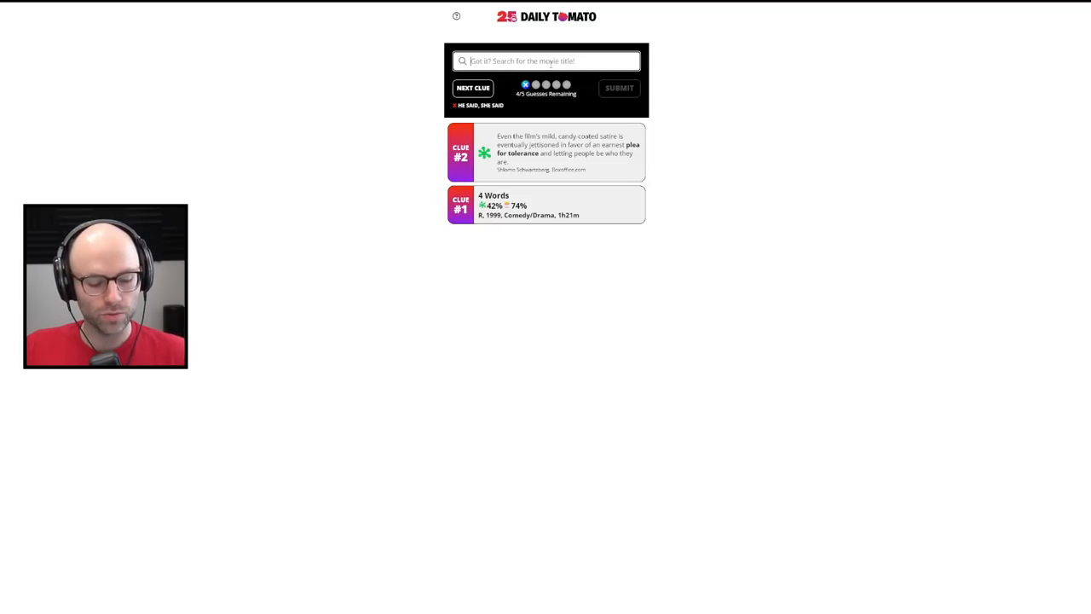
text(grea)
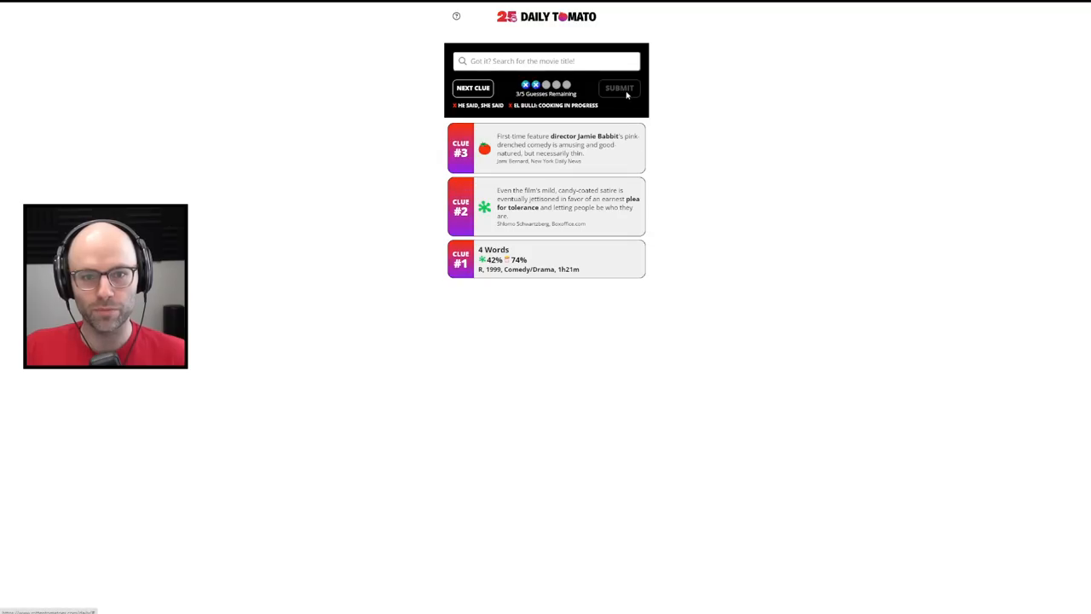
mouse_move(735, 174)
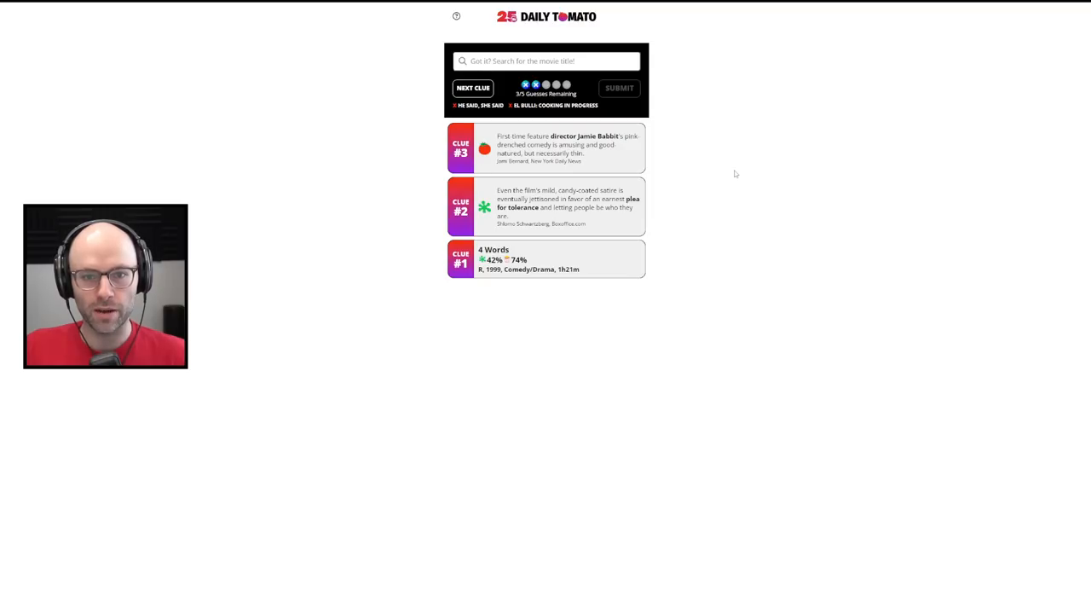
Start entering the next movie guess, But I'm a Cheerleader
click(545, 60)
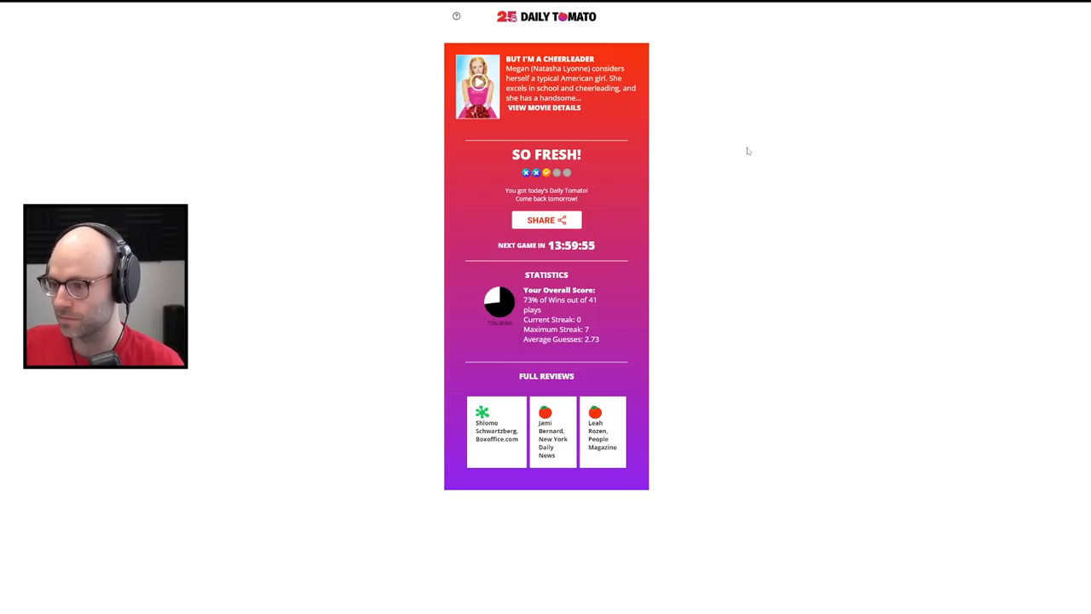
mouse_move(859, 211)
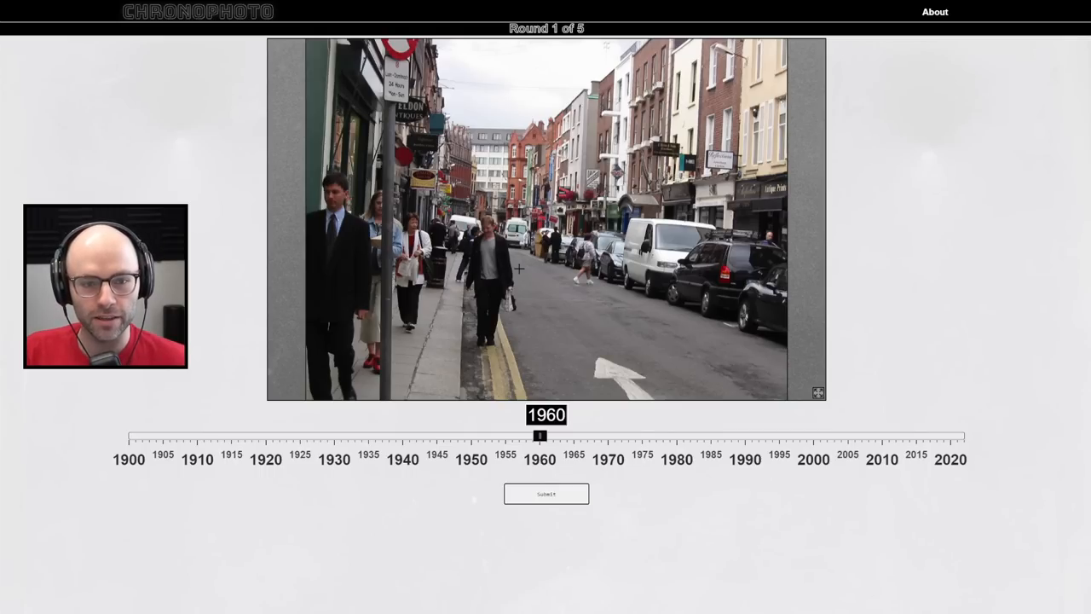
Guess 1998 for the first Chronophoto photo
drag(539, 436, 779, 435)
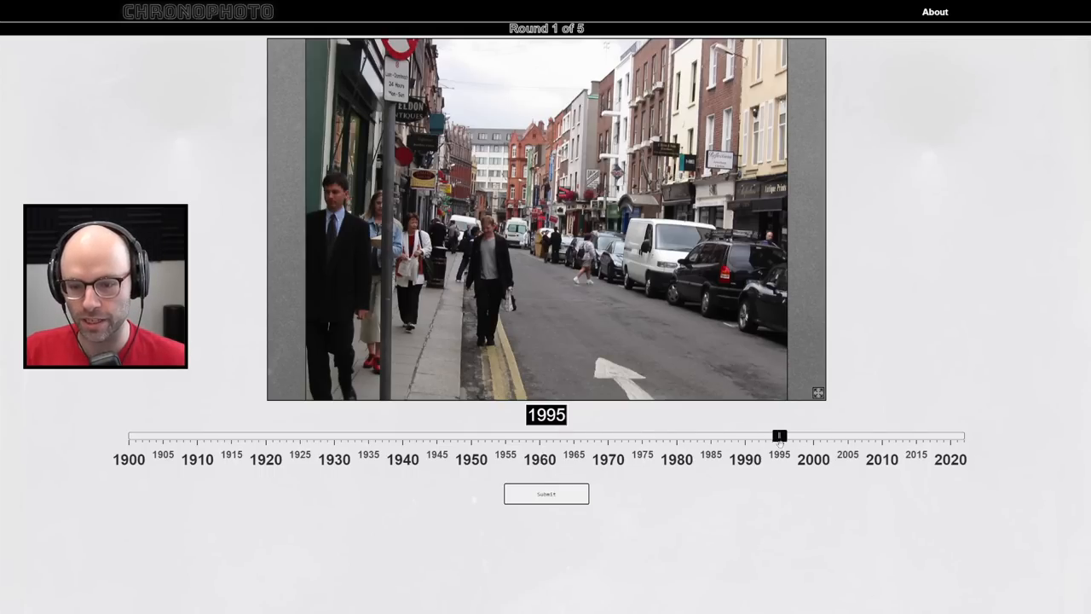
drag(779, 436, 793, 437)
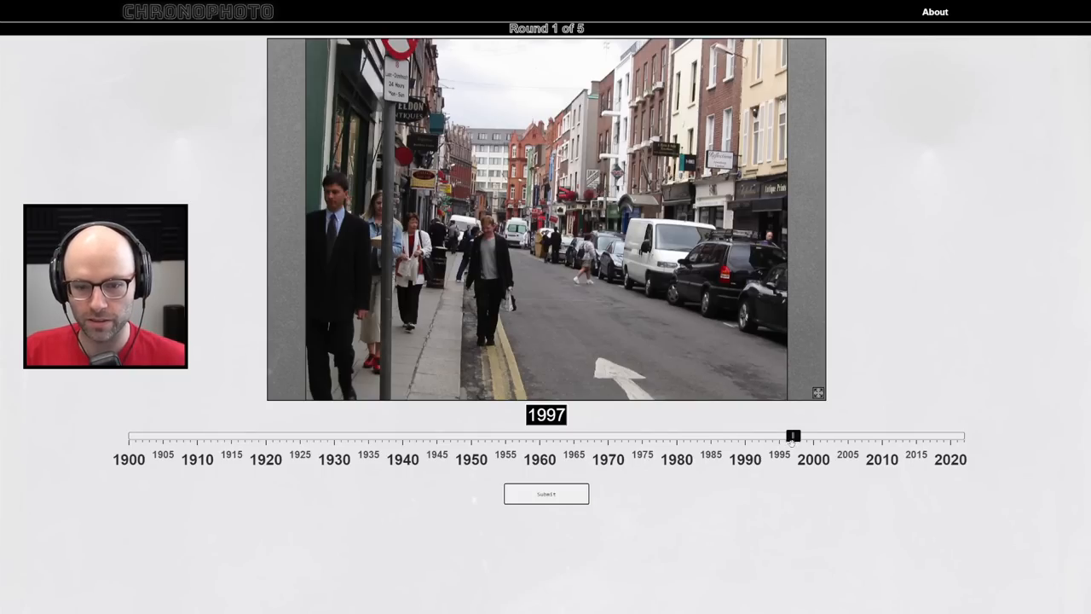
drag(793, 436, 799, 436)
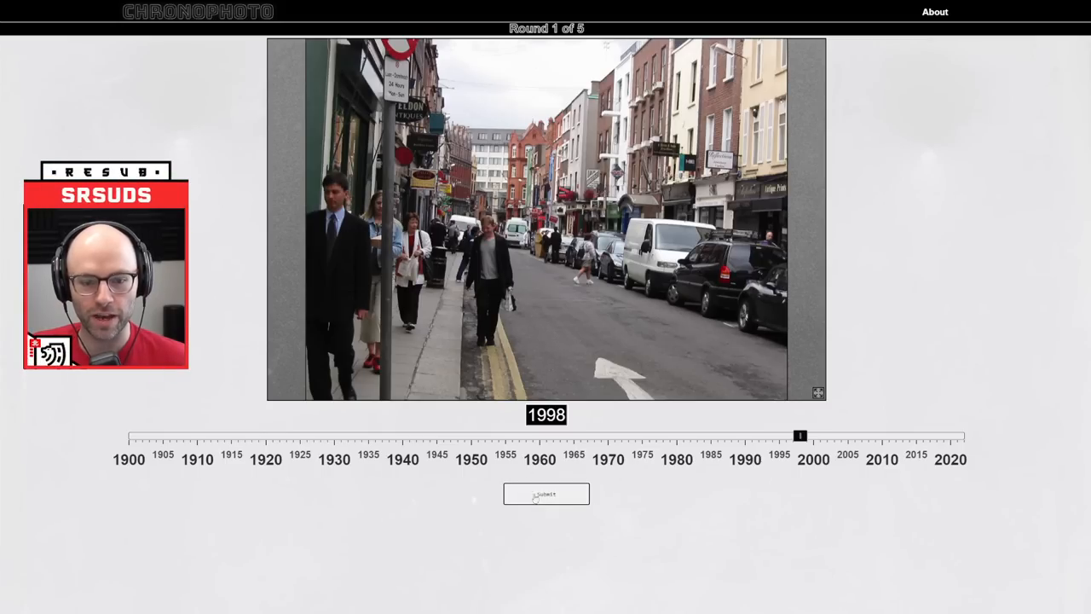
click(546, 494)
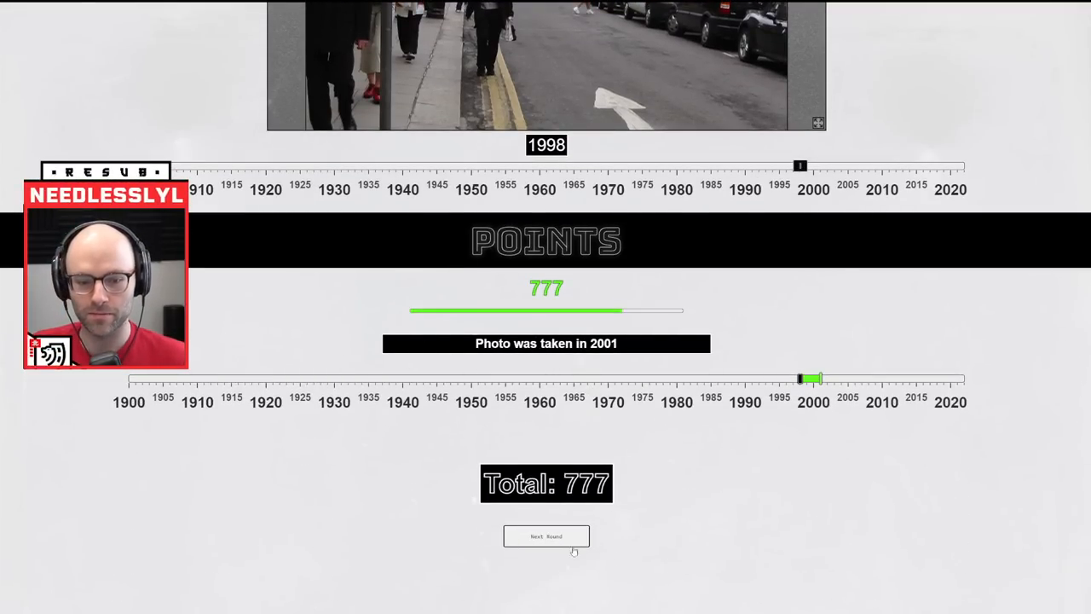
Advance to round 2 and guess 1991
click(545, 535)
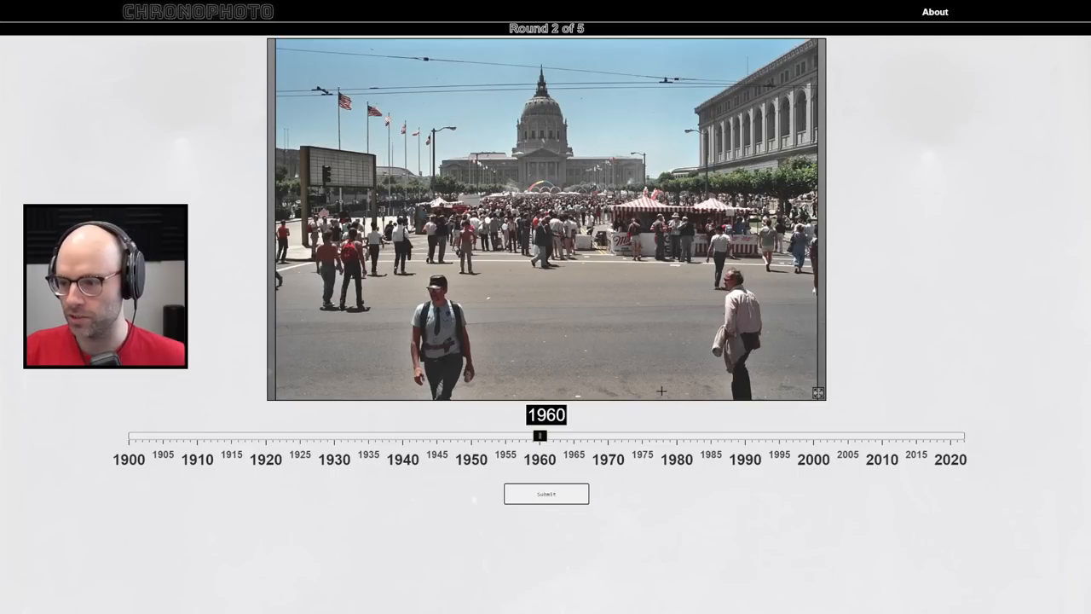
drag(540, 435, 752, 436)
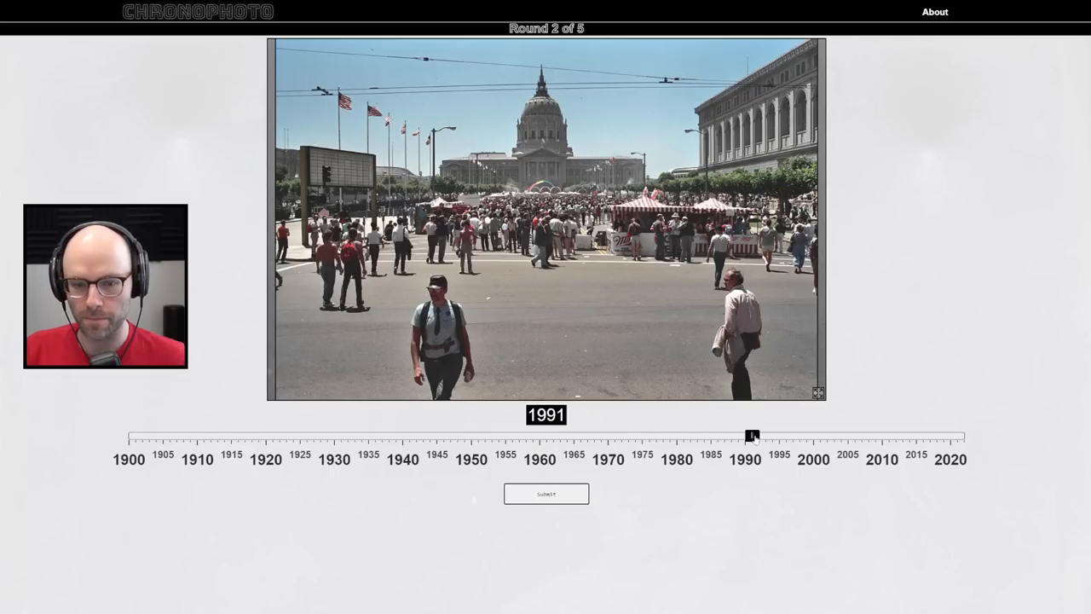
click(545, 493)
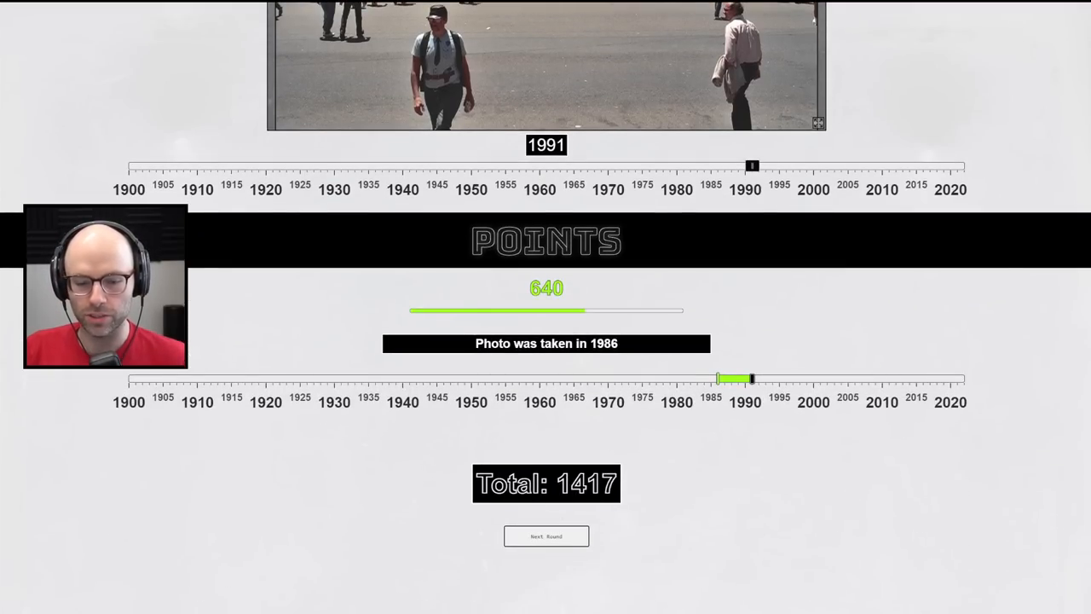
Advance to round 3 and guess 1904 for the old street photo
click(546, 537)
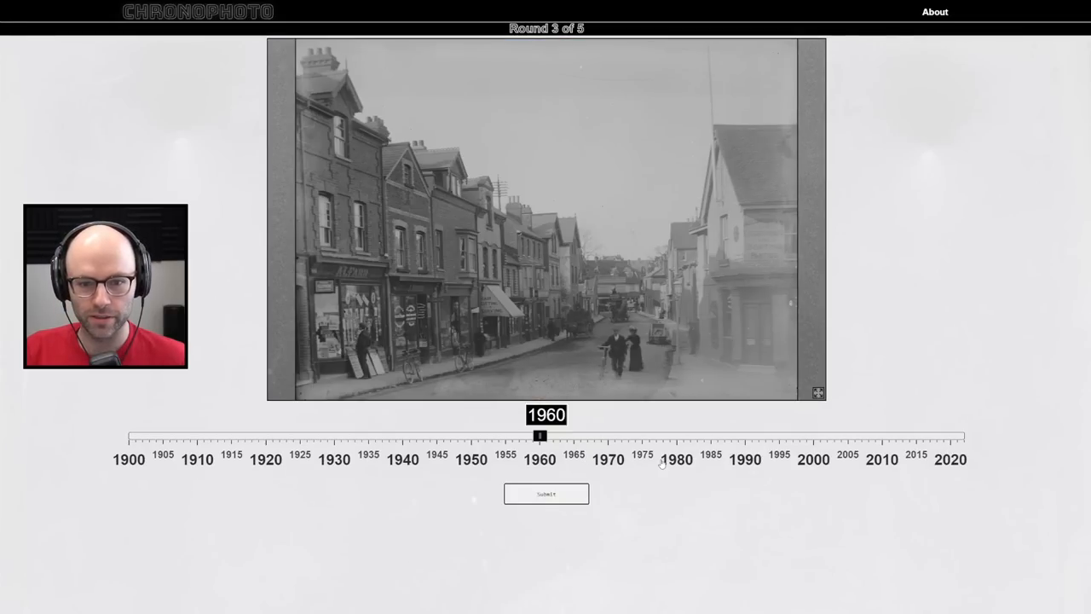
mouse_move(670, 496)
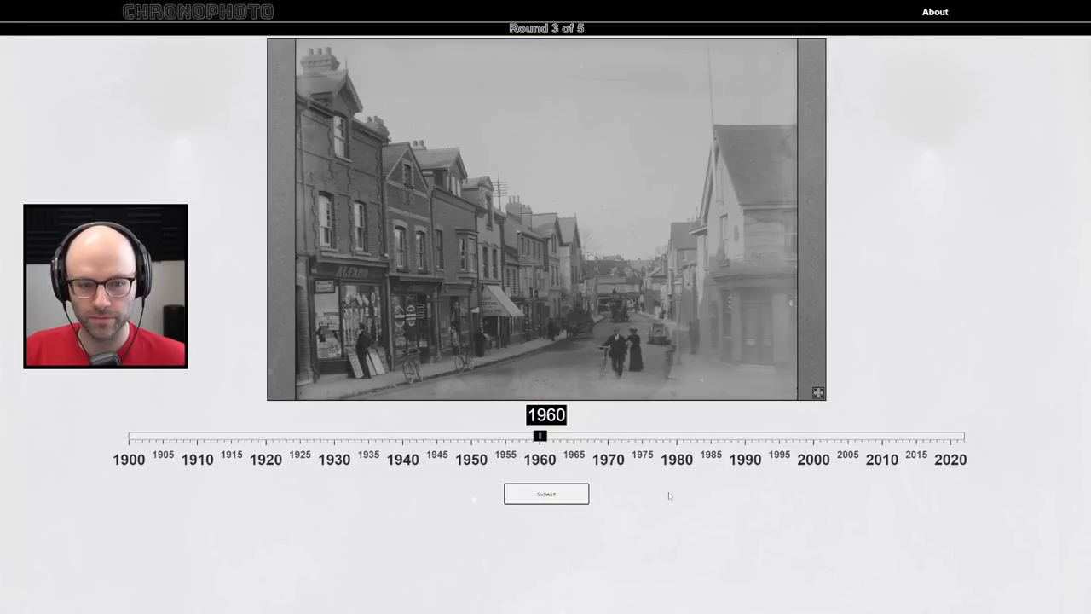
mouse_move(679, 498)
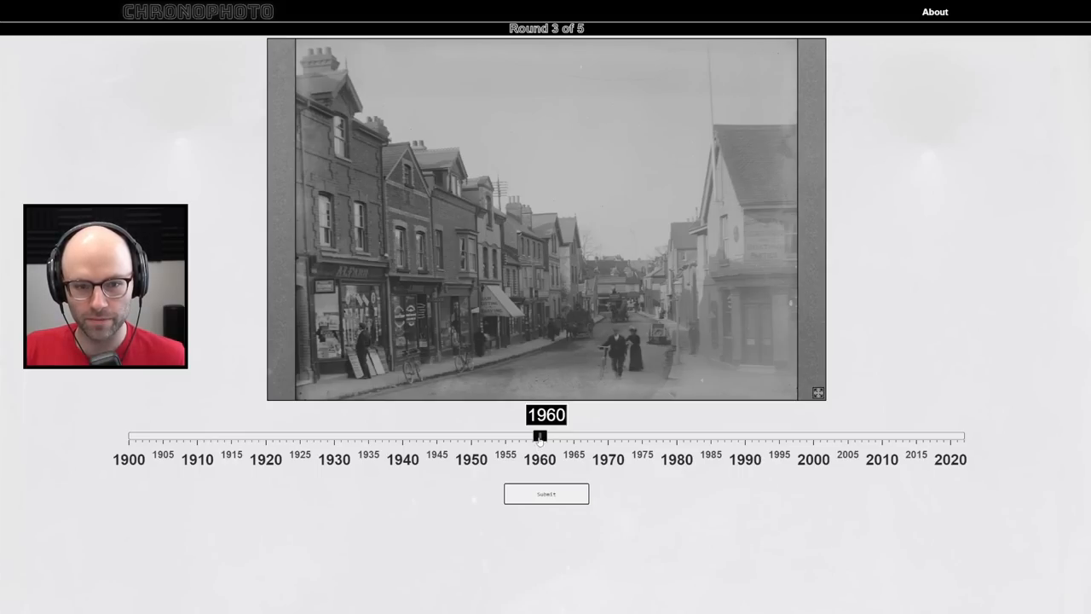
drag(539, 435, 503, 436)
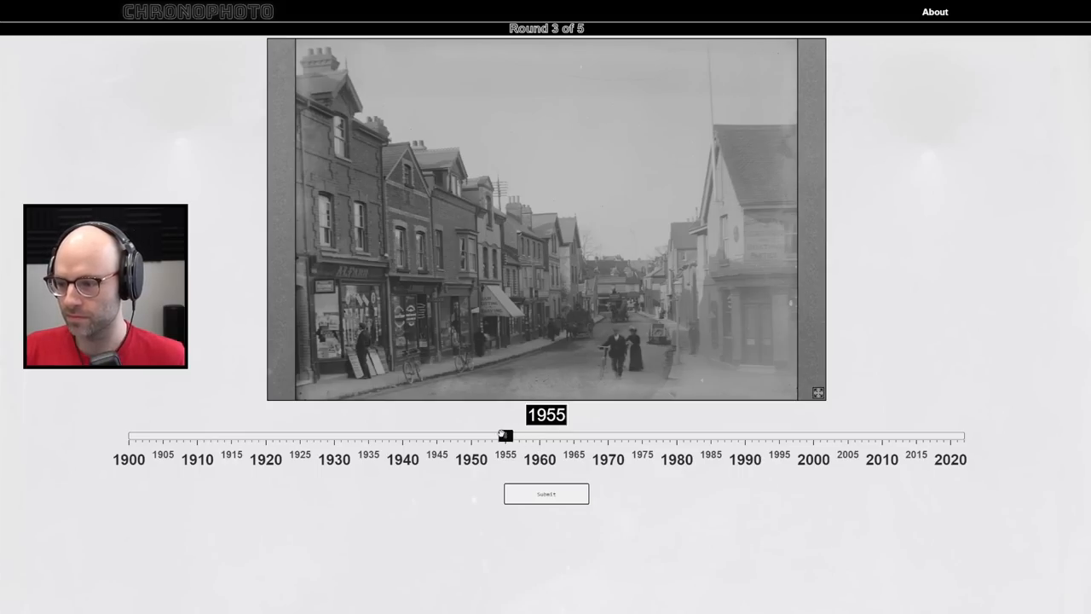
drag(504, 436, 320, 436)
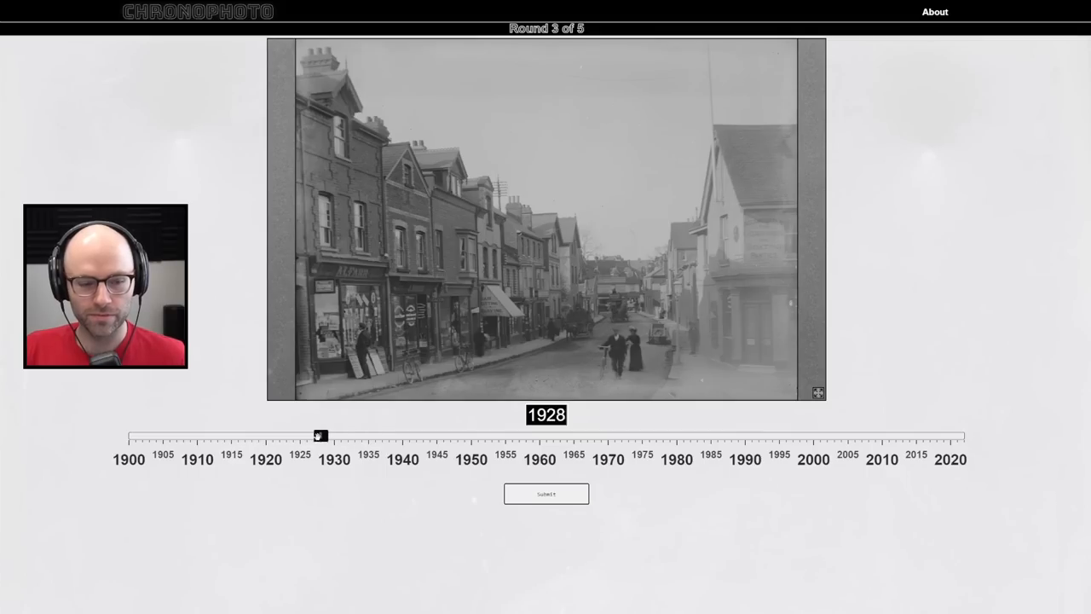
drag(319, 434, 189, 435)
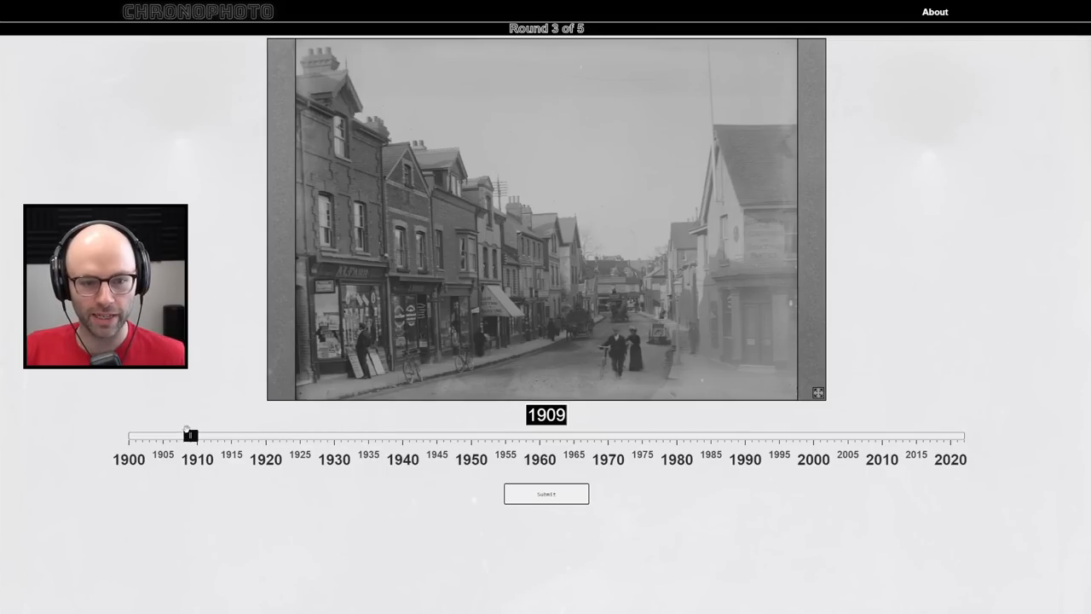
drag(190, 435, 156, 434)
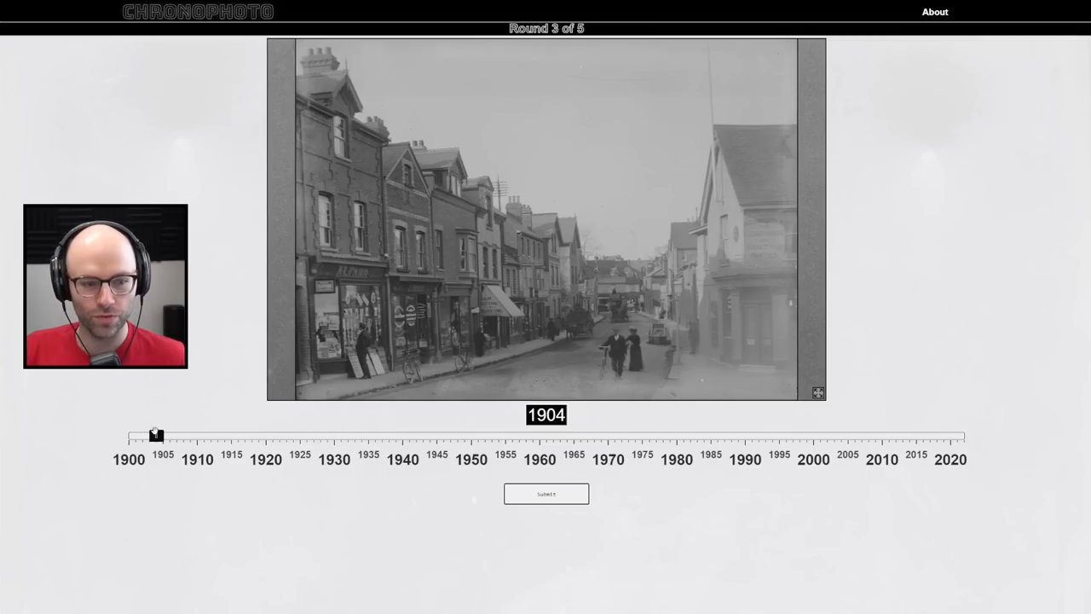
click(546, 494)
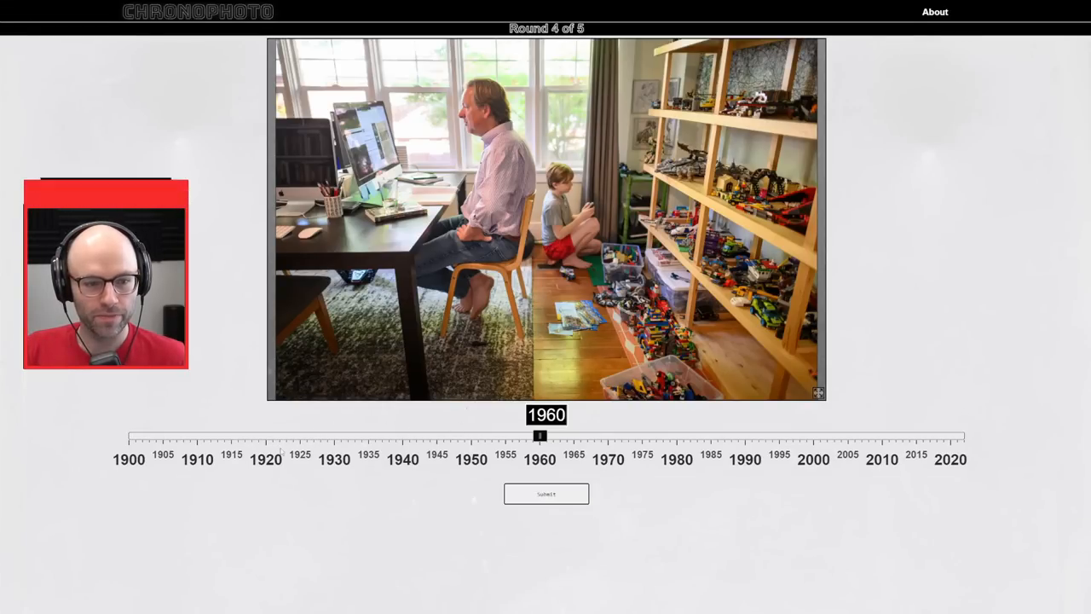
Guess 2020 for the round 4 Lego-room photo
drag(539, 435, 533, 436)
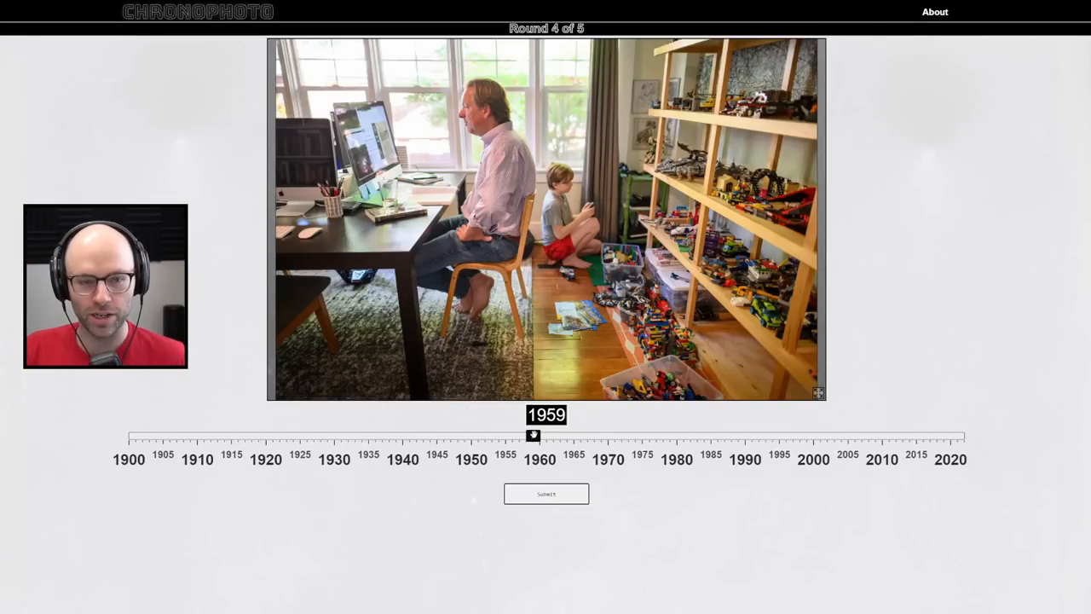
drag(533, 436, 944, 435)
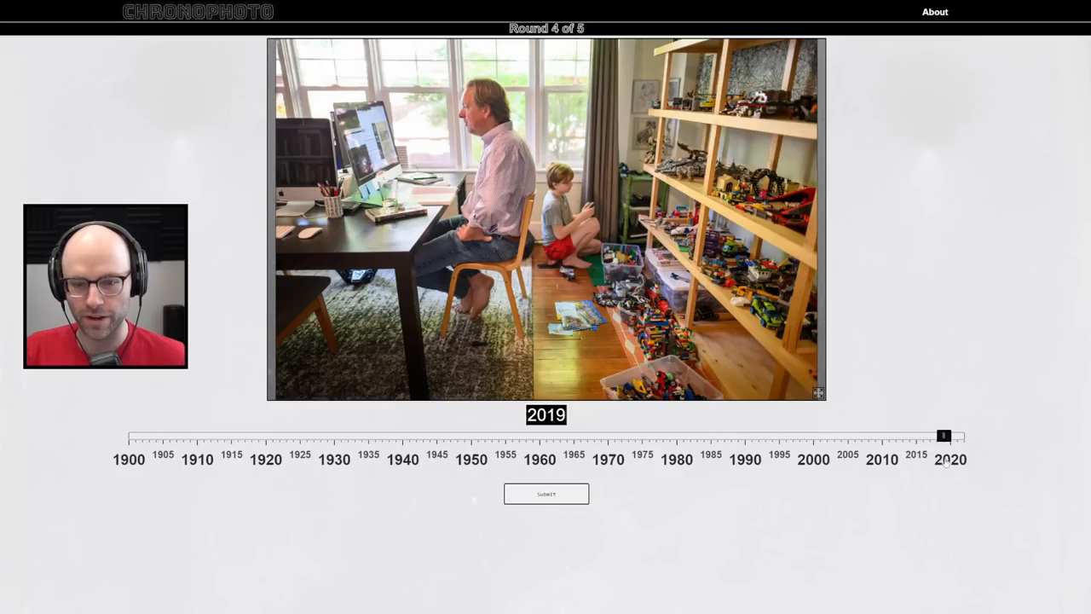
drag(943, 436, 950, 436)
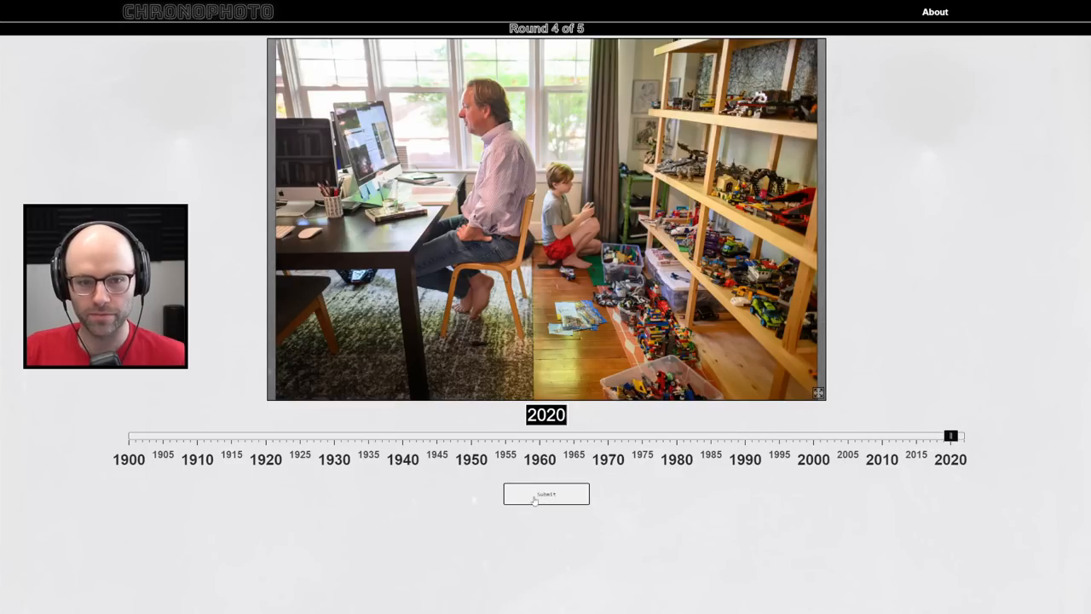
click(546, 494)
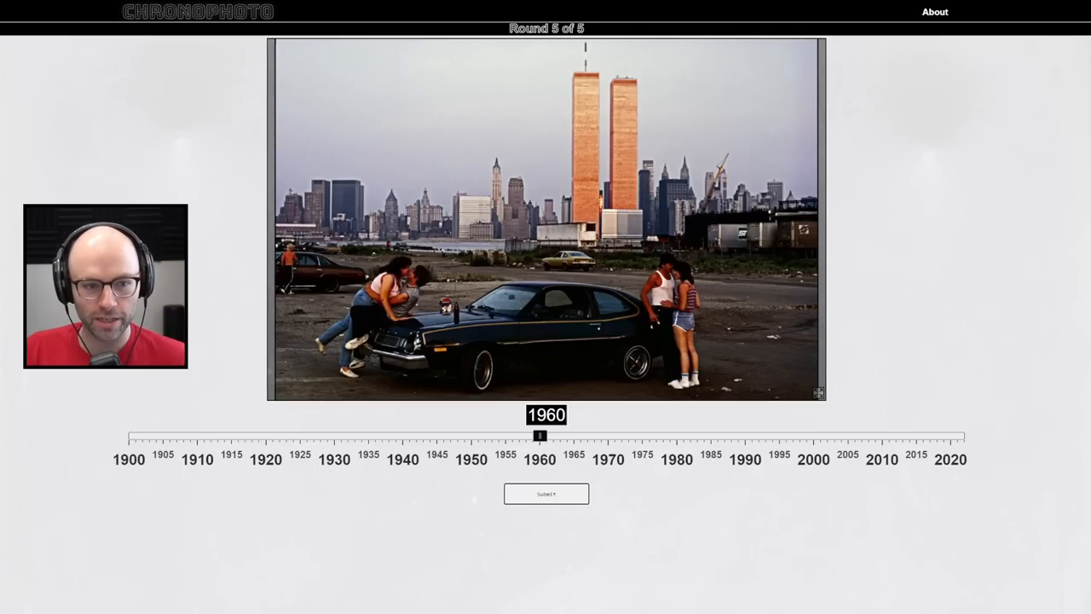
Set the round 5 year slider to 1983 and submit it
drag(540, 436, 697, 436)
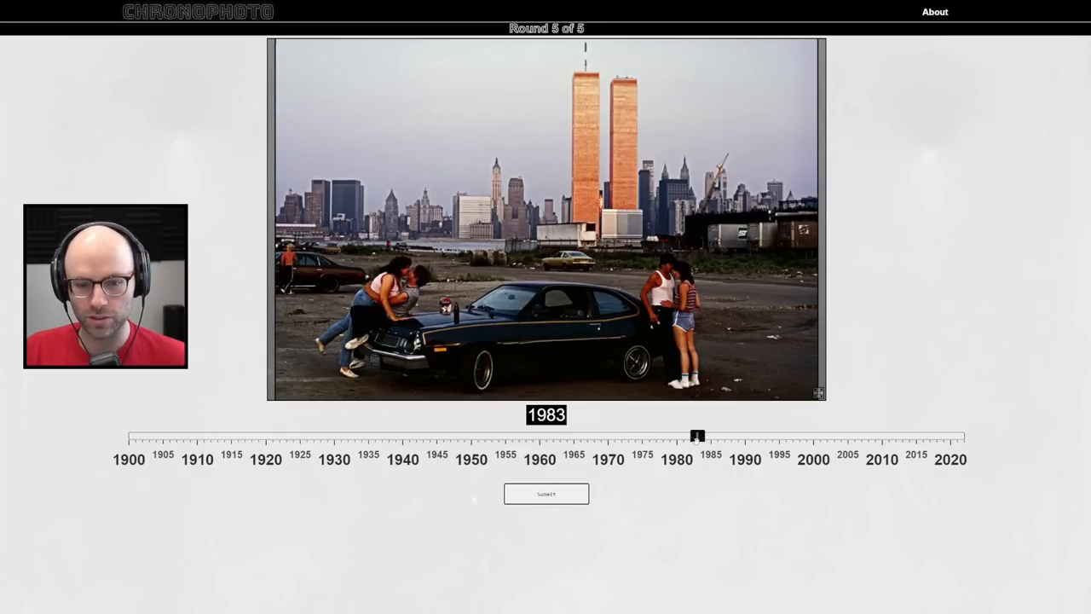
click(545, 494)
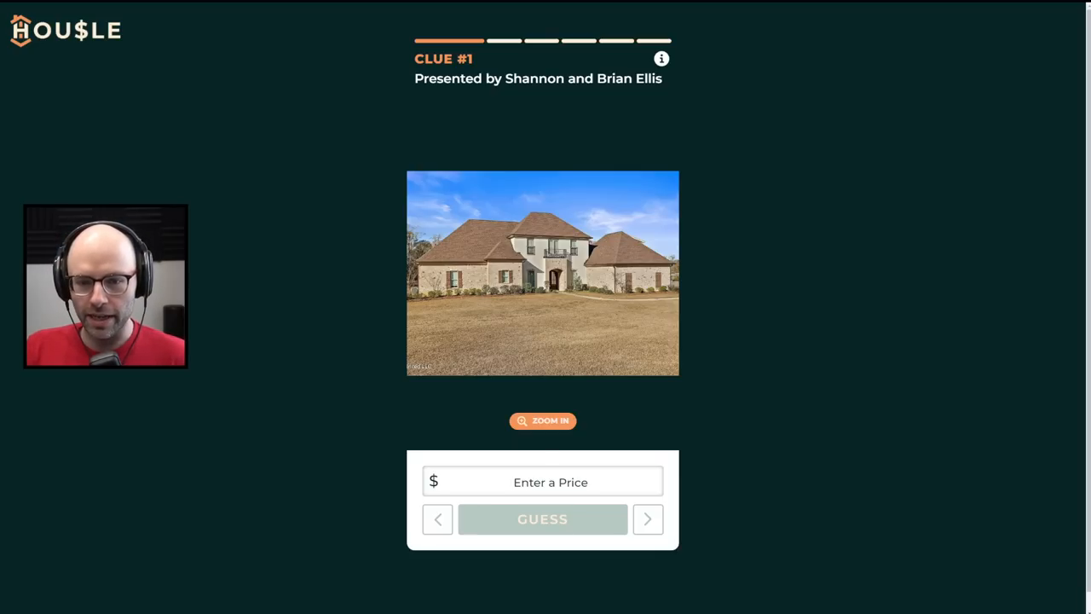
mouse_move(907, 261)
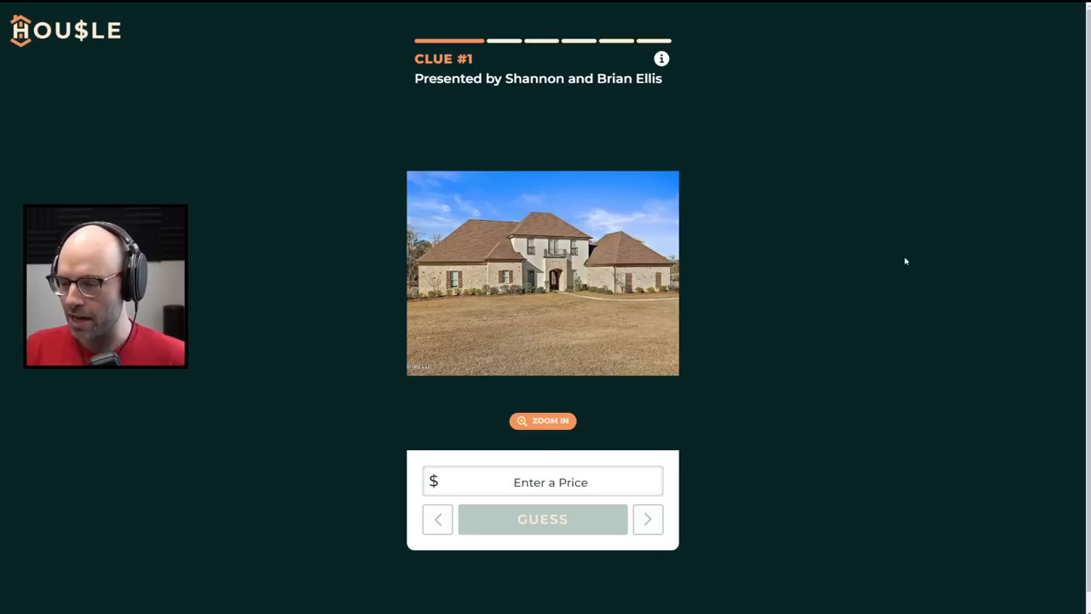
mouse_move(879, 274)
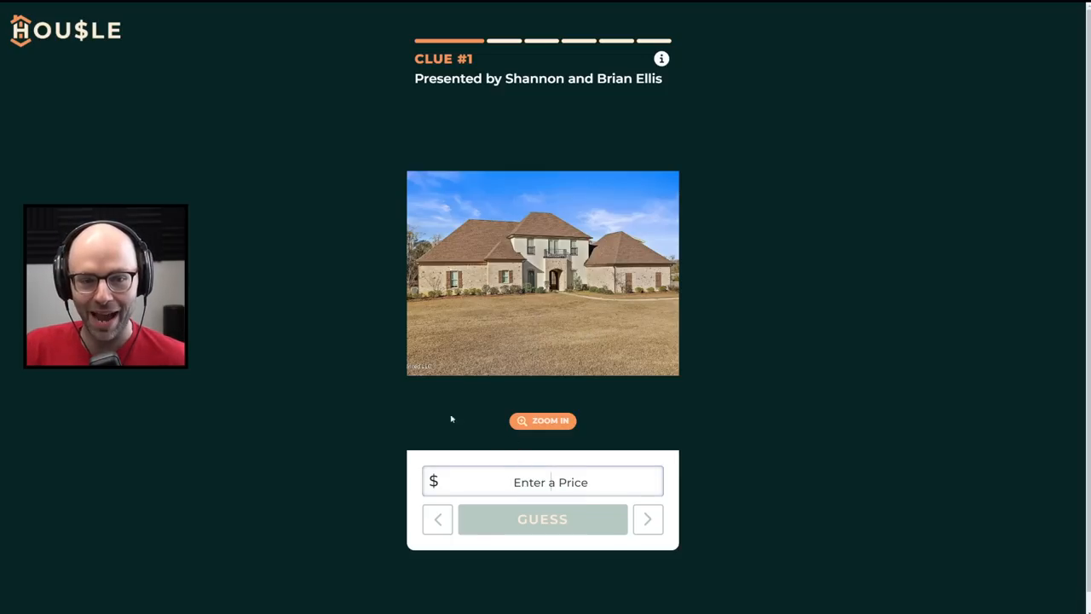
mouse_move(271, 284)
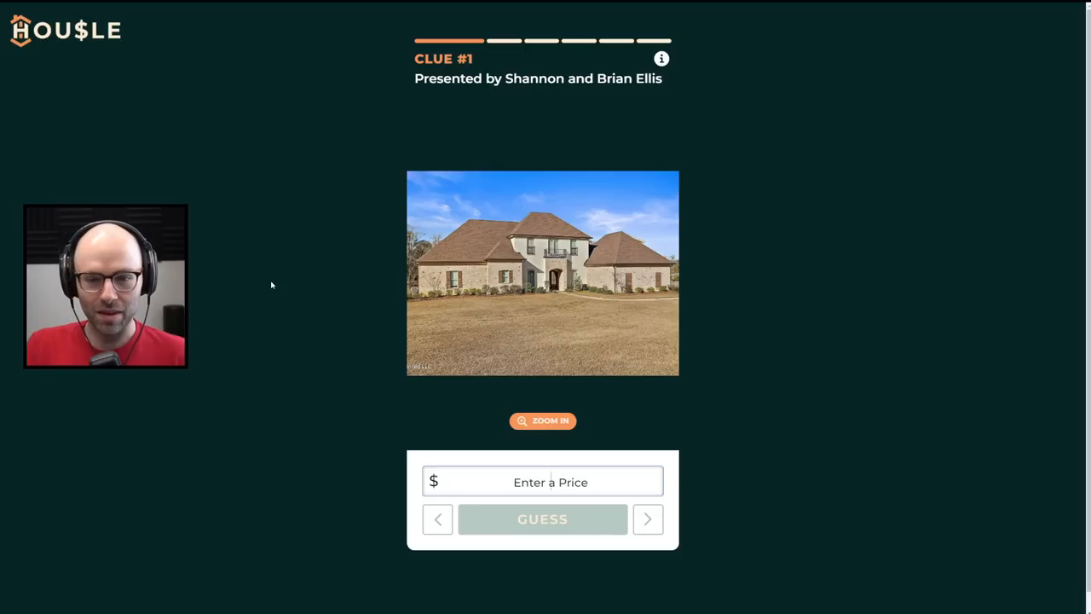
Guess $1,000,000 and $200,000, reveal clue 3, and begin a new price entry
text(1,000,000)
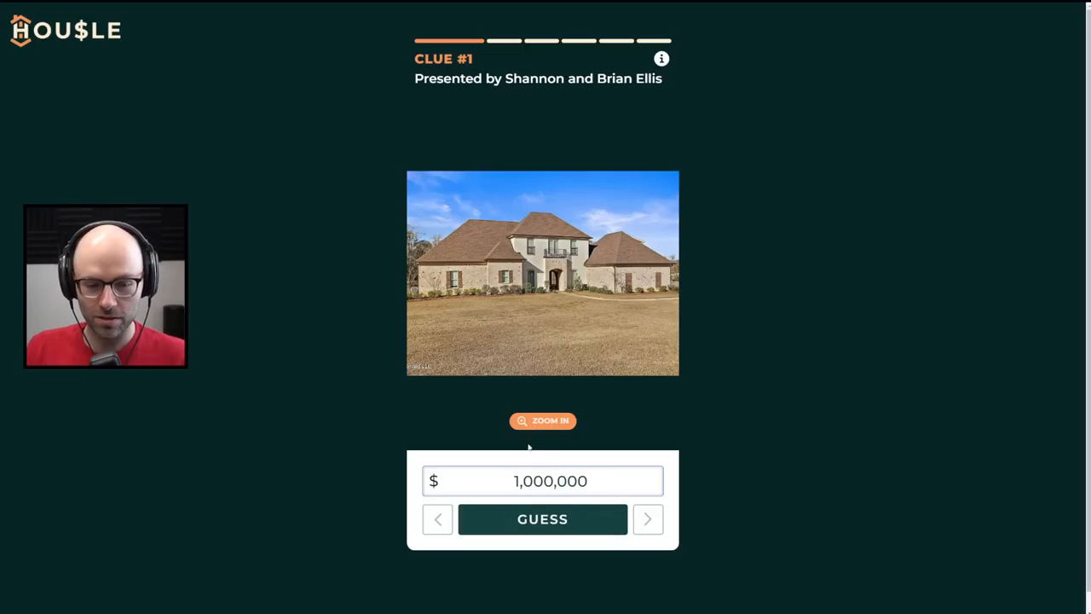
click(543, 519)
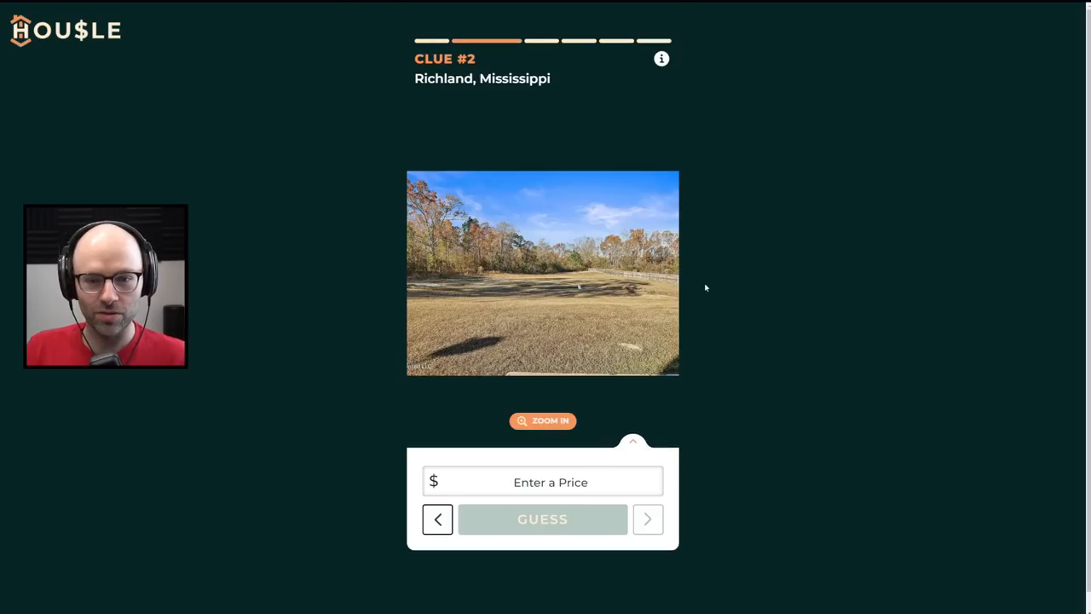
click(550, 482)
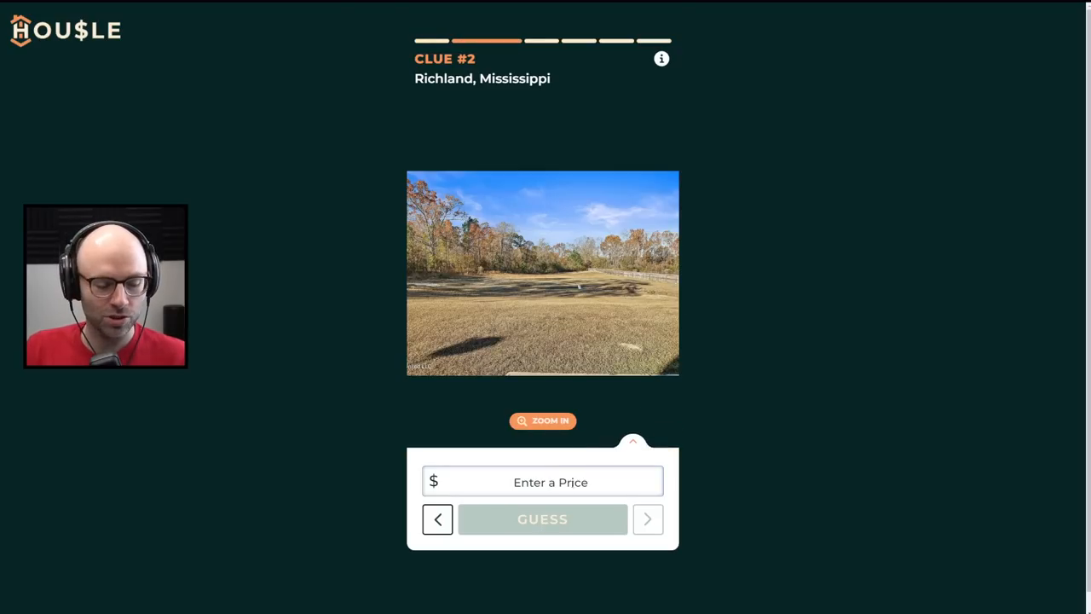
text(20,000)
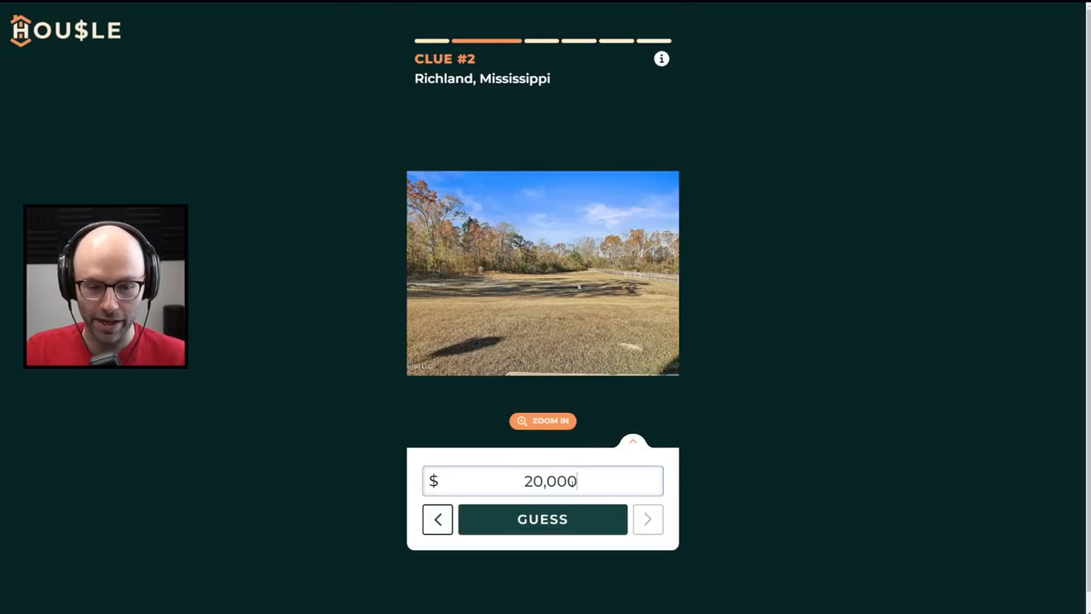
click(542, 519)
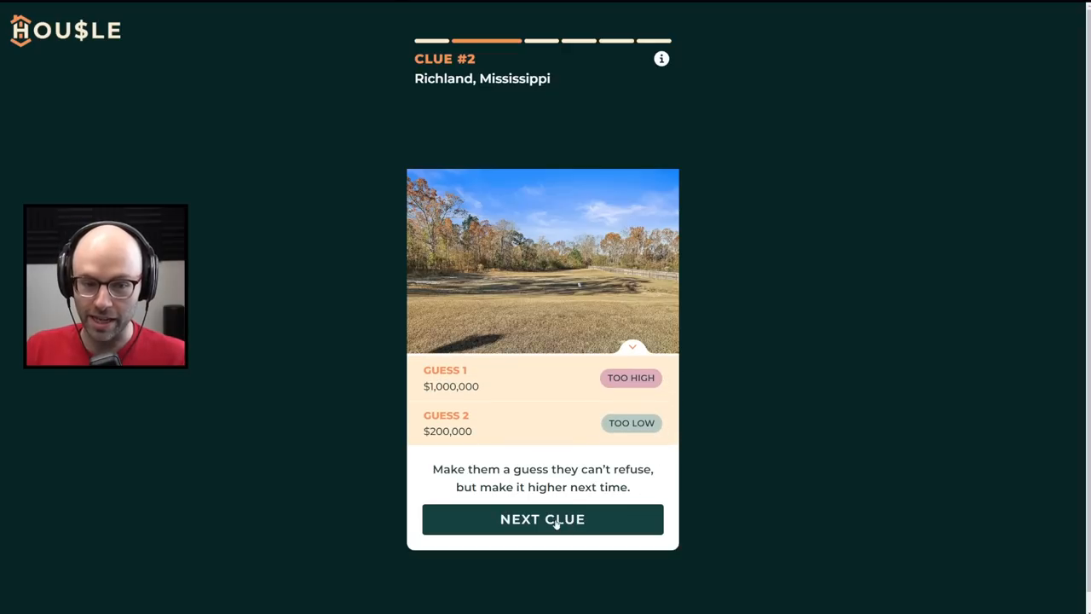
click(542, 519)
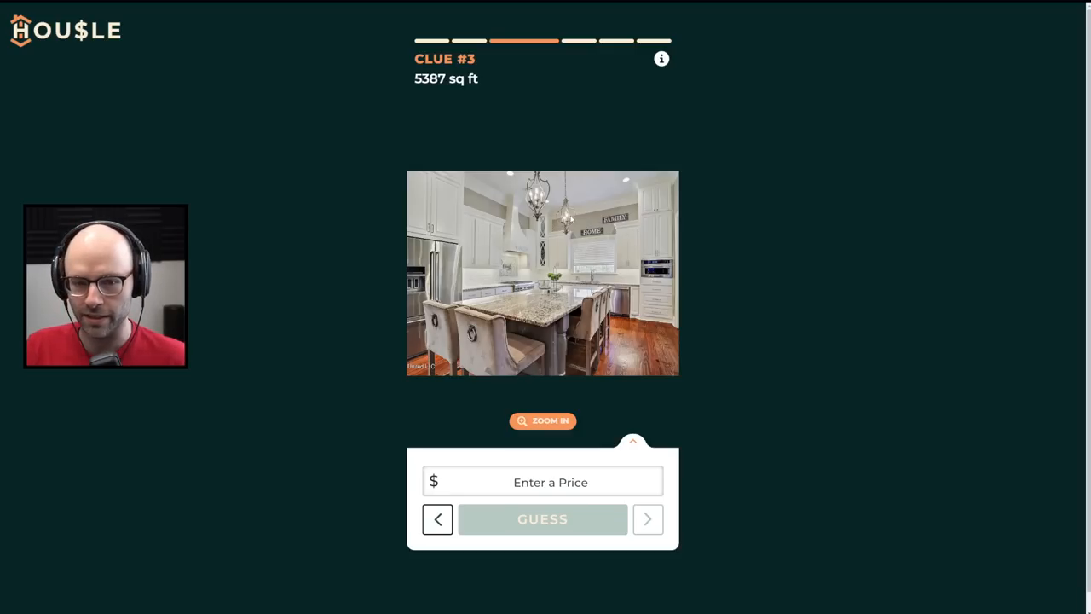
click(550, 481)
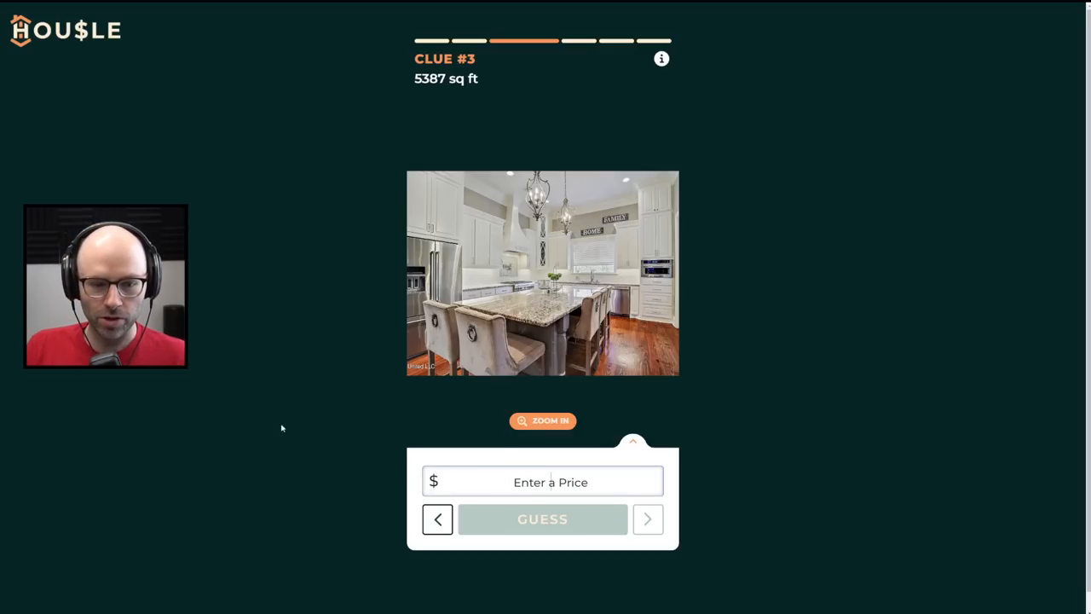
mouse_move(275, 412)
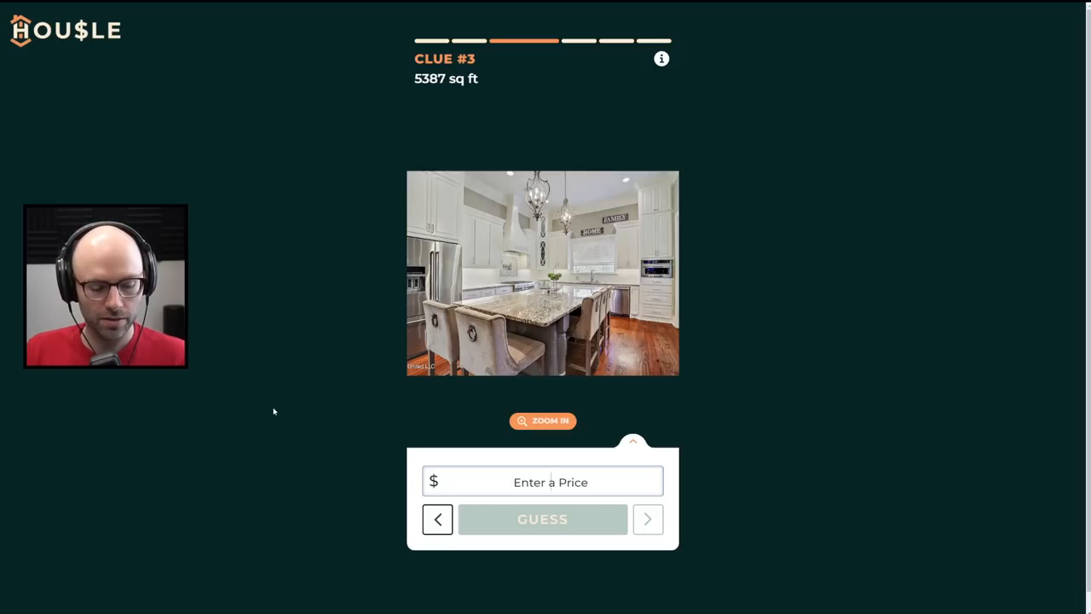
Submit a $350,000 price guess
text(3)
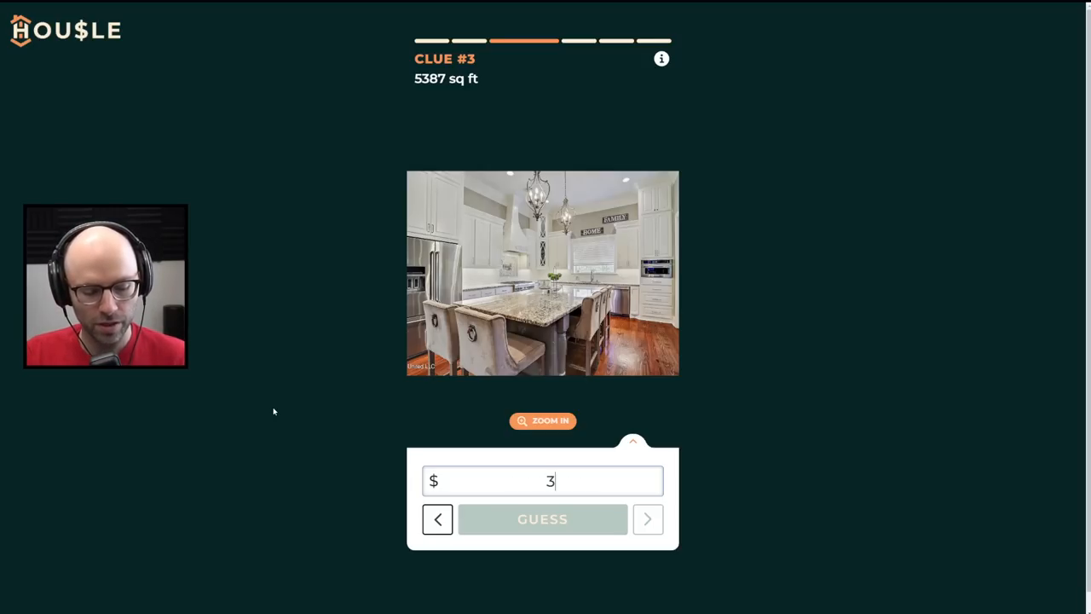
text(50,000)
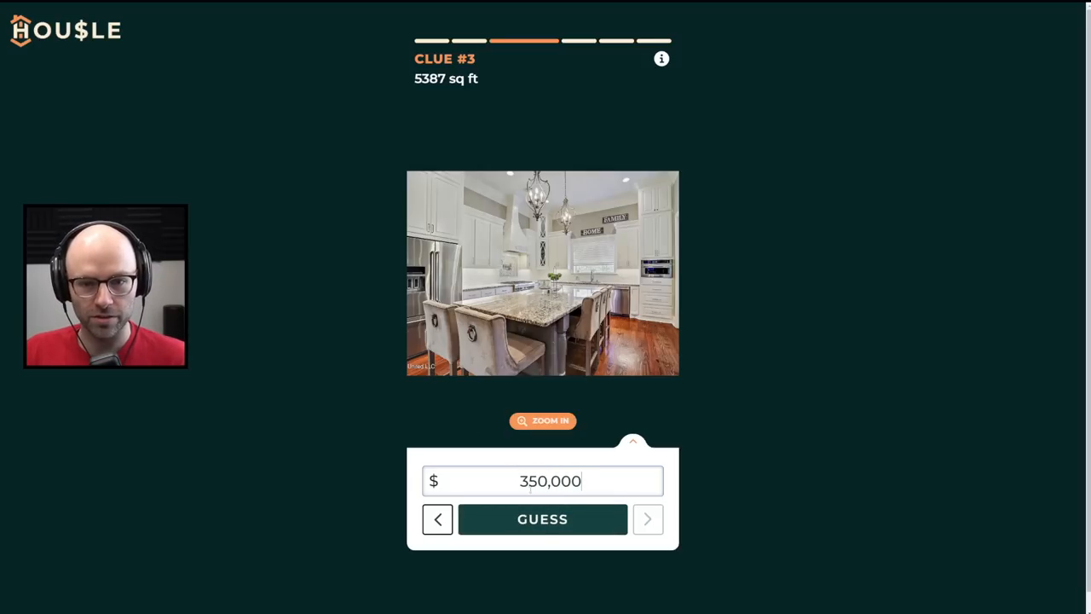
click(543, 519)
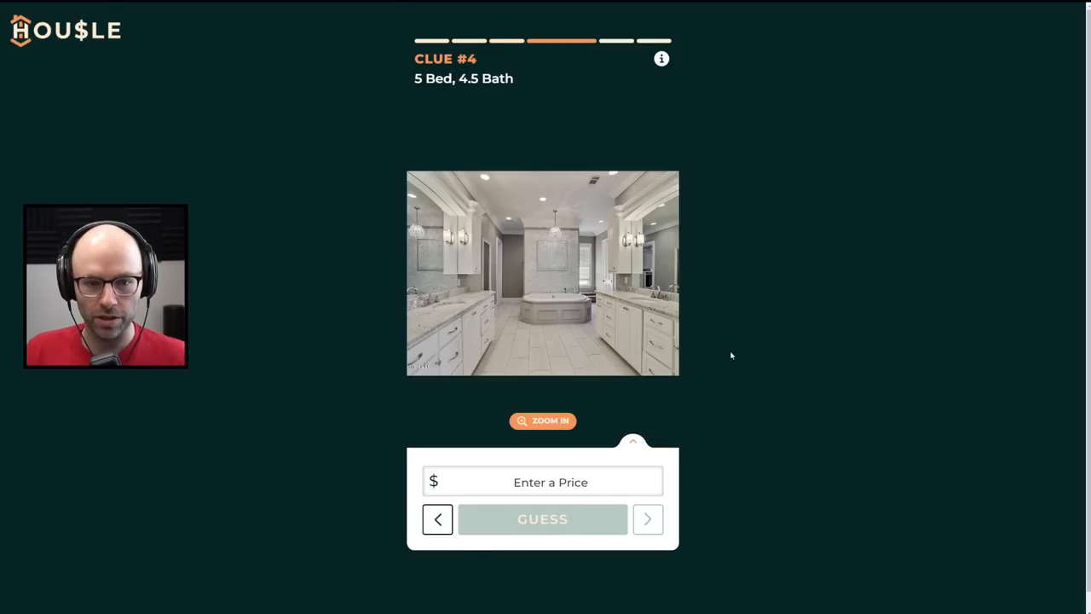
mouse_move(730, 324)
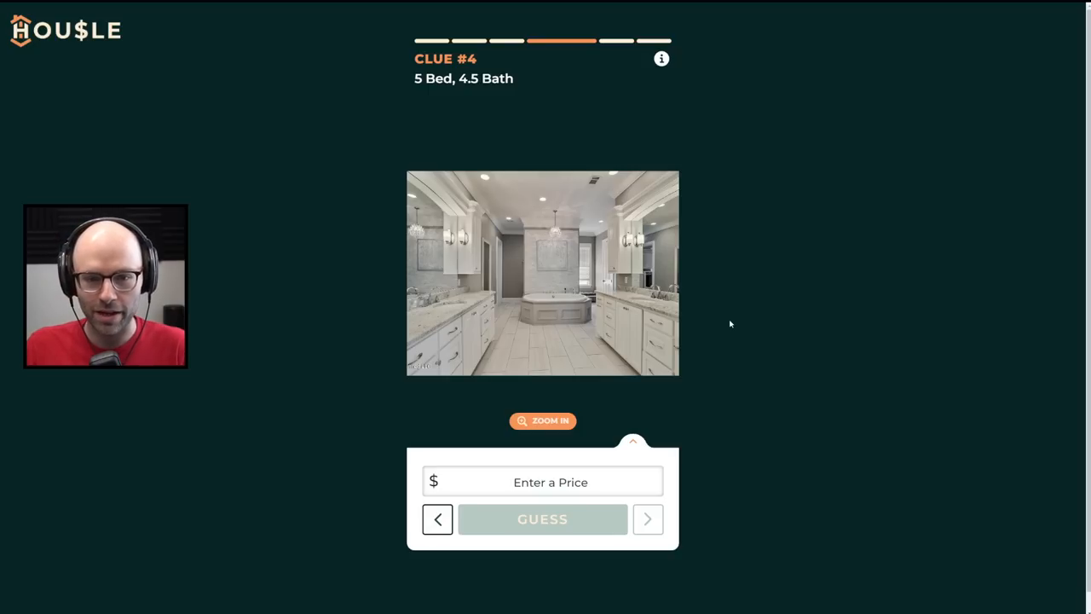
mouse_move(709, 331)
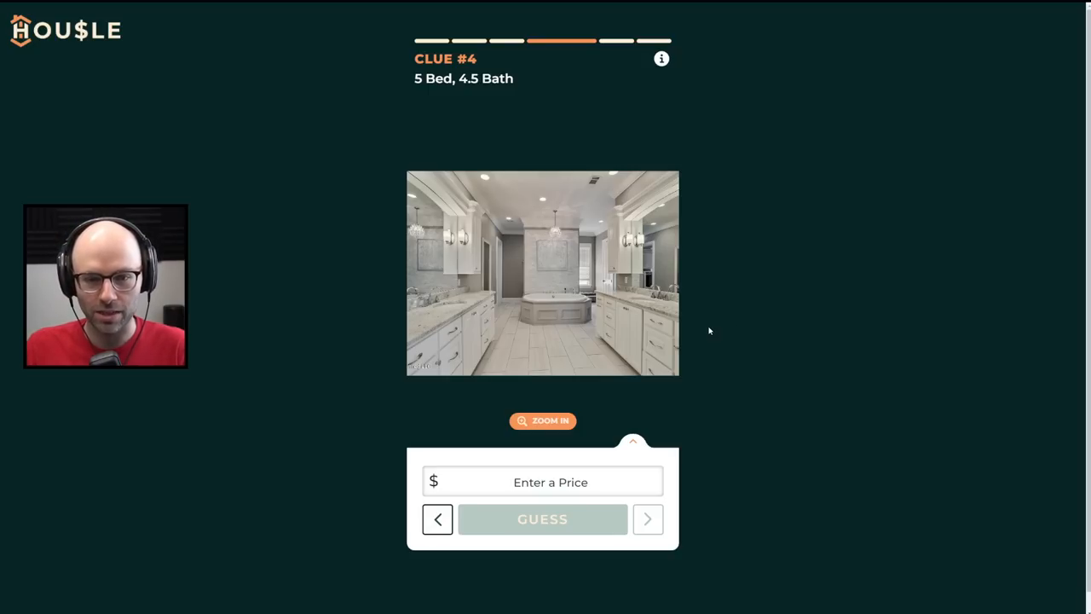
mouse_move(738, 327)
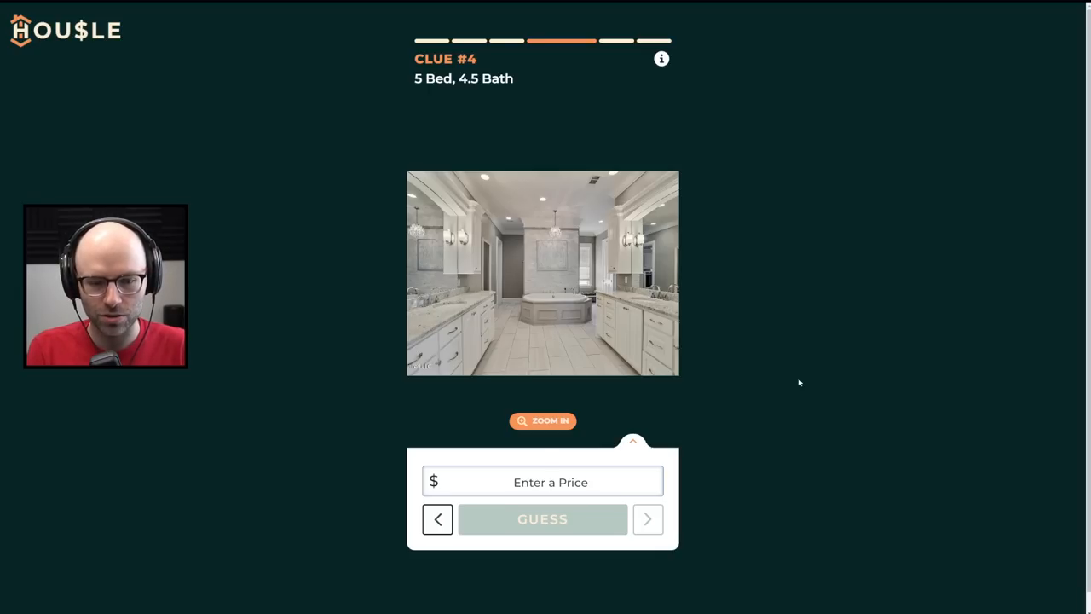
Guess $500,000, then reveal clue 5
text(5,000)
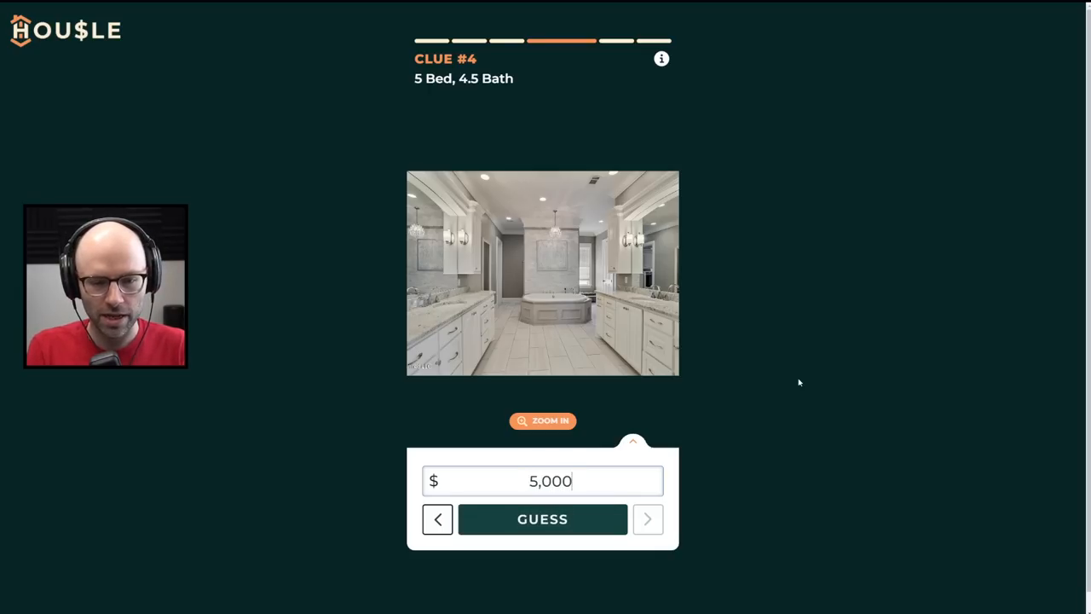
click(542, 519)
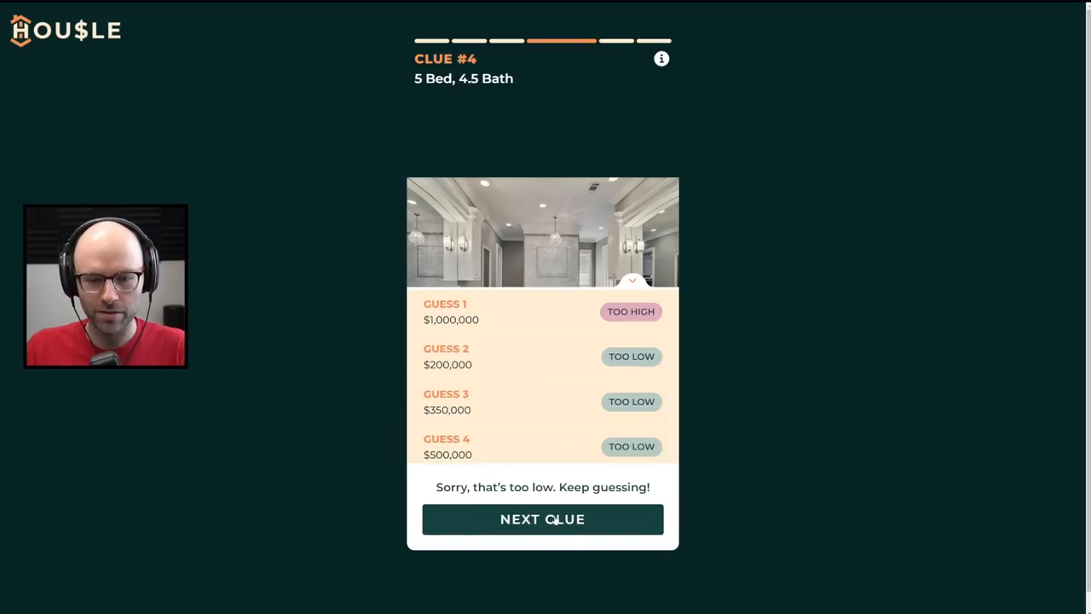
click(543, 519)
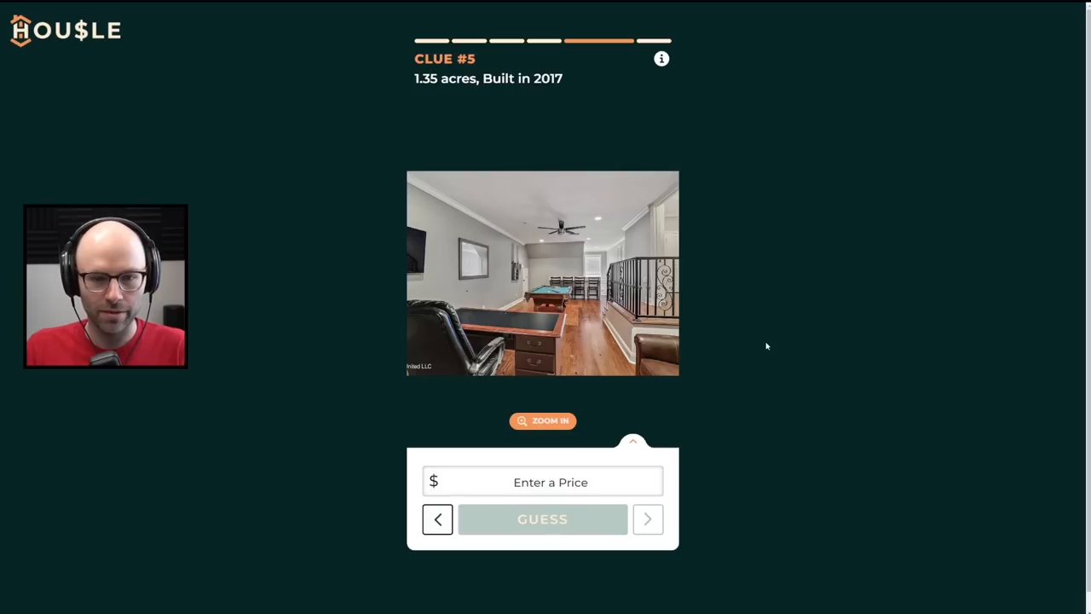
mouse_move(567, 303)
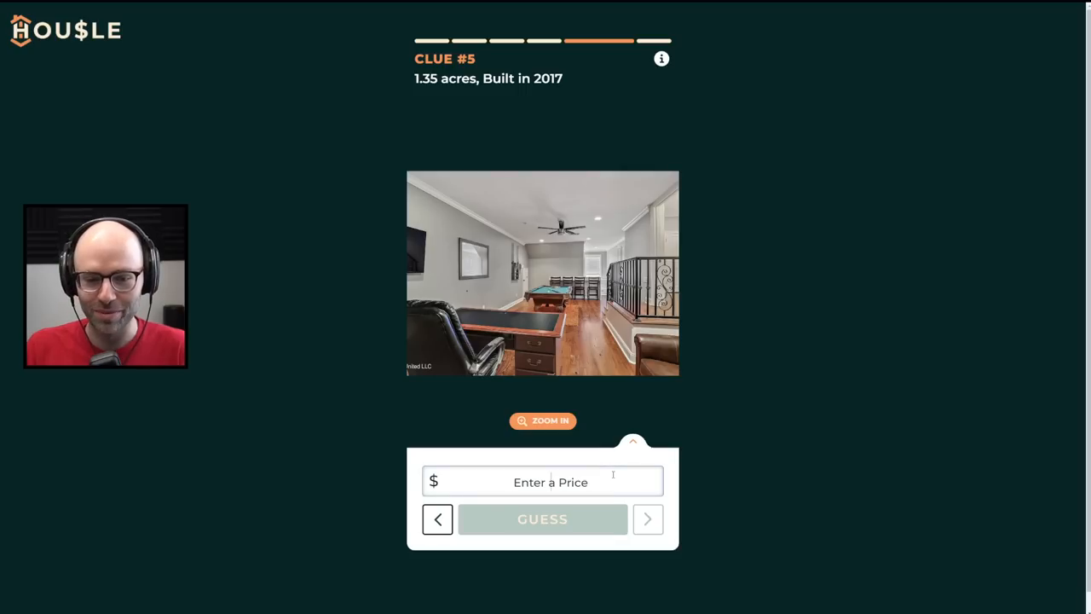
Submit Housle price guesses of 57 and 65, revealing the next clue in between
text(57)
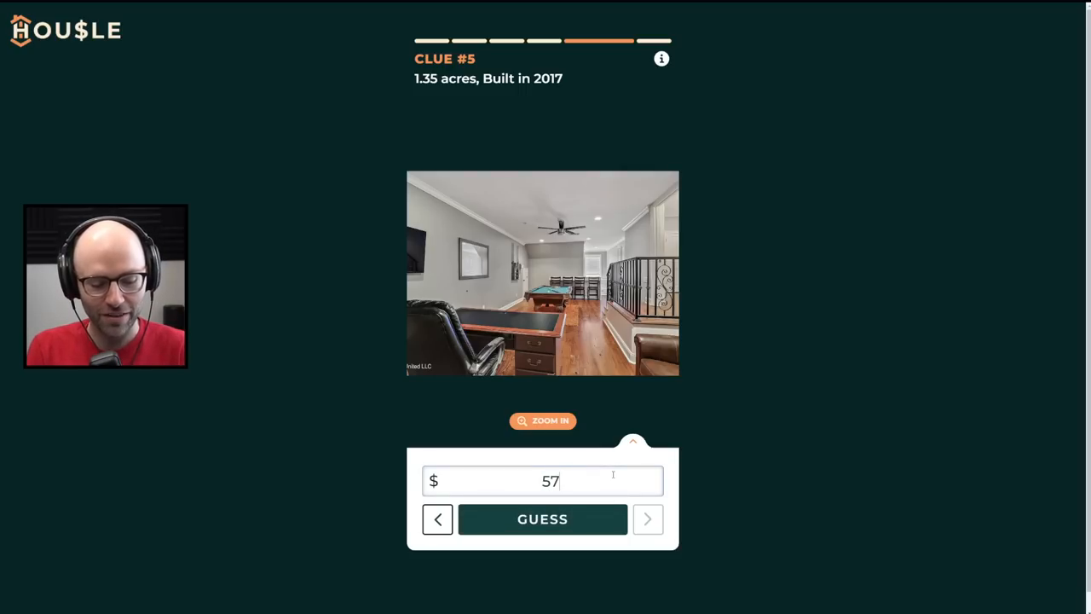
click(543, 519)
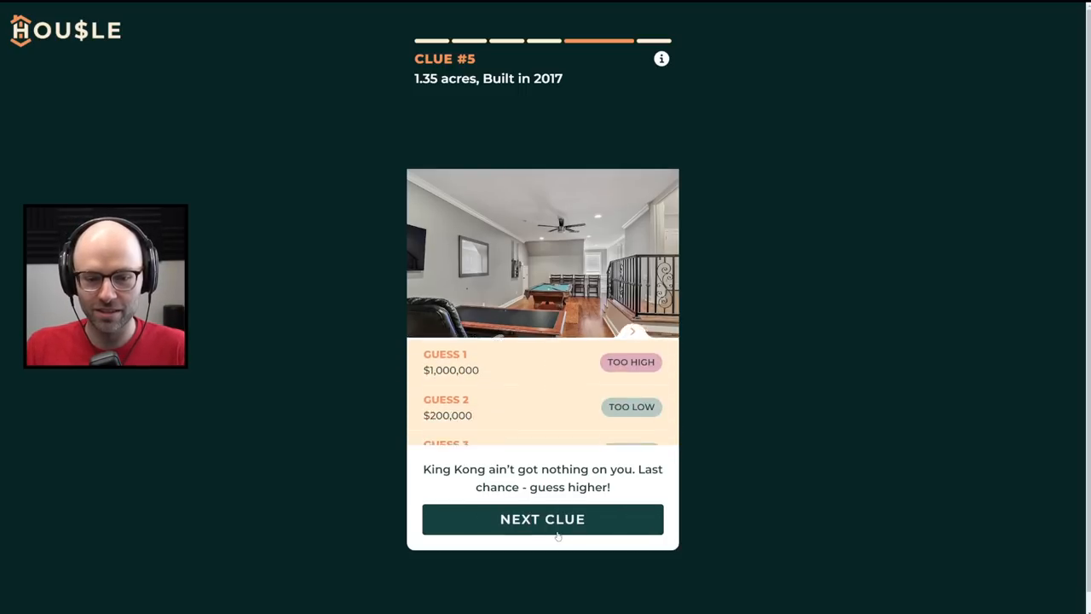
click(544, 519)
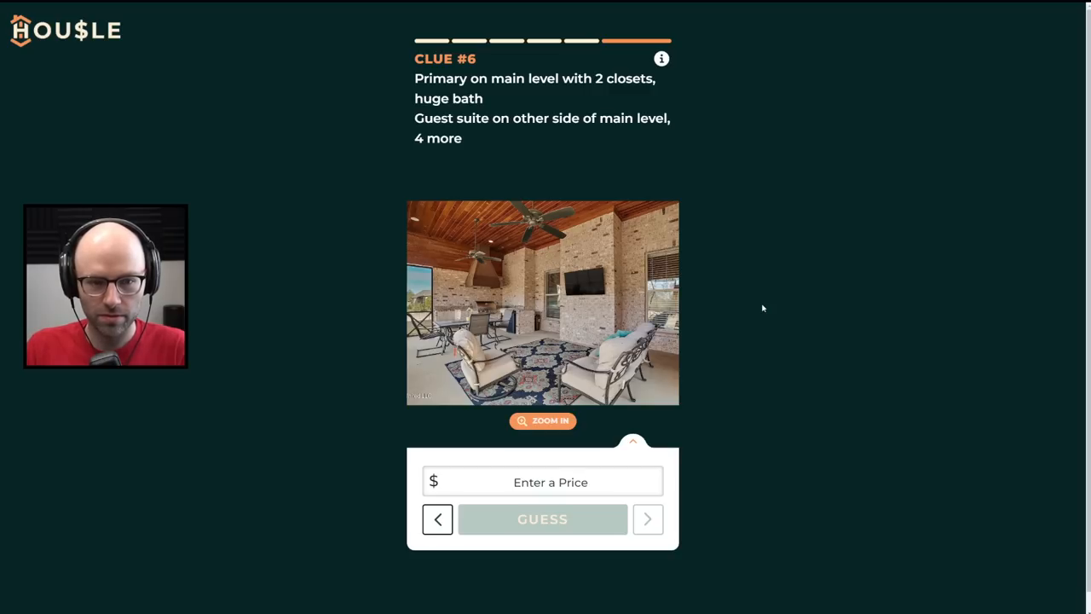
text(65)
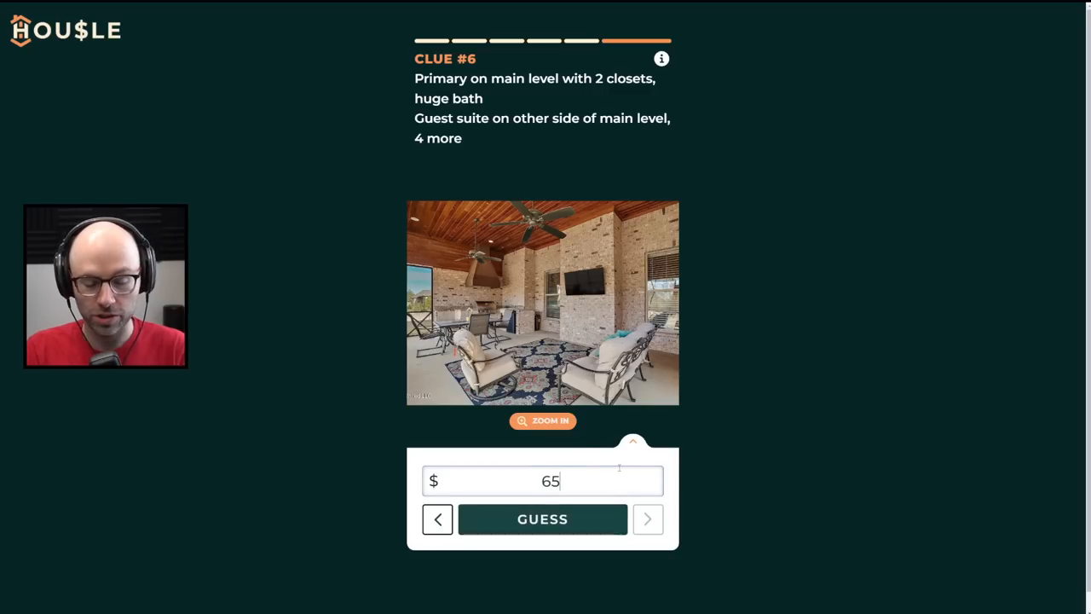
click(542, 519)
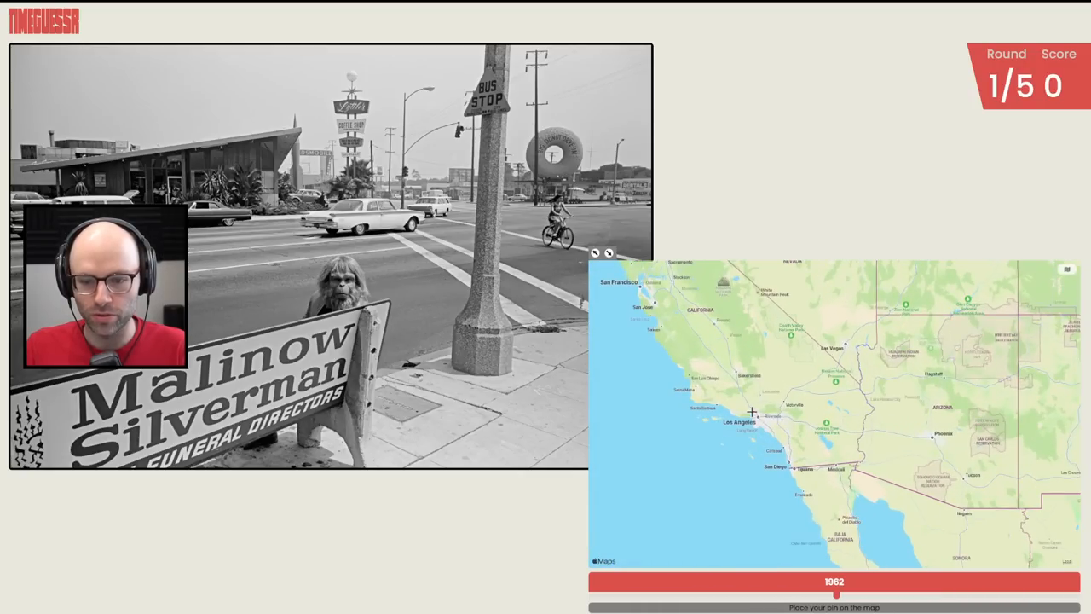
Guess 1969 with a pin near central Los Angeles for round 1
scroll(down, 3)
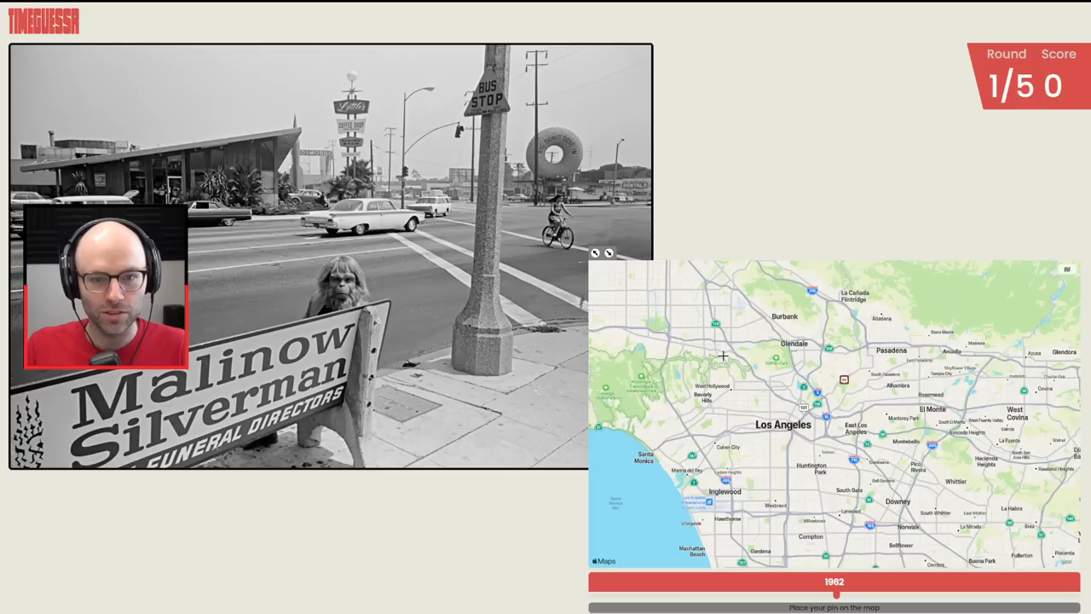
drag(823, 592, 844, 592)
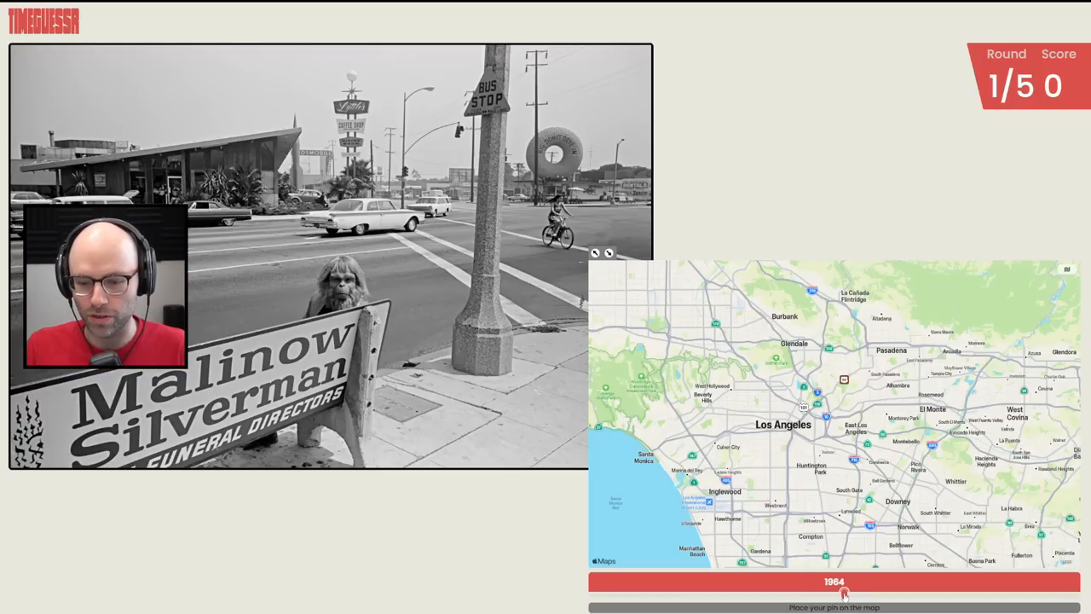
drag(844, 594, 863, 594)
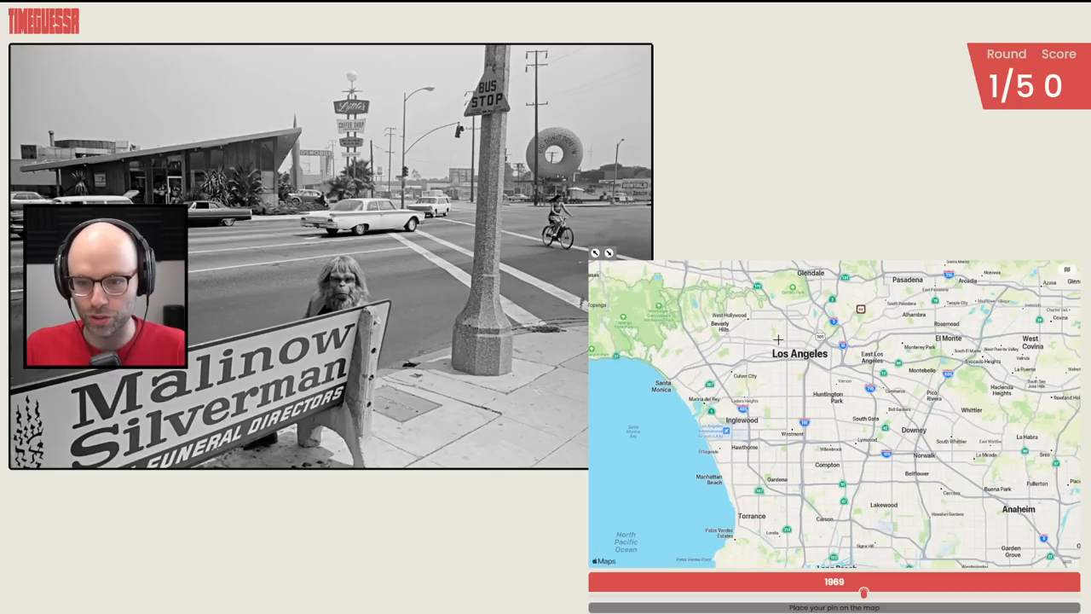
click(774, 332)
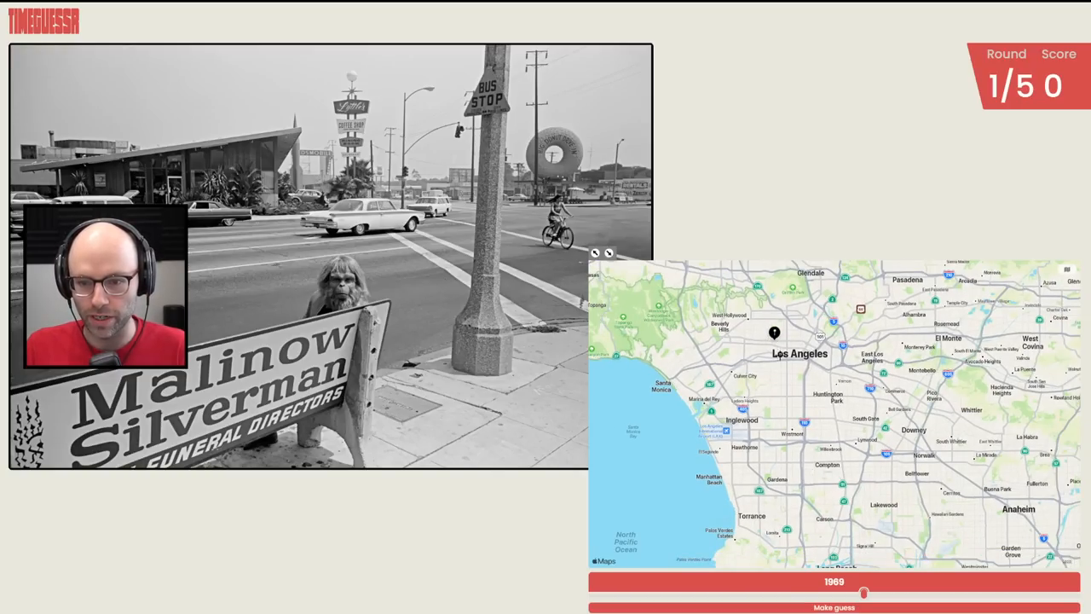
click(834, 607)
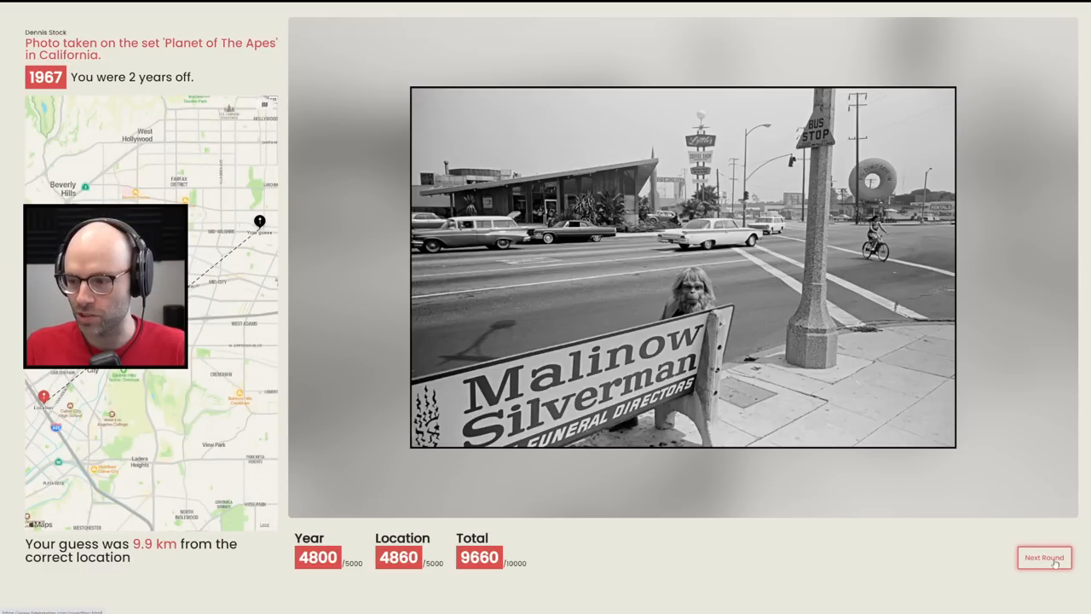
Advance to round 2 and guess 2018 with a pin in Venice
click(1044, 557)
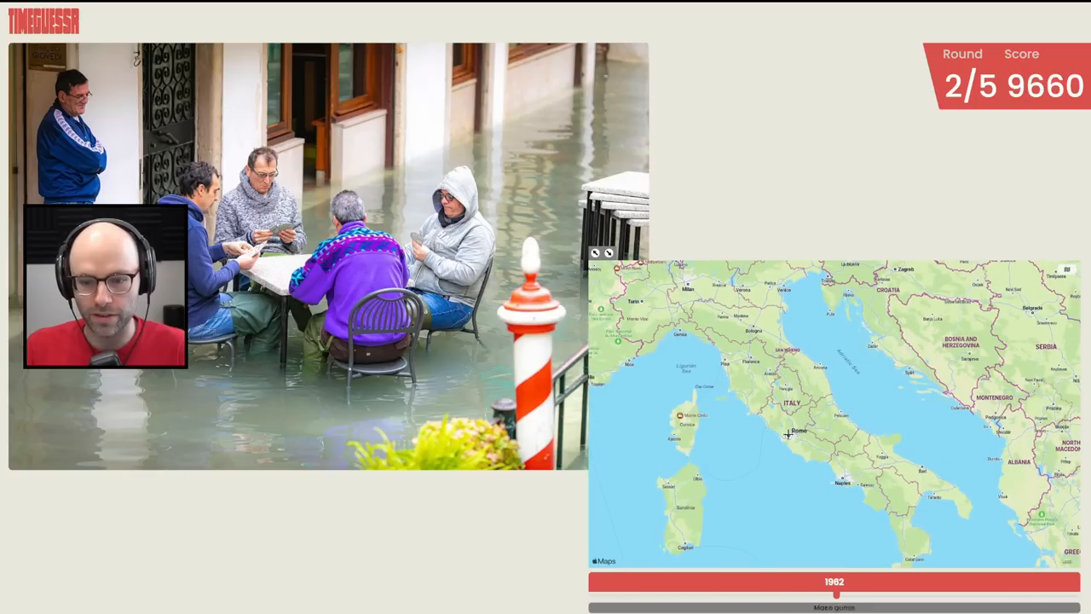
click(788, 425)
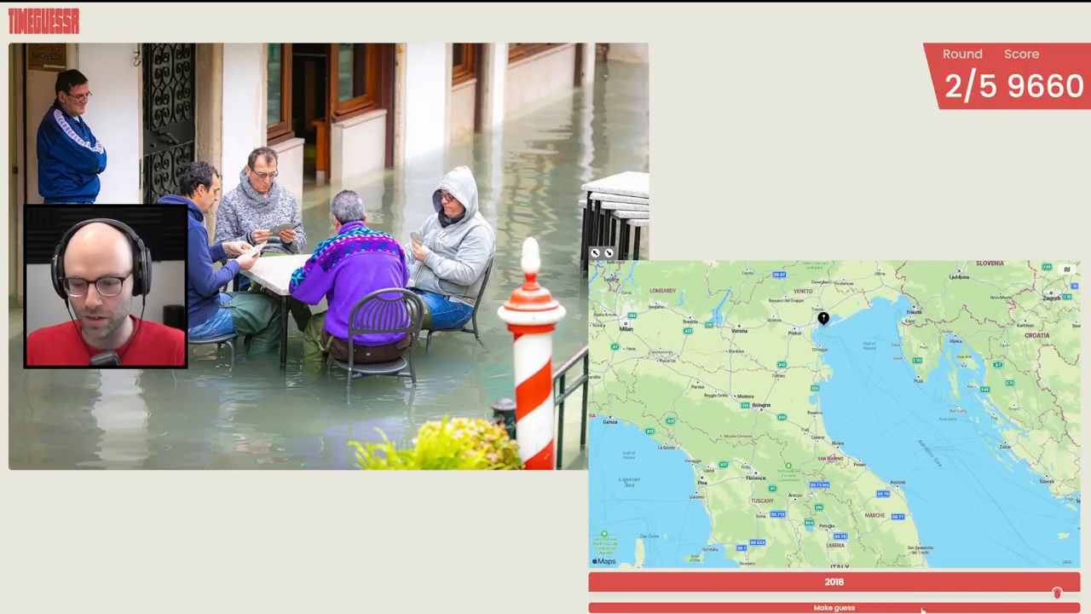
click(833, 607)
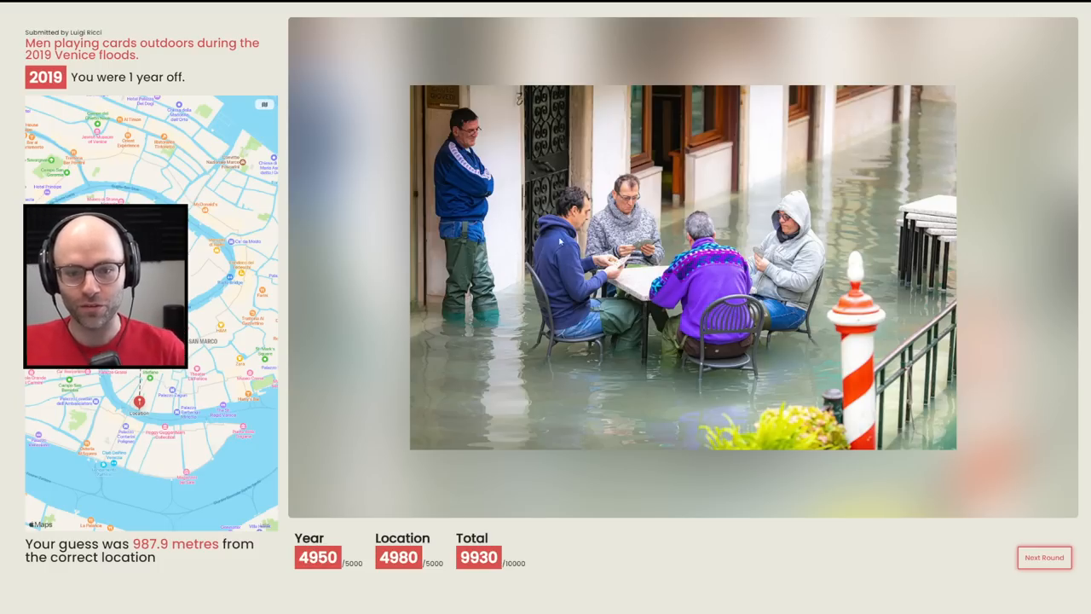
Advance to round 3 and guess 1946 with a pin east of the Las Vegas airport
click(1044, 557)
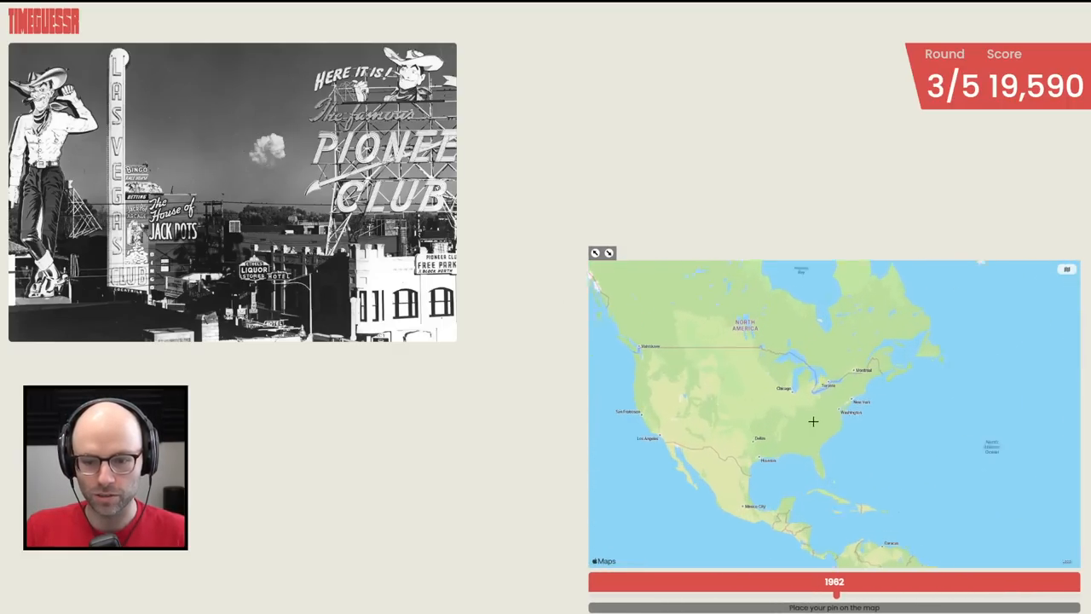
scroll(up, 3)
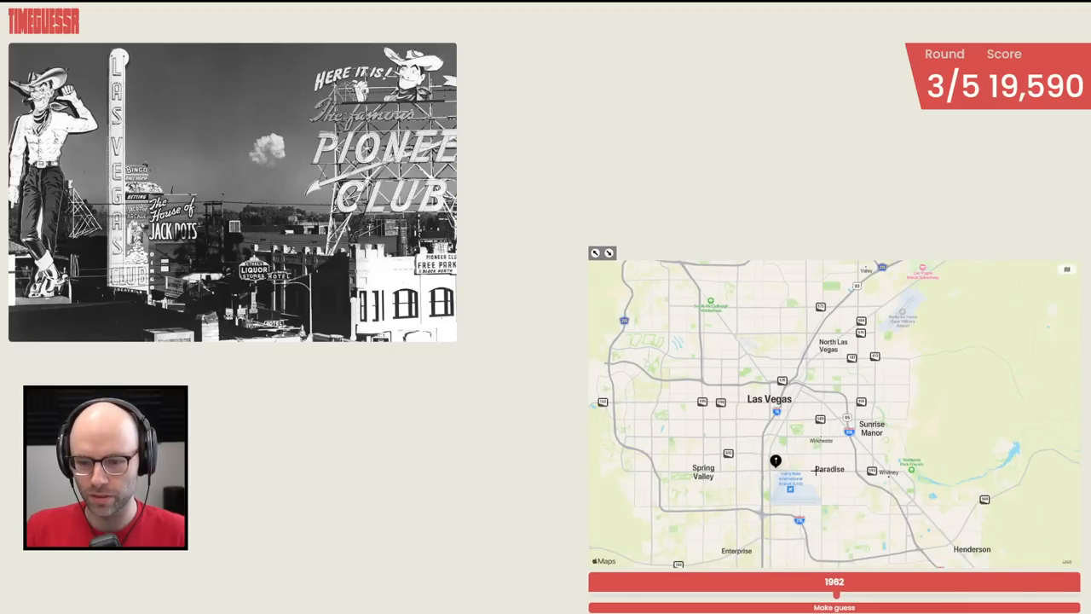
click(818, 461)
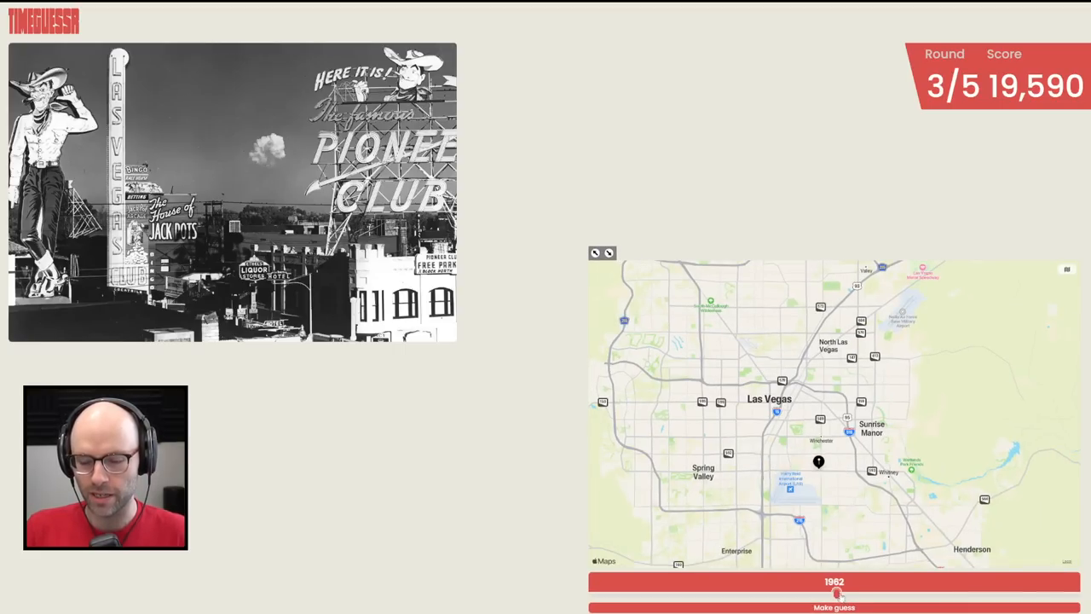
drag(836, 592, 748, 592)
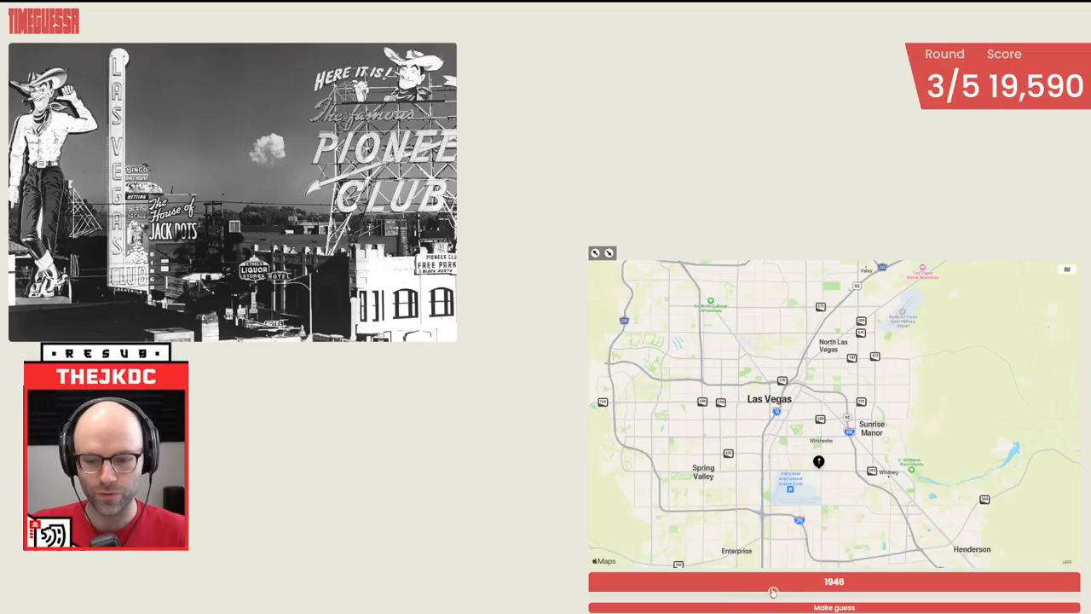
click(834, 607)
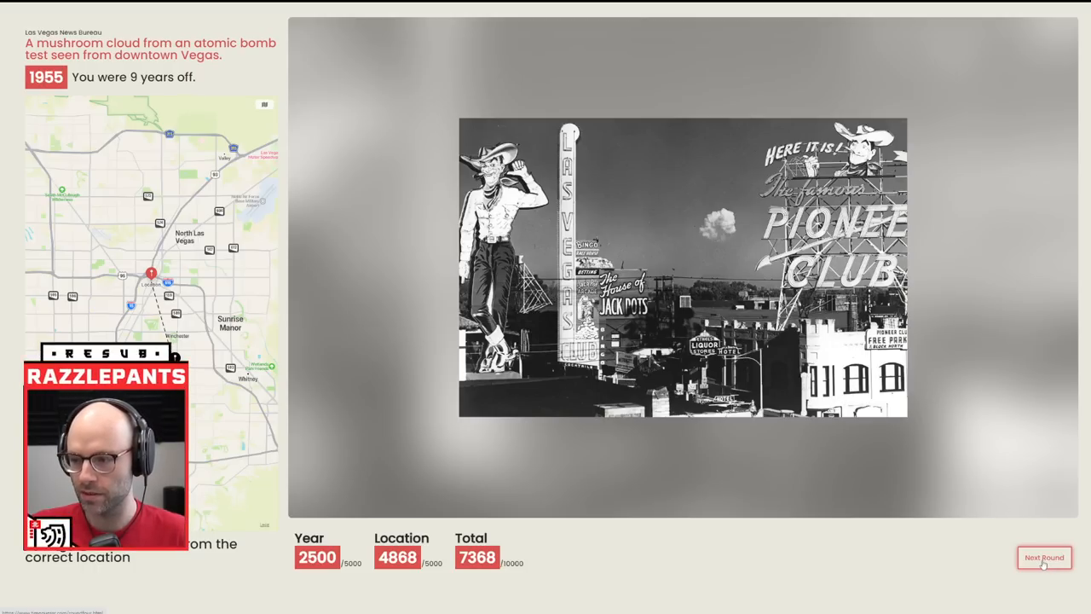
Advance to round 4 and guess 1934 with a pin on Berlin
click(1044, 557)
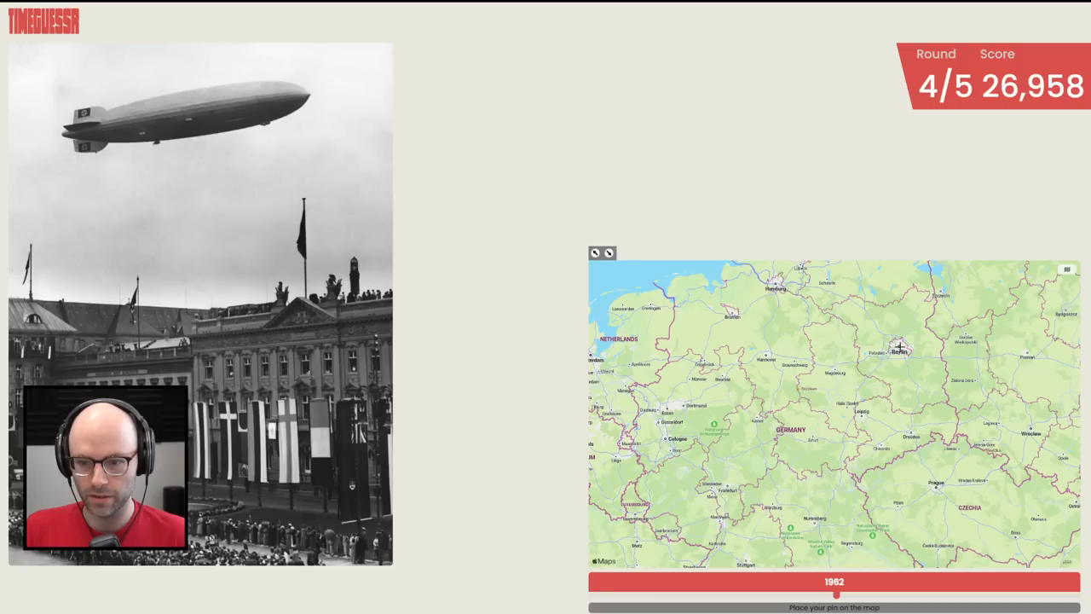
click(899, 341)
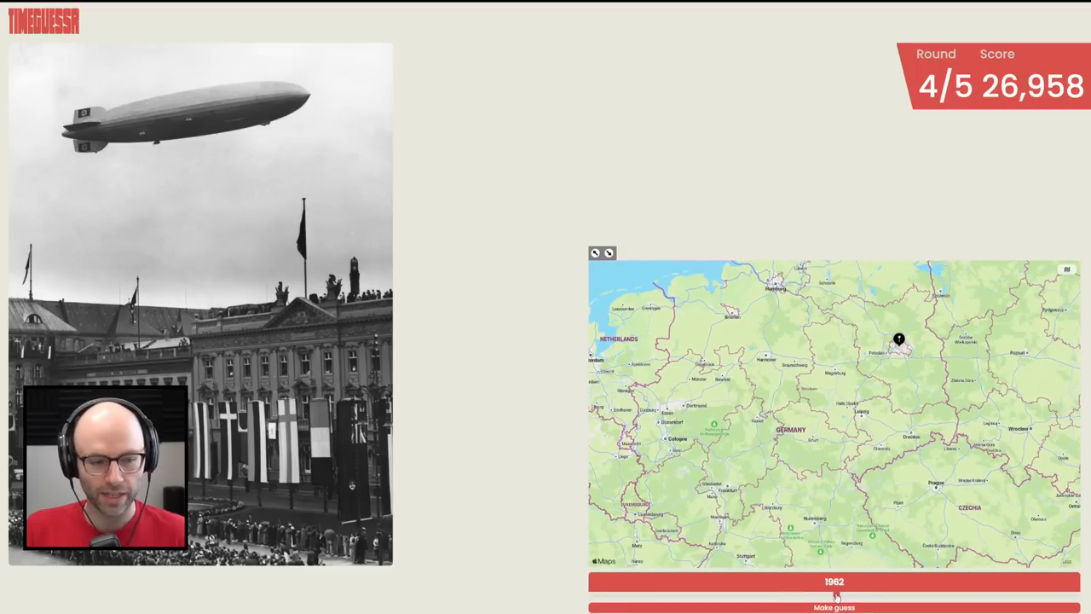
drag(835, 594, 772, 594)
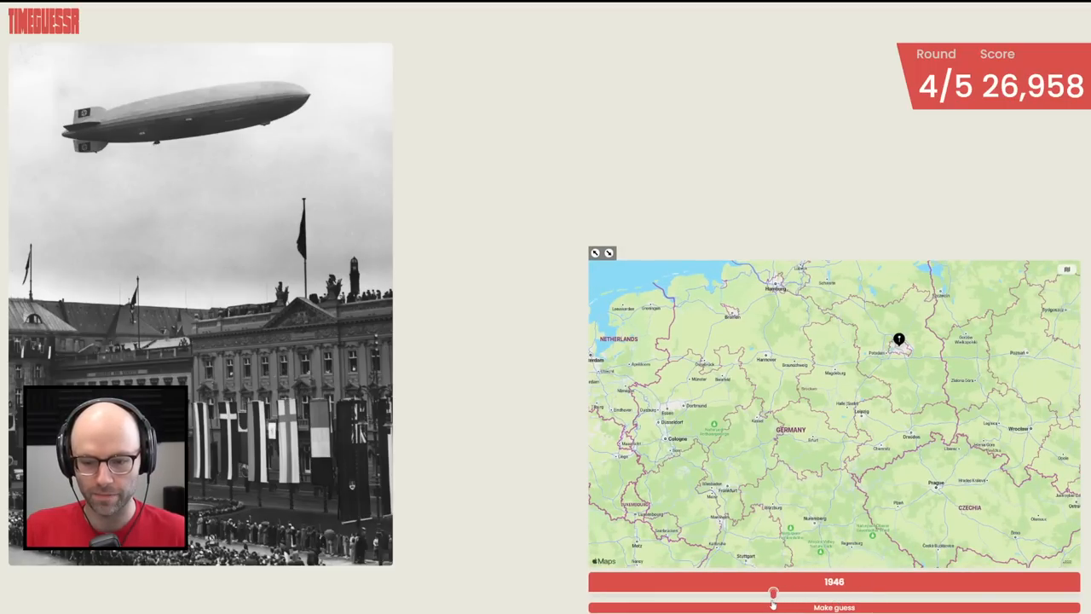
drag(773, 592, 733, 592)
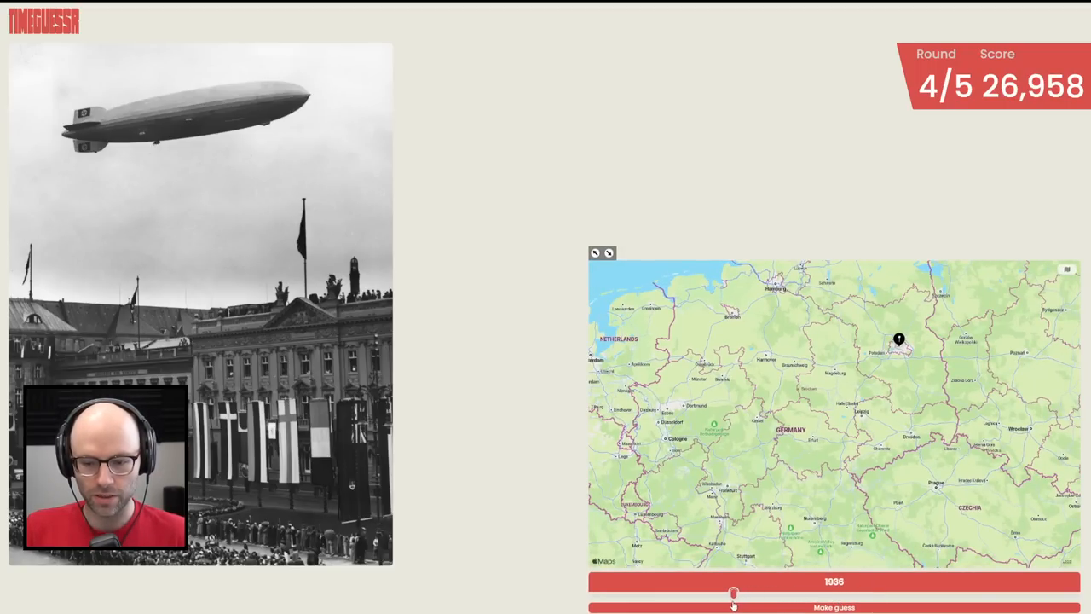
drag(733, 594, 726, 594)
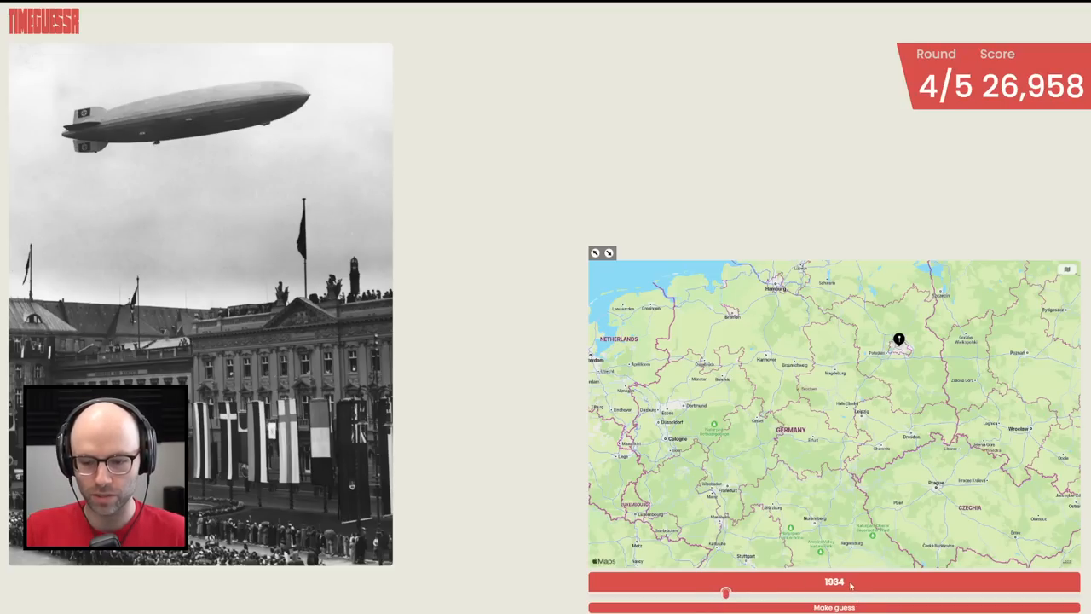
click(834, 607)
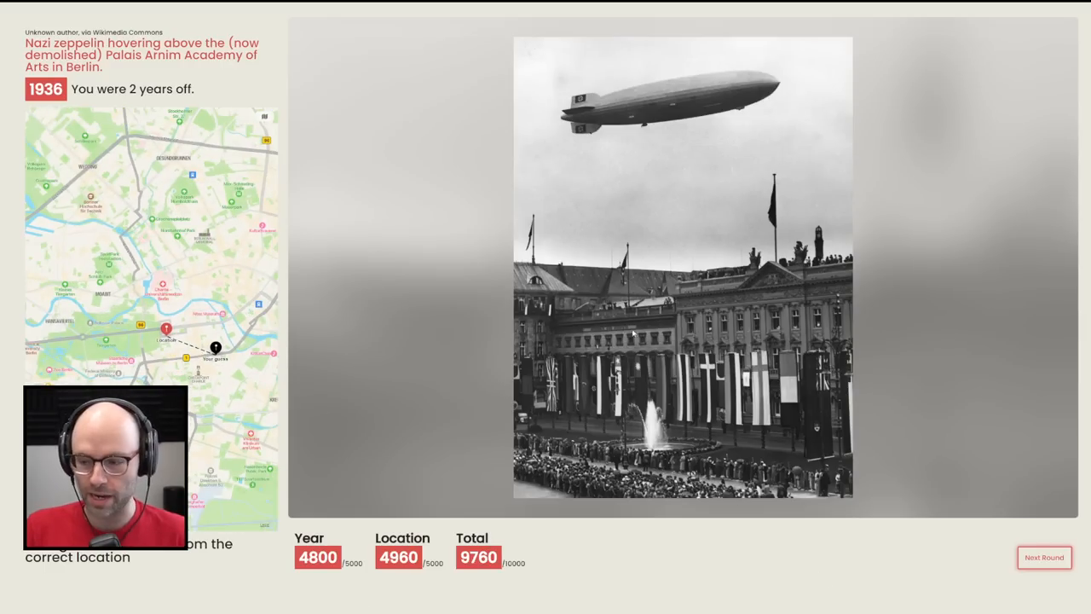
mouse_move(1044, 557)
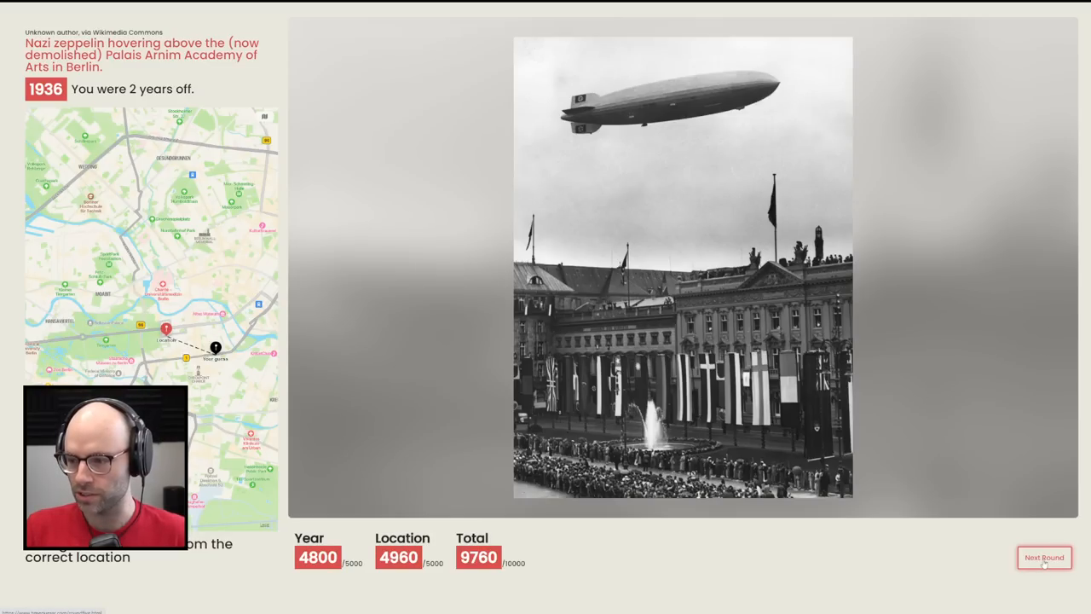
Advance to the final TimeGuessr round and submit its guess
click(1043, 557)
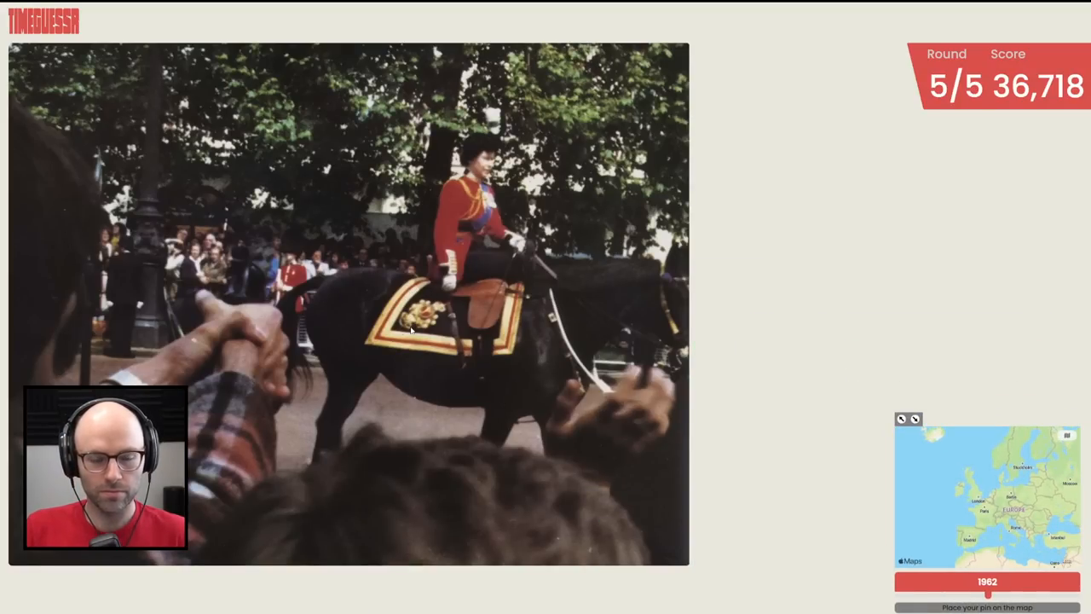
mouse_move(602, 320)
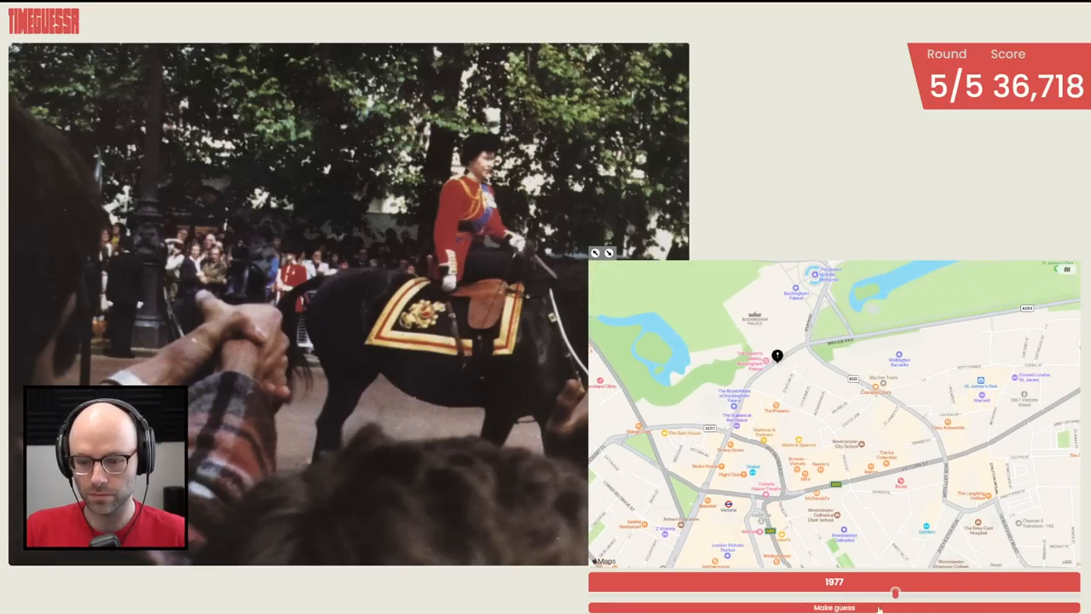
click(833, 607)
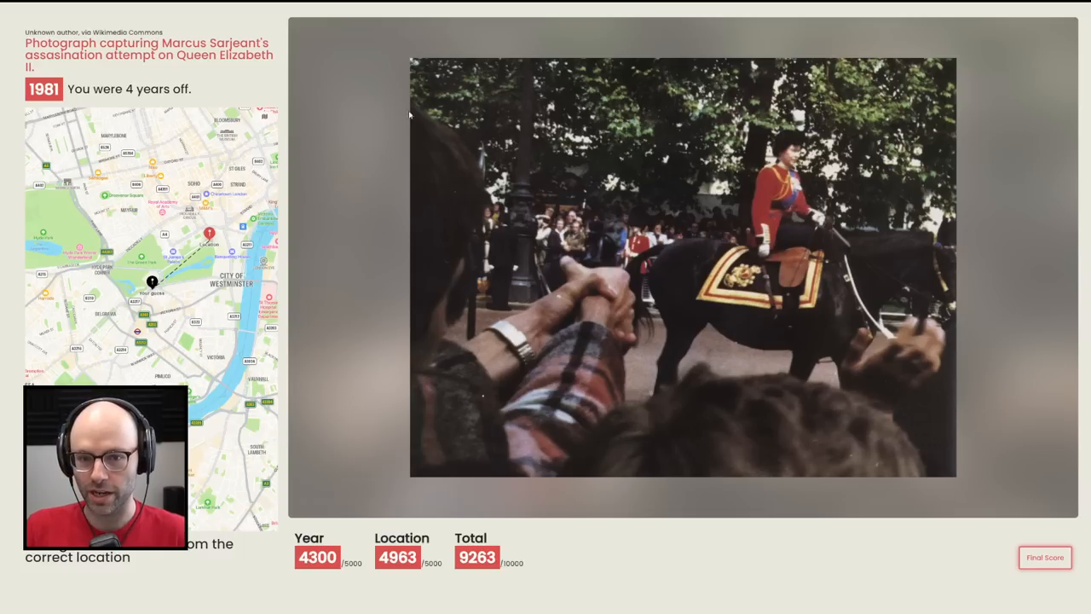
mouse_move(601, 256)
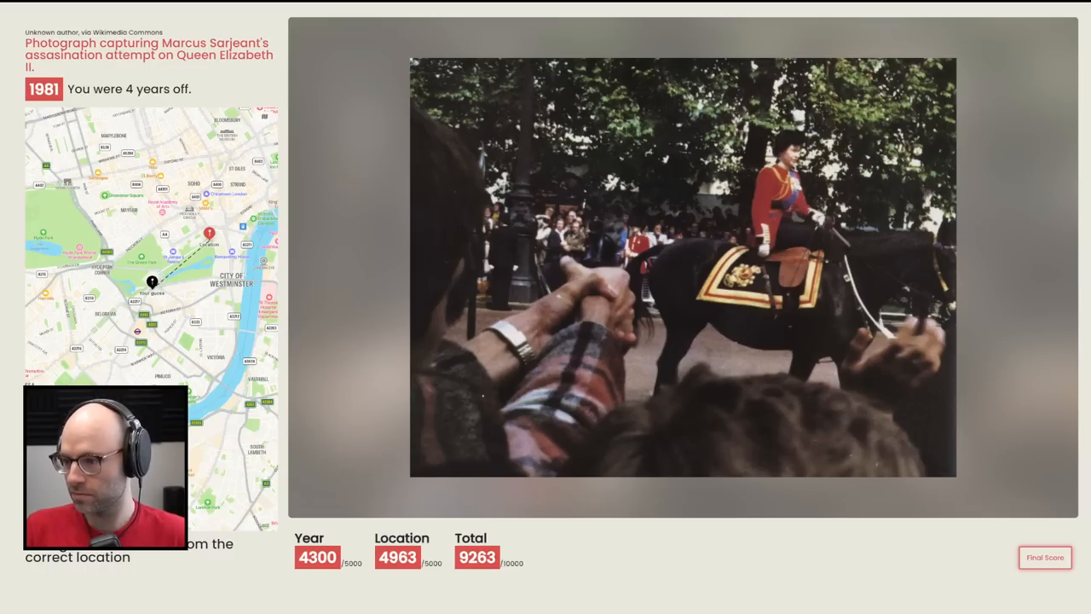
mouse_move(668, 351)
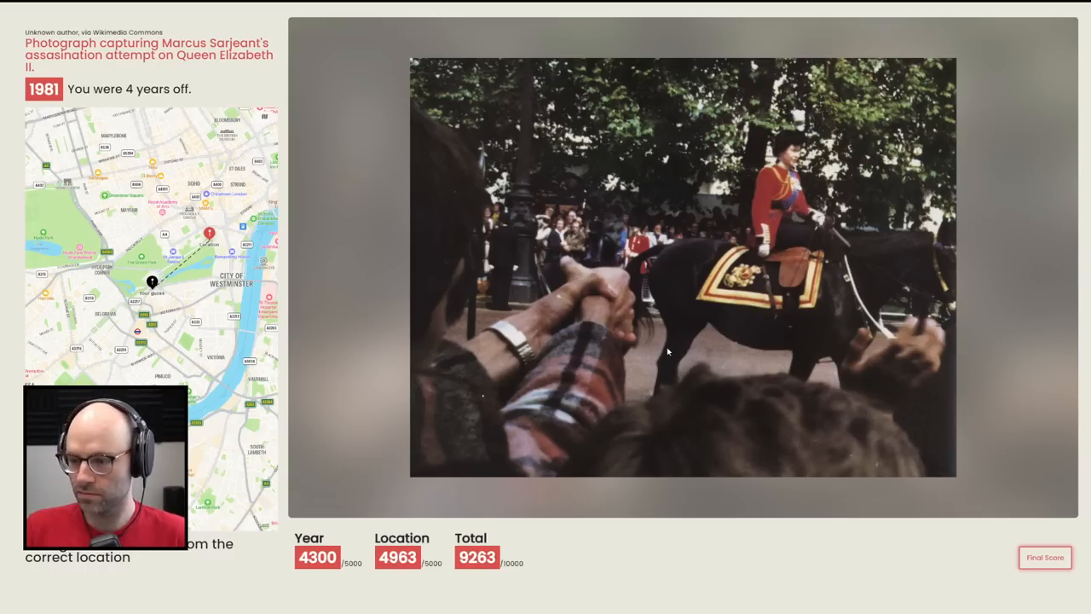
click(1044, 557)
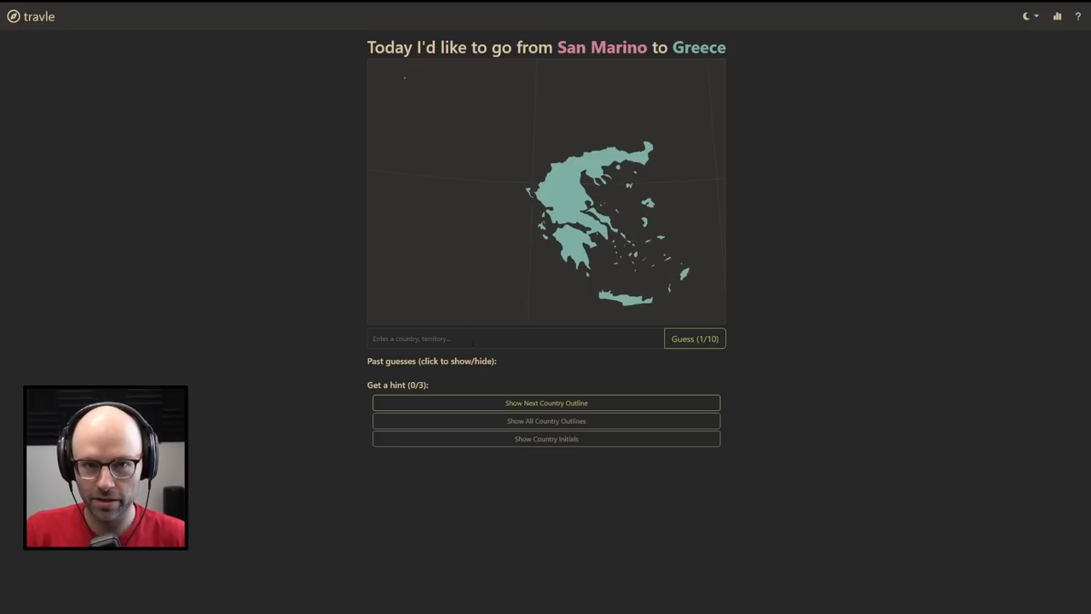
Guess Italy, Croatia and Slovenia in Travle
click(515, 338)
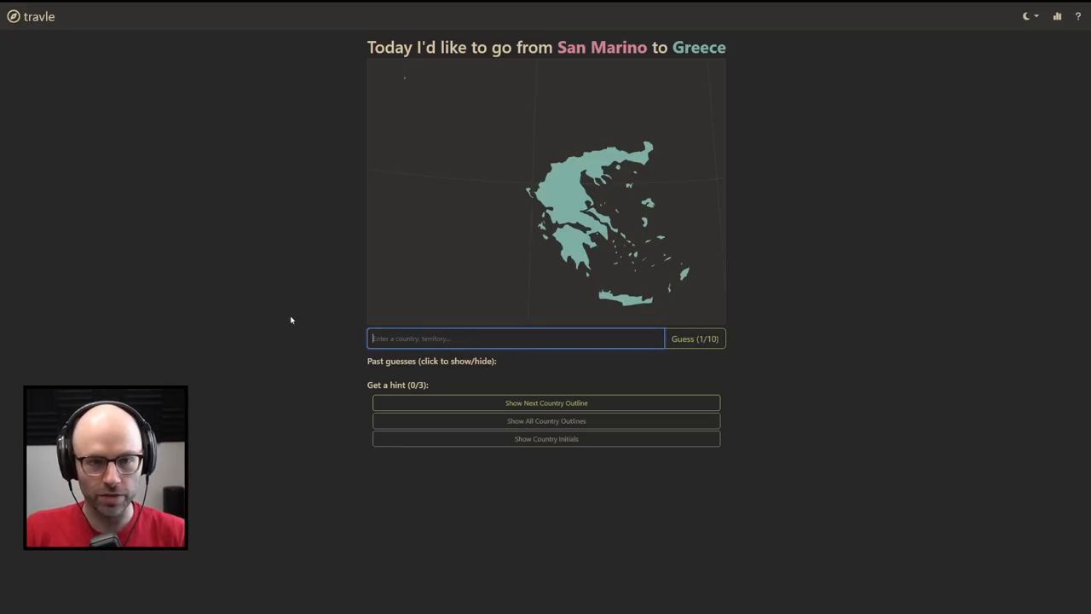
text(ital)
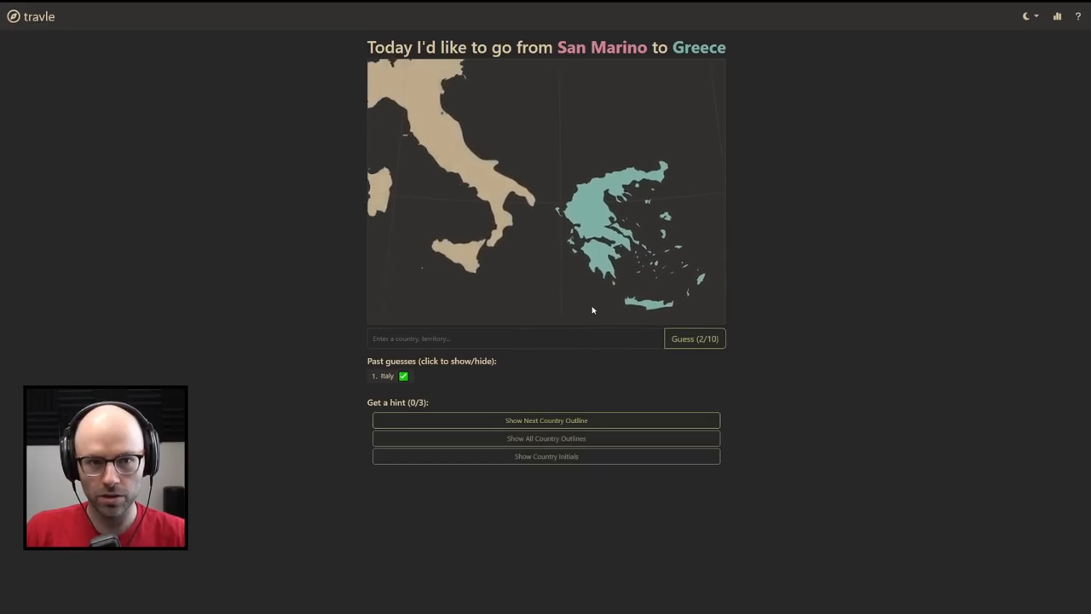
text(cro)
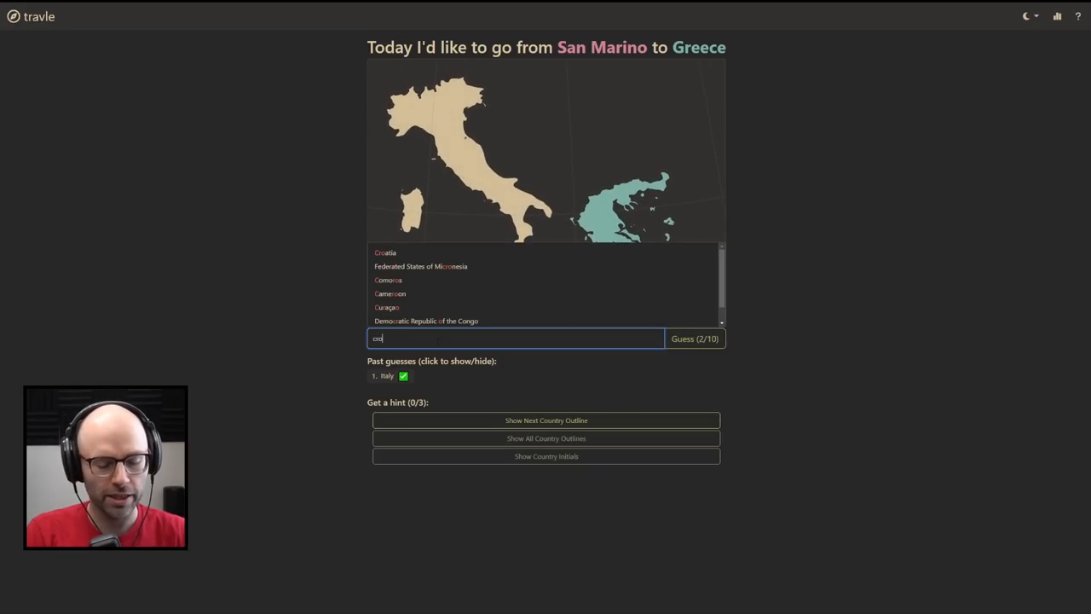
click(385, 252)
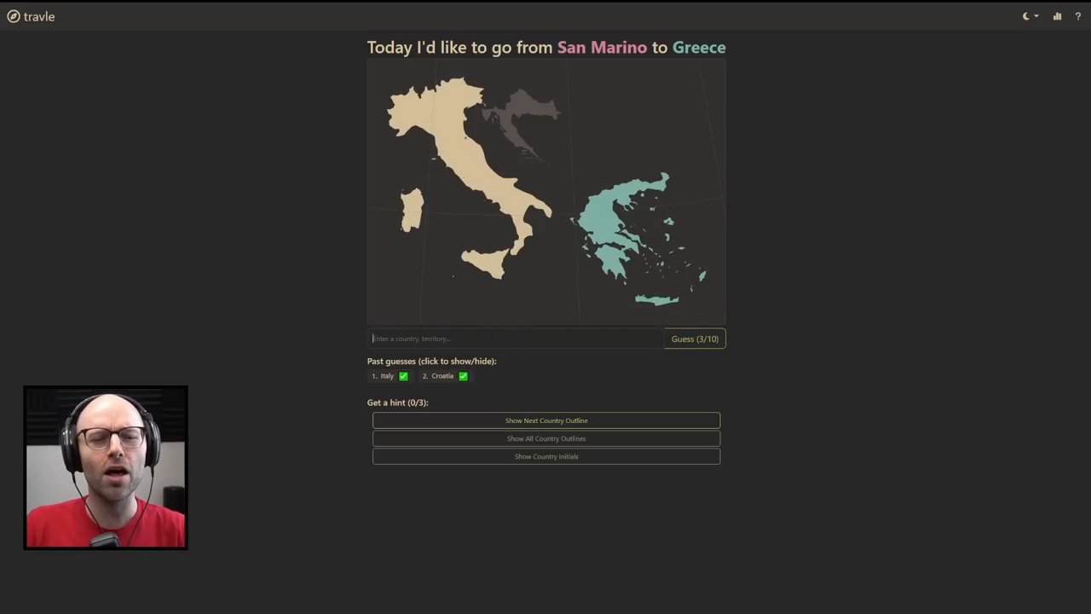
text(slove)
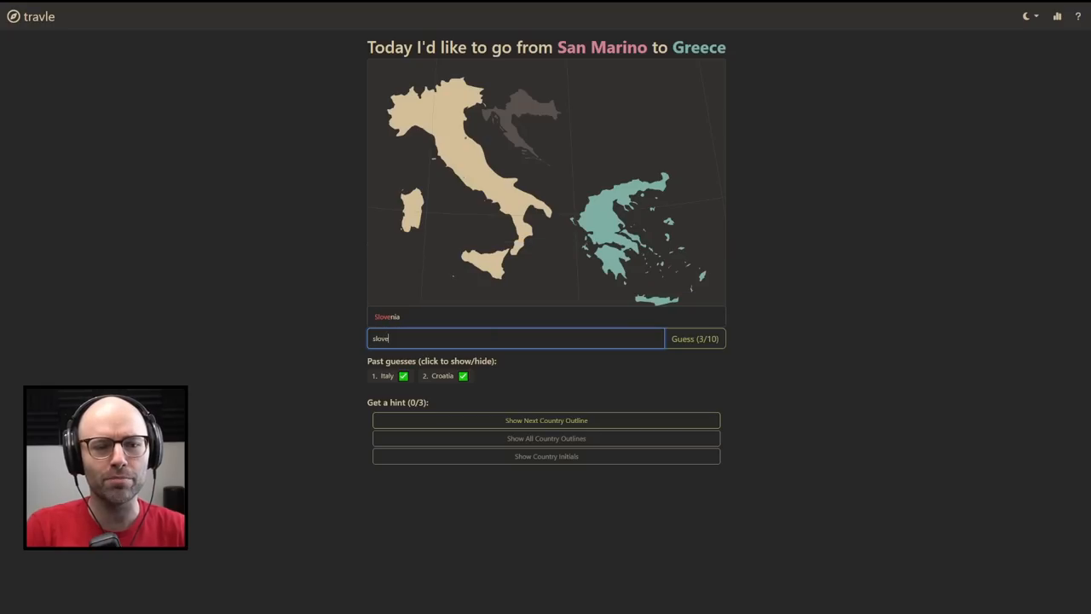
click(695, 339)
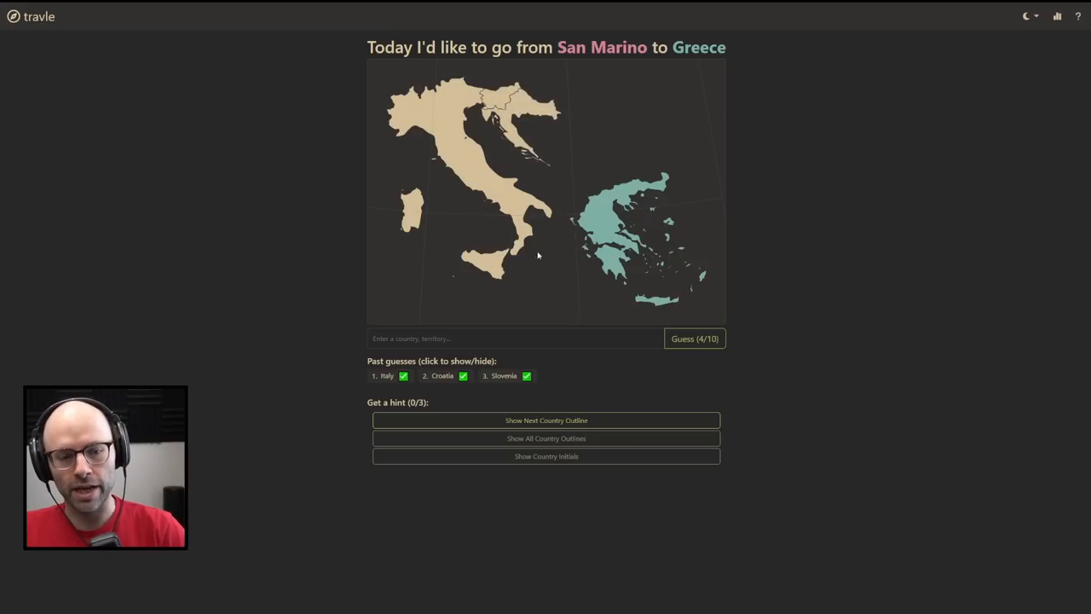
Guess Albania, then type Romania into the guess box
click(515, 338)
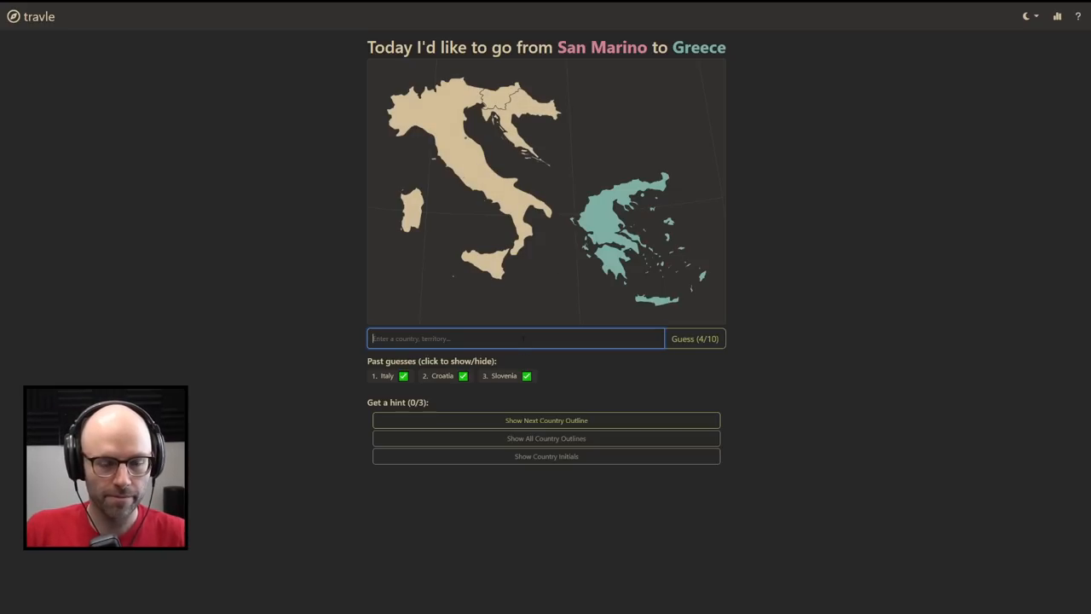
text(albania)
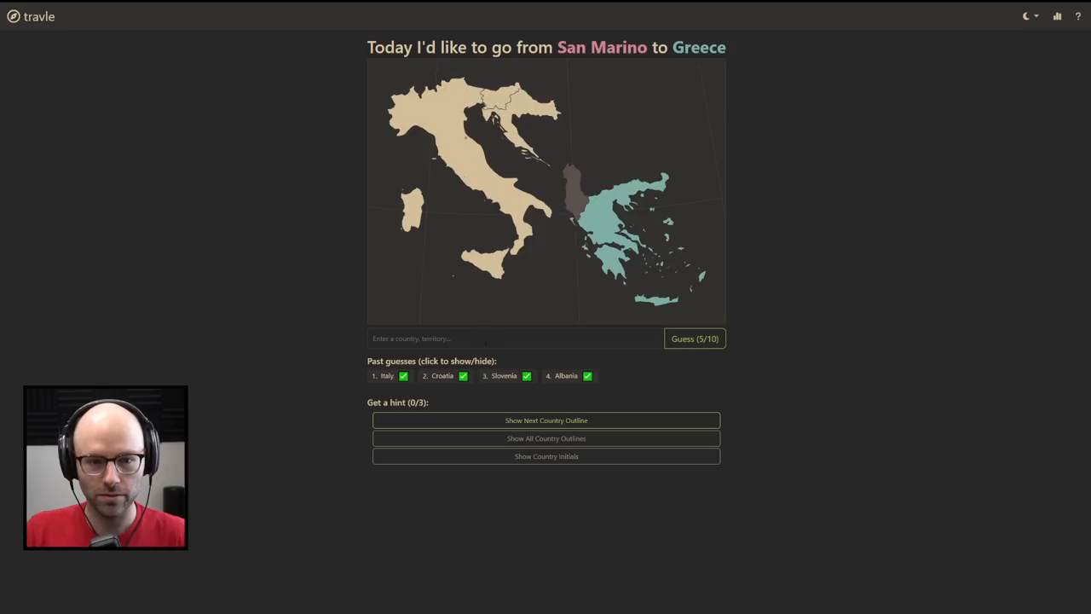
click(515, 337)
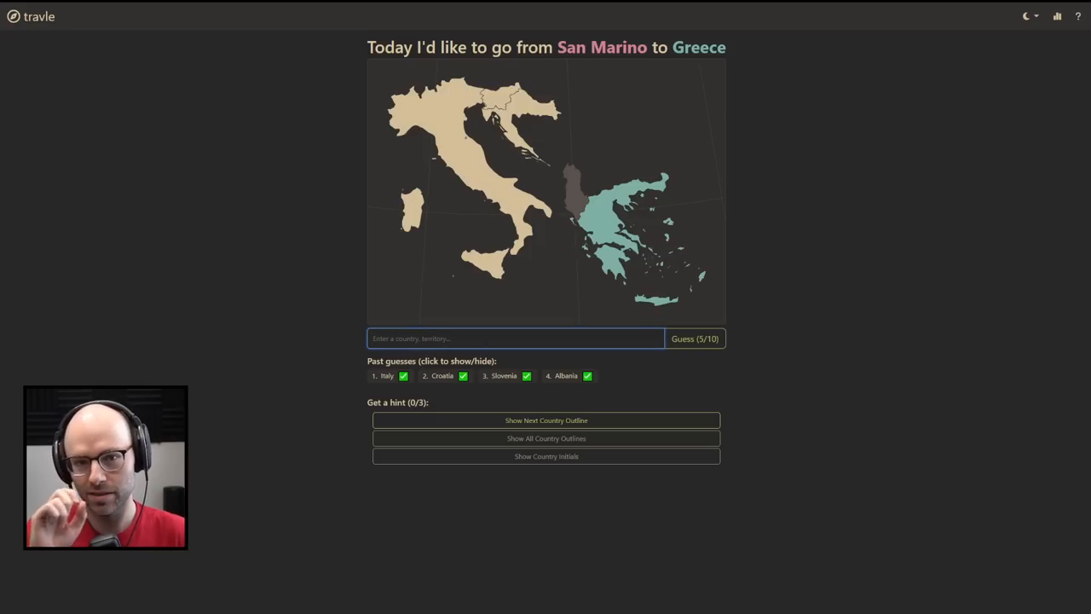
text(romania)
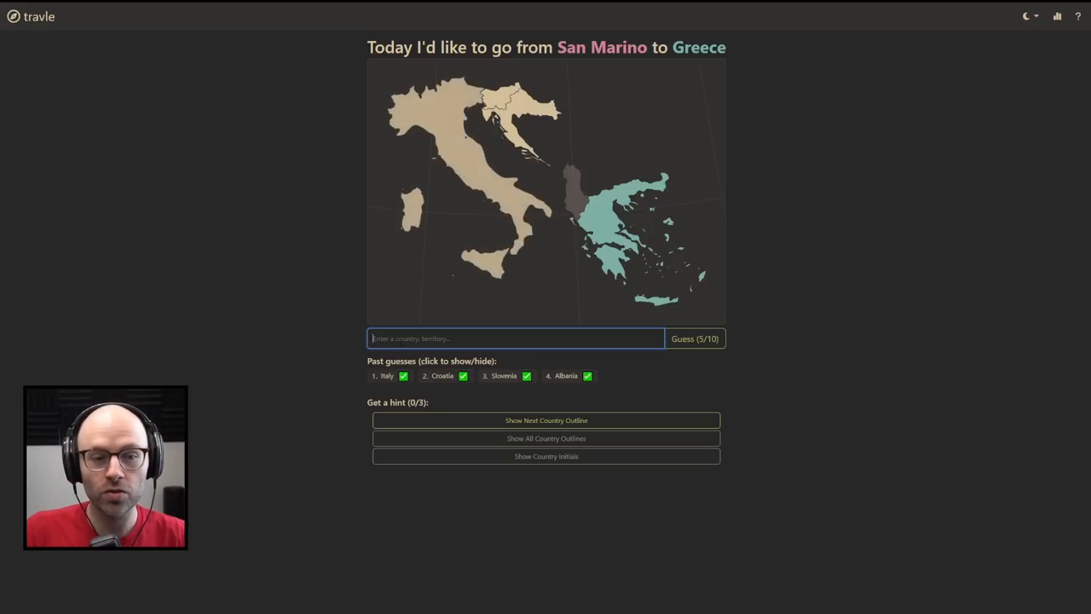
Guess Bosnia and Herzegovina, Serbia and North Macedonia, then dismiss the results summary
text(bos)
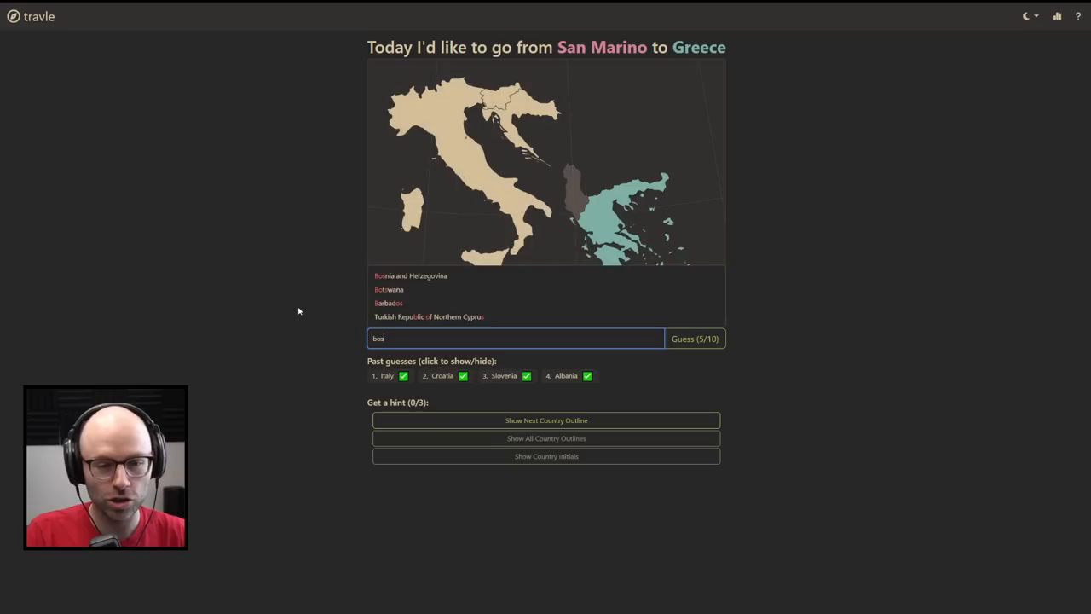
click(695, 339)
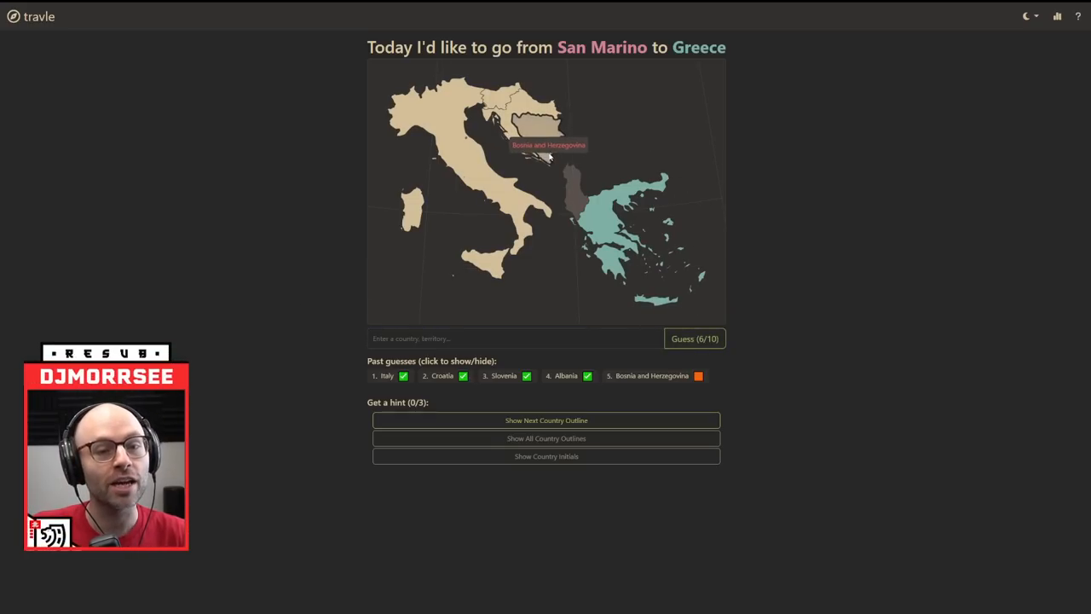
text(se)
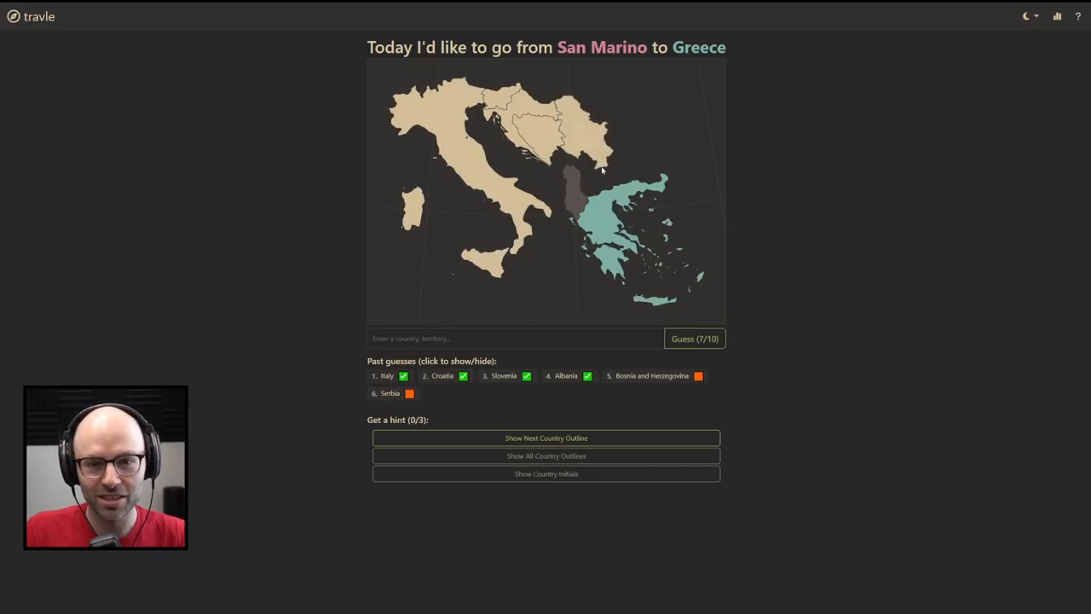
click(515, 339)
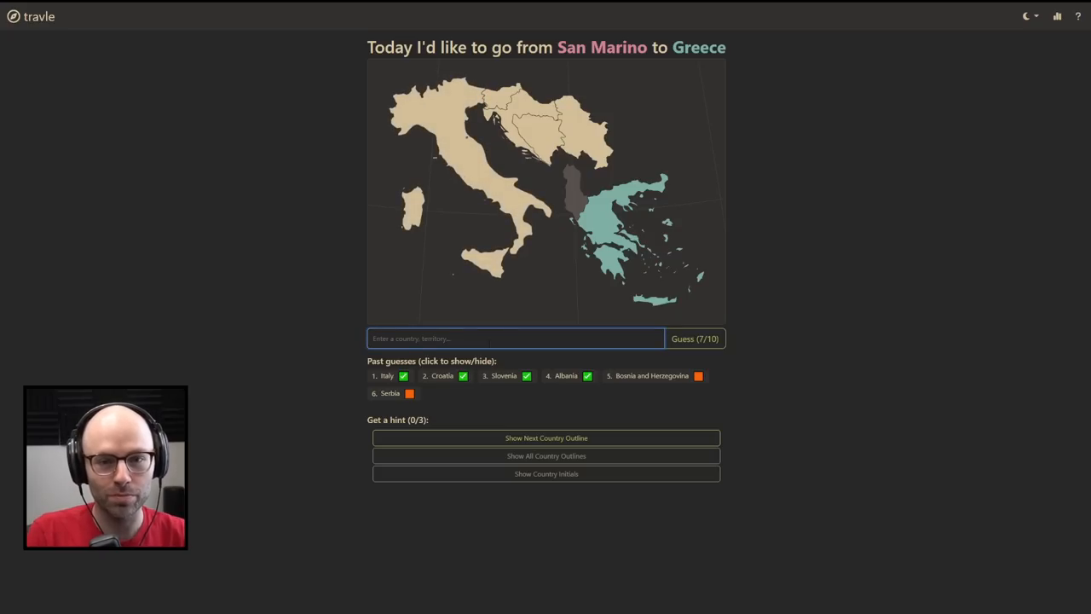
text(no)
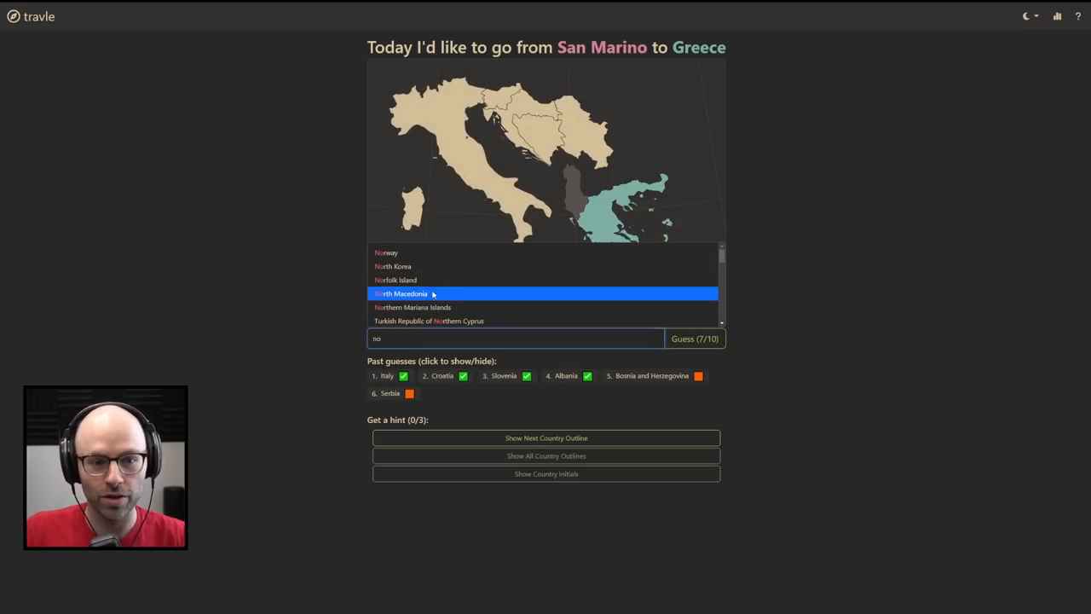
click(401, 293)
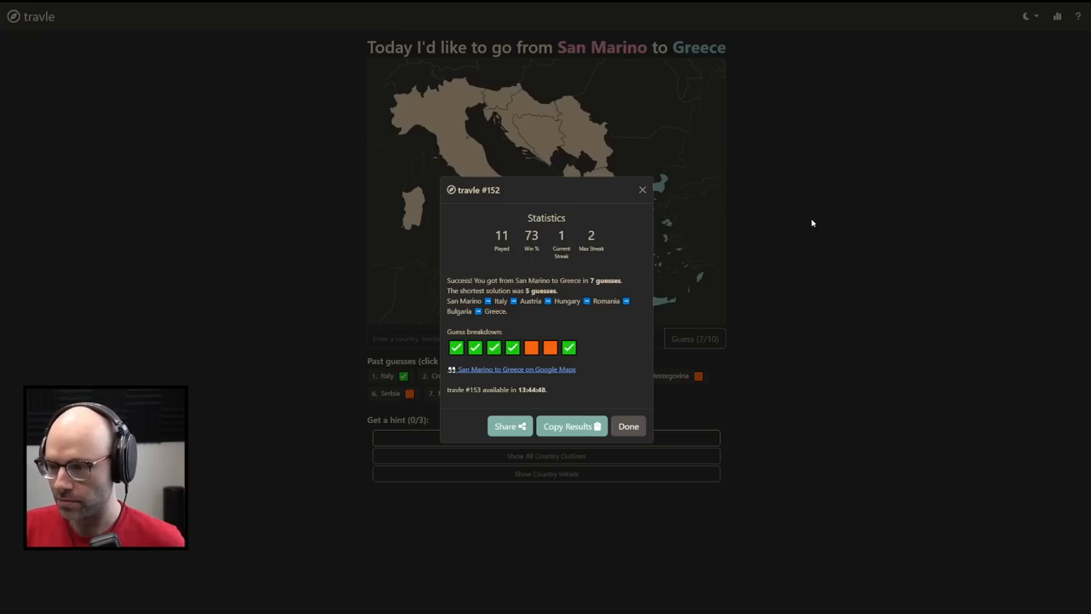
click(628, 426)
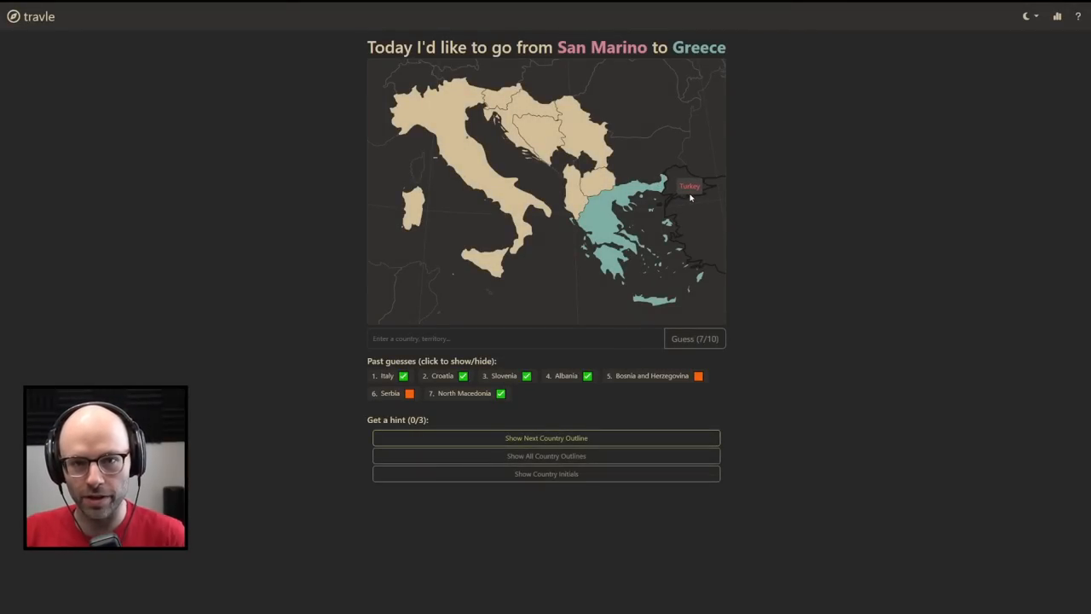
mouse_move(1001, 247)
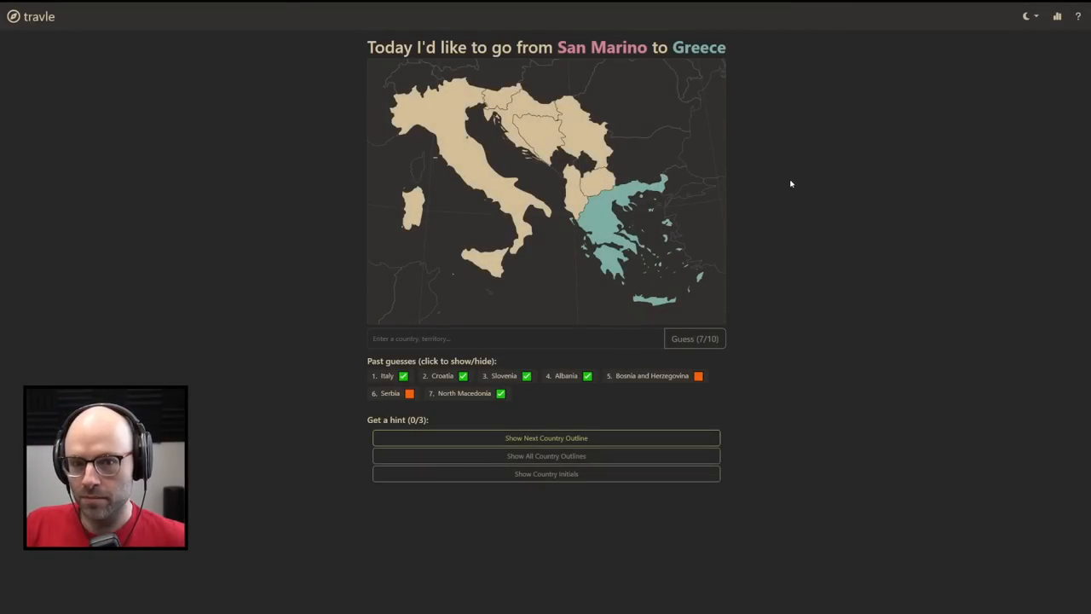
mouse_move(816, 254)
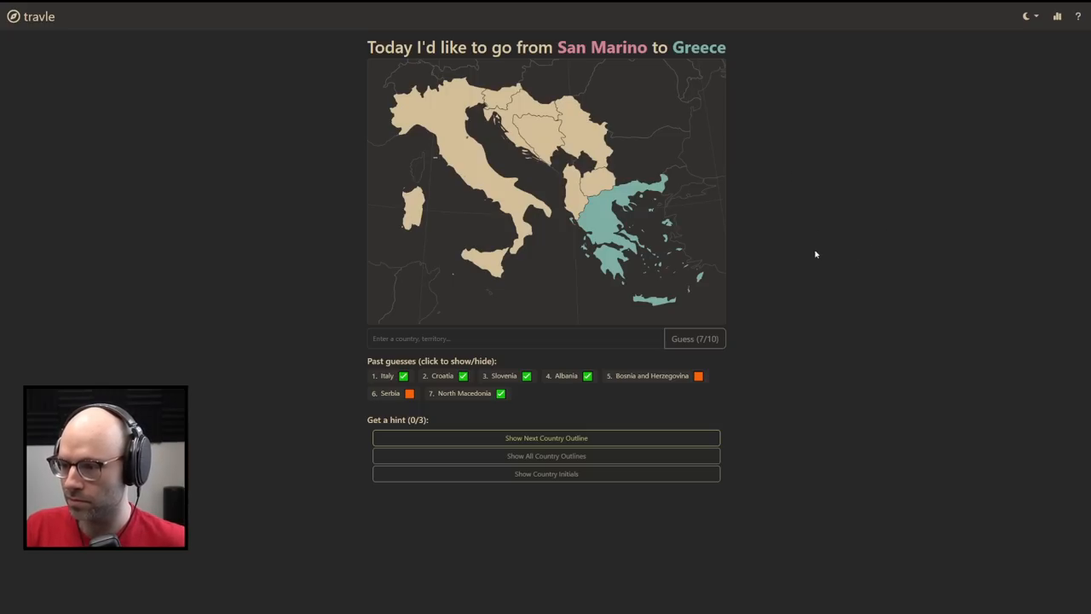